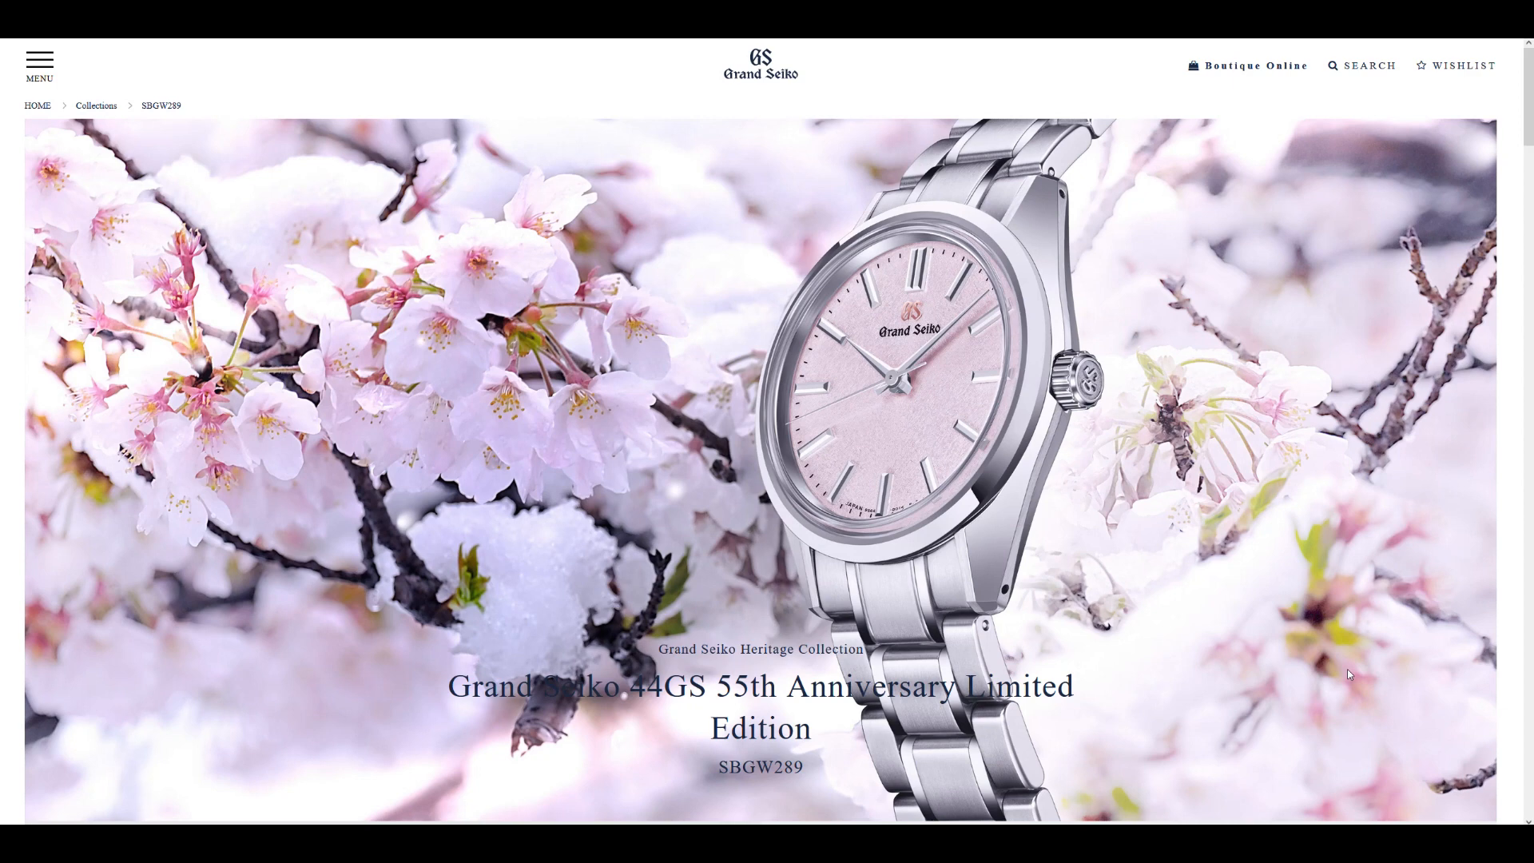
mouse_move(1074, 533)
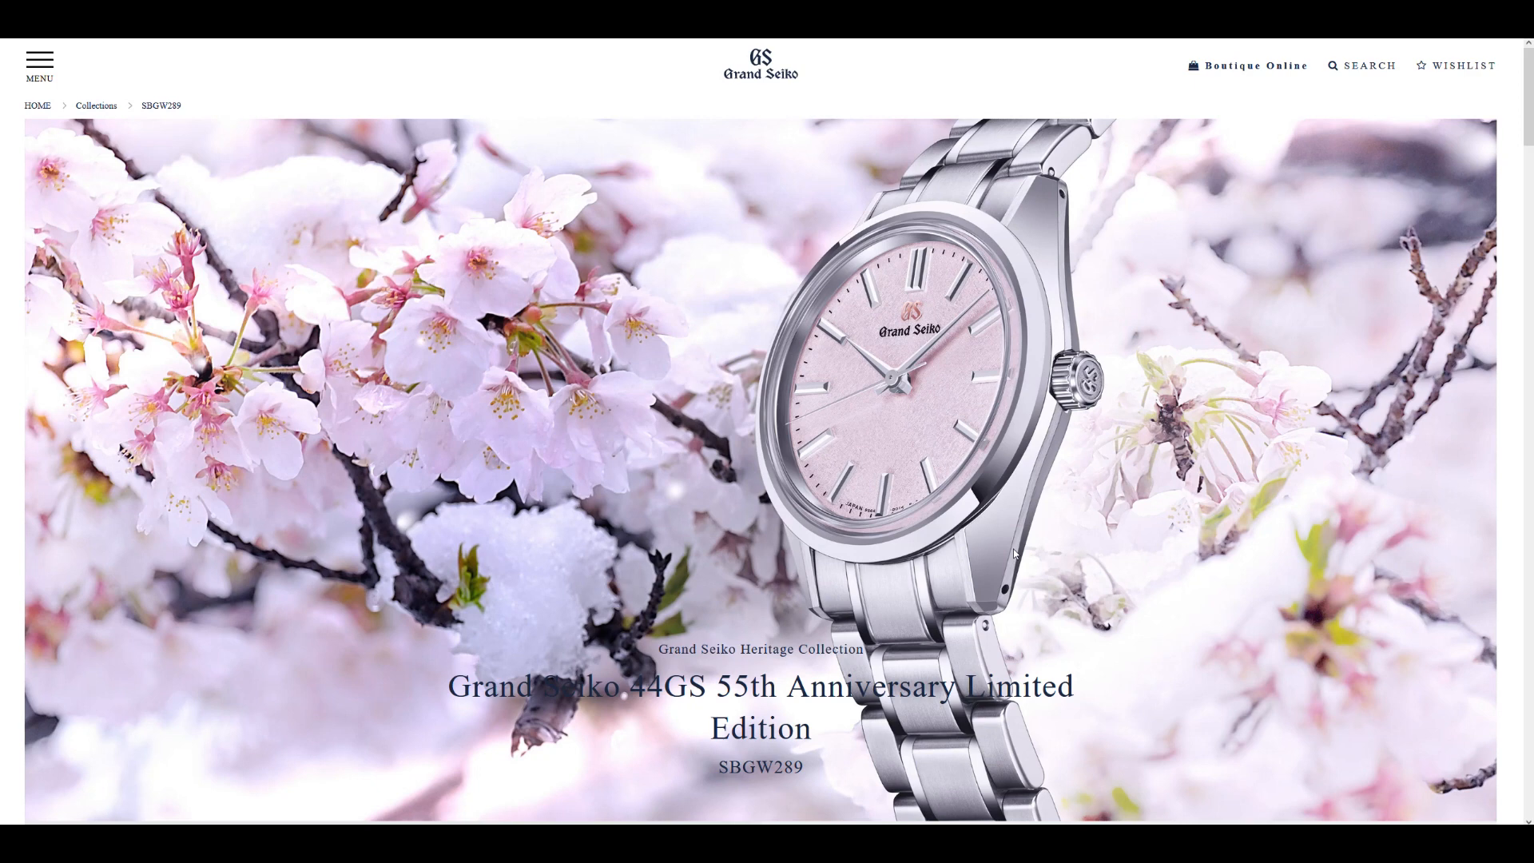
mouse_move(911, 457)
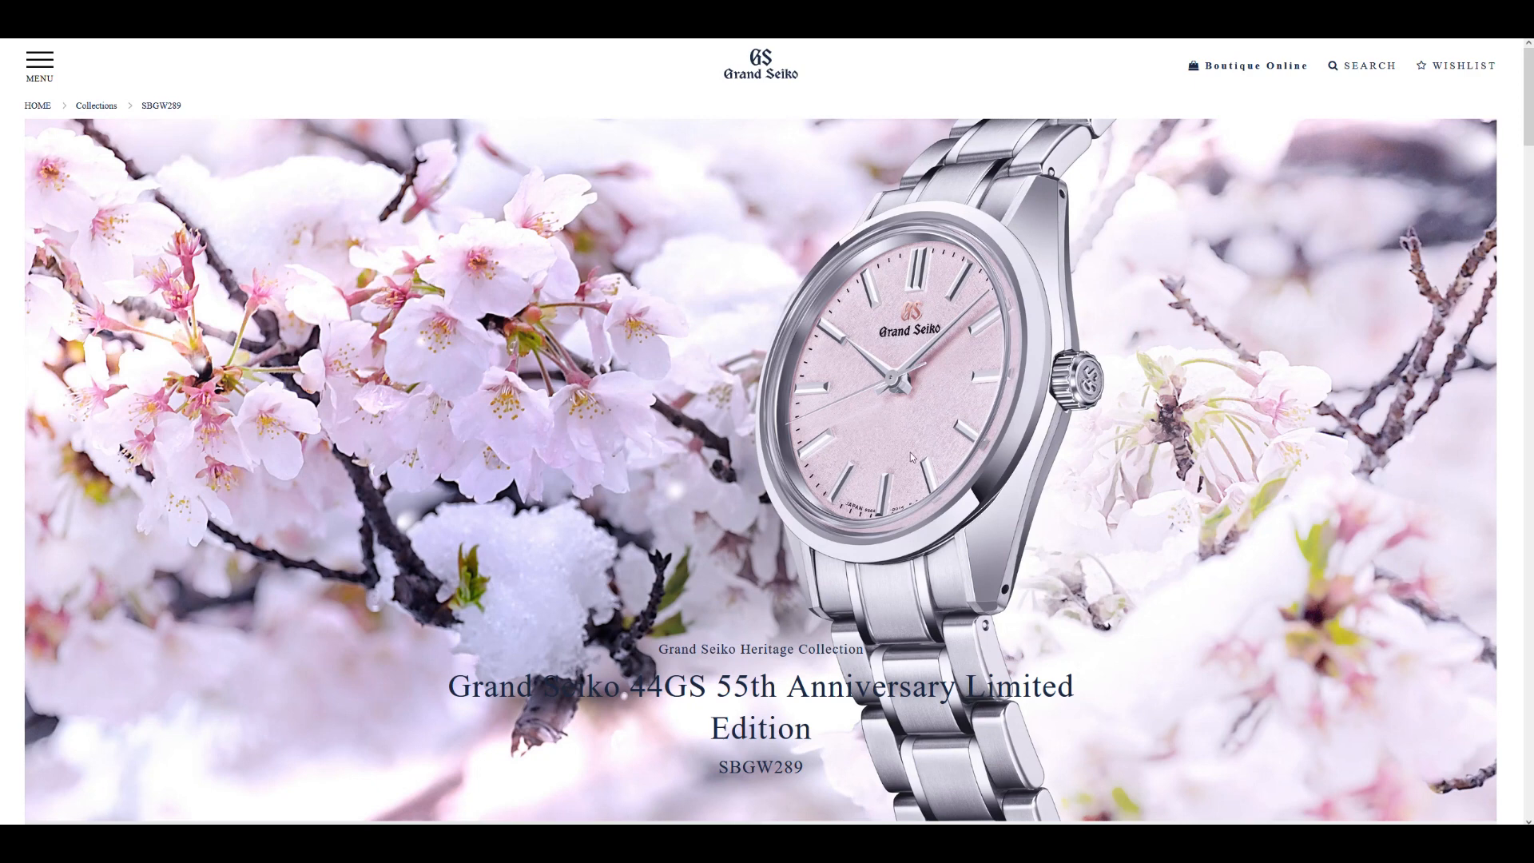
mouse_move(1052, 560)
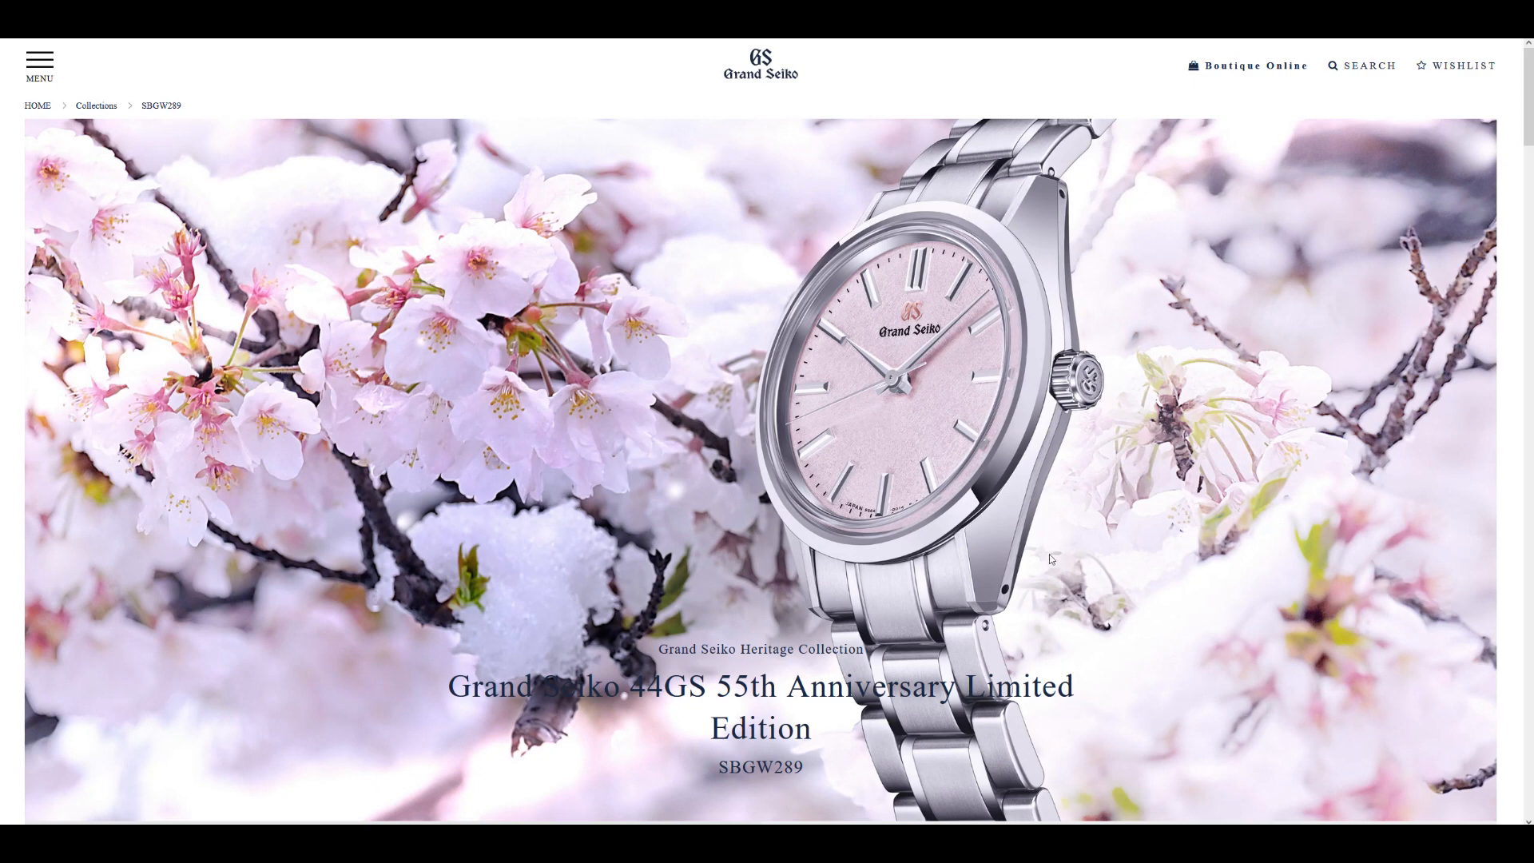
mouse_move(1058, 512)
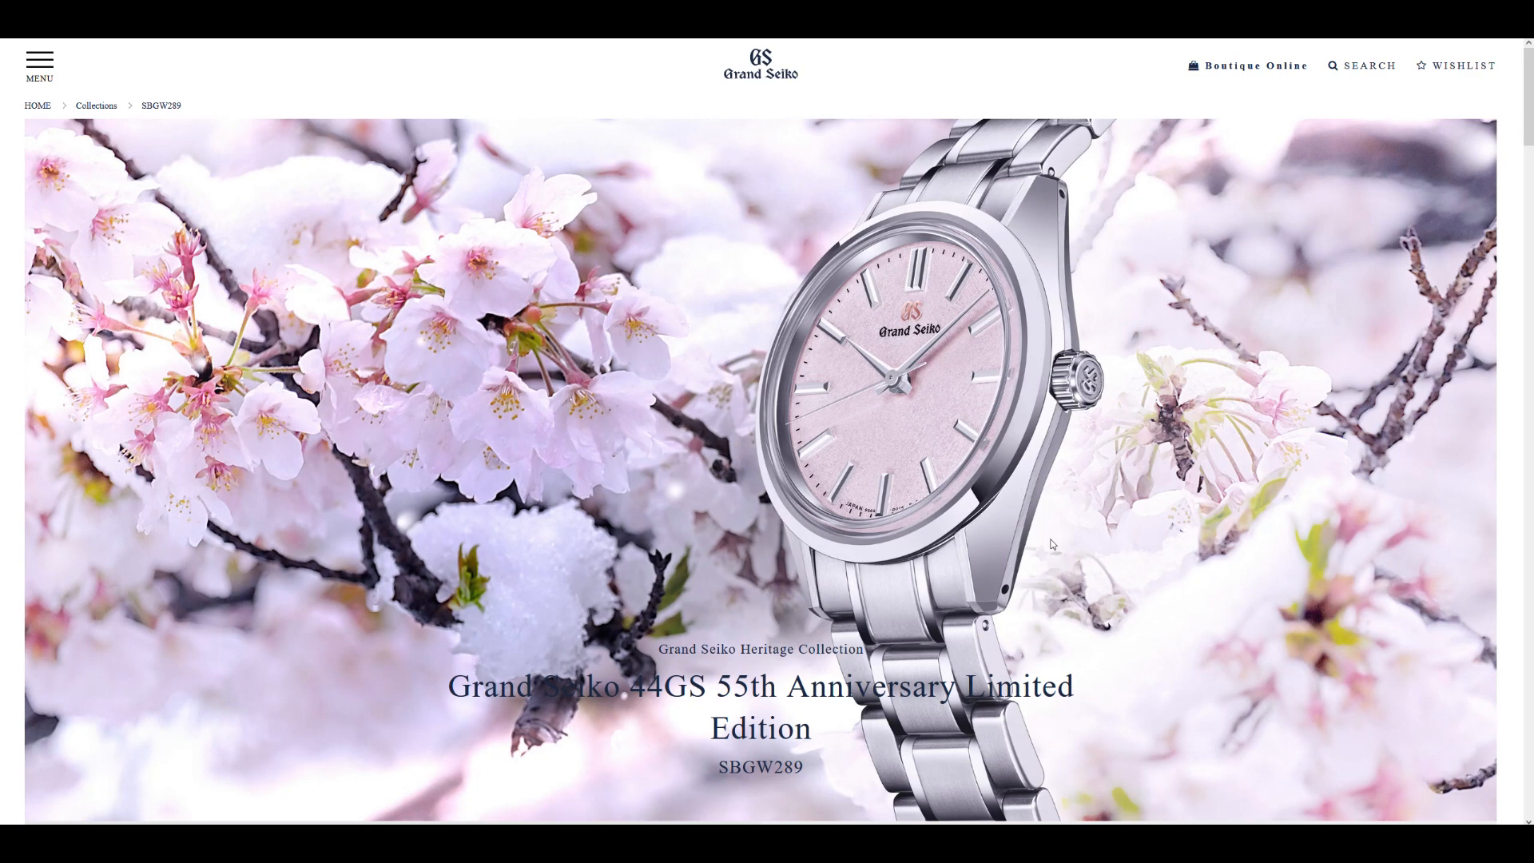
mouse_move(1013, 415)
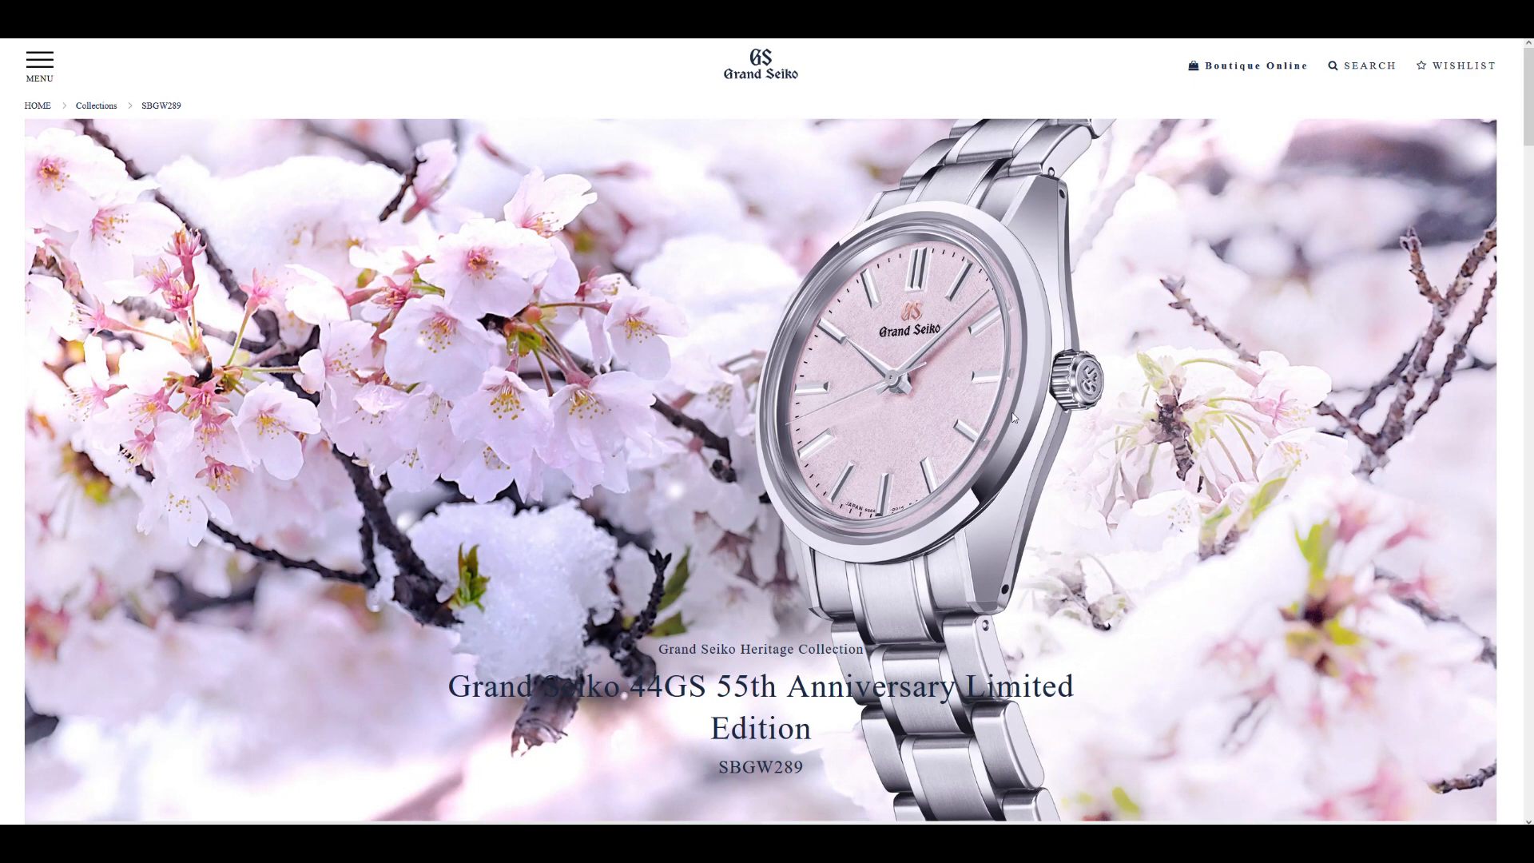
mouse_move(1236, 442)
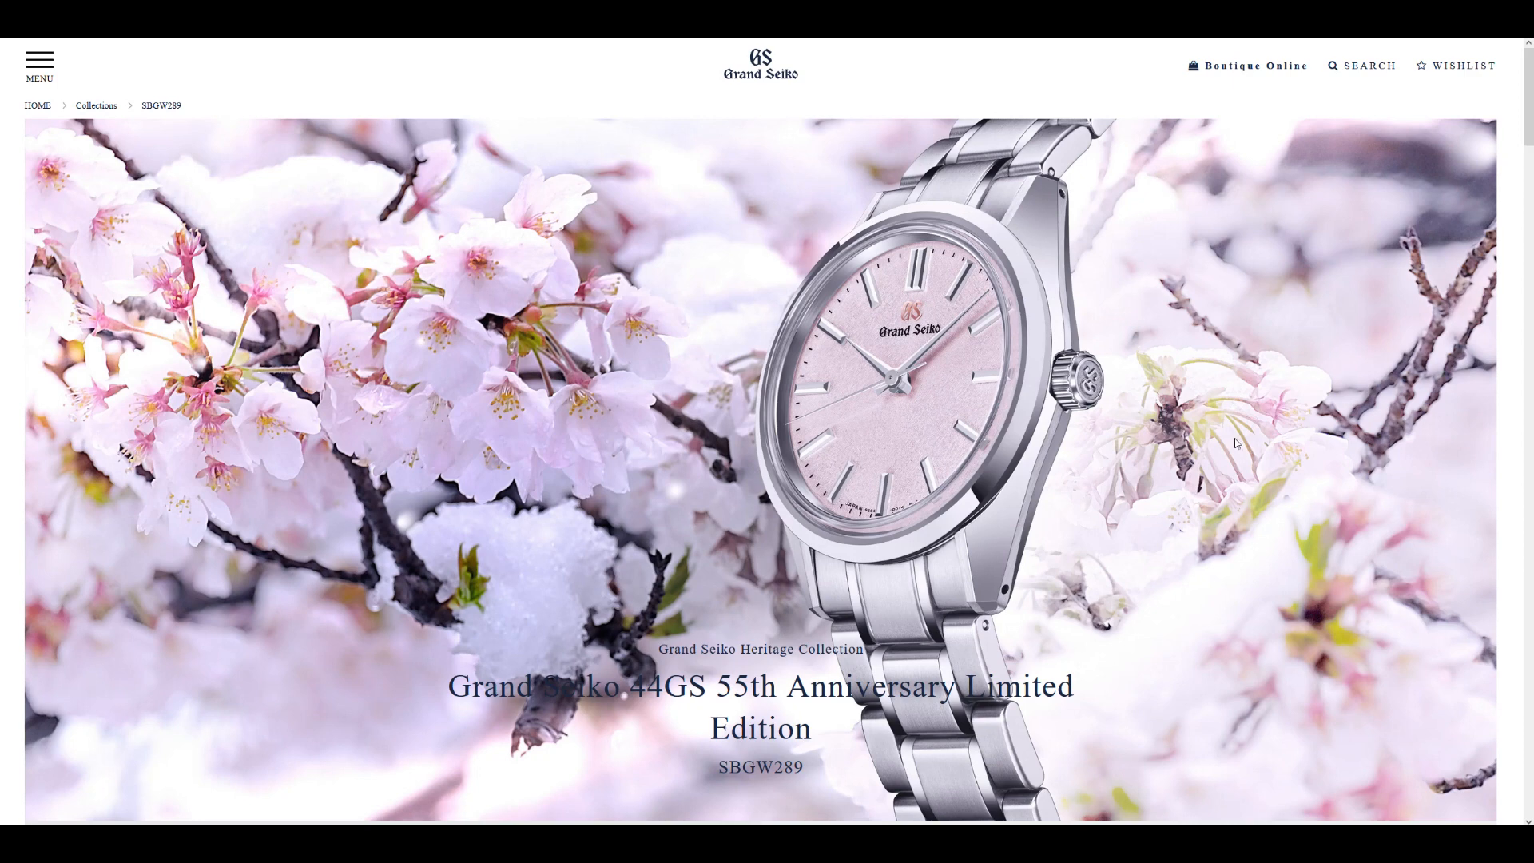
mouse_move(724, 609)
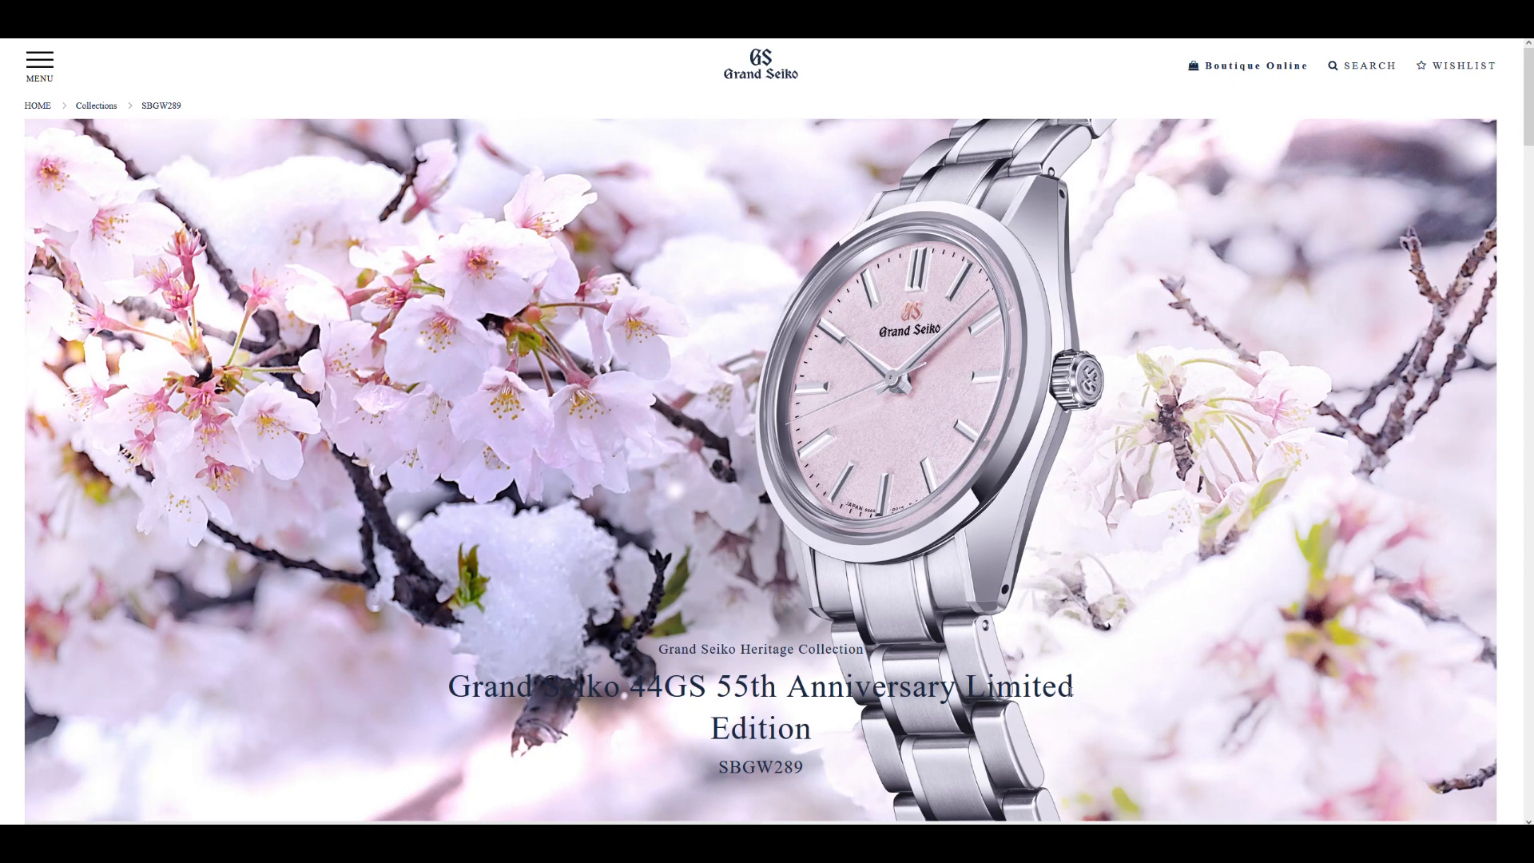
mouse_move(947, 642)
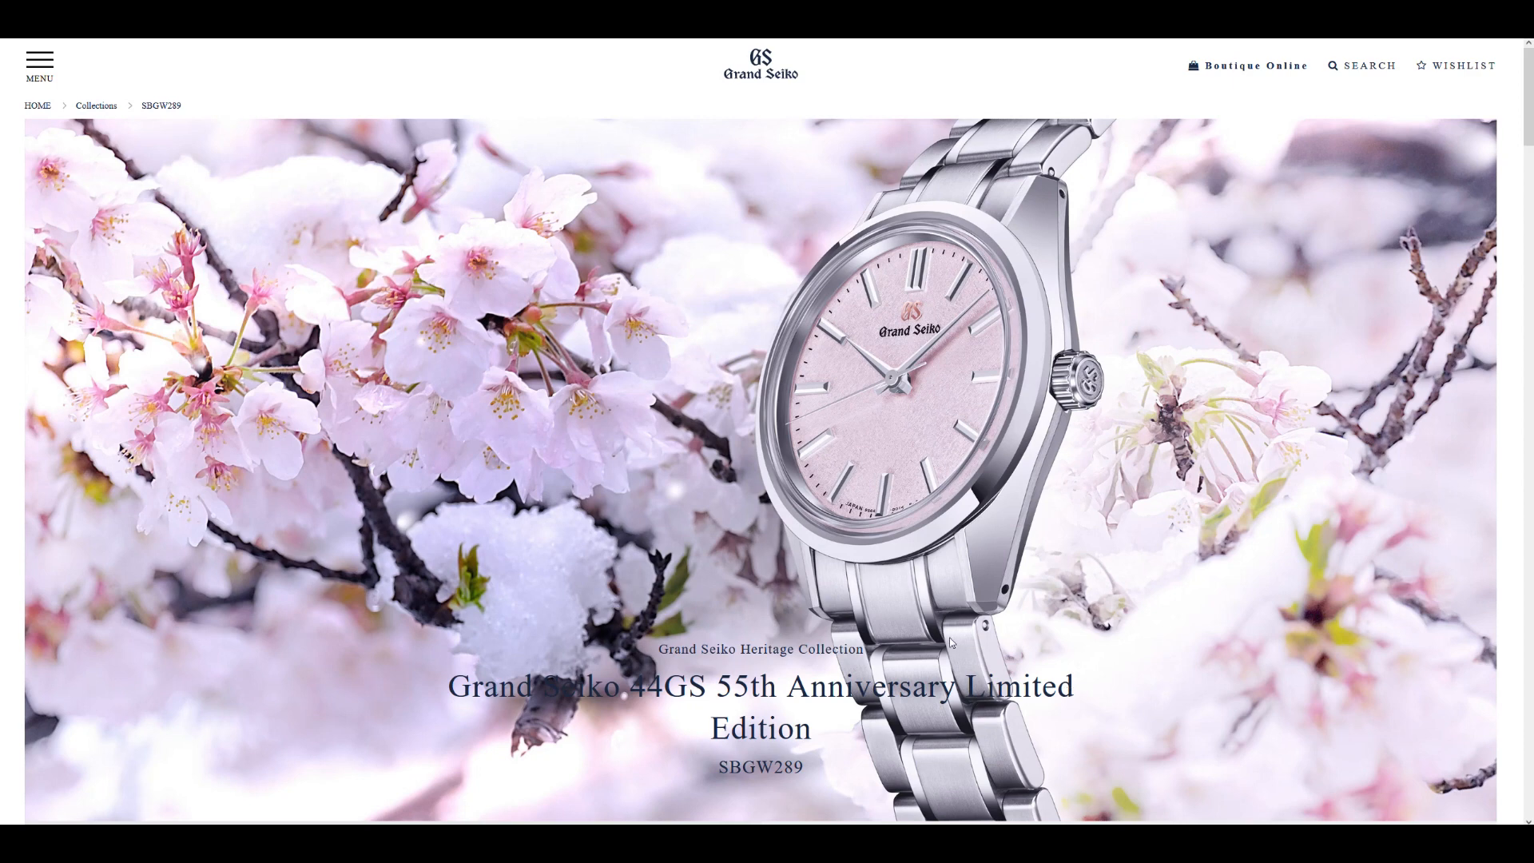
Scroll the SBGW289 page down to its exterior specifications and the Sakura-kakushi feature story
scroll(down, 3)
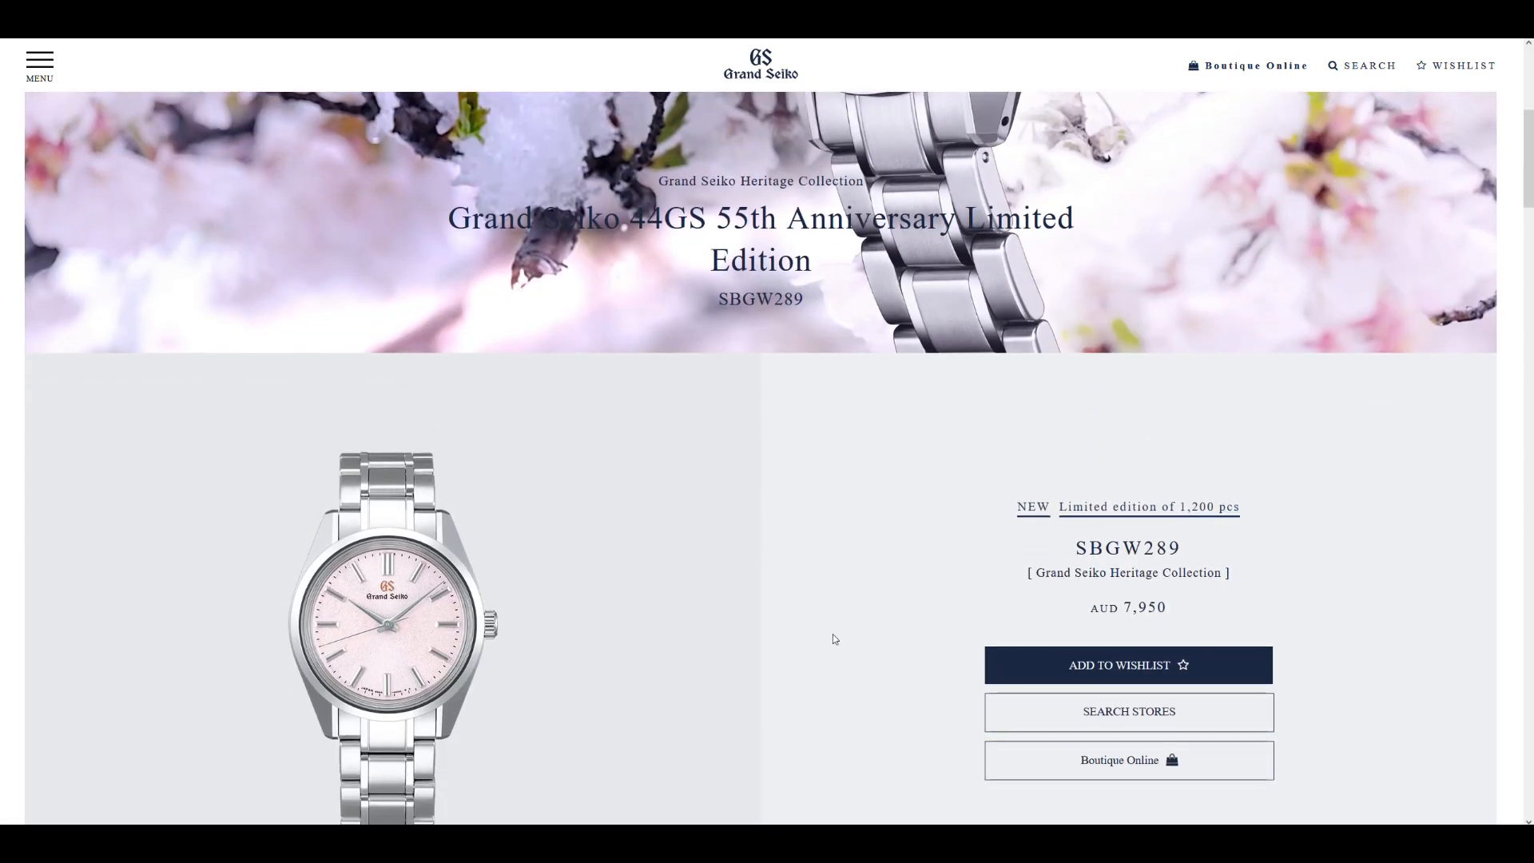
scroll(down, 3)
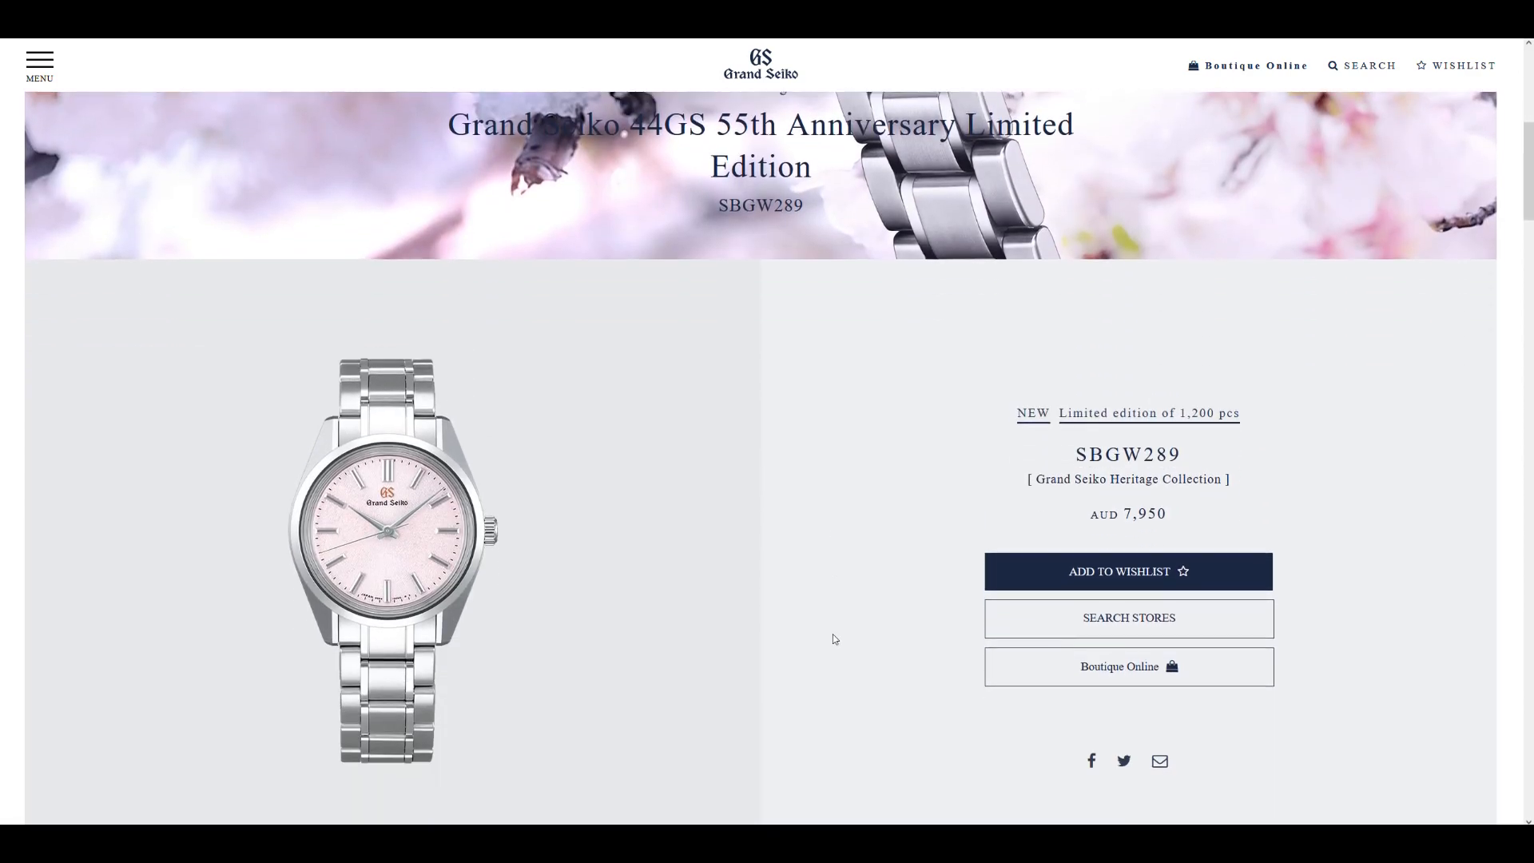
scroll(down, 3)
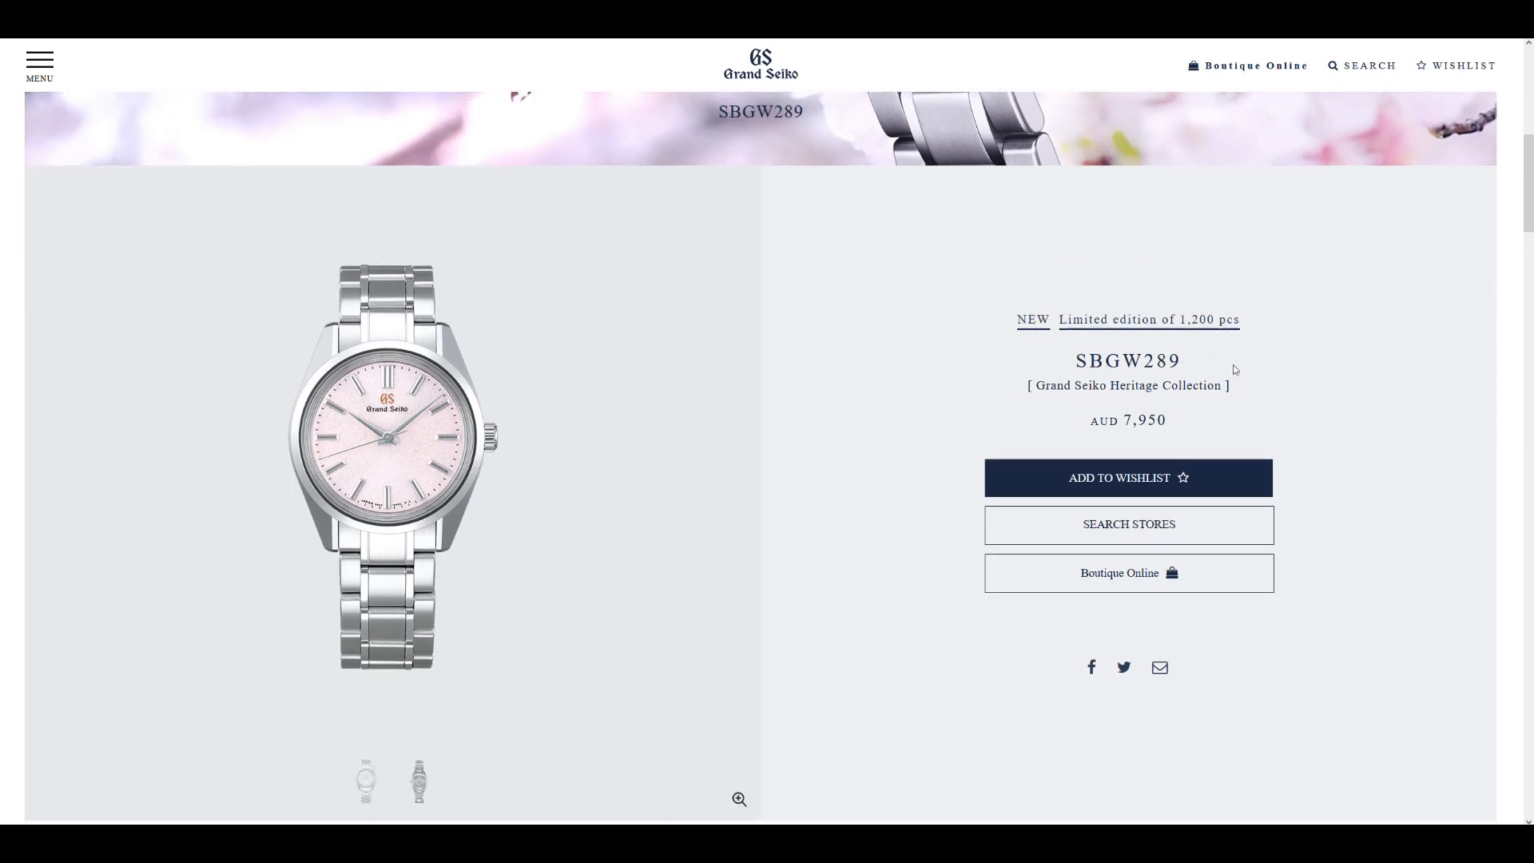
mouse_move(956, 508)
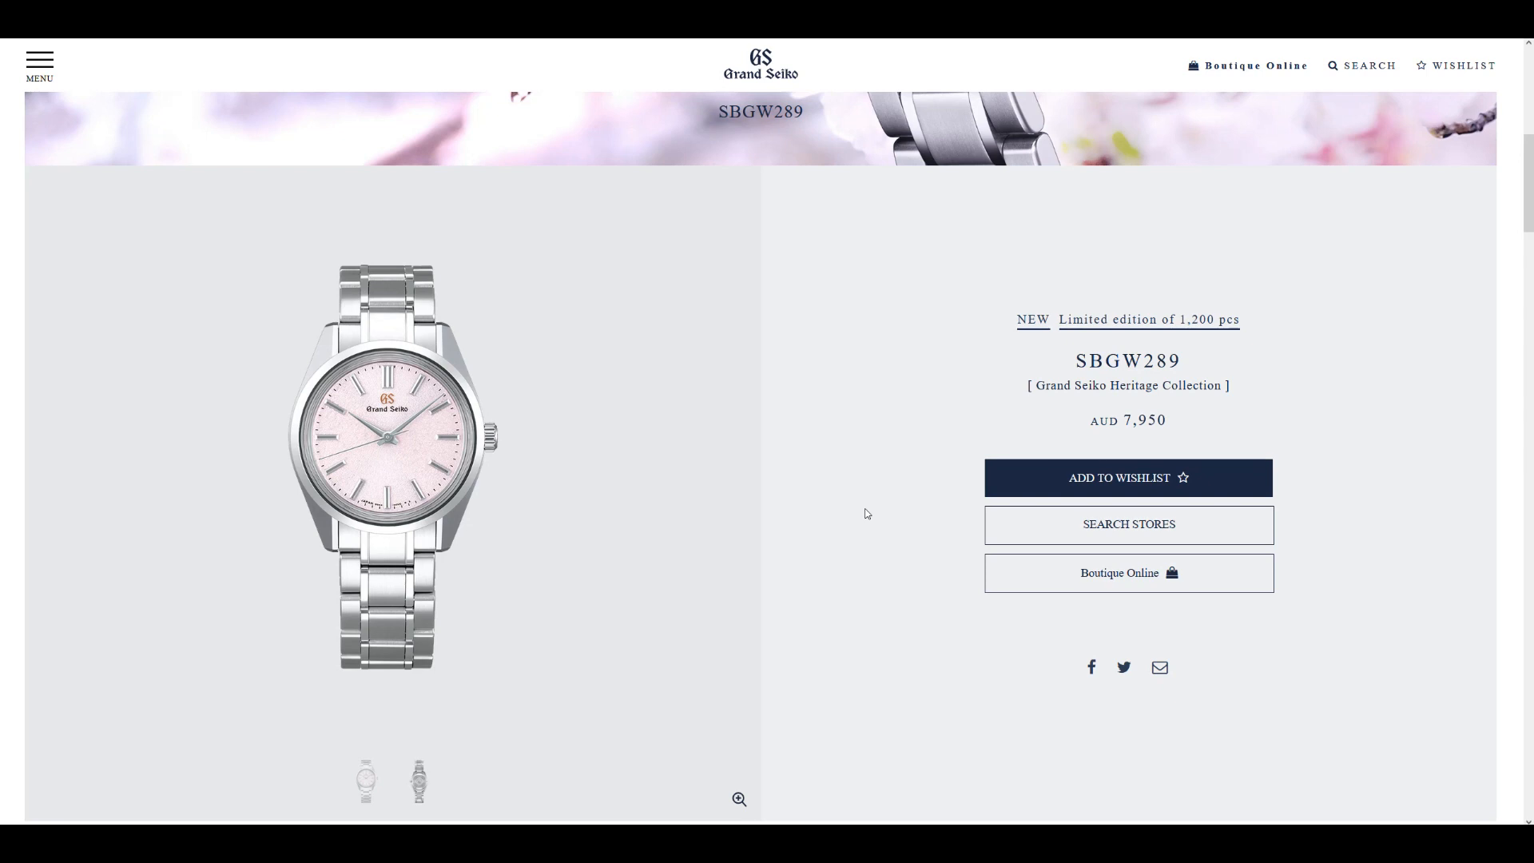
mouse_move(827, 552)
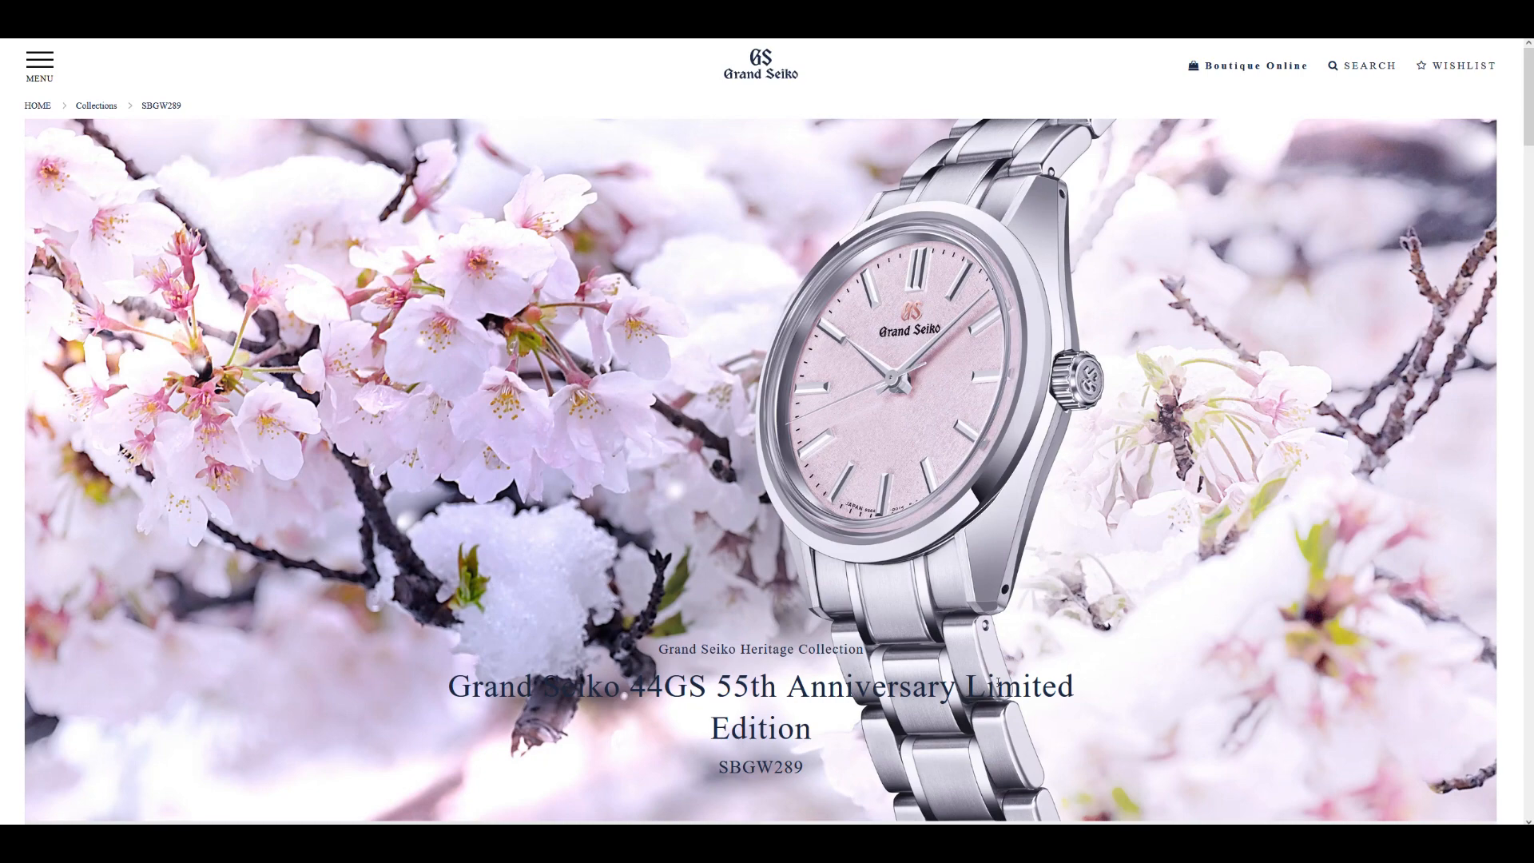
scroll(down, 3)
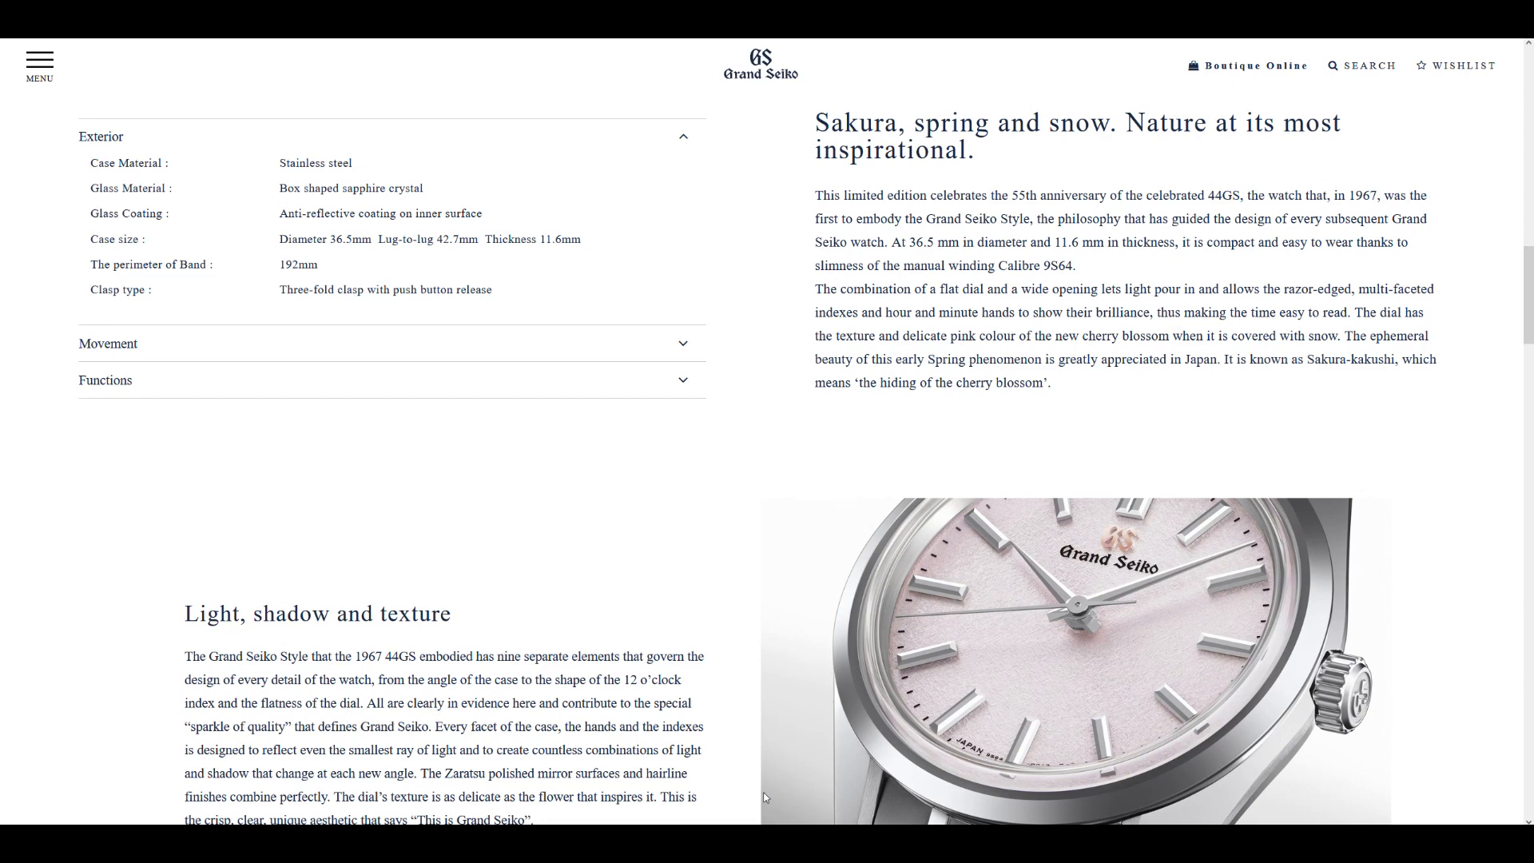
Scroll through the SBGW289 feature text to the 'Light, shadow and texture' Zaratsu polishing section
scroll(down, 3)
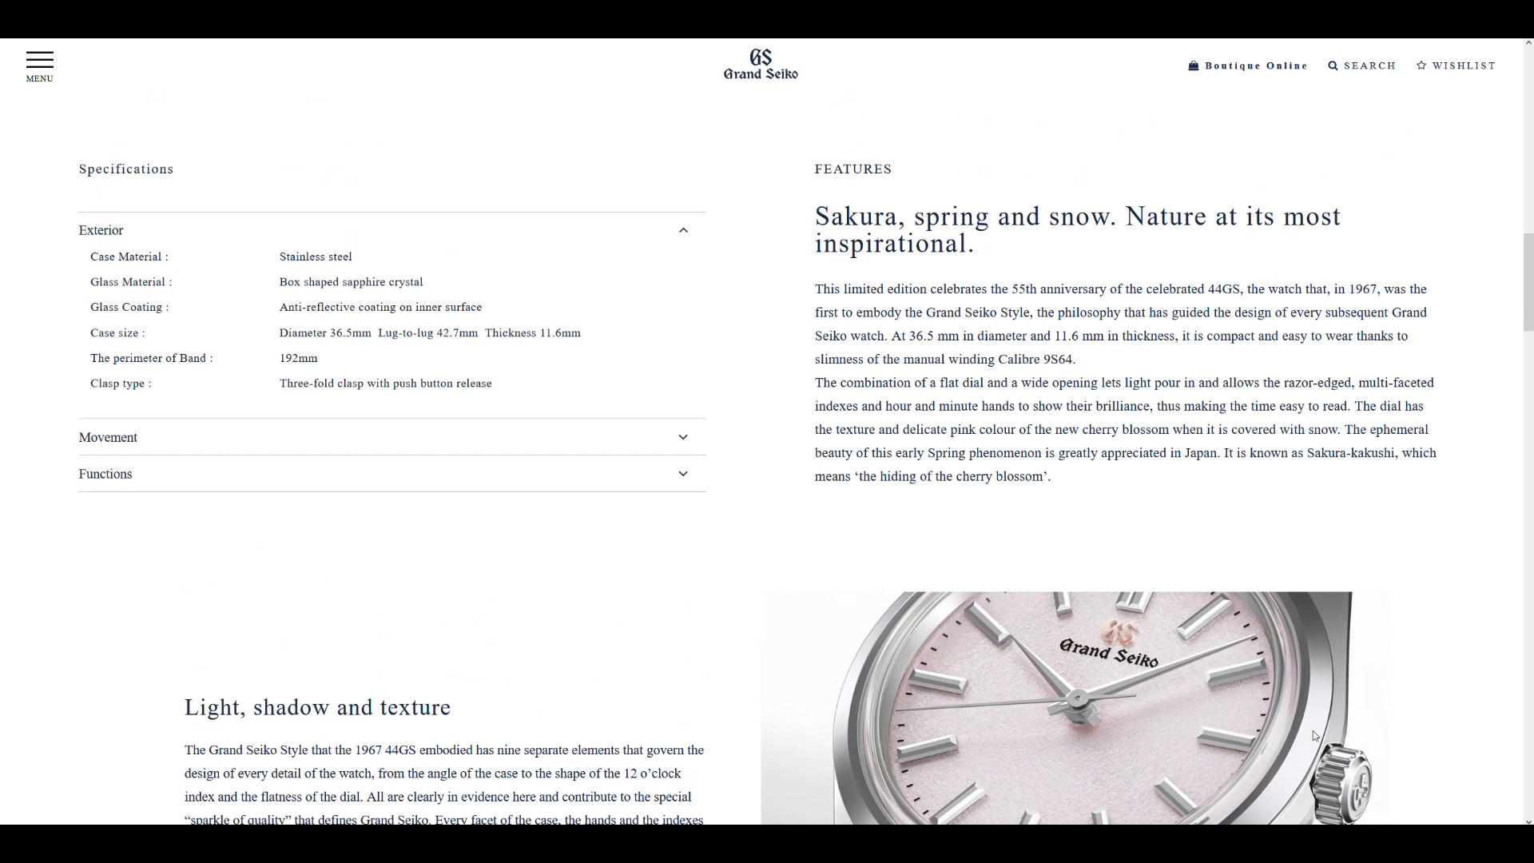
scroll(down, 3)
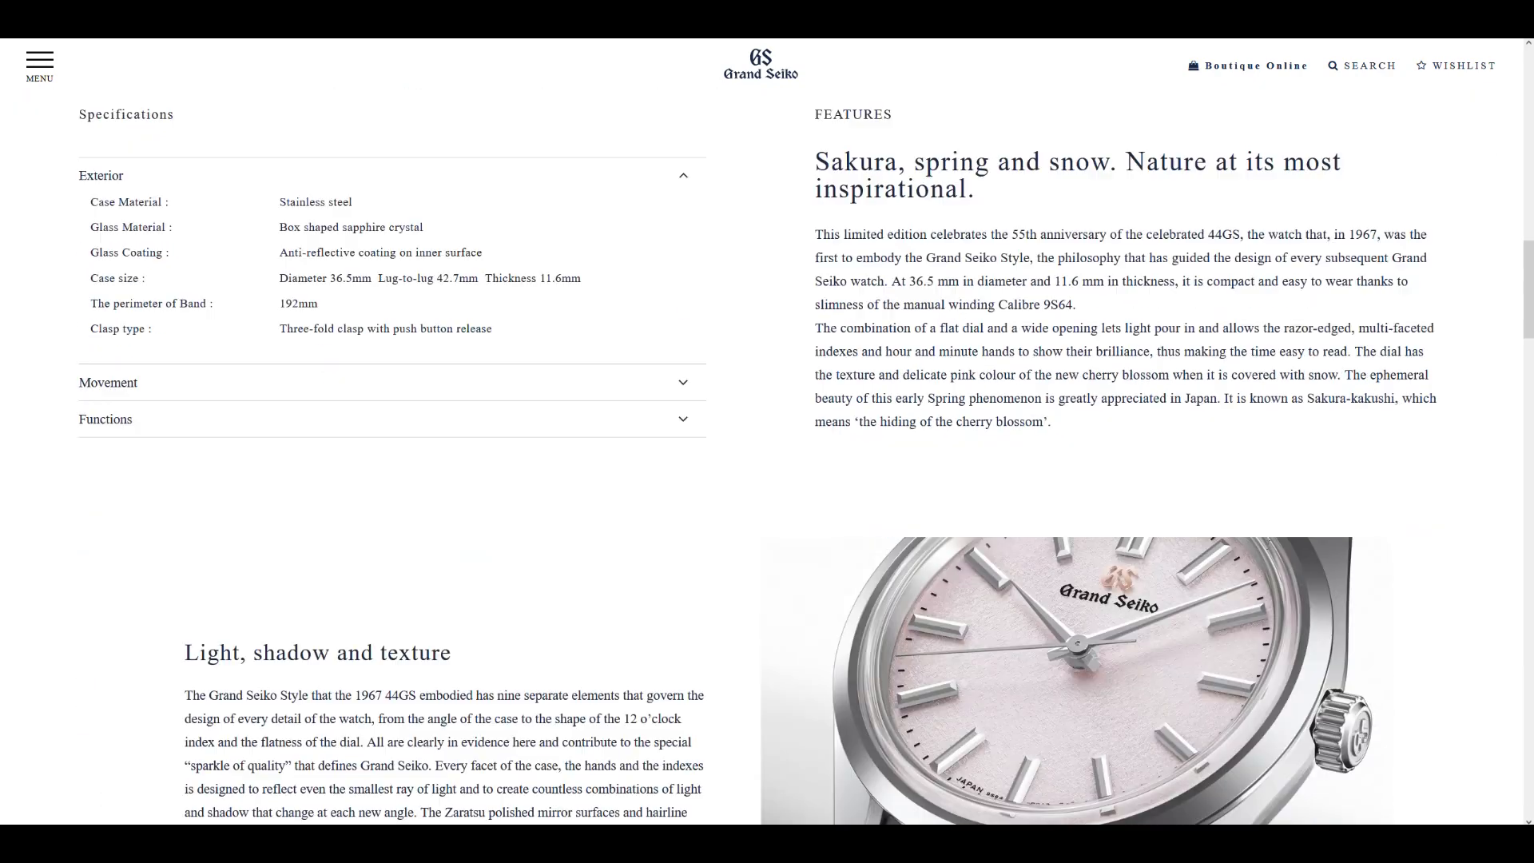
scroll(down, 3)
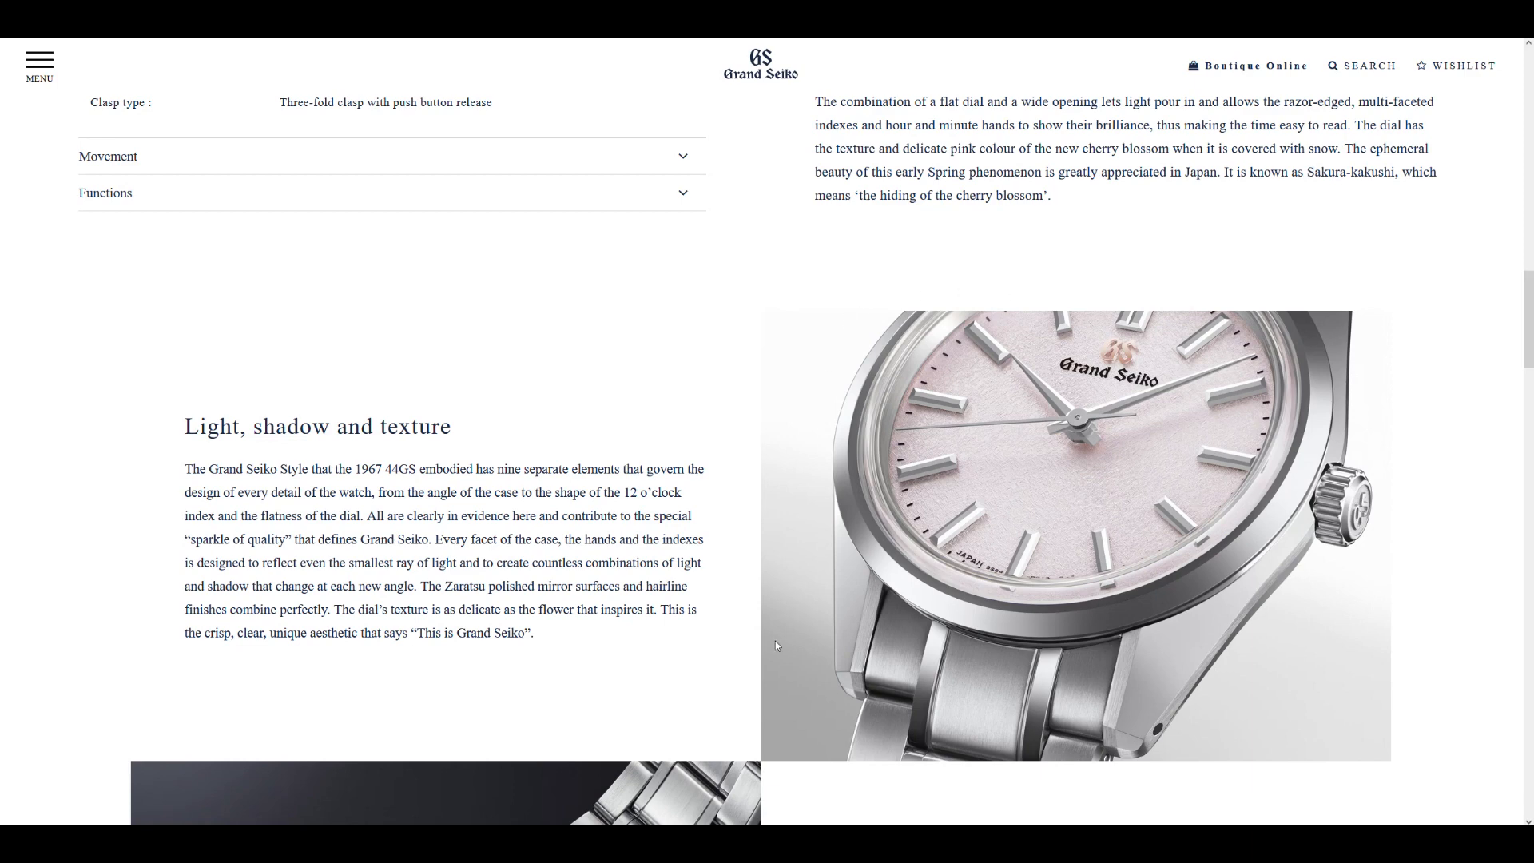
mouse_move(1137, 360)
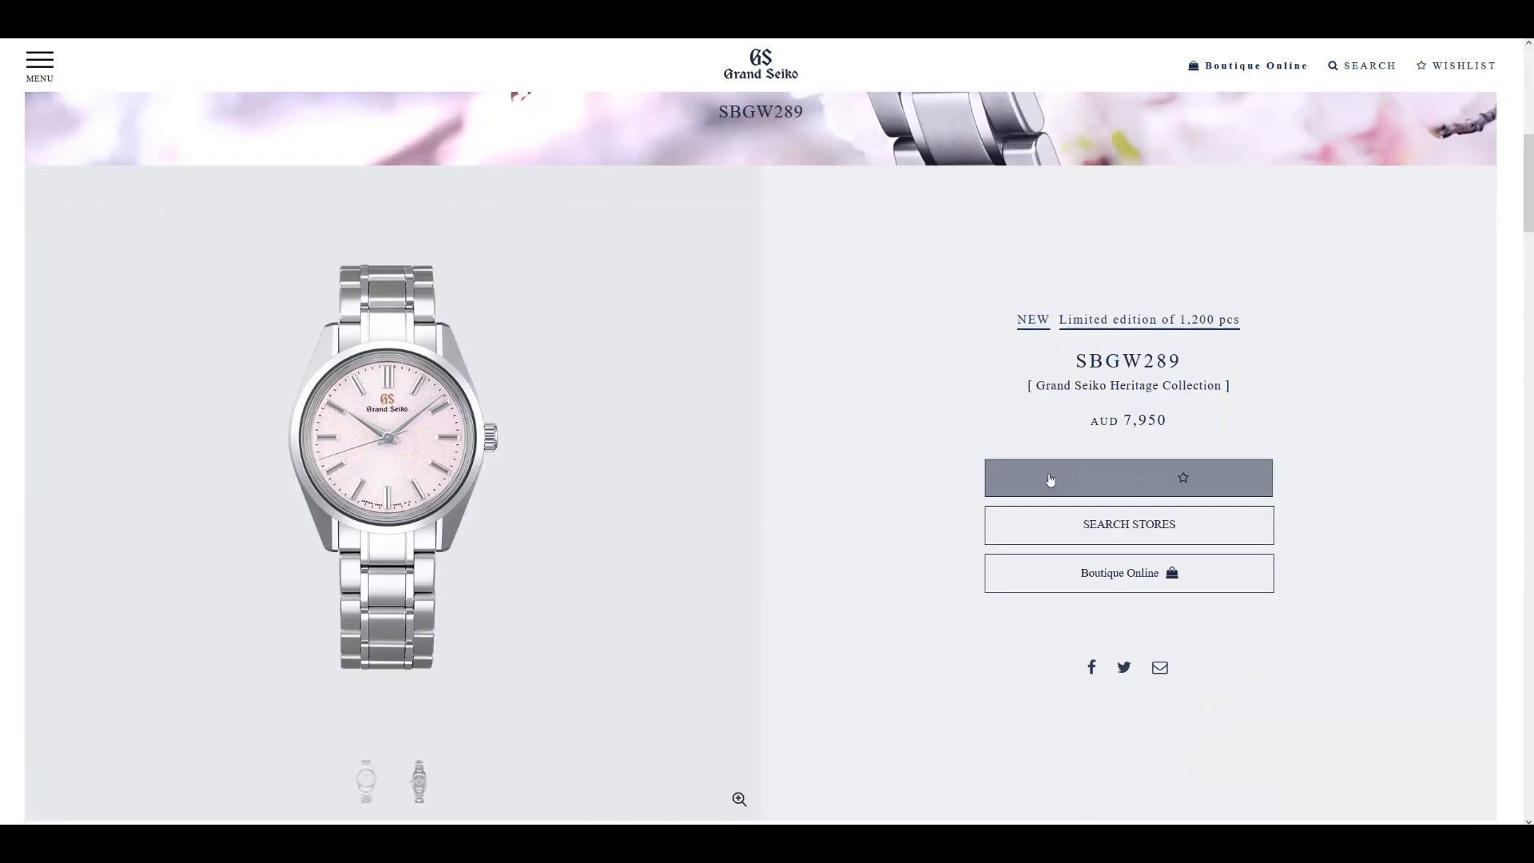
scroll(down, 3)
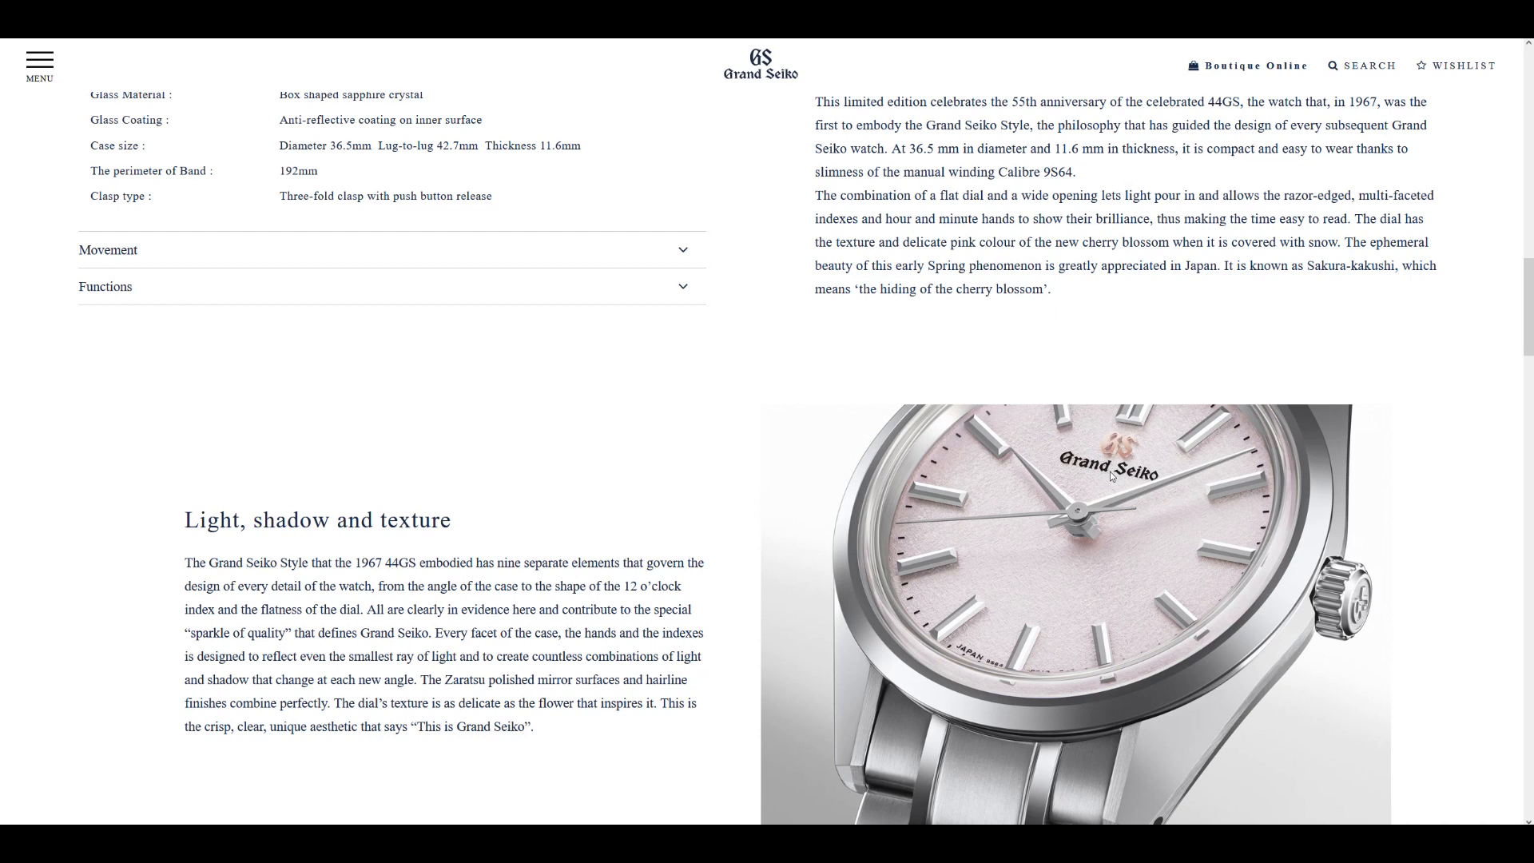
mouse_move(1002, 543)
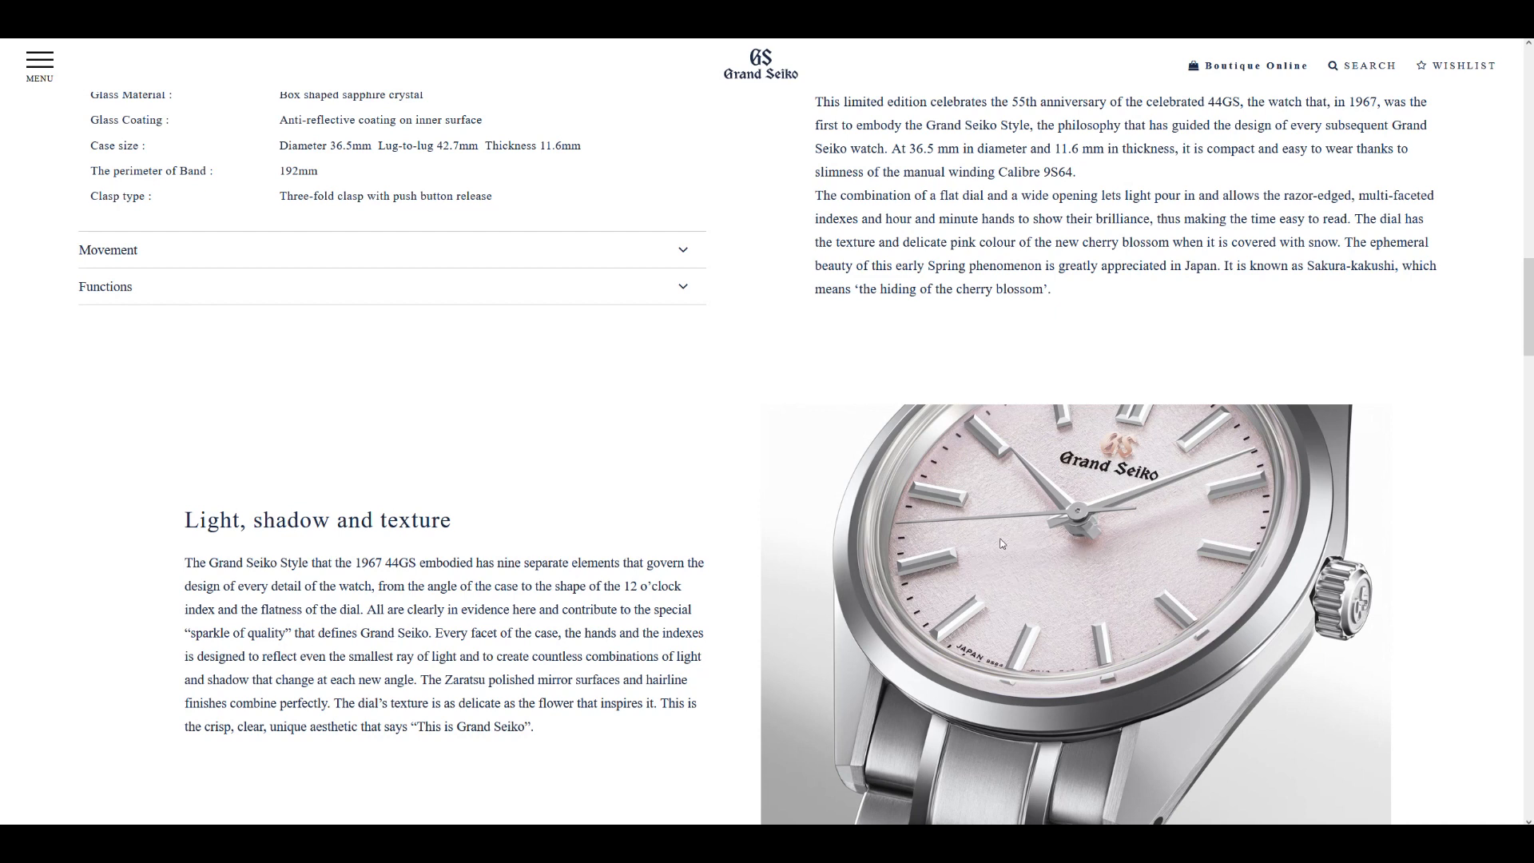
mouse_move(1082, 641)
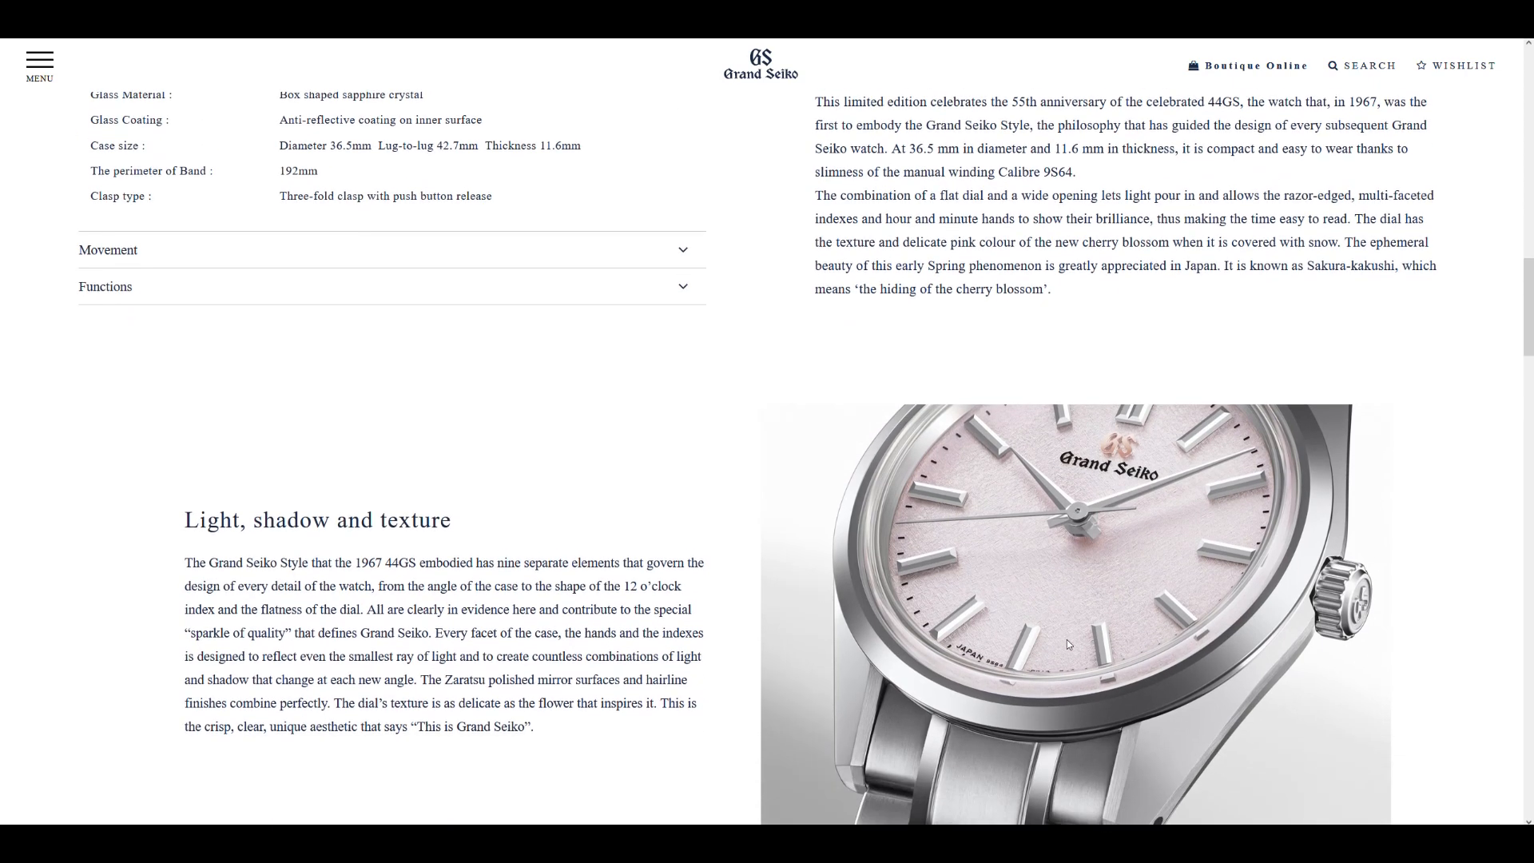
mouse_move(1215, 558)
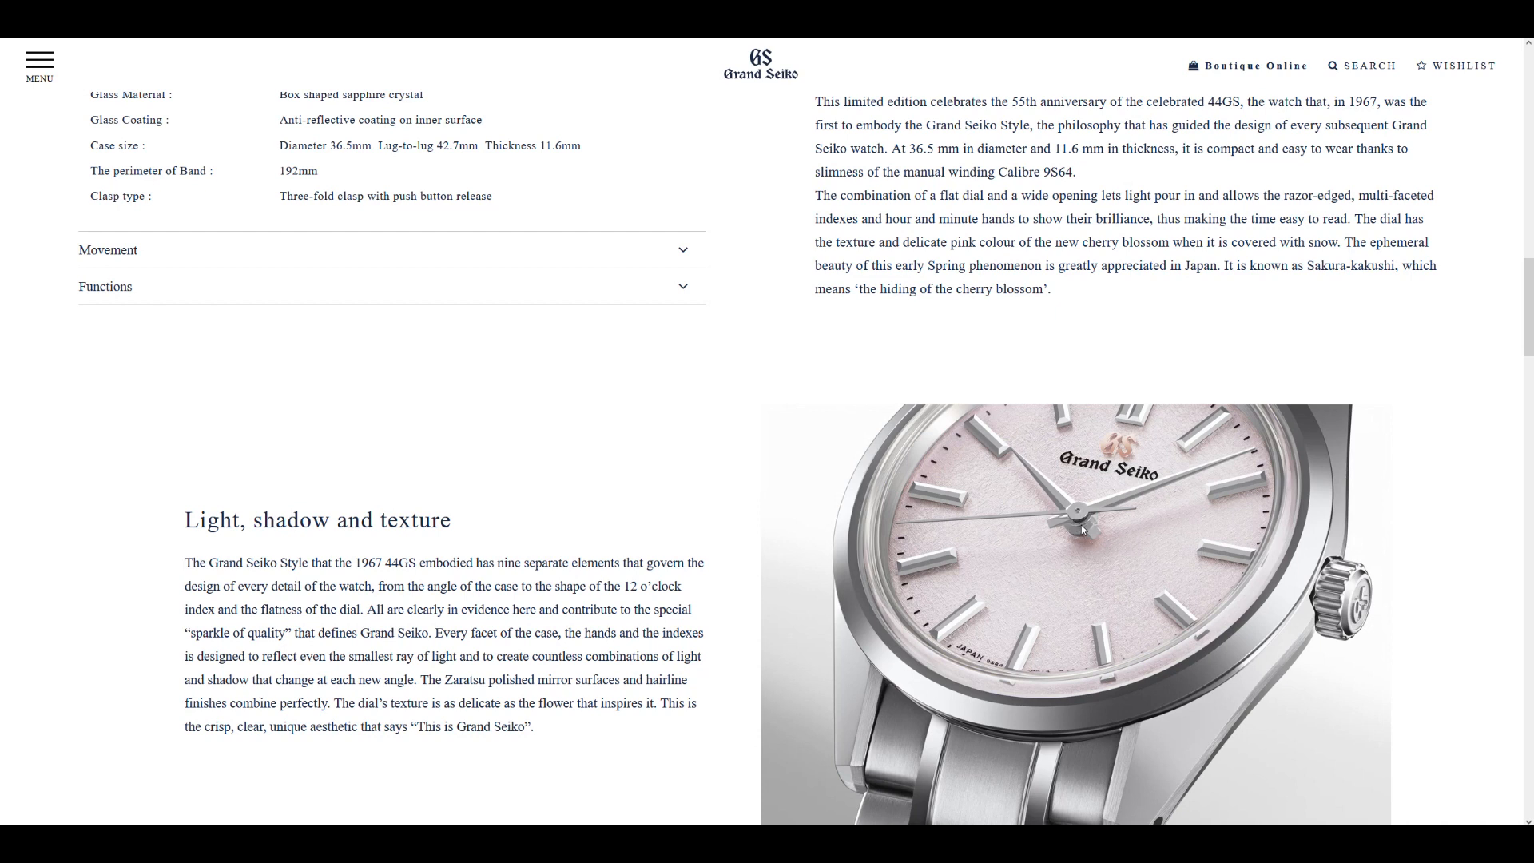
mouse_move(1066, 507)
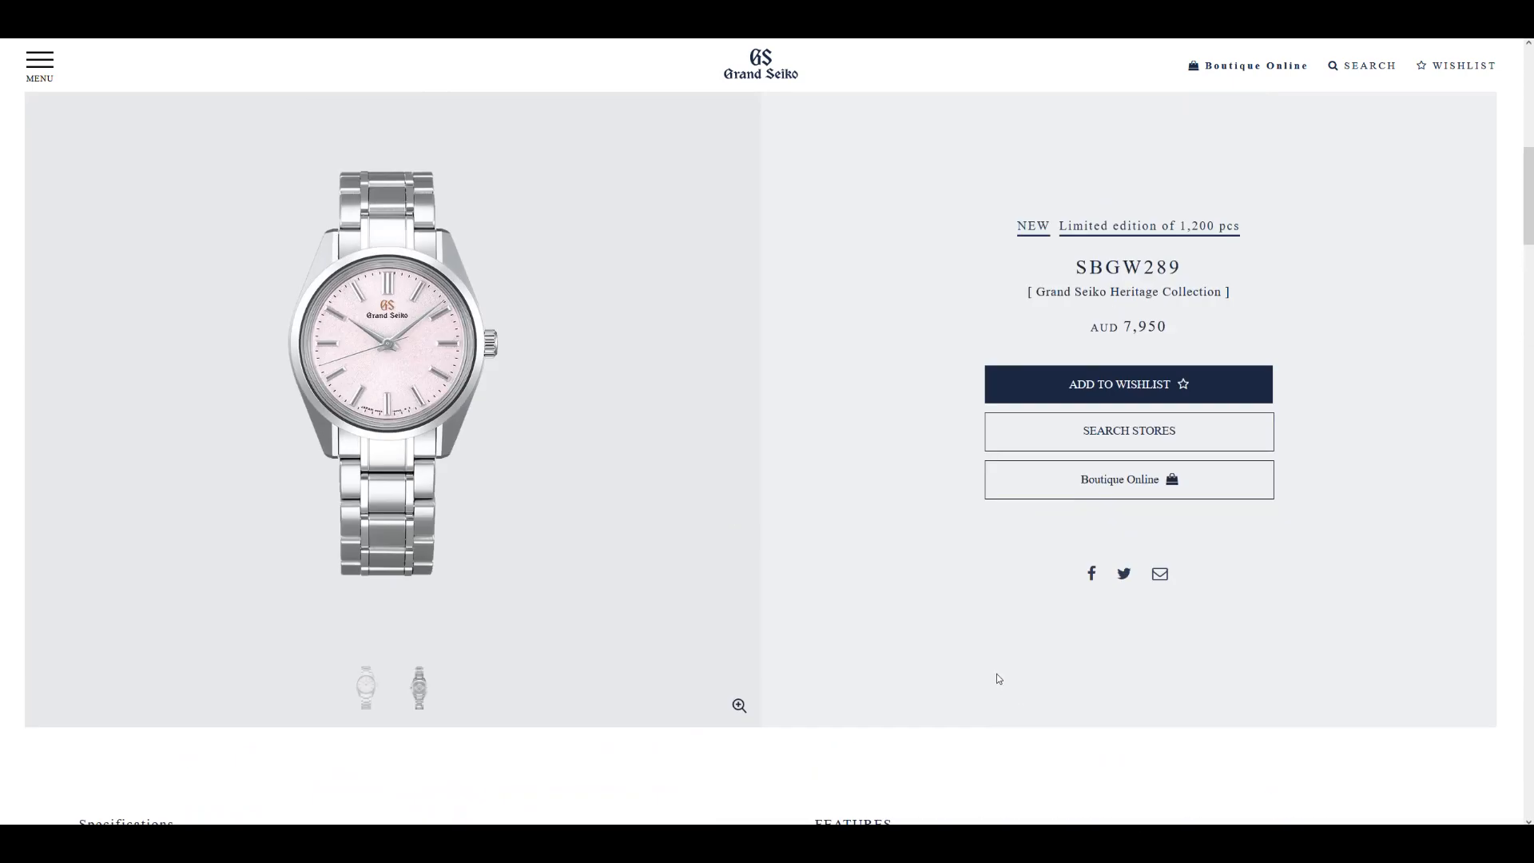
mouse_move(321, 428)
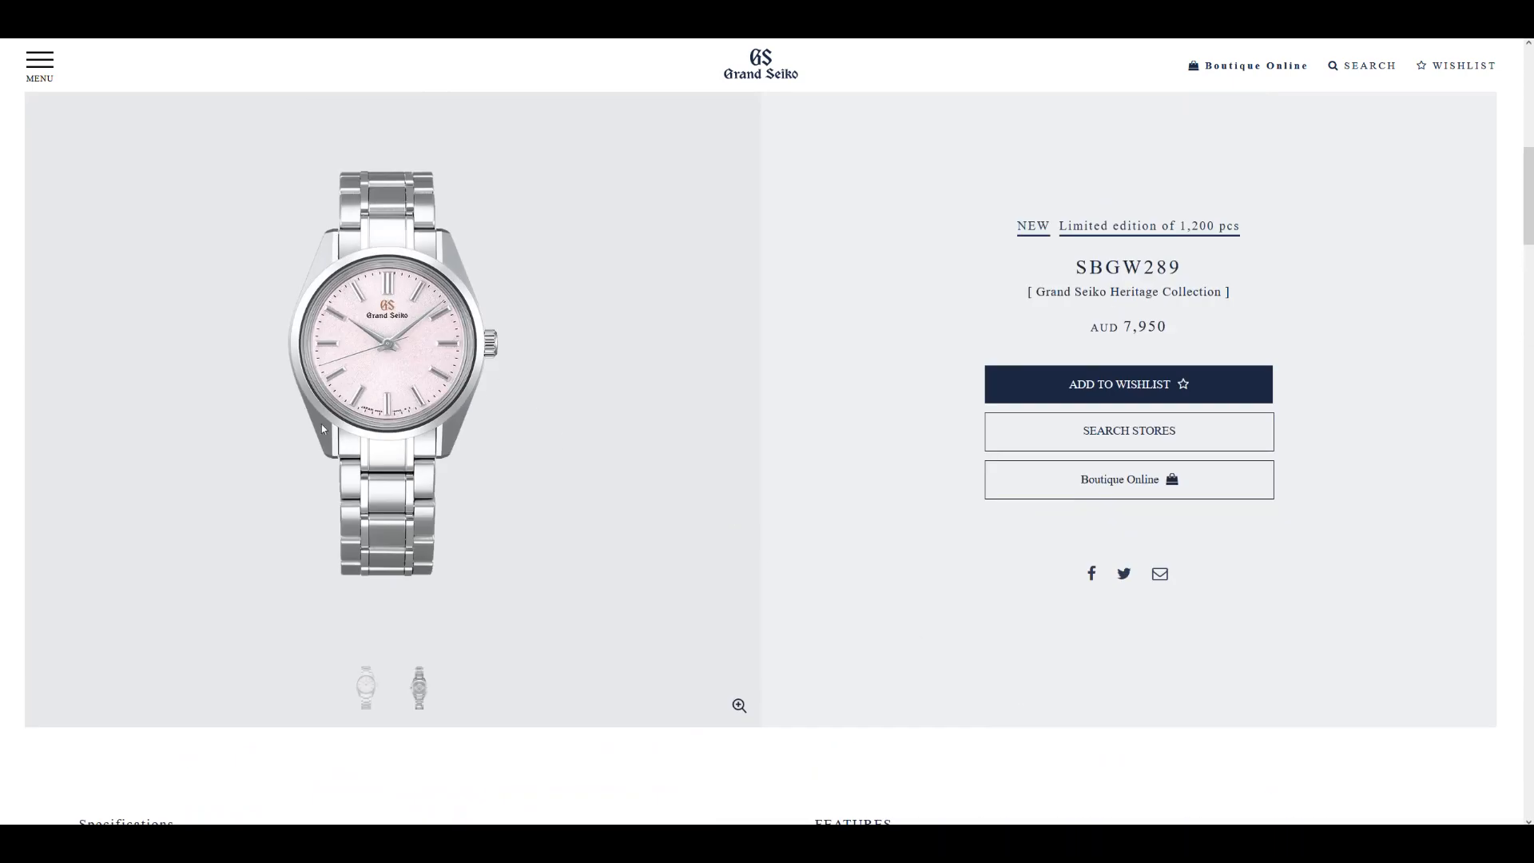
mouse_move(350, 438)
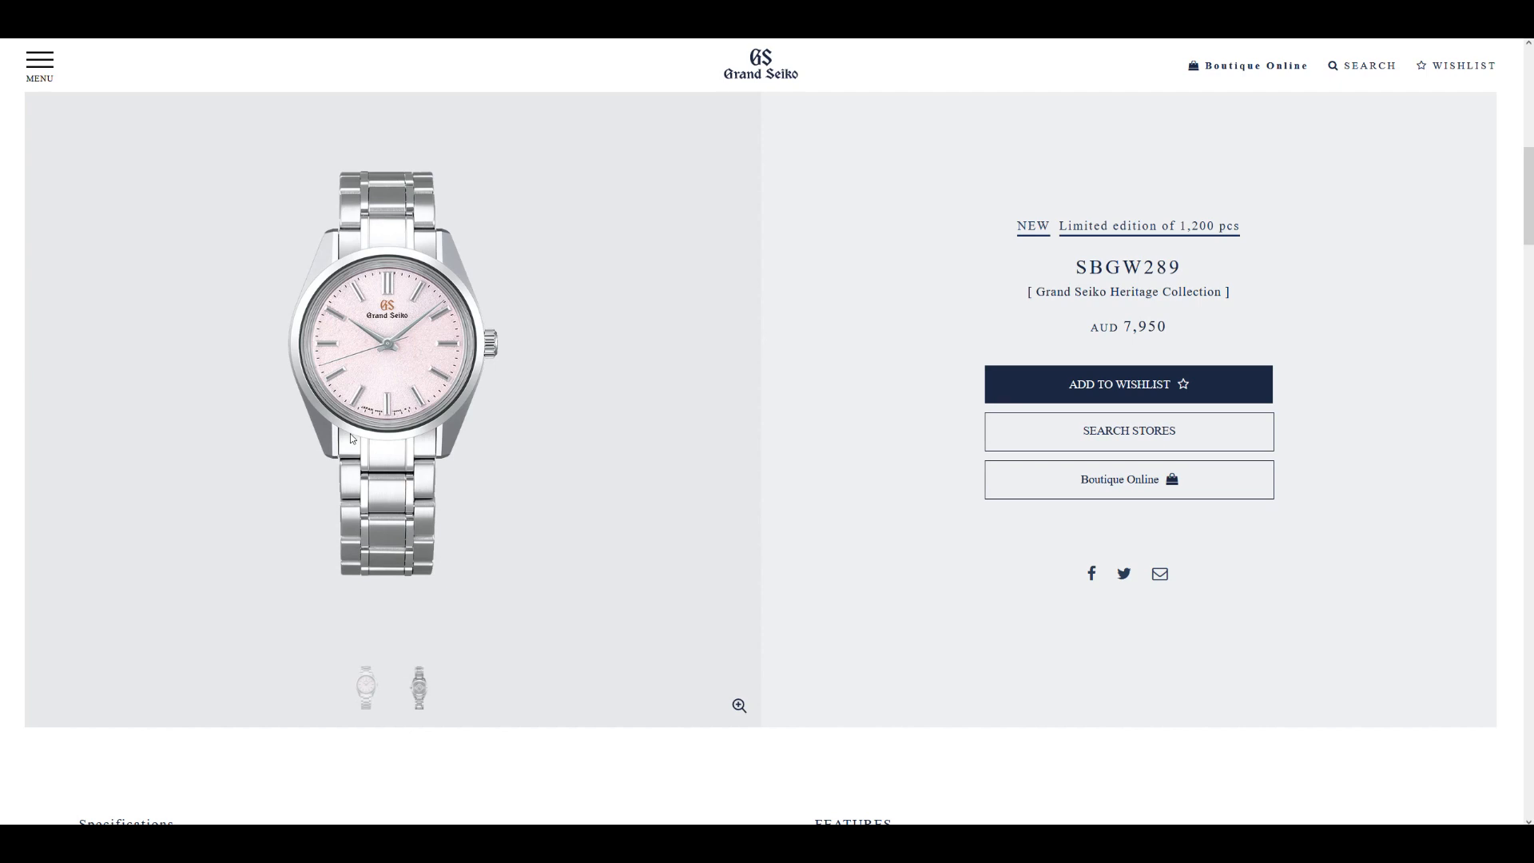
mouse_move(230, 489)
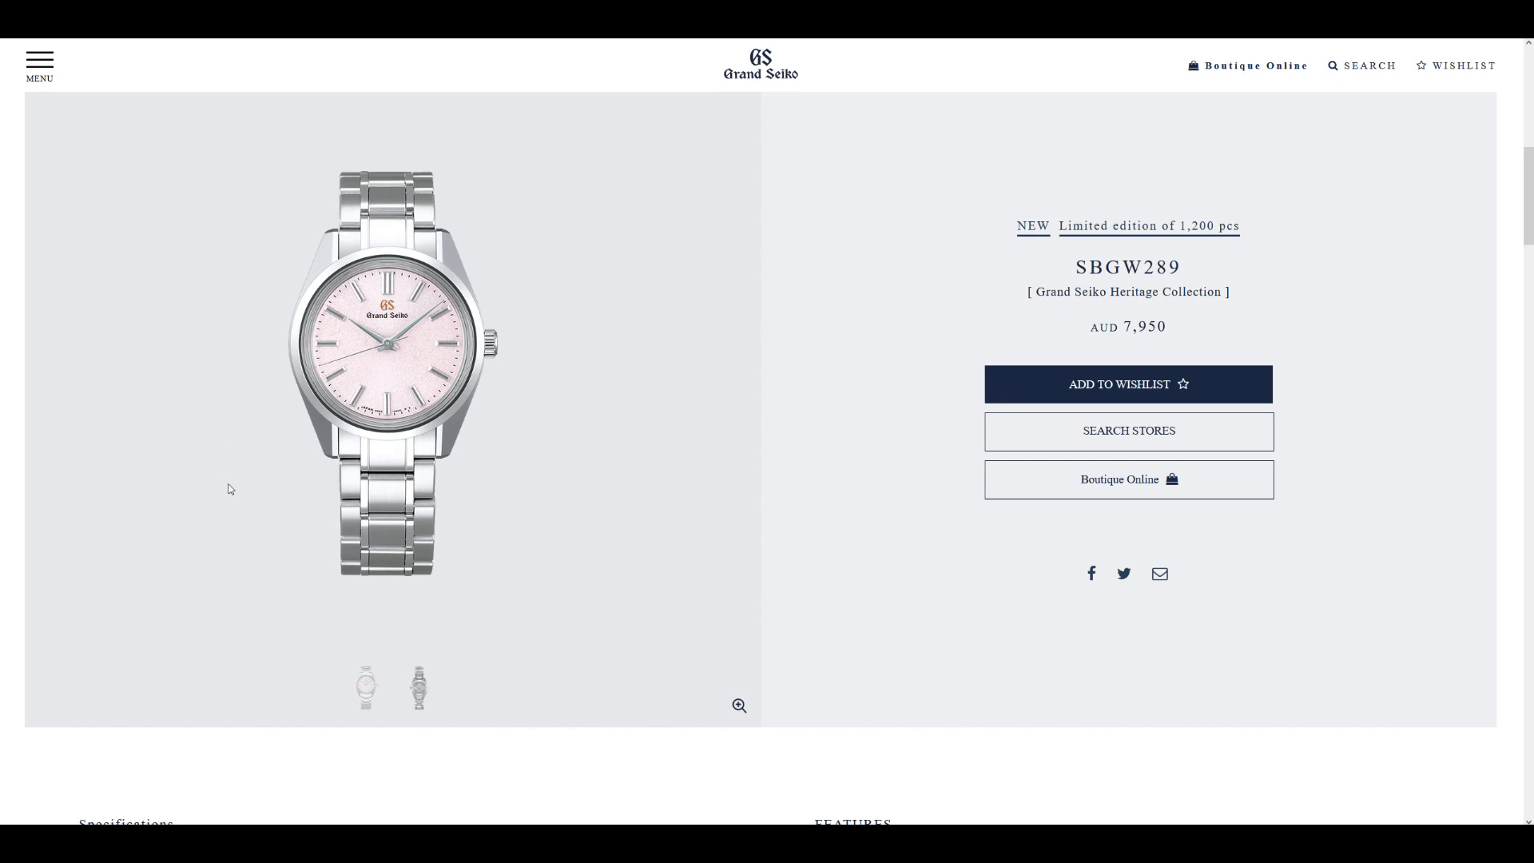
Scroll to the SBGW289 exterior specs: box-shaped sapphire crystal, 192mm band, three-fold clasp
scroll(down, 3)
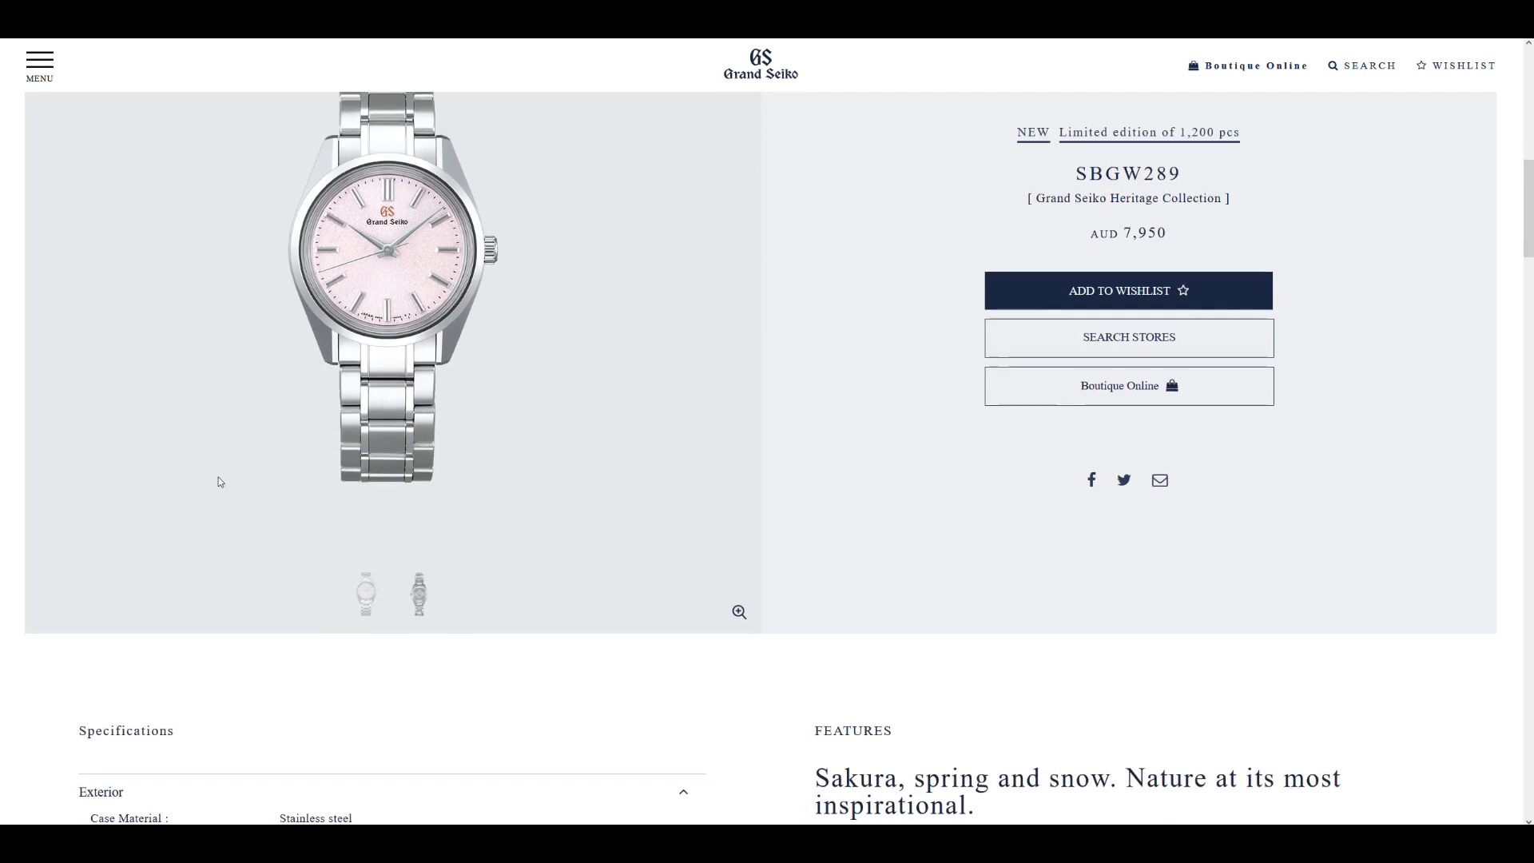
mouse_move(470, 368)
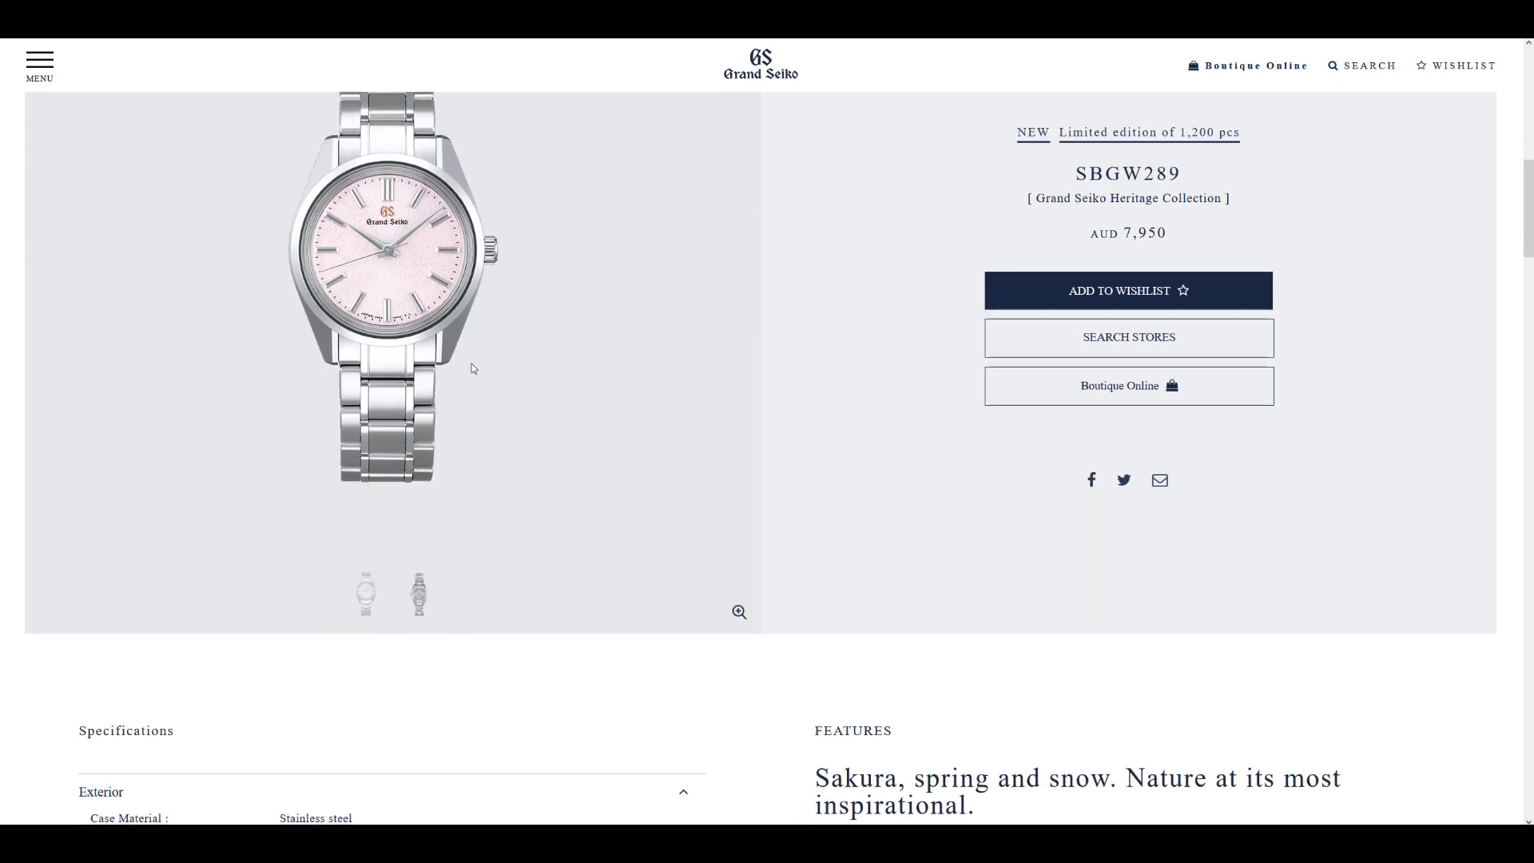
scroll(down, 3)
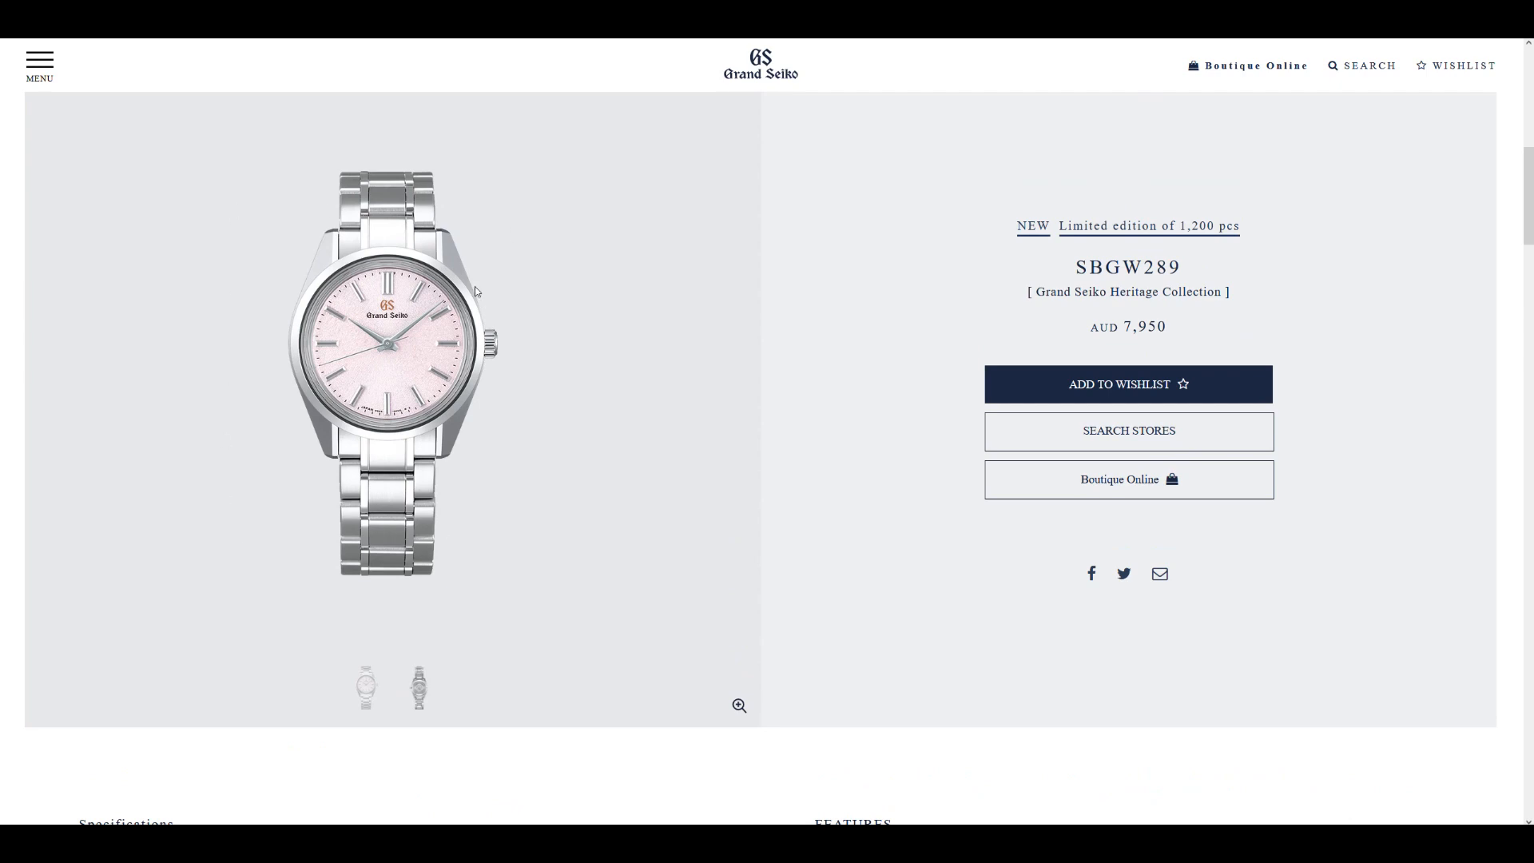
mouse_move(291, 347)
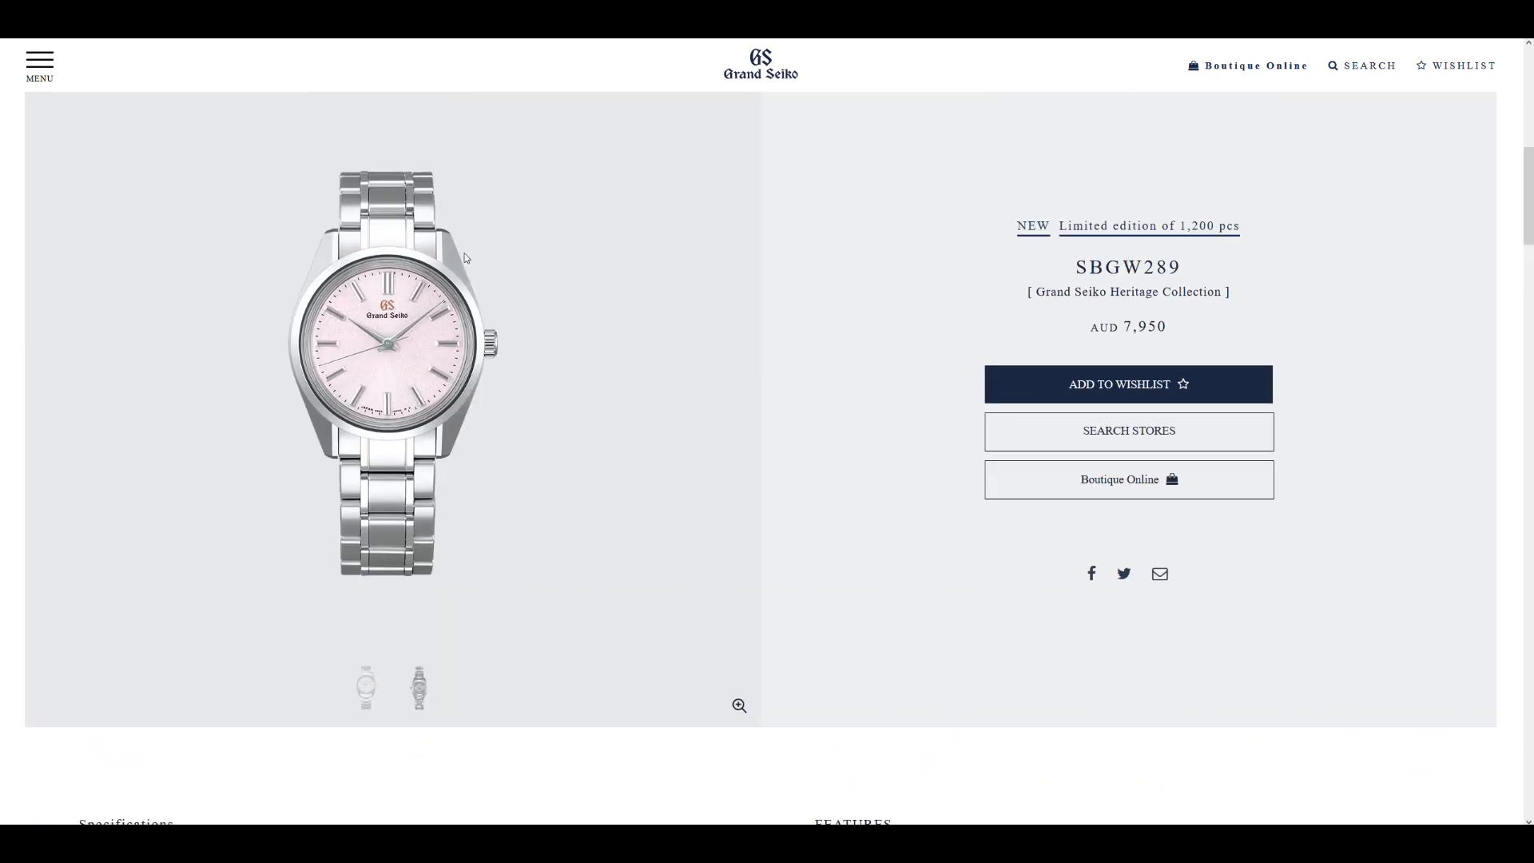
mouse_move(434, 422)
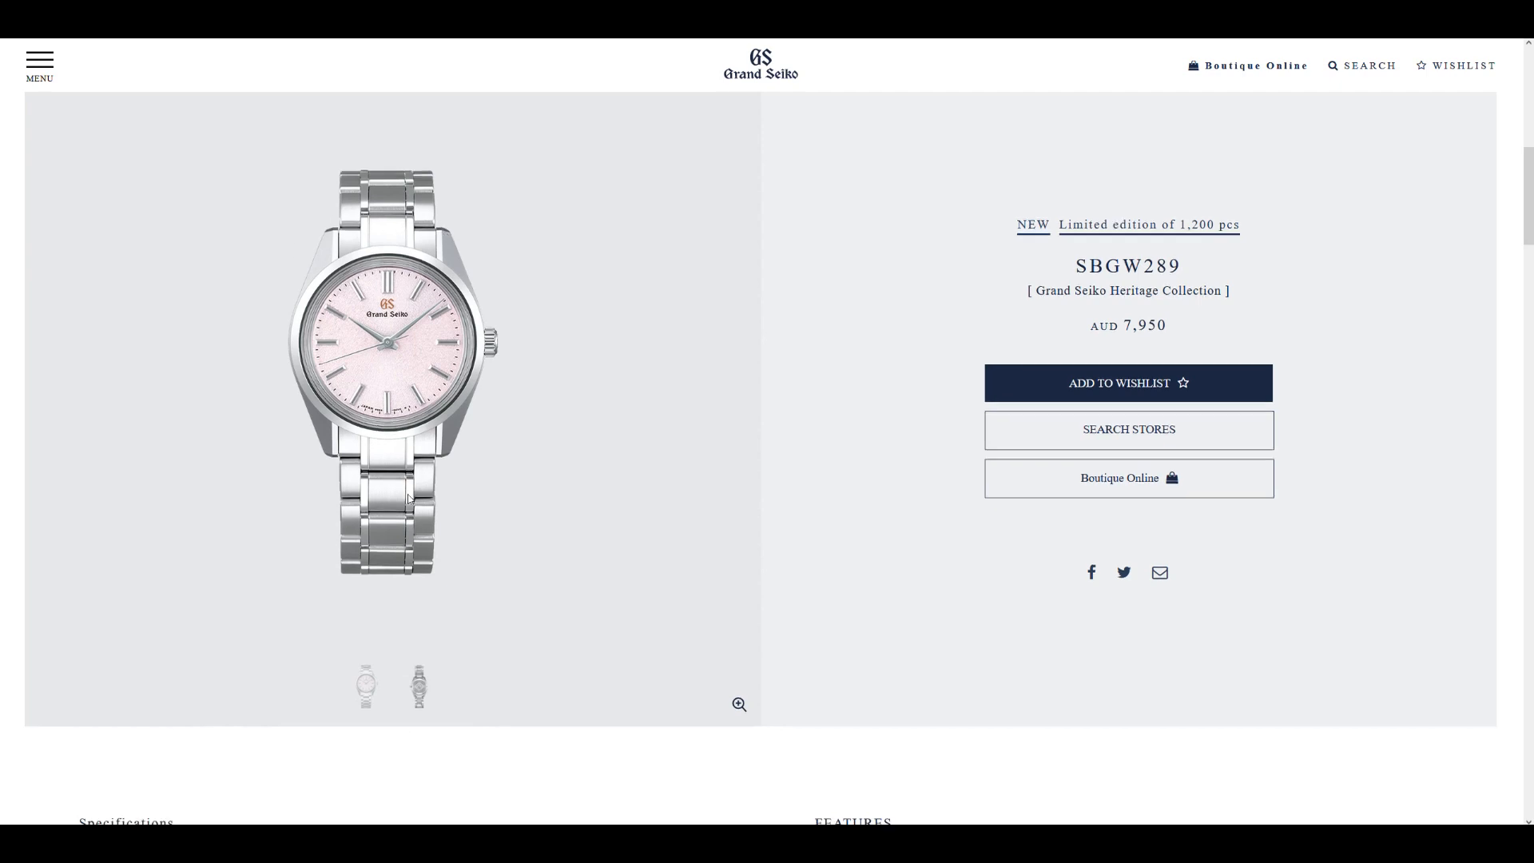
scroll(down, 3)
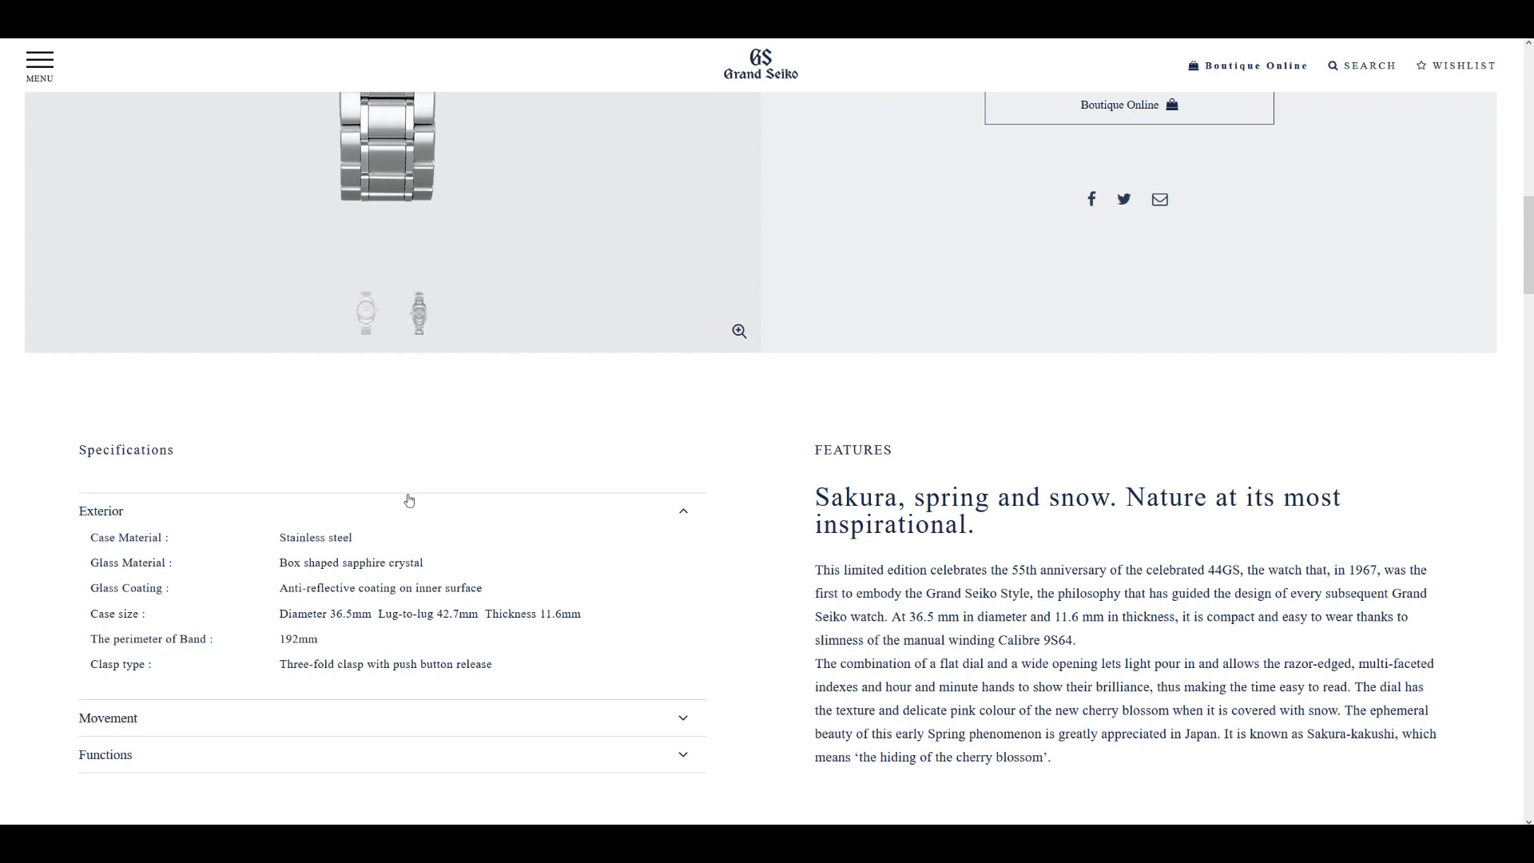
mouse_move(451, 633)
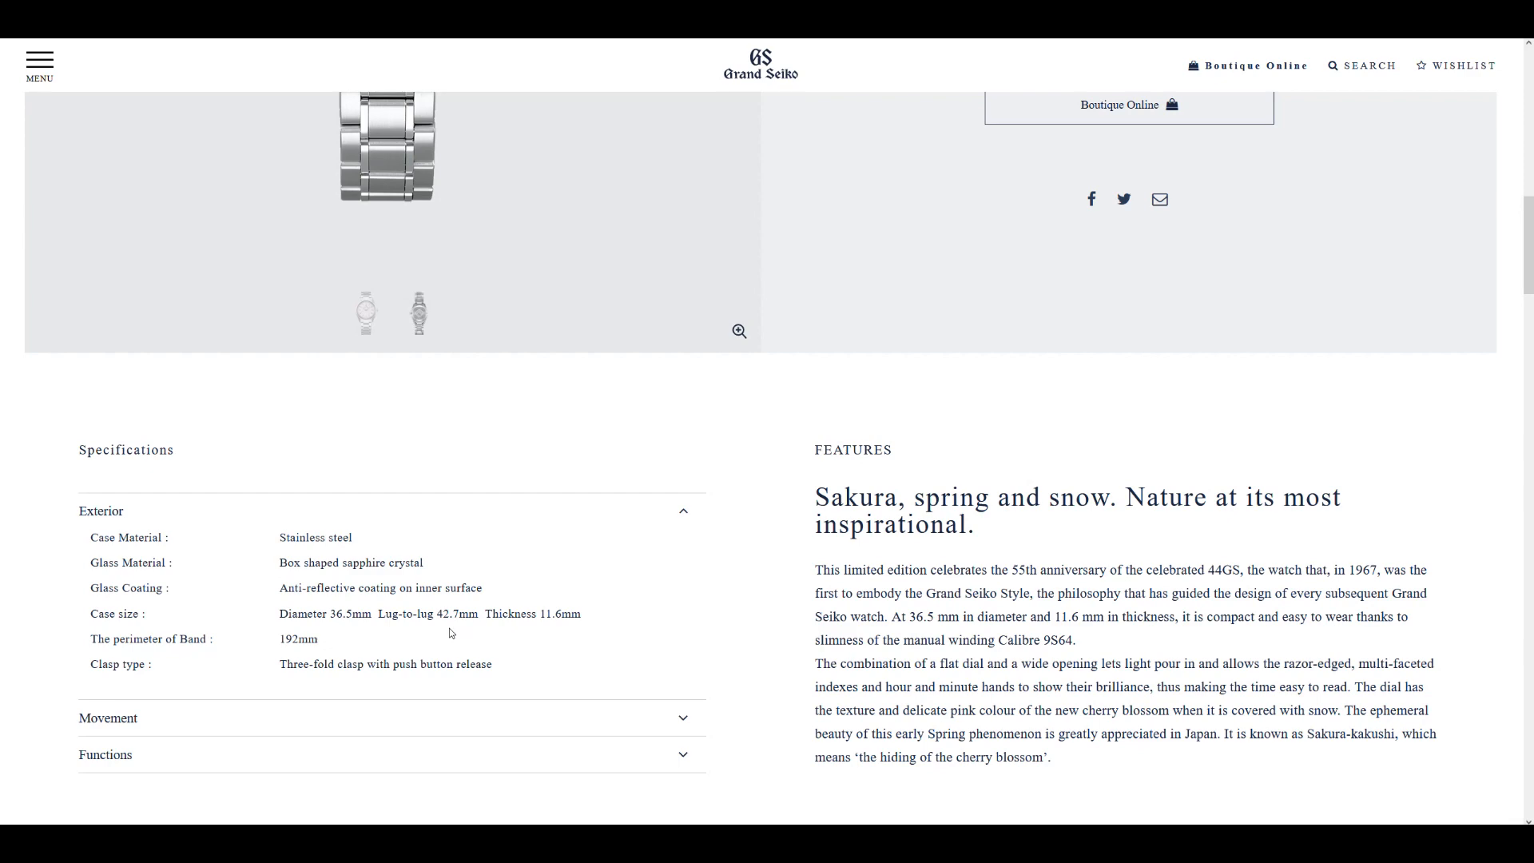
Return from the banner to the SBGW289 product panel with its AUD 7,950 price
scroll(up, 3)
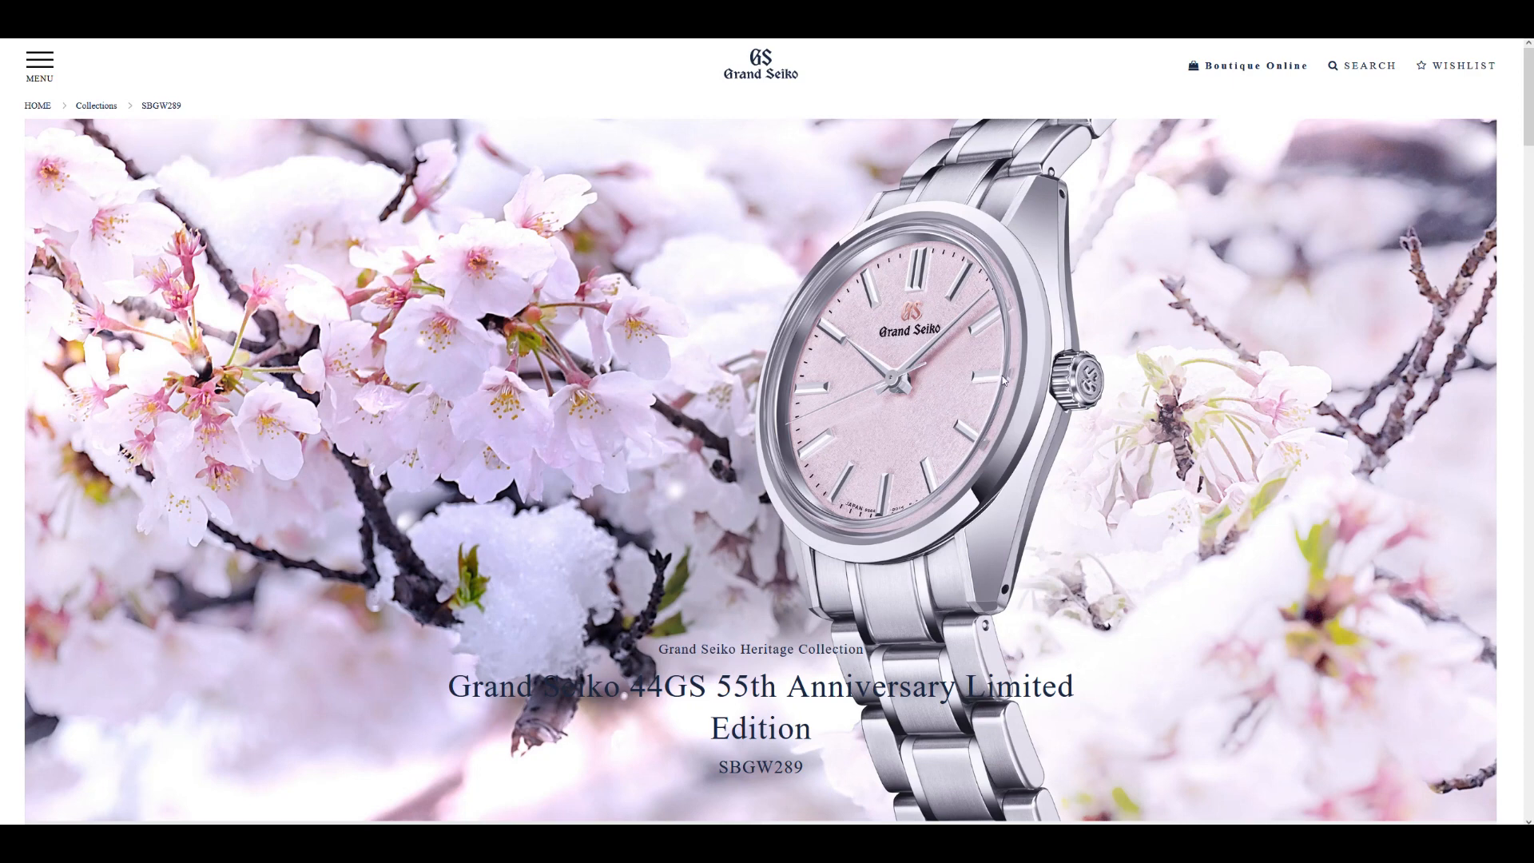
mouse_move(991, 386)
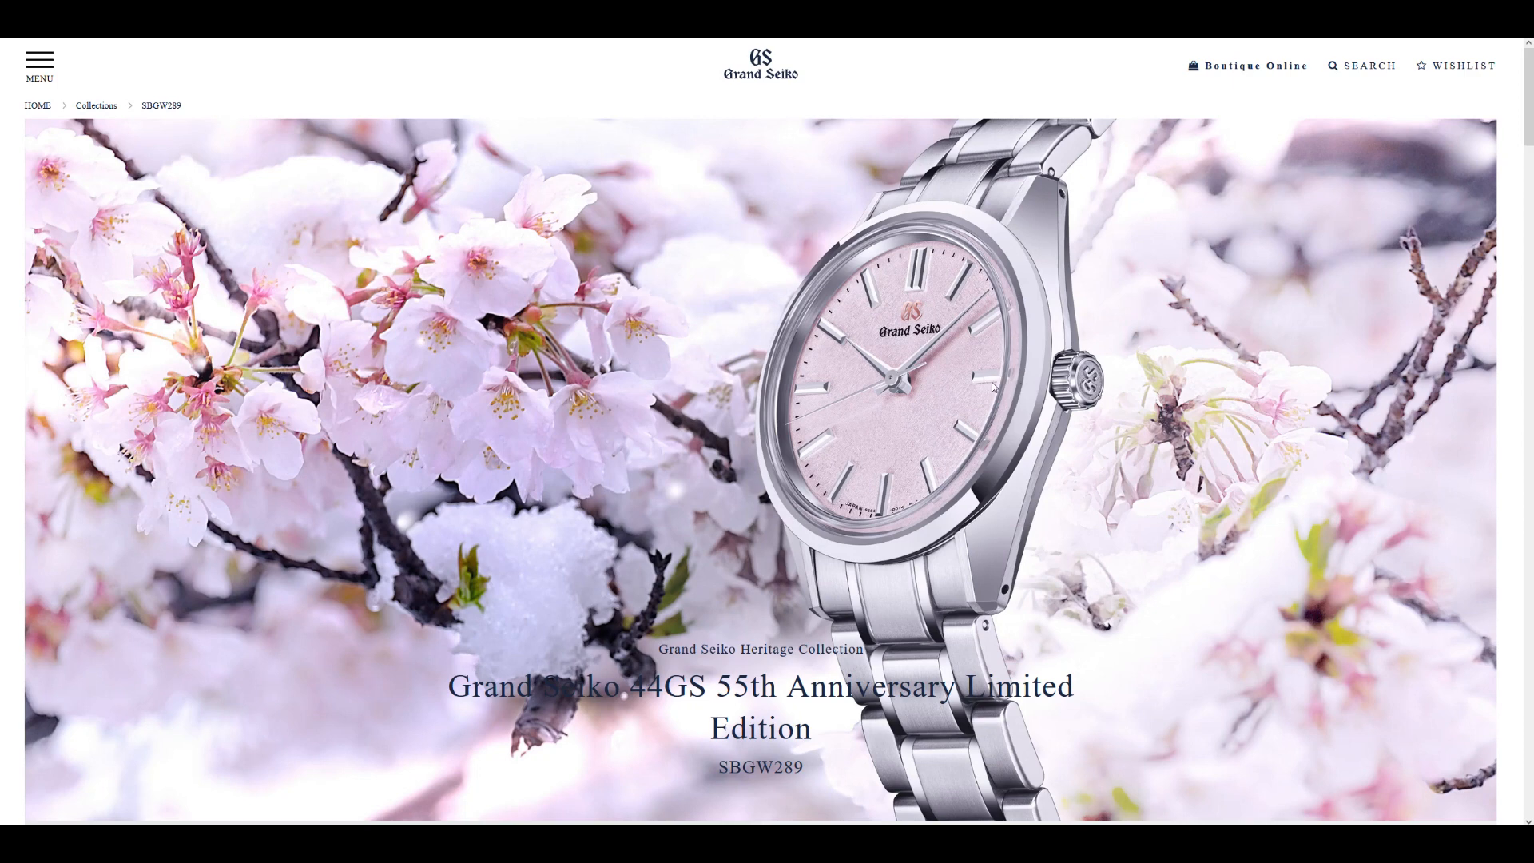
mouse_move(950, 368)
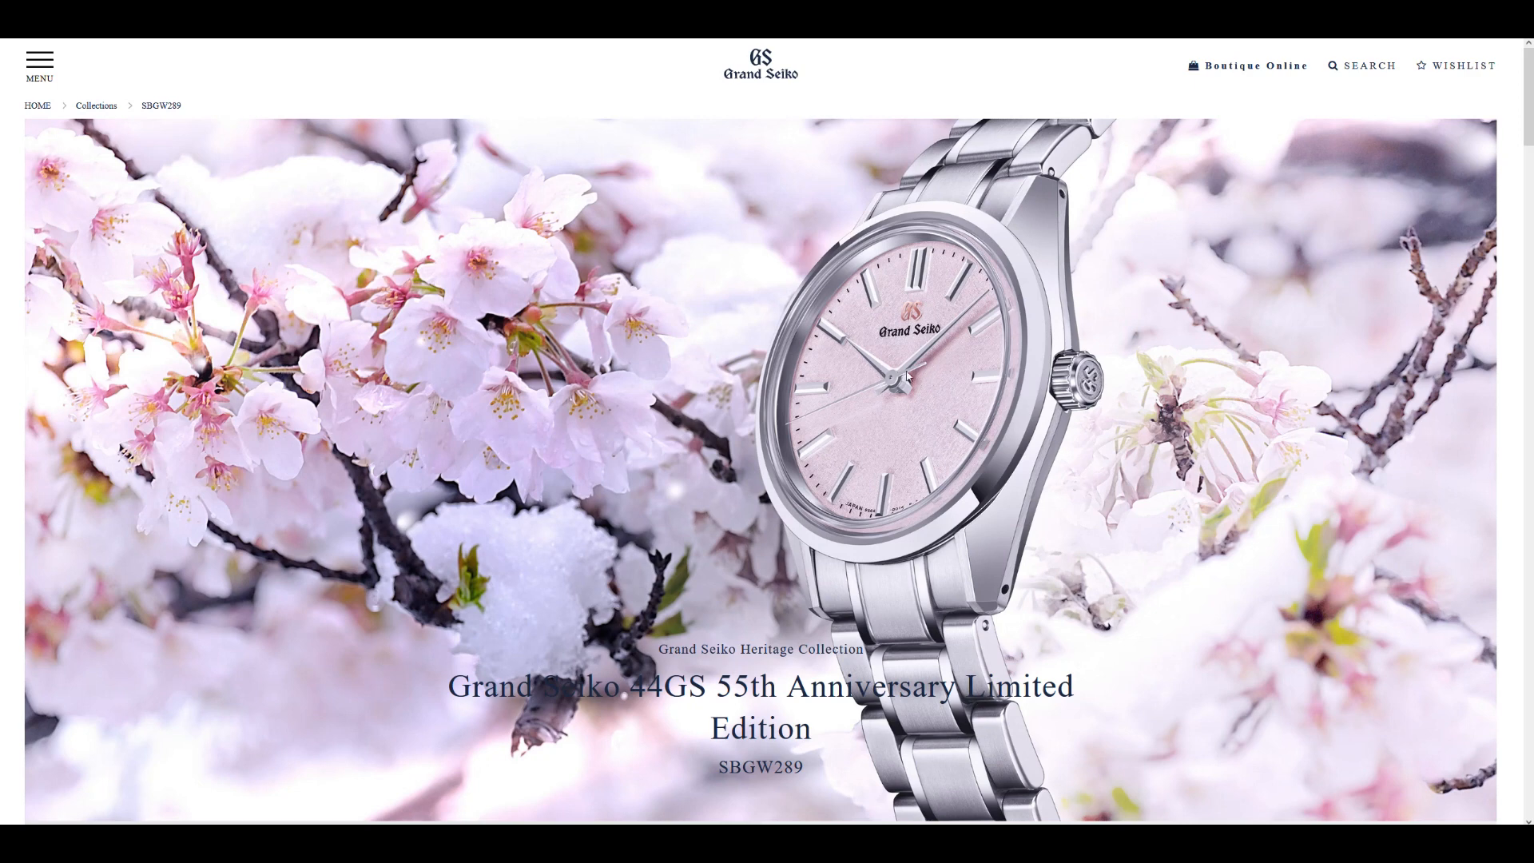
mouse_move(981, 421)
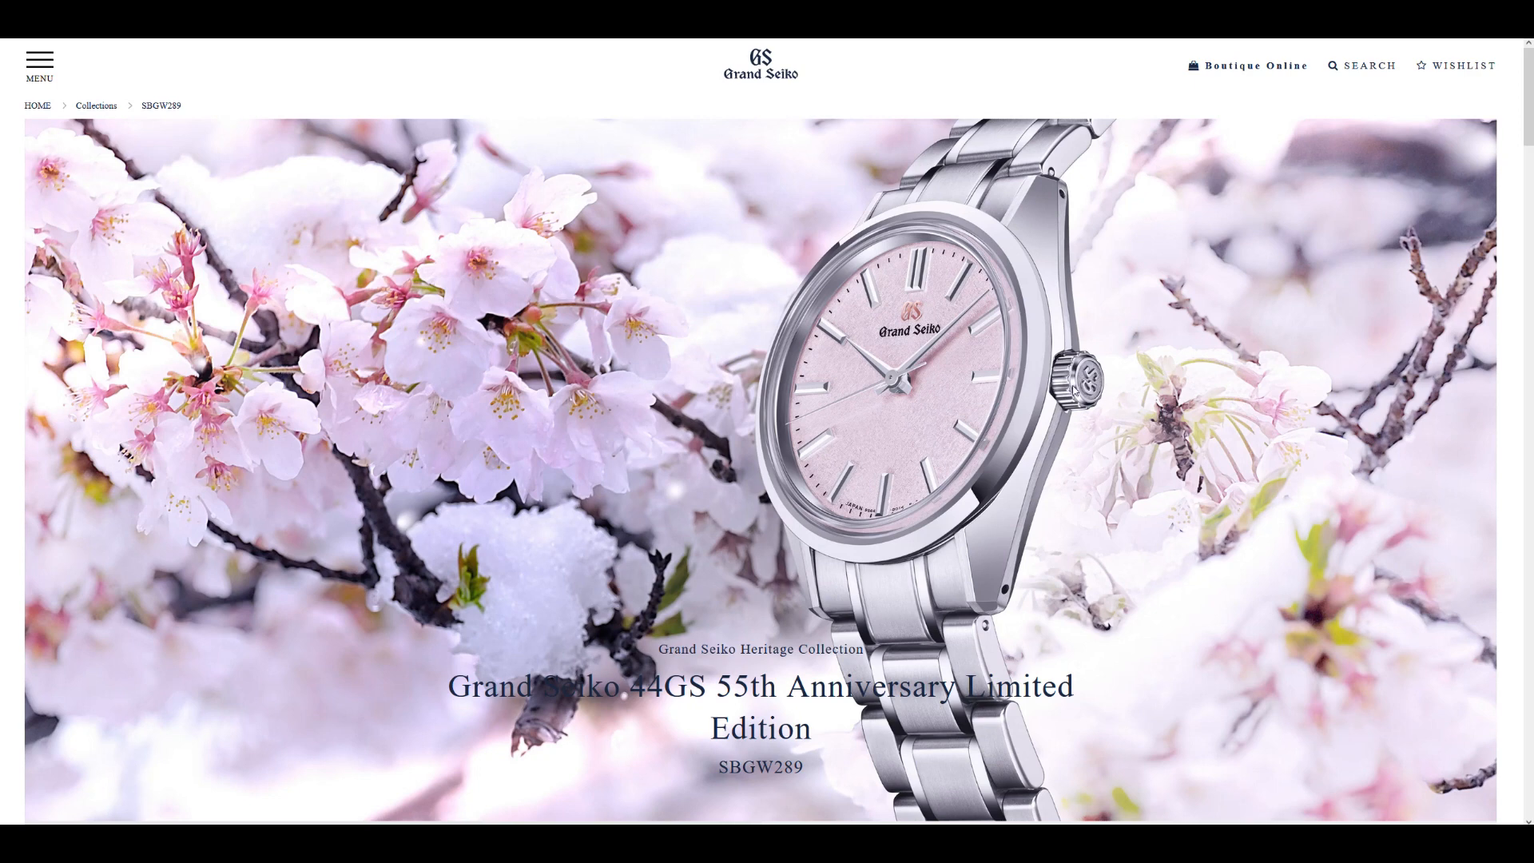
mouse_move(1076, 392)
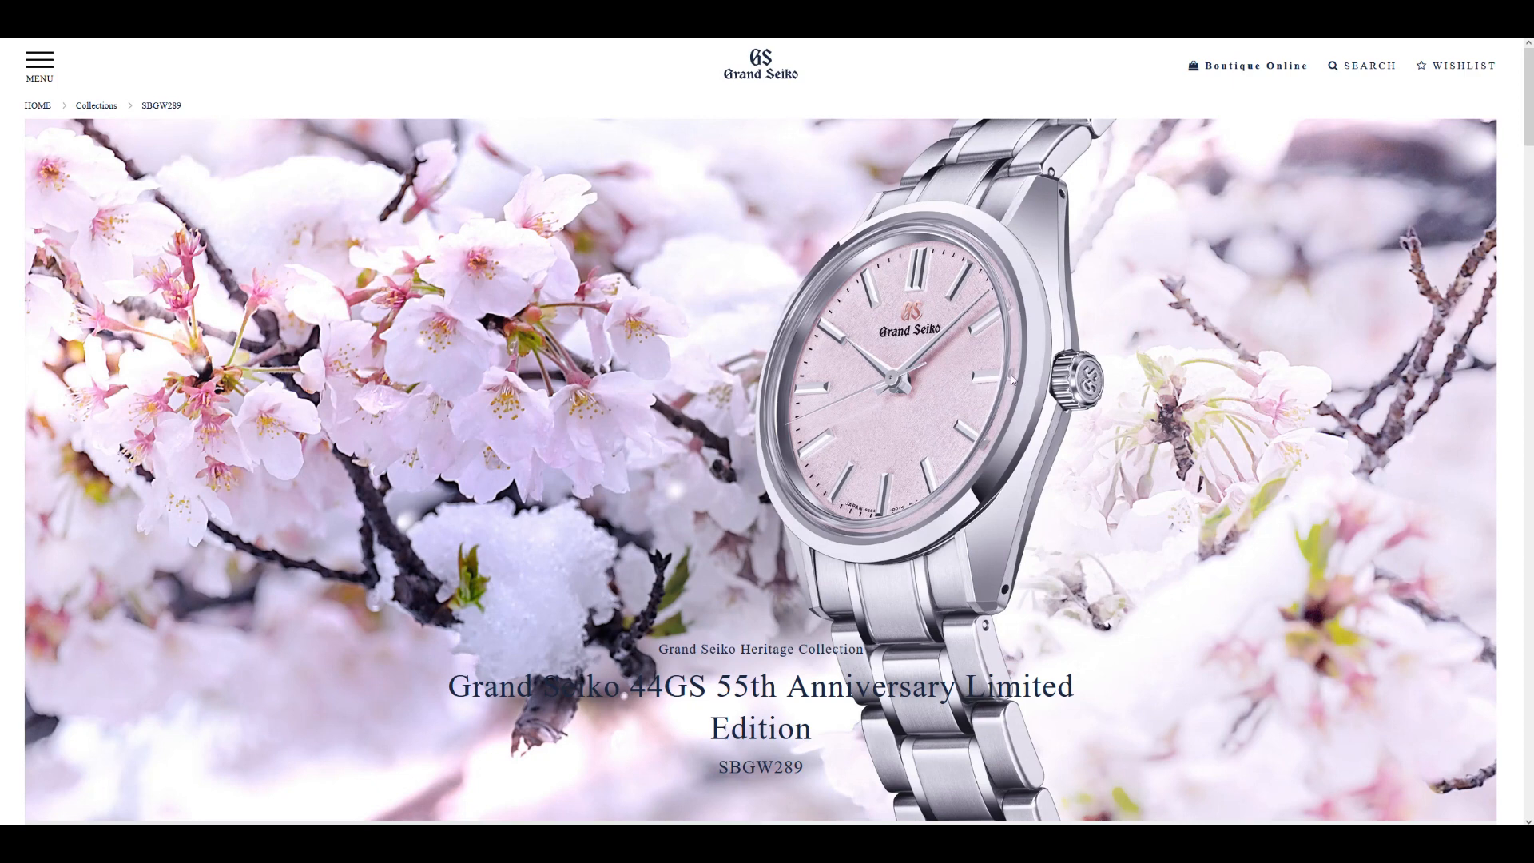
scroll(down, 3)
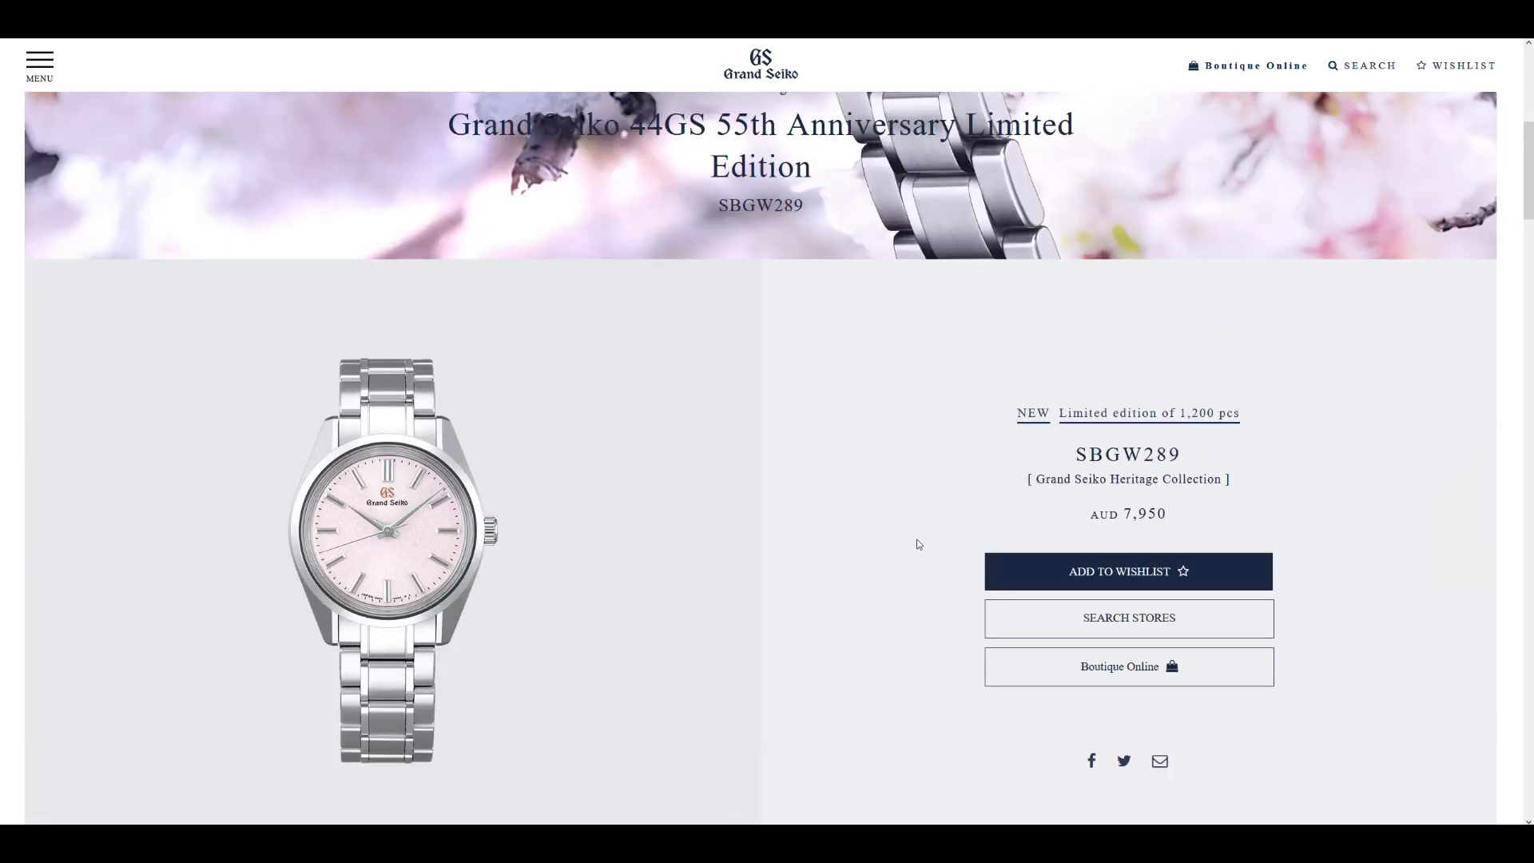
scroll(down, 3)
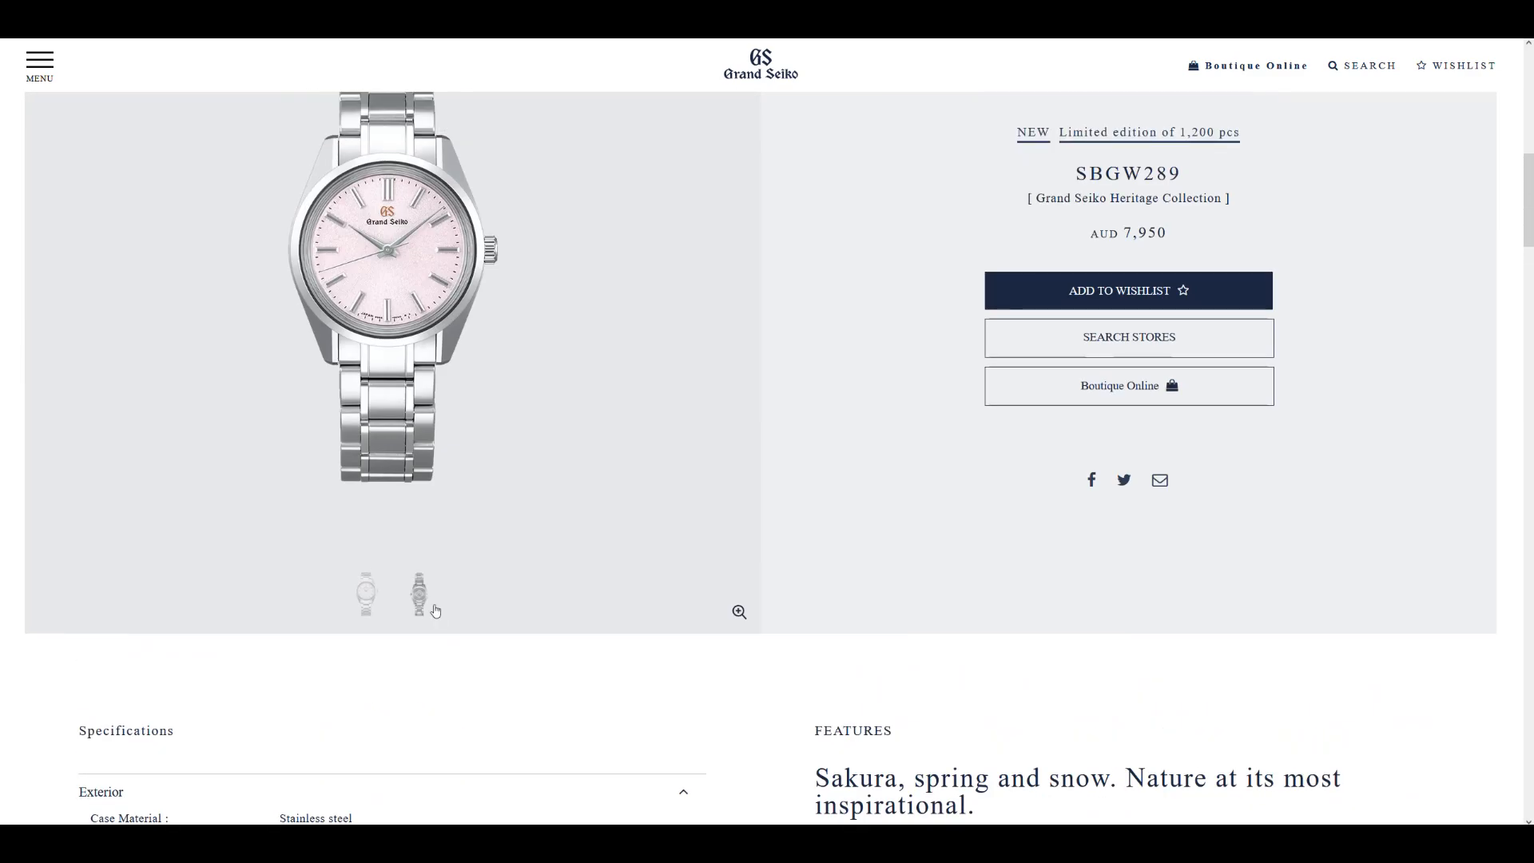
Switch the SBGW289 gallery image to the case back engraved LIMITED EDITION
click(420, 593)
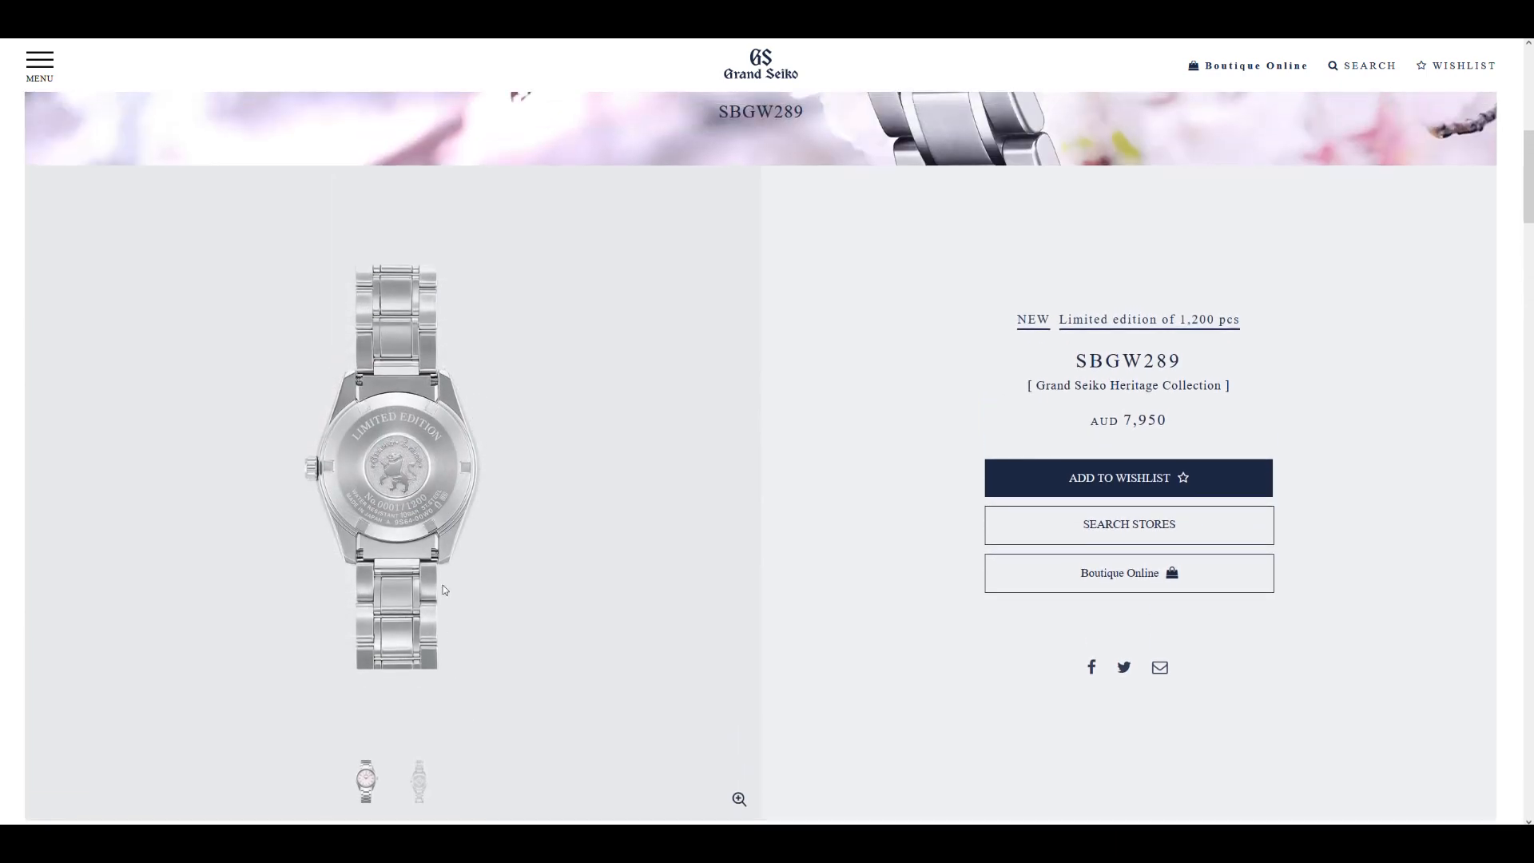
mouse_move(446, 585)
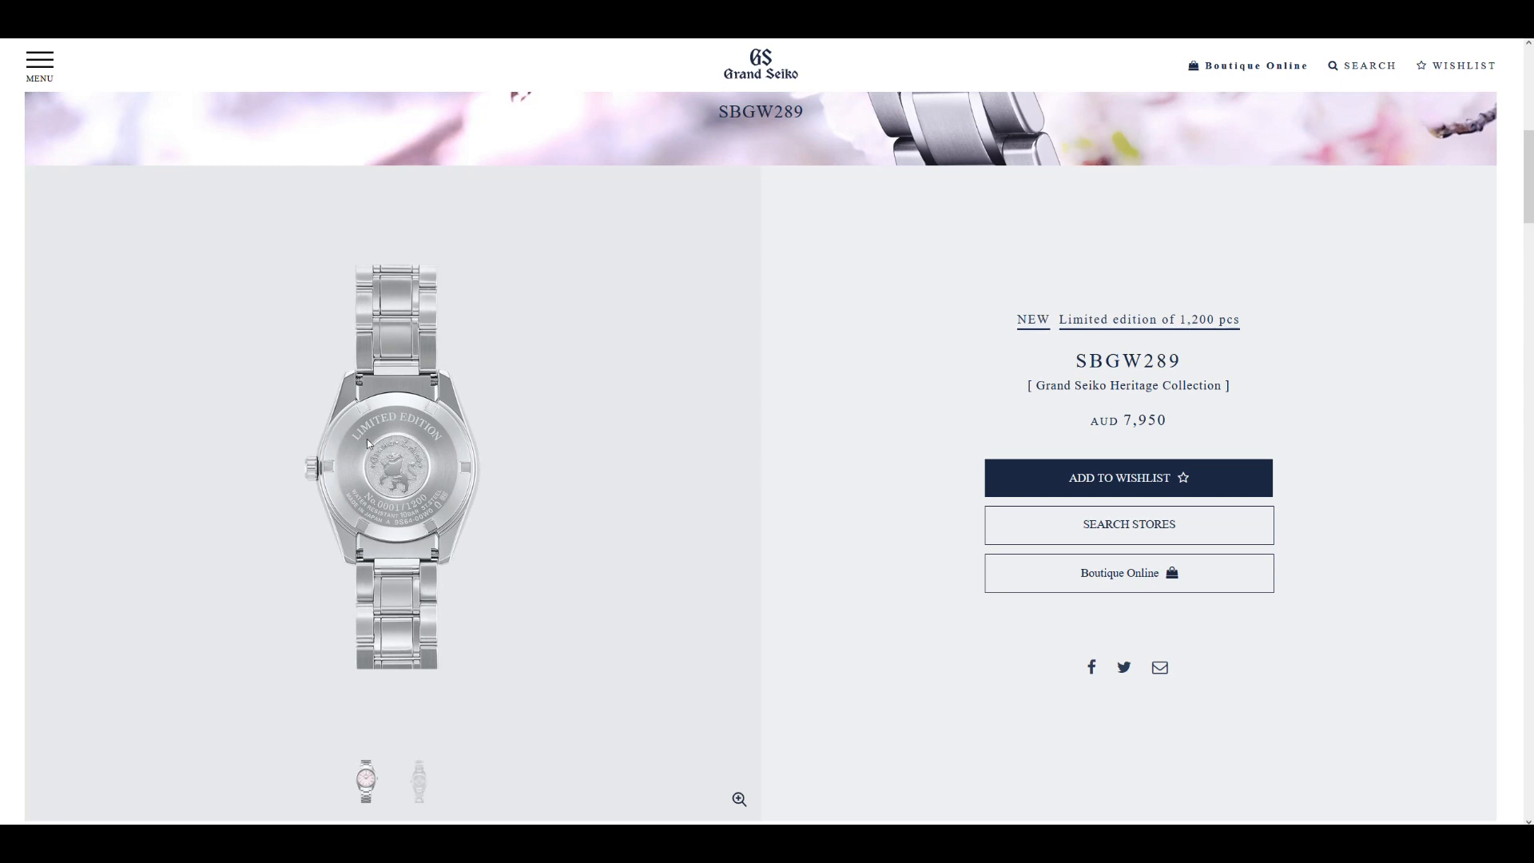
mouse_move(404, 476)
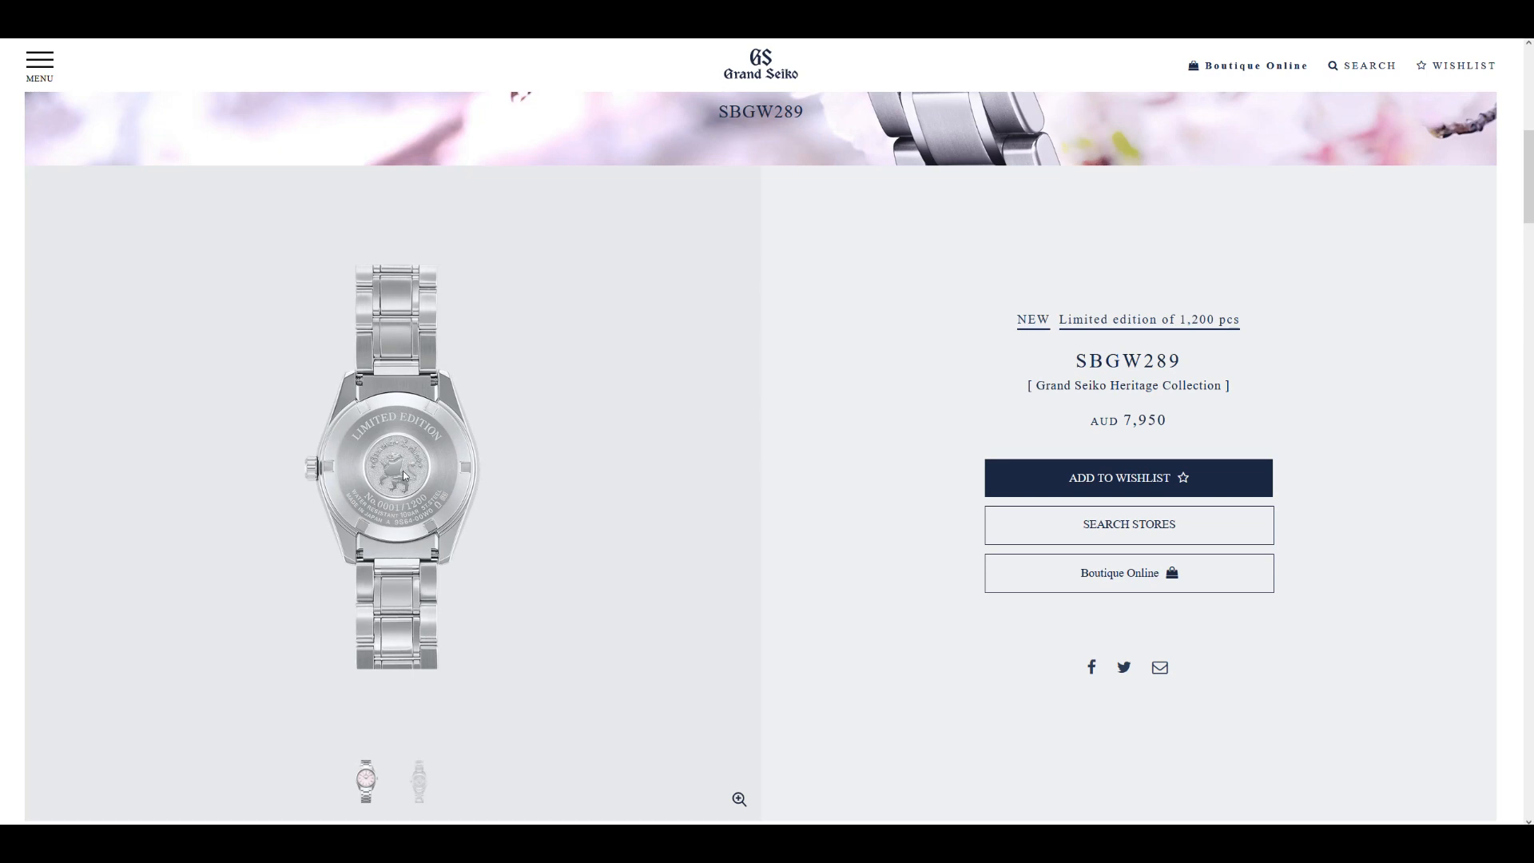
mouse_move(428, 482)
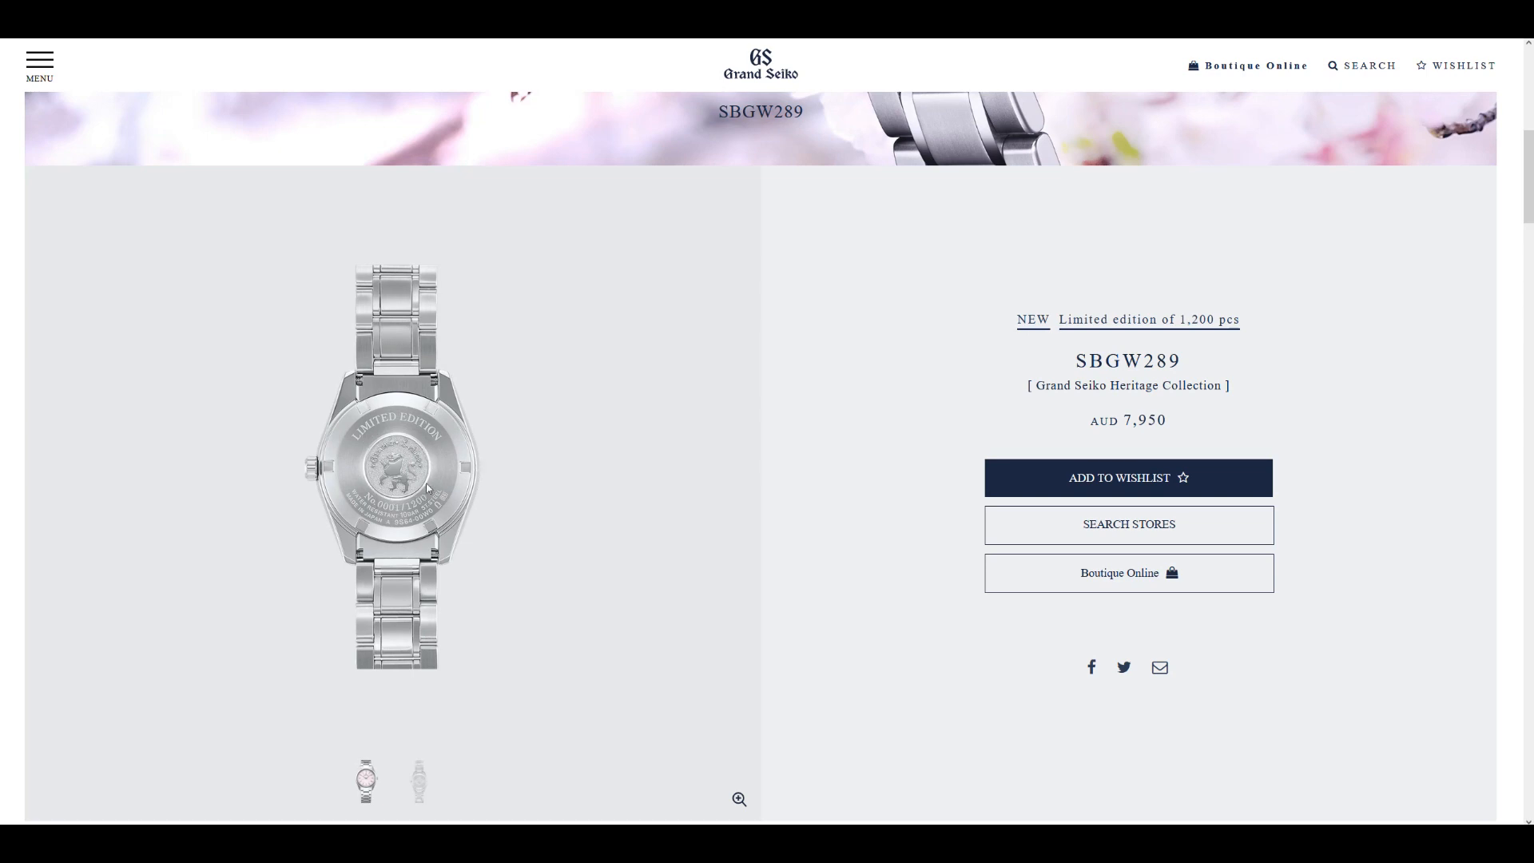
mouse_move(338, 516)
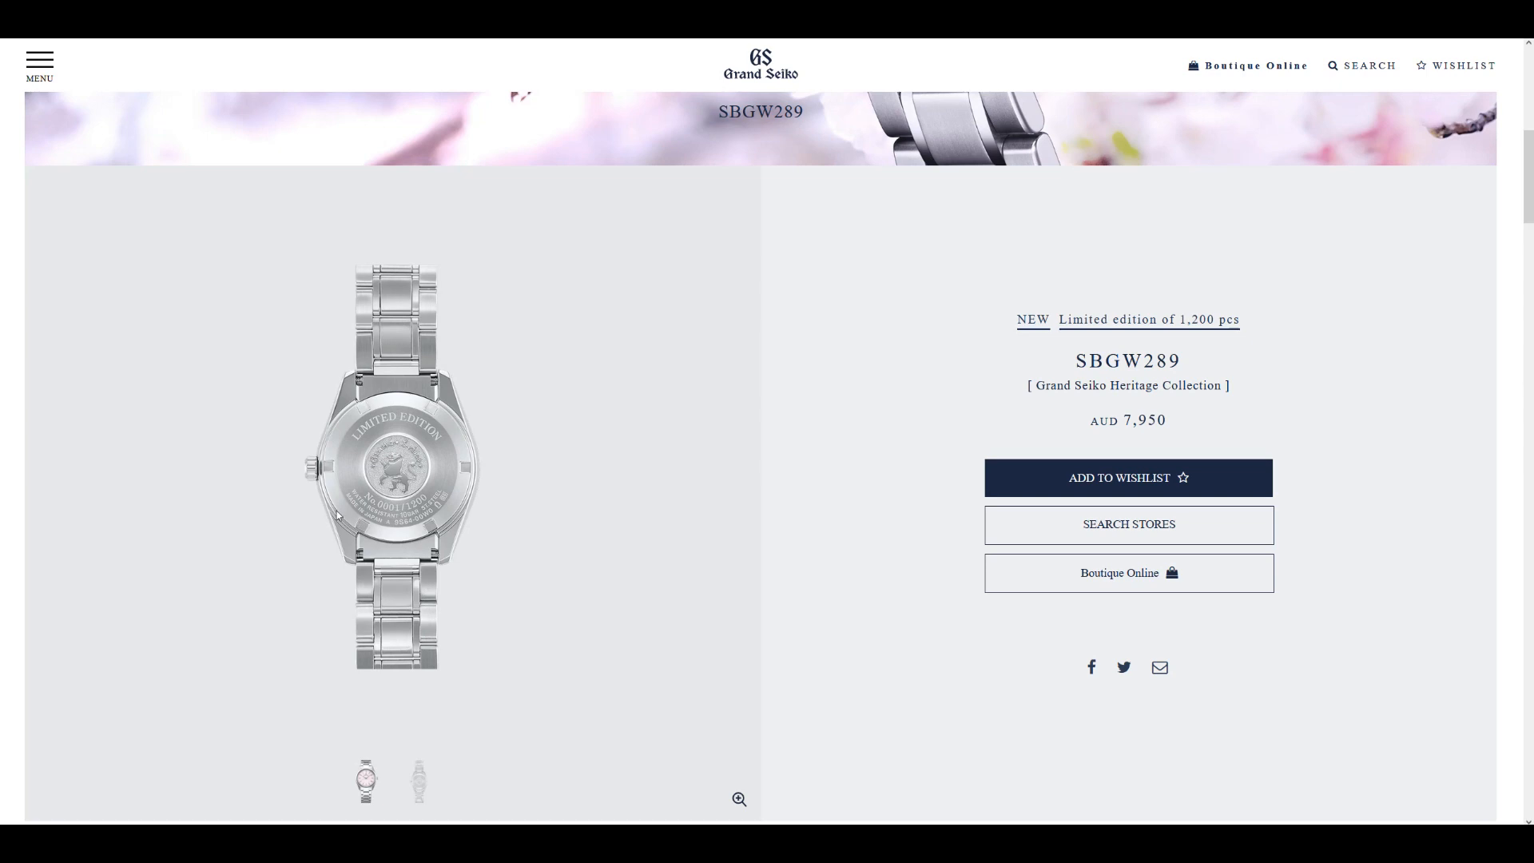
scroll(down, 3)
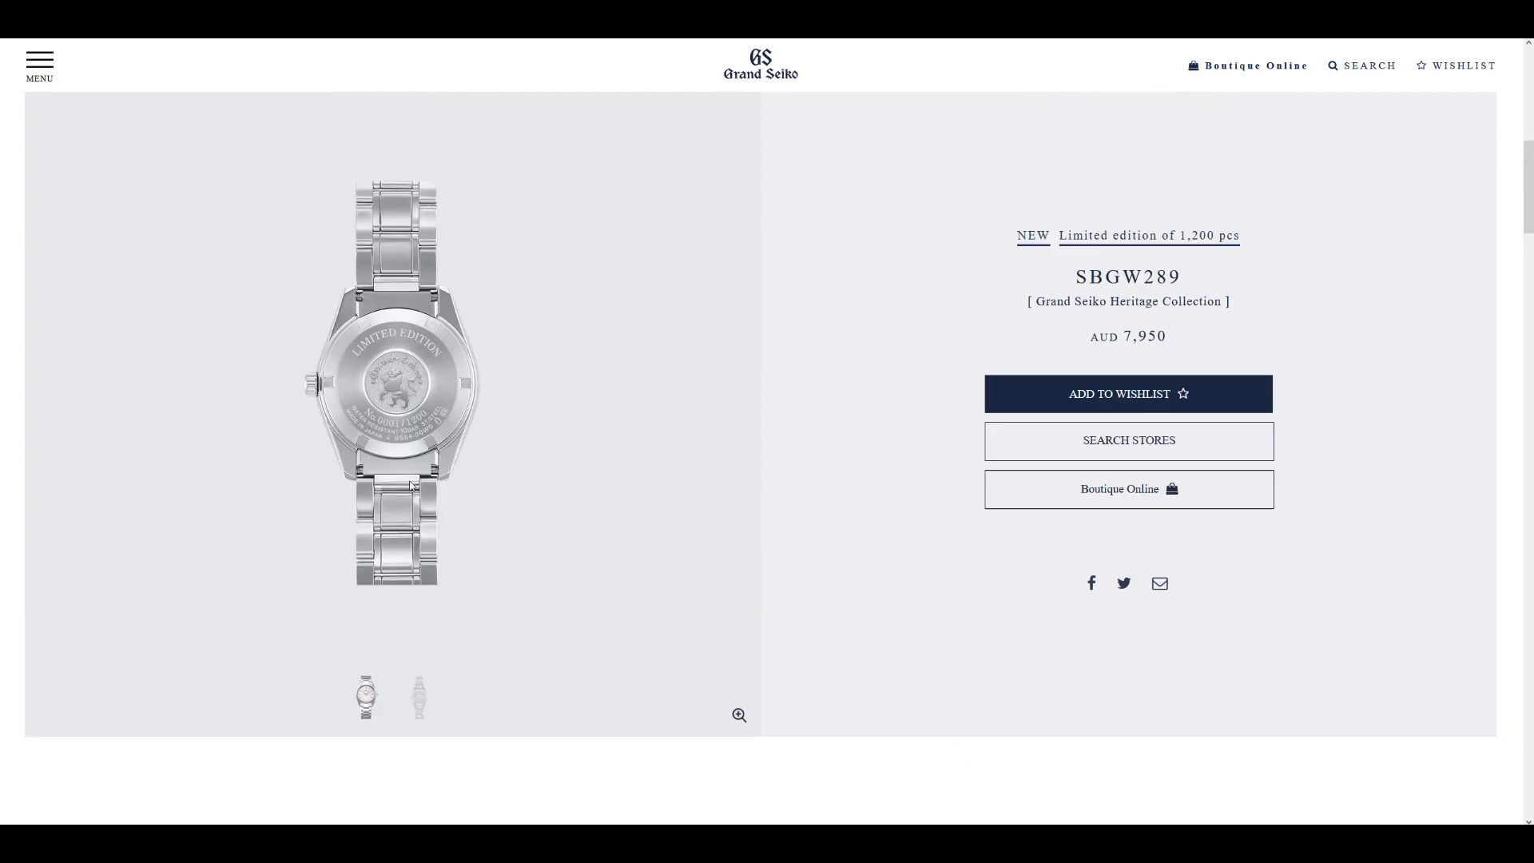
scroll(down, 3)
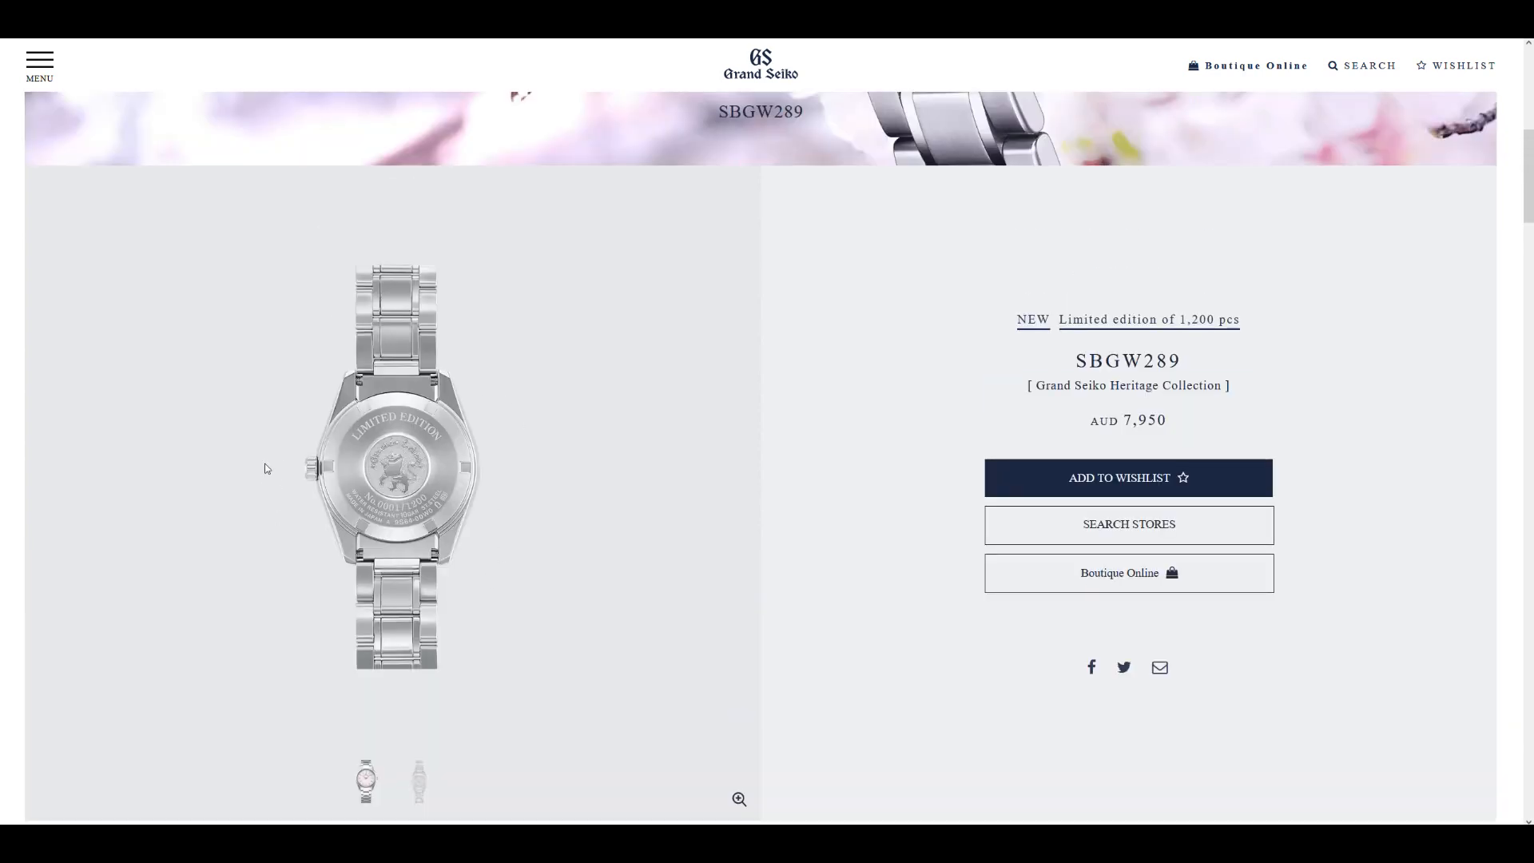
scroll(down, 3)
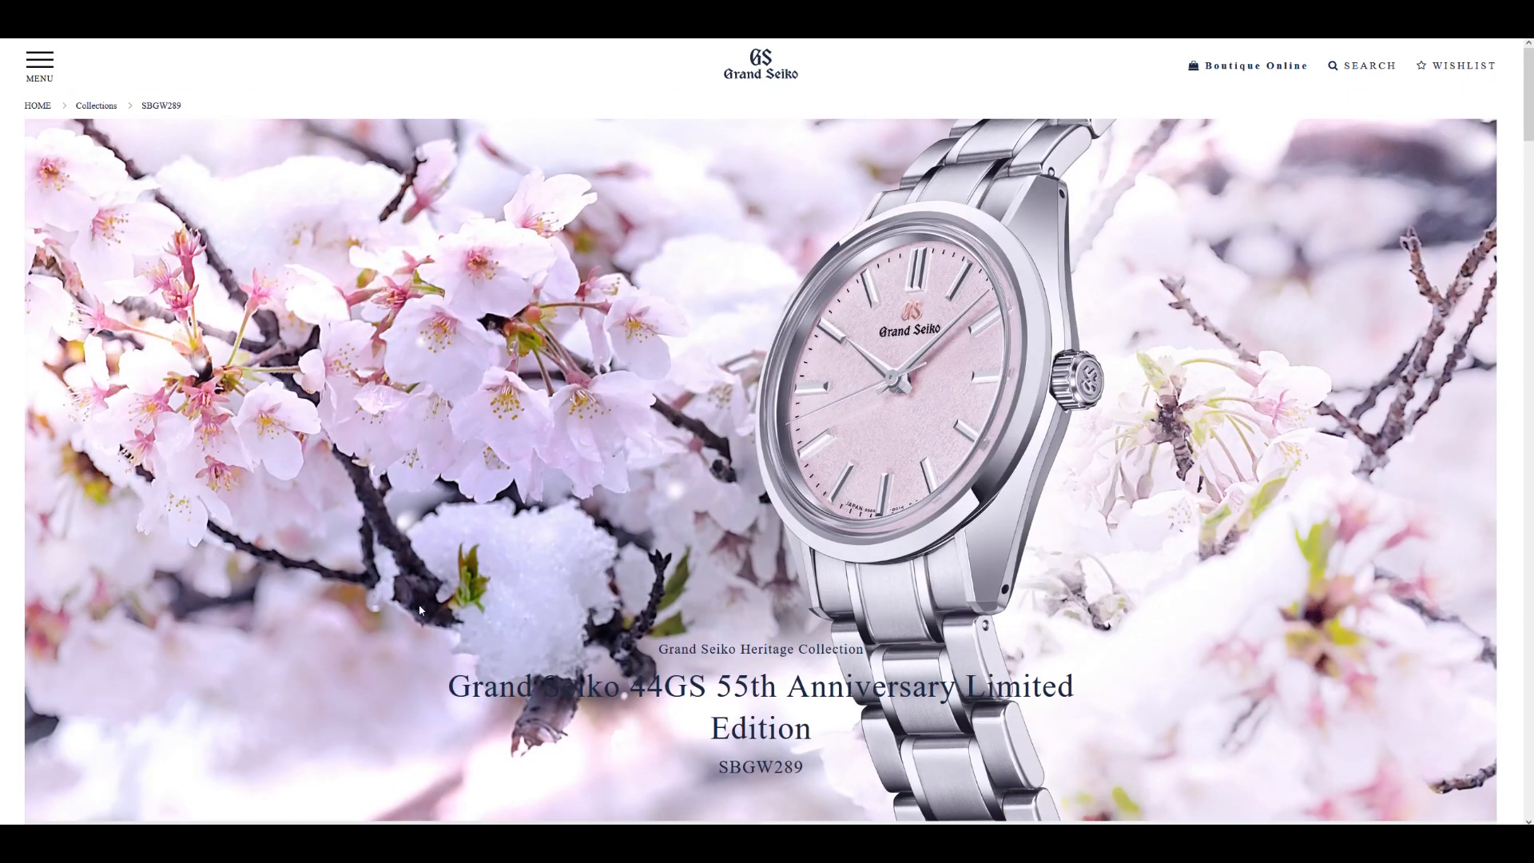
scroll(down, 3)
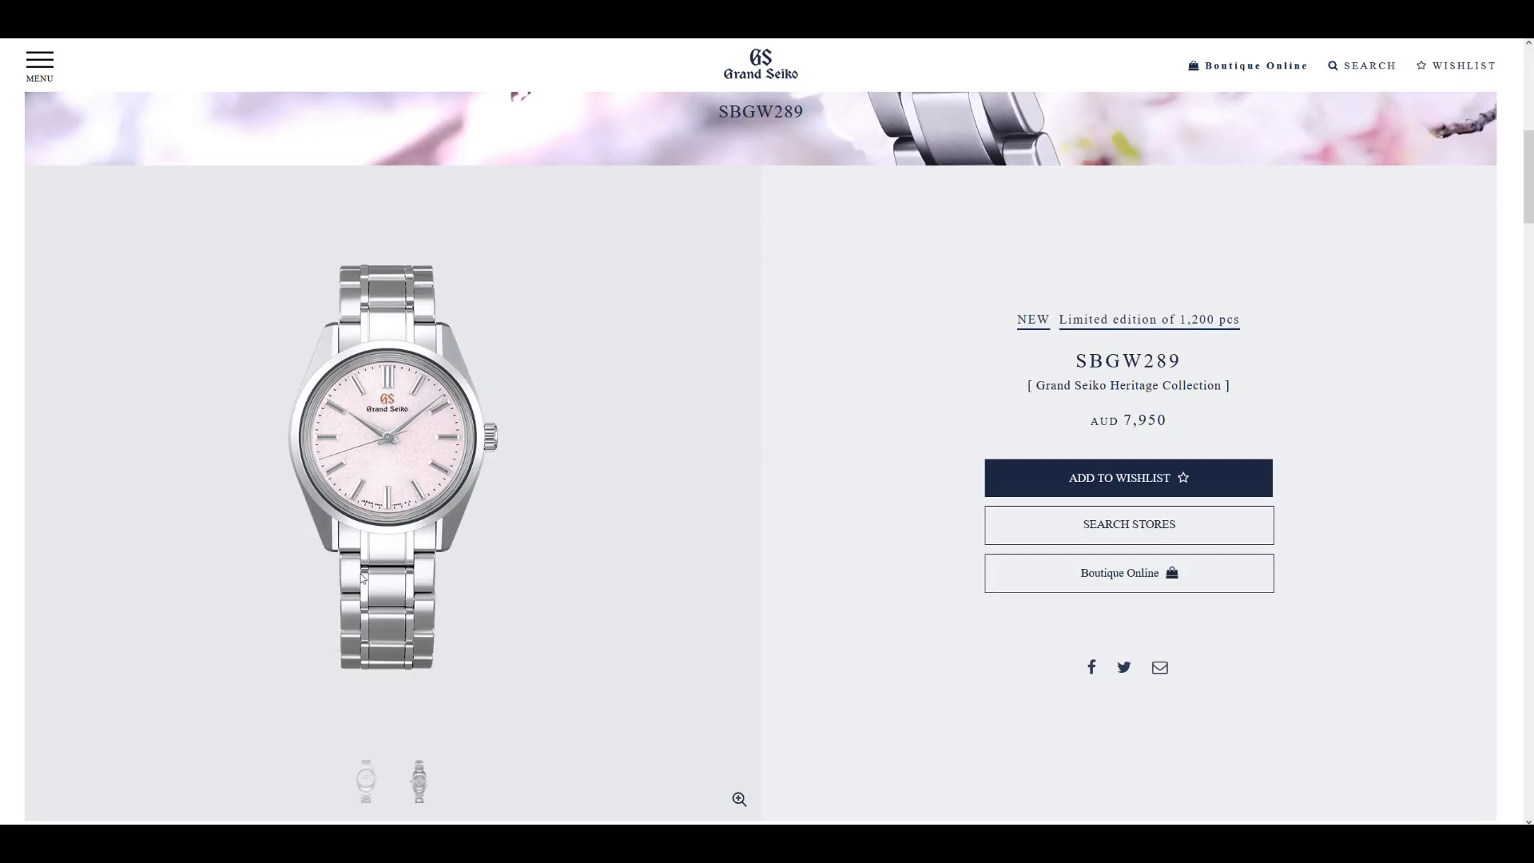
click(419, 782)
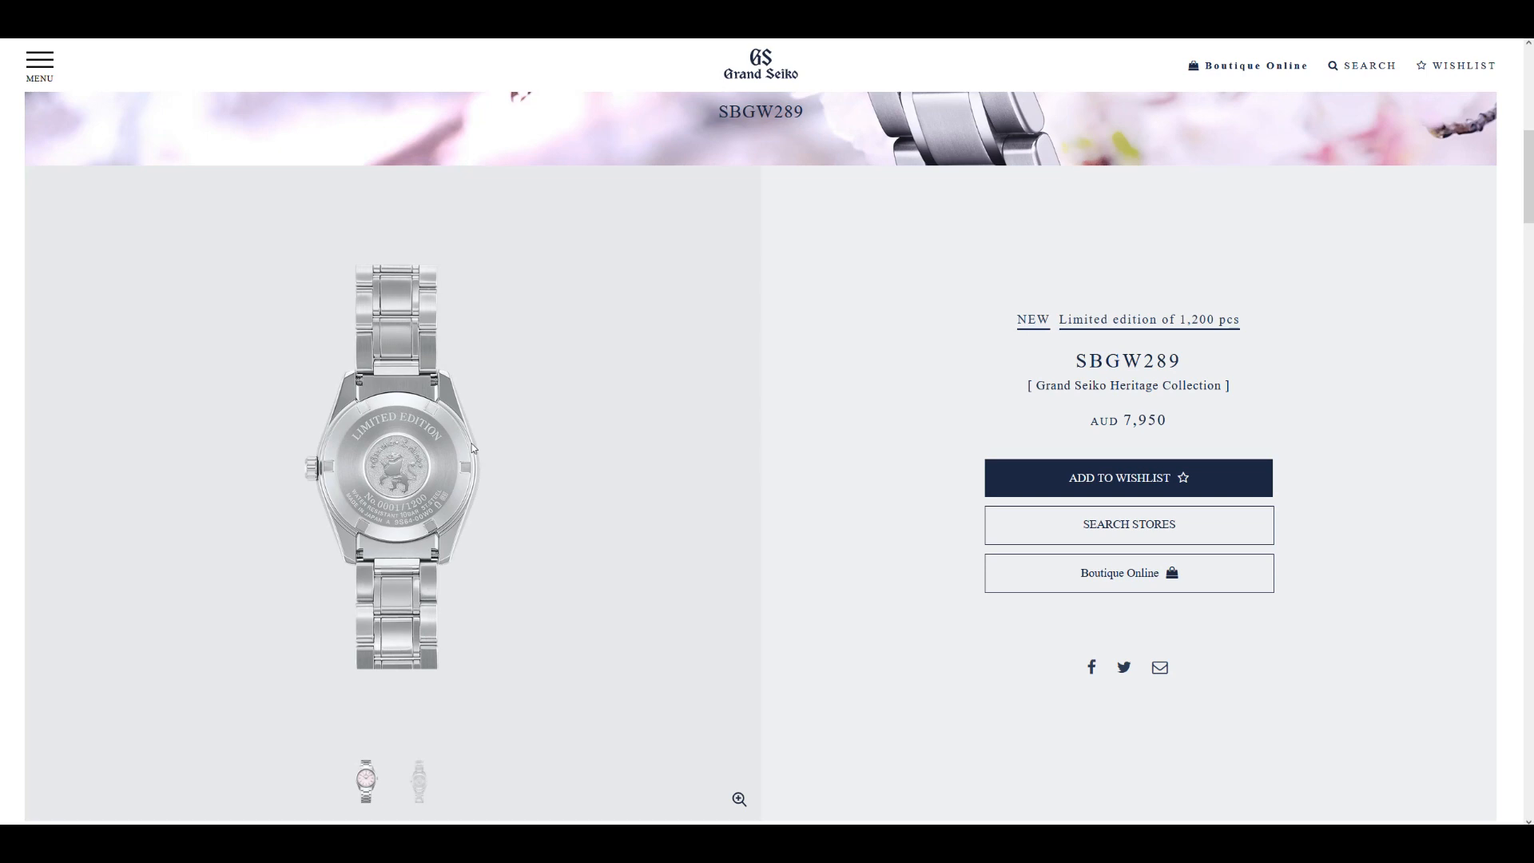
mouse_move(460, 433)
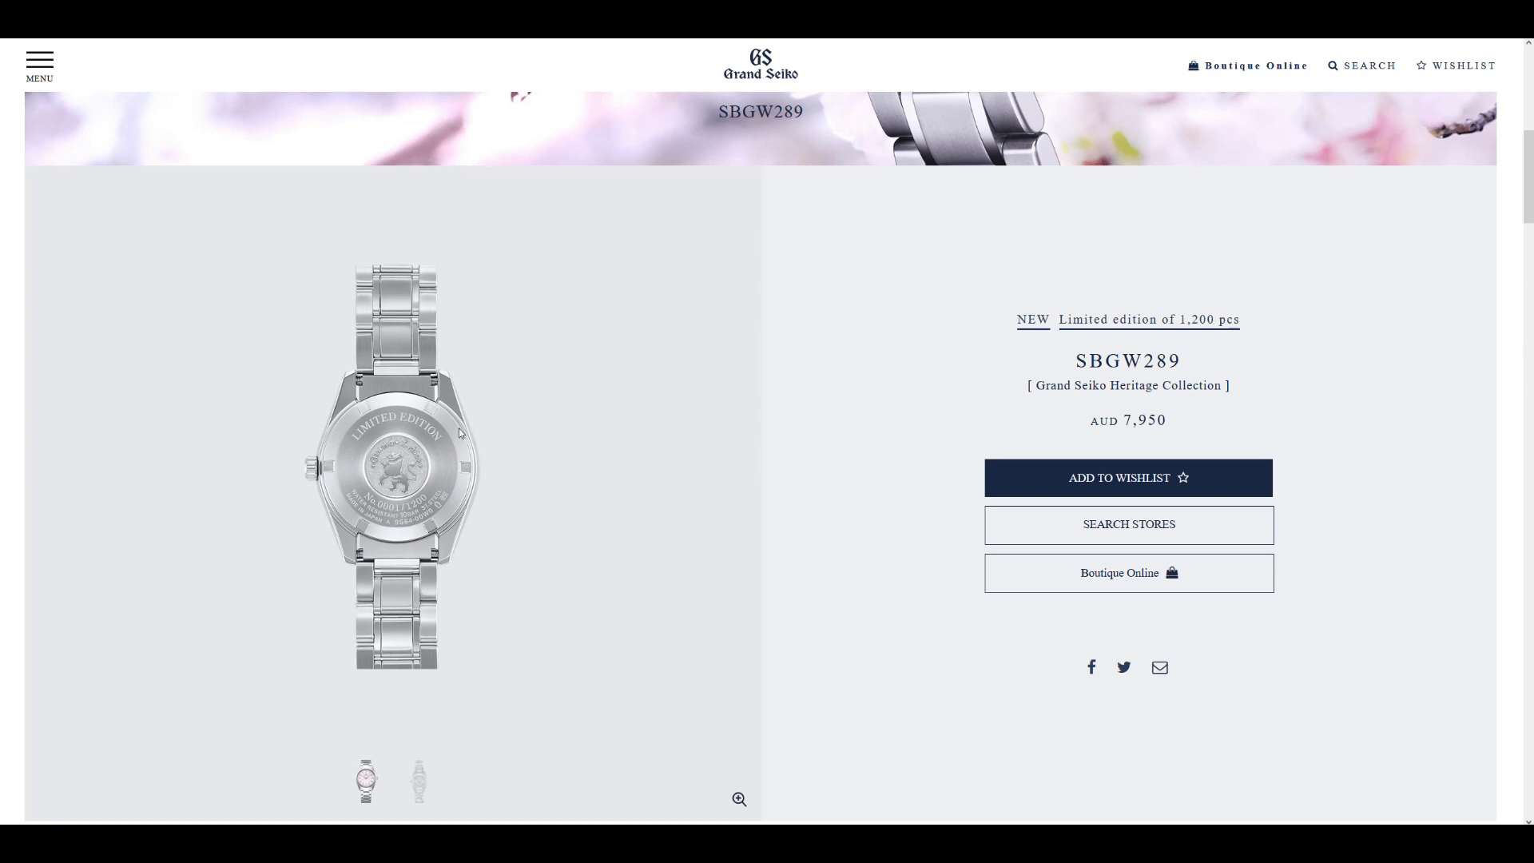
mouse_move(459, 428)
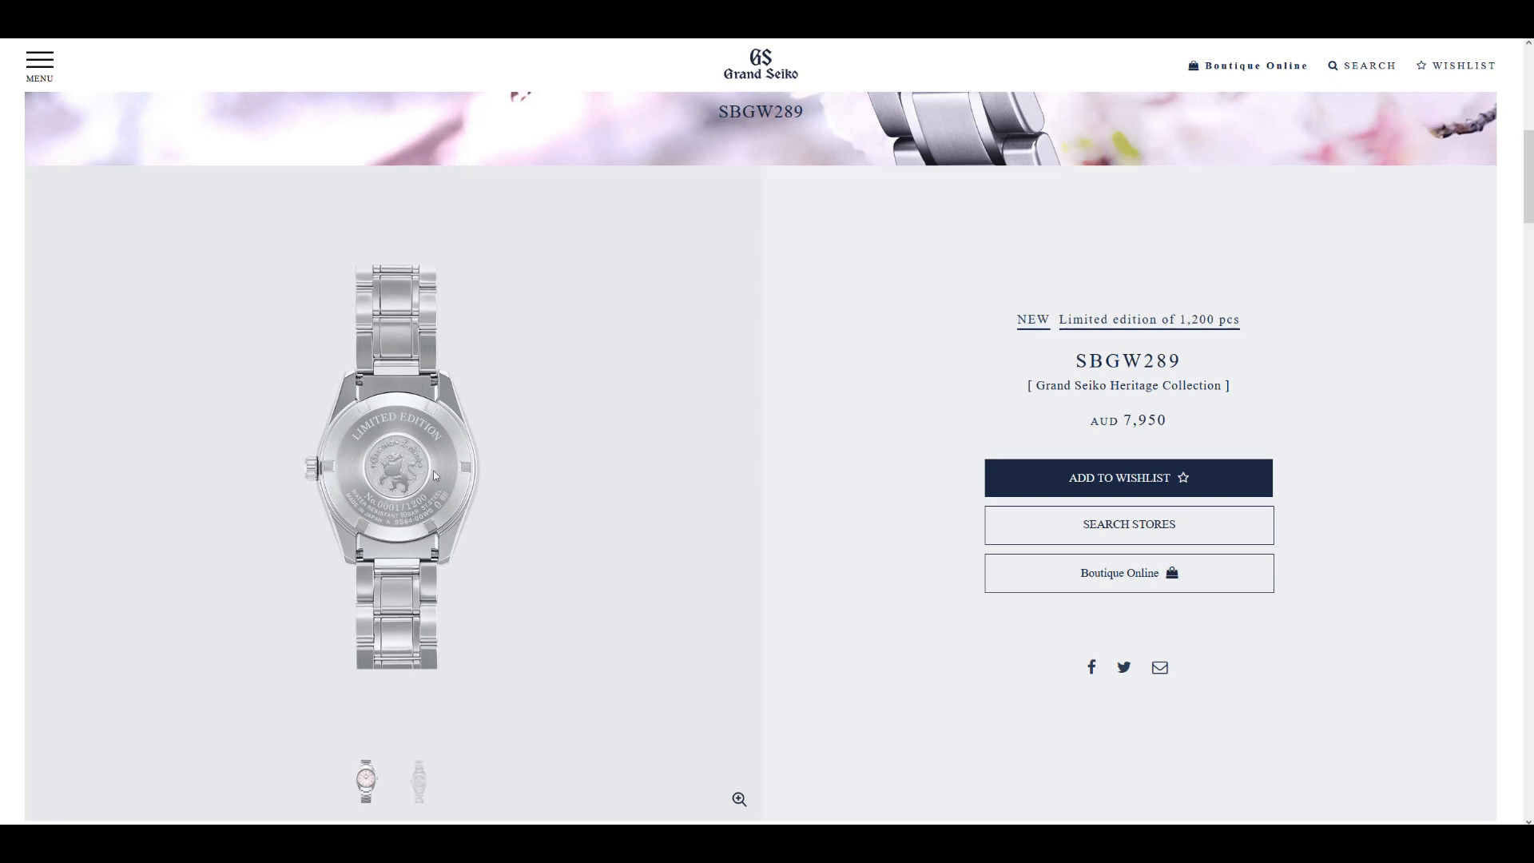
mouse_move(476, 476)
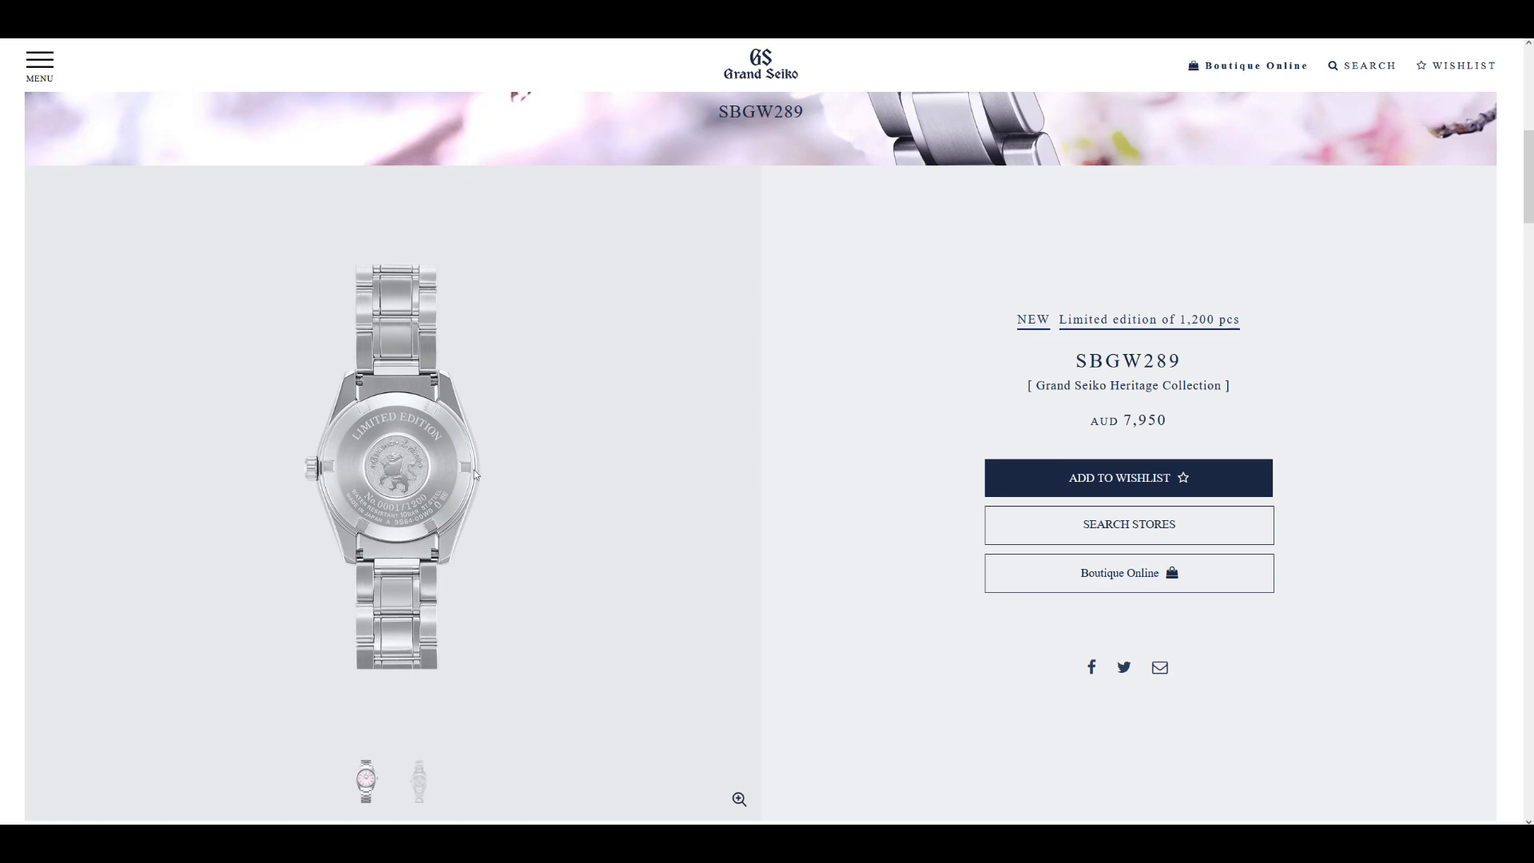
mouse_move(479, 529)
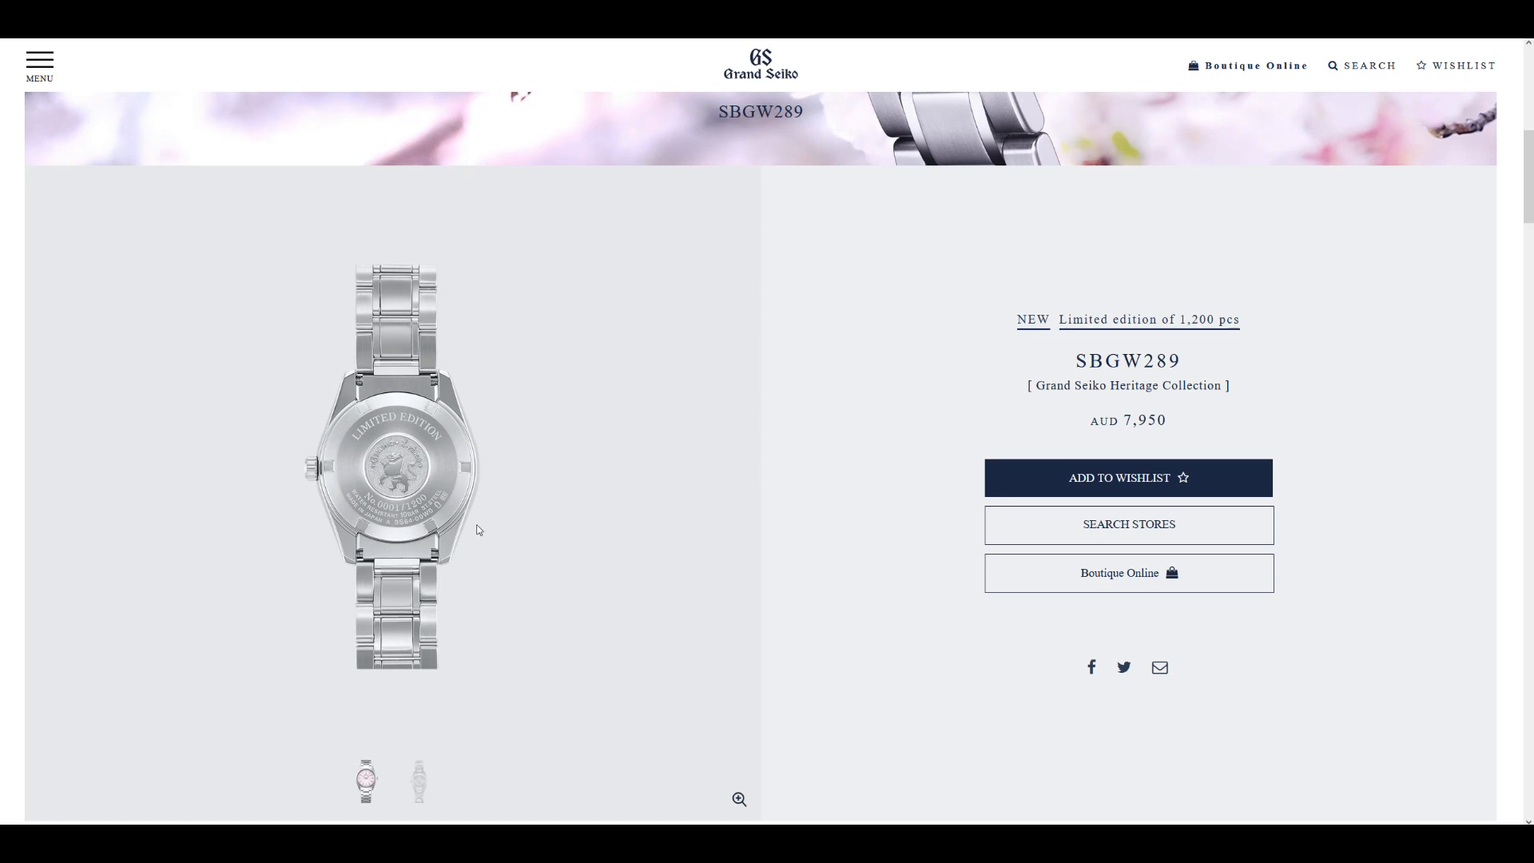
mouse_move(357, 414)
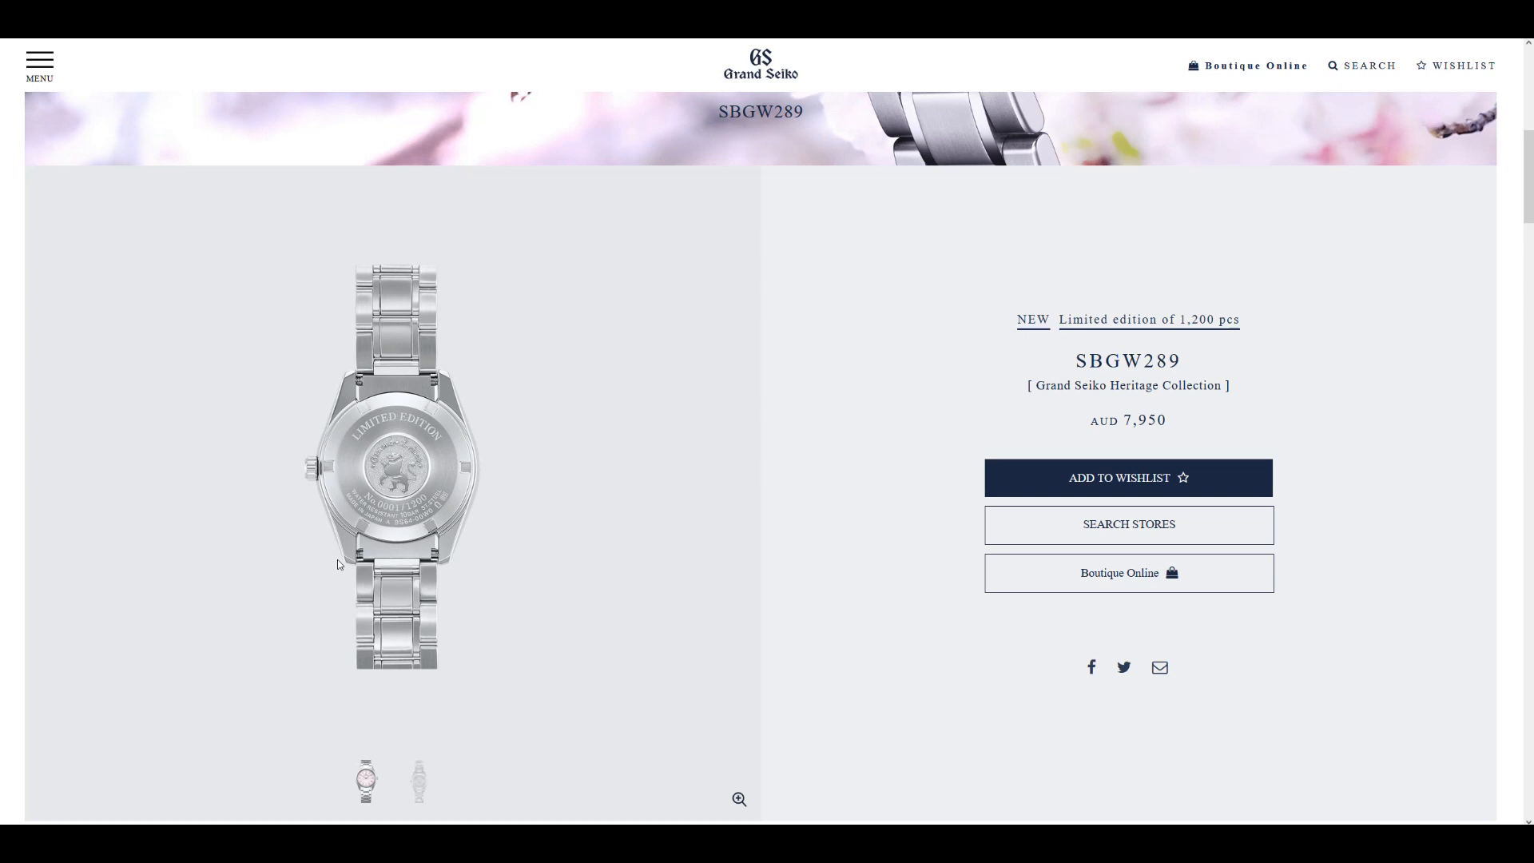
Scroll past 'Light, shadow and texture' to the lion and individual serial number case-back section
scroll(down, 3)
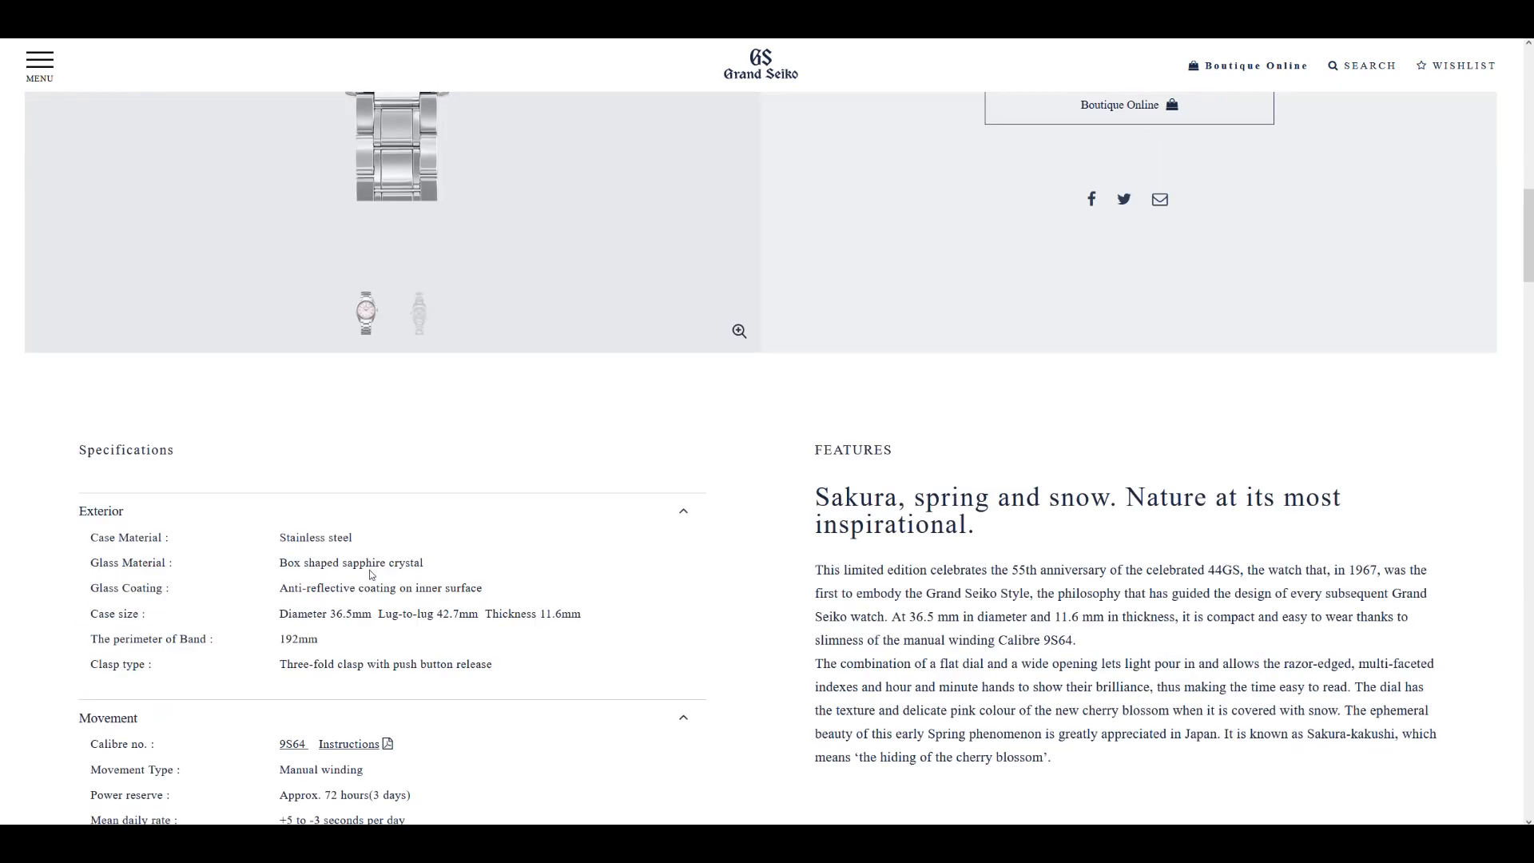
scroll(down, 3)
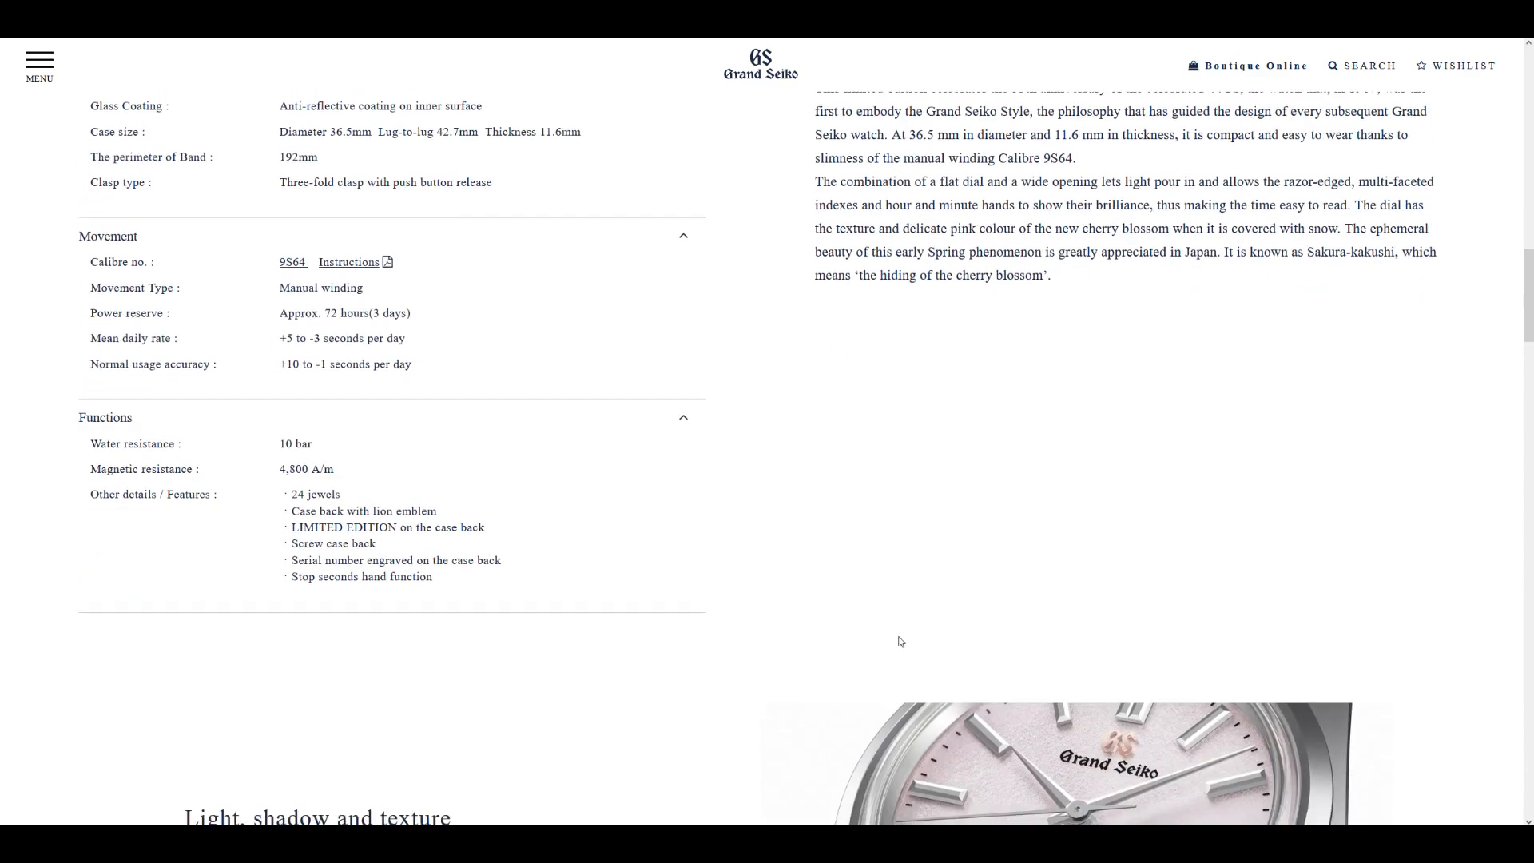
scroll(down, 3)
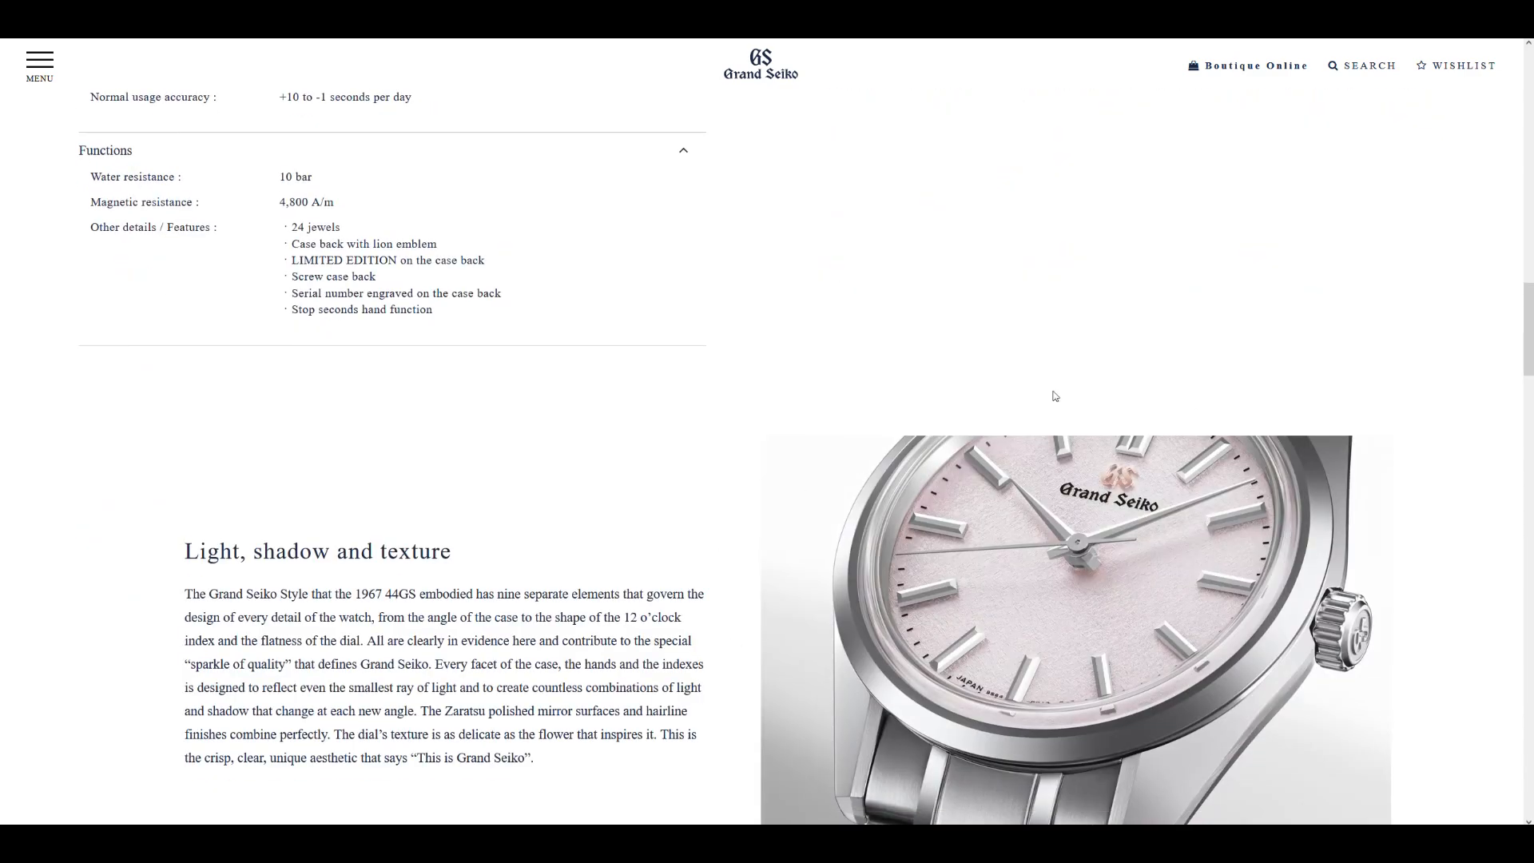
scroll(down, 3)
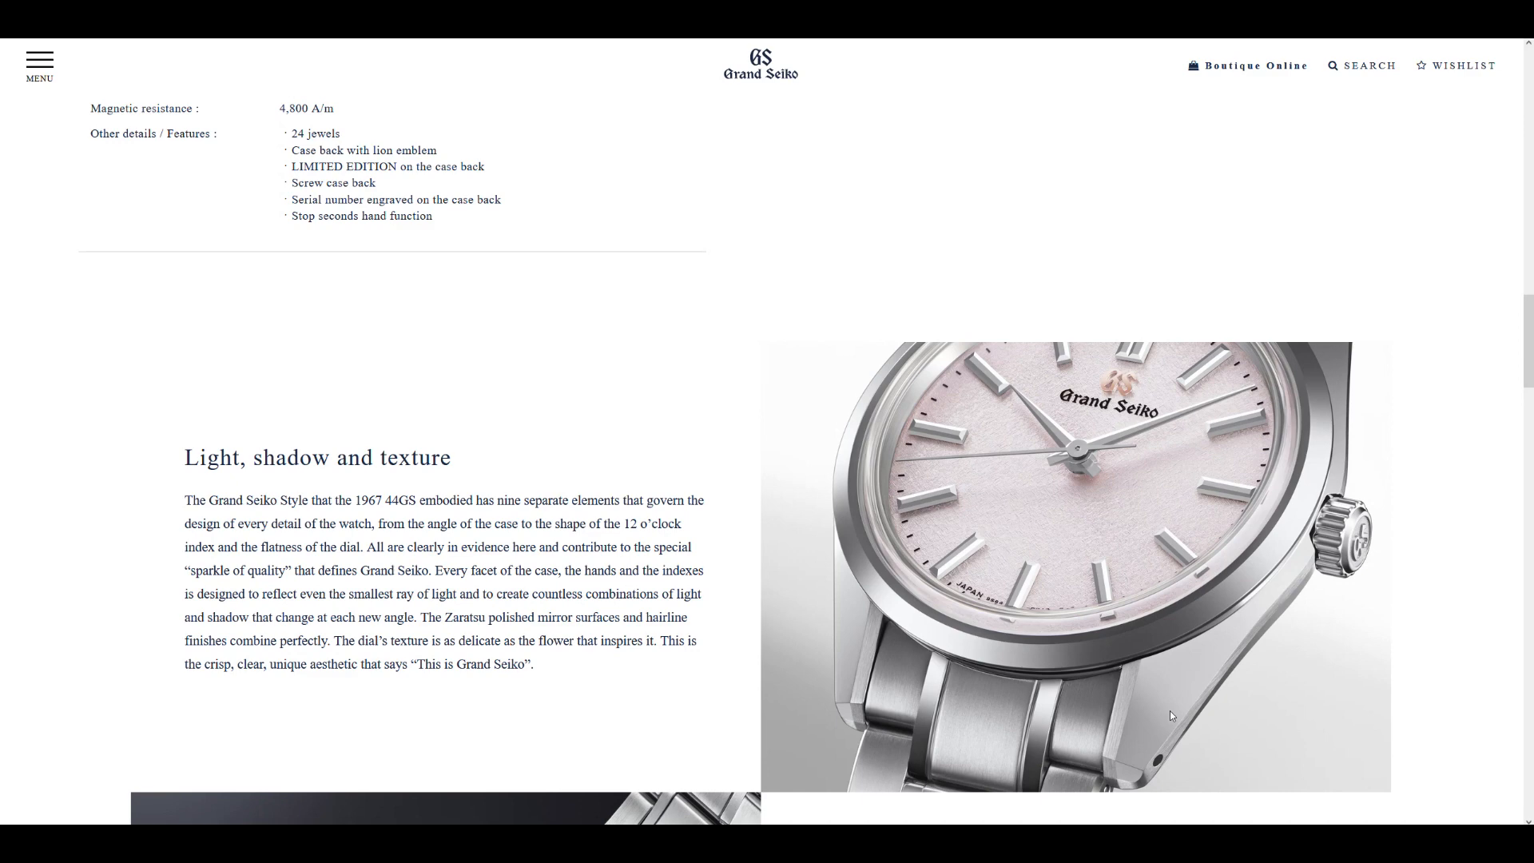
scroll(down, 3)
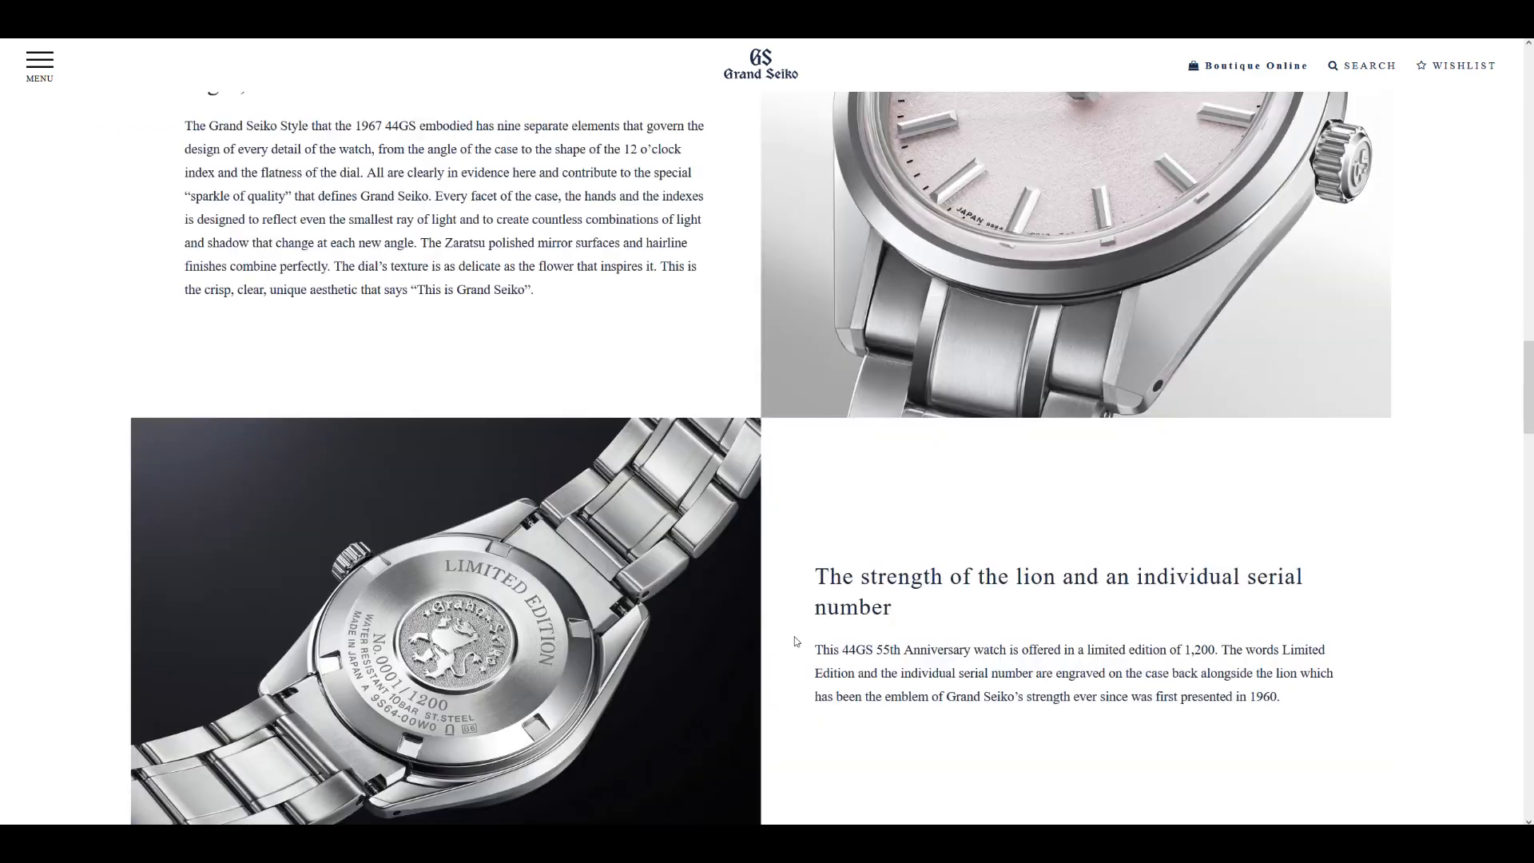
scroll(down, 3)
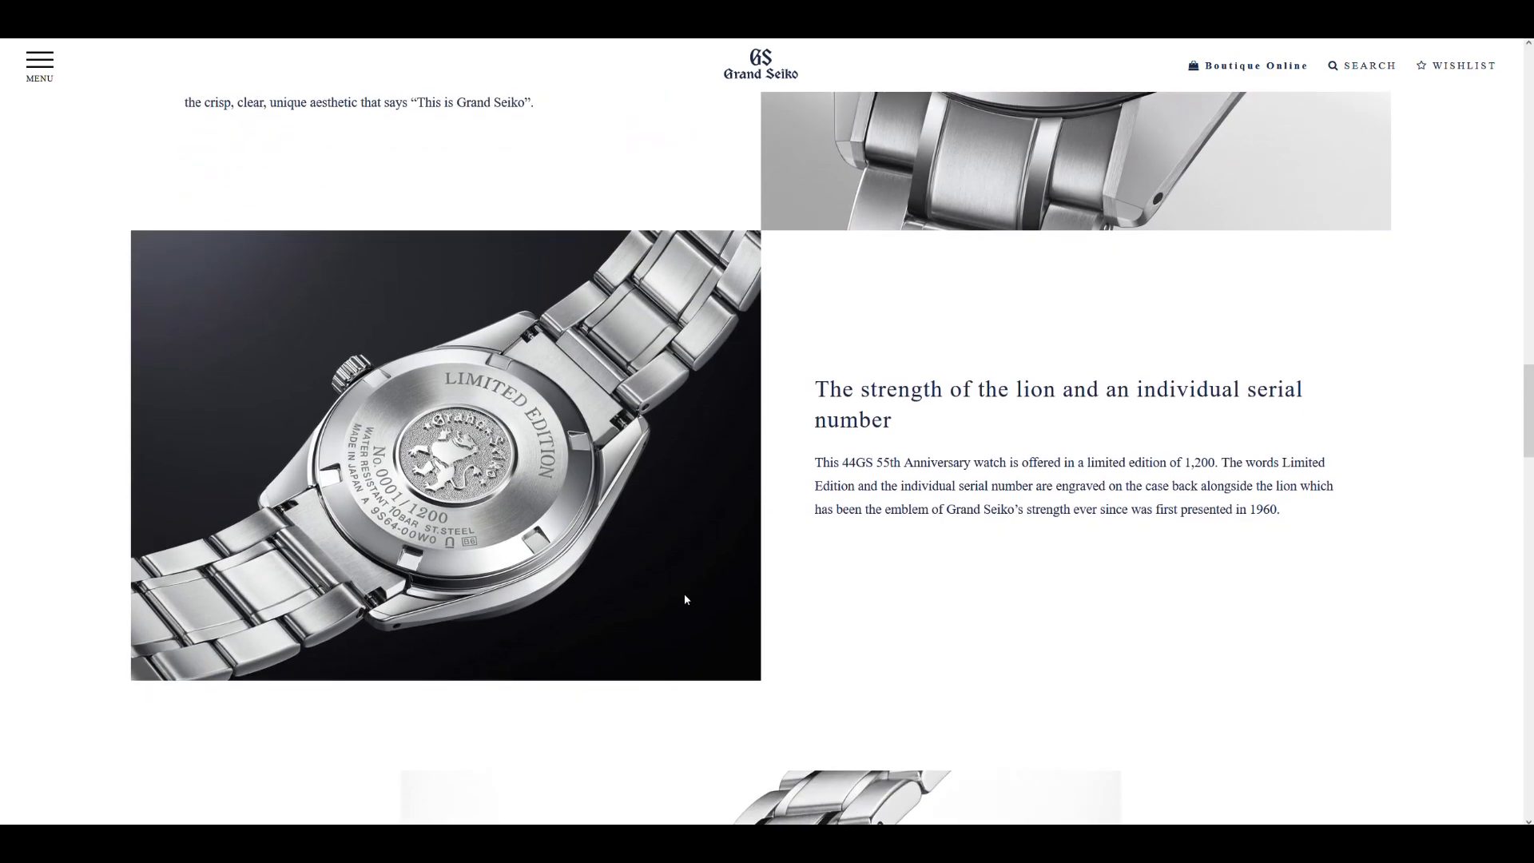
scroll(down, 3)
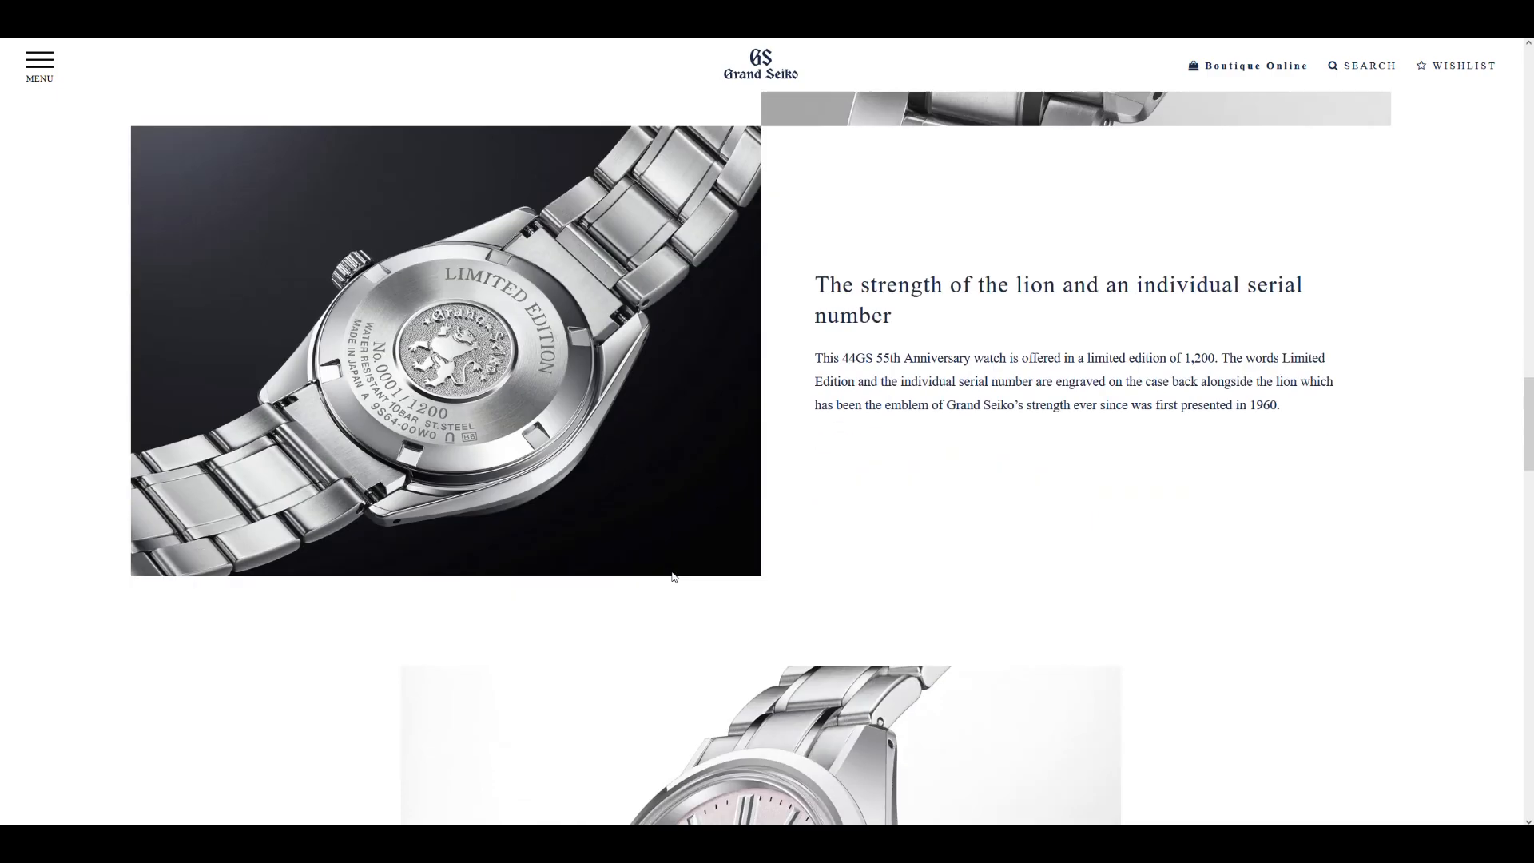
scroll(down, 3)
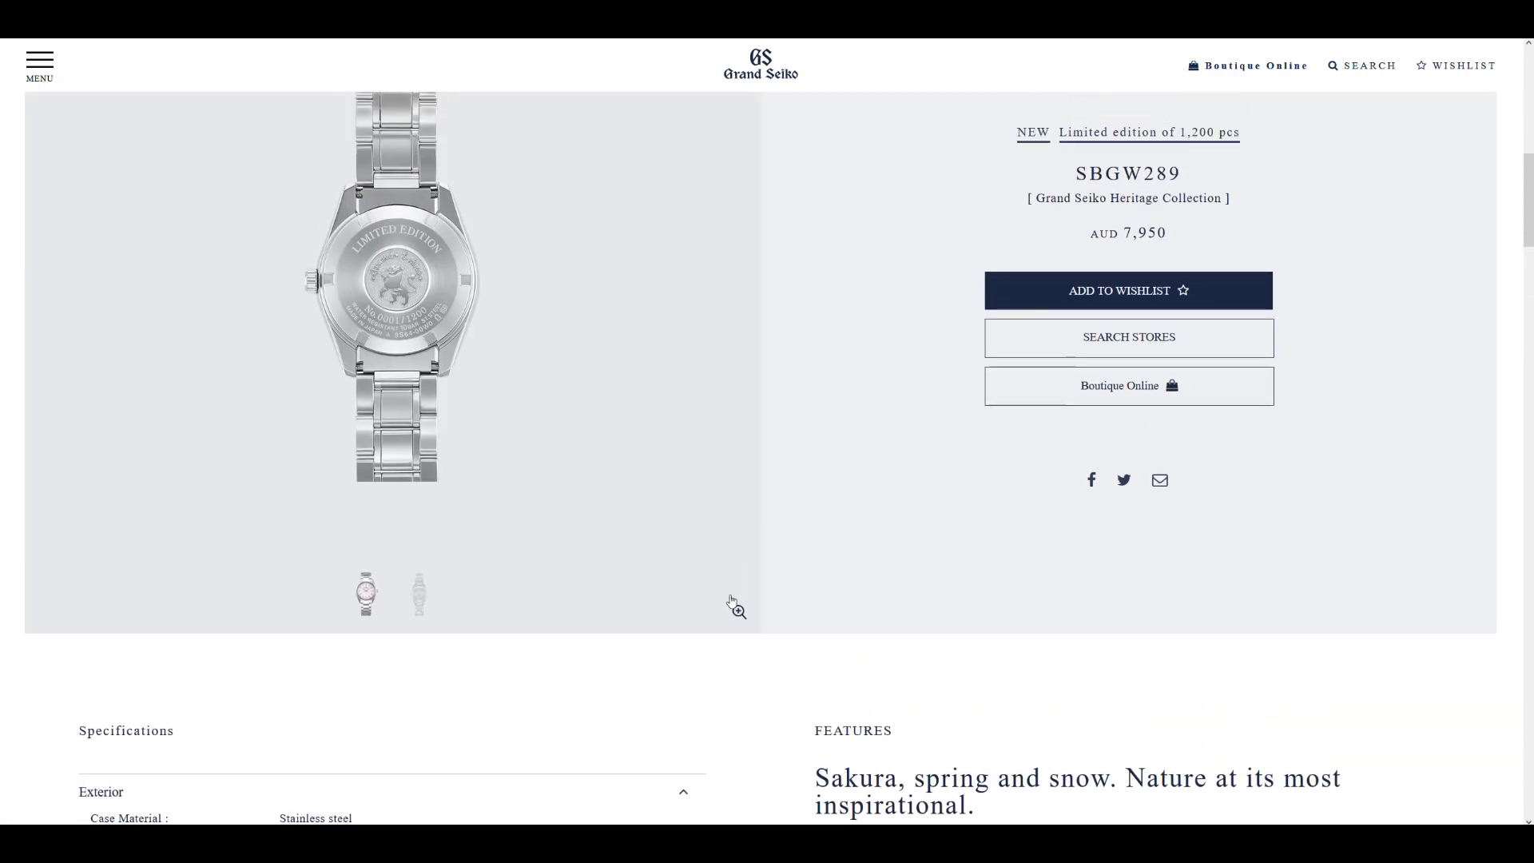
Scroll back through the specifications toward the SBGW289 product panel at the top
scroll(down, 3)
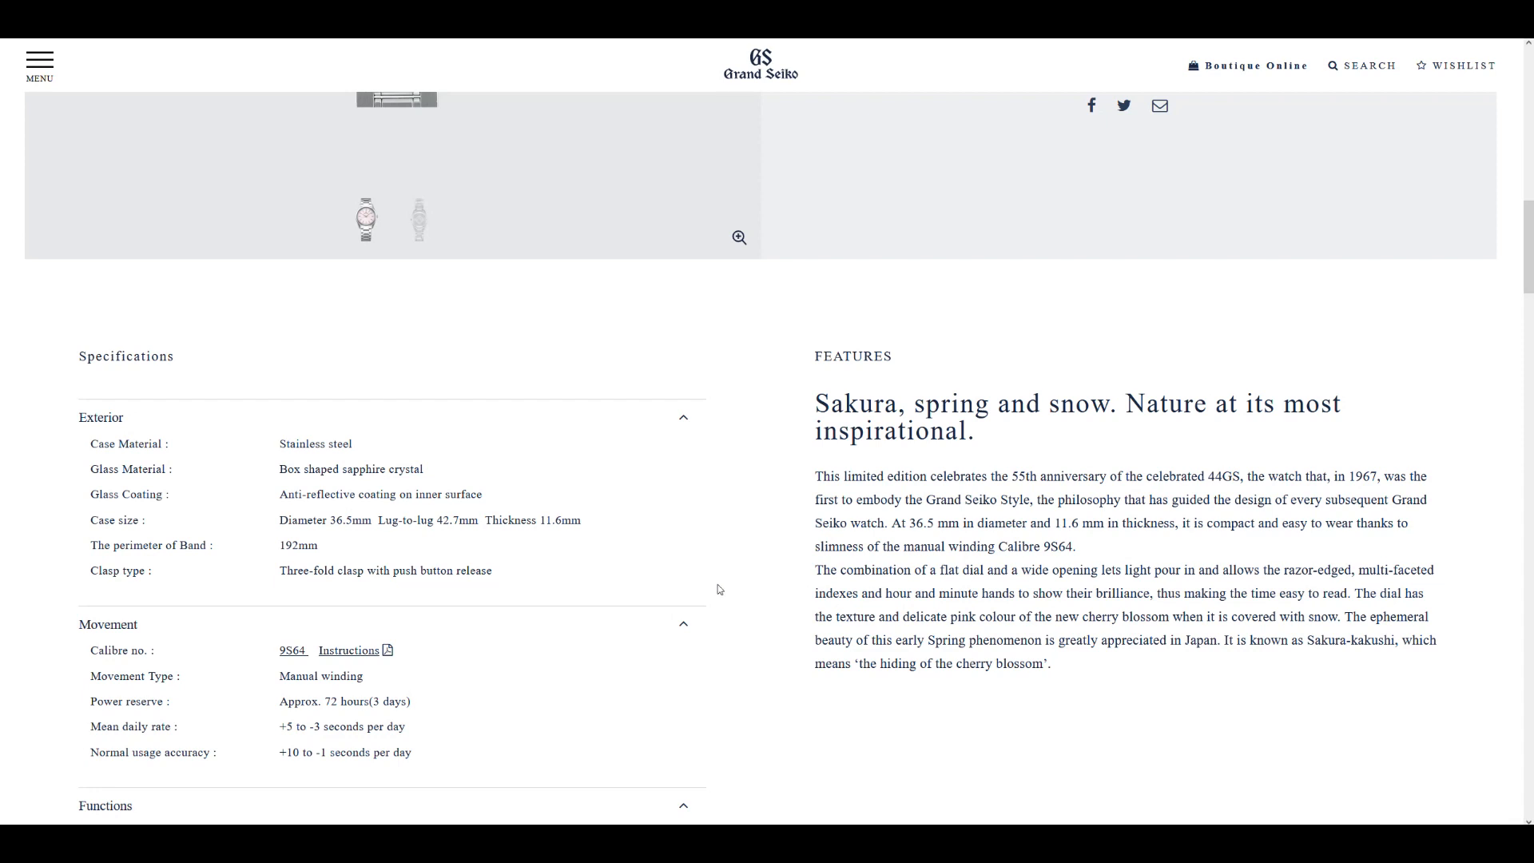
mouse_move(718, 590)
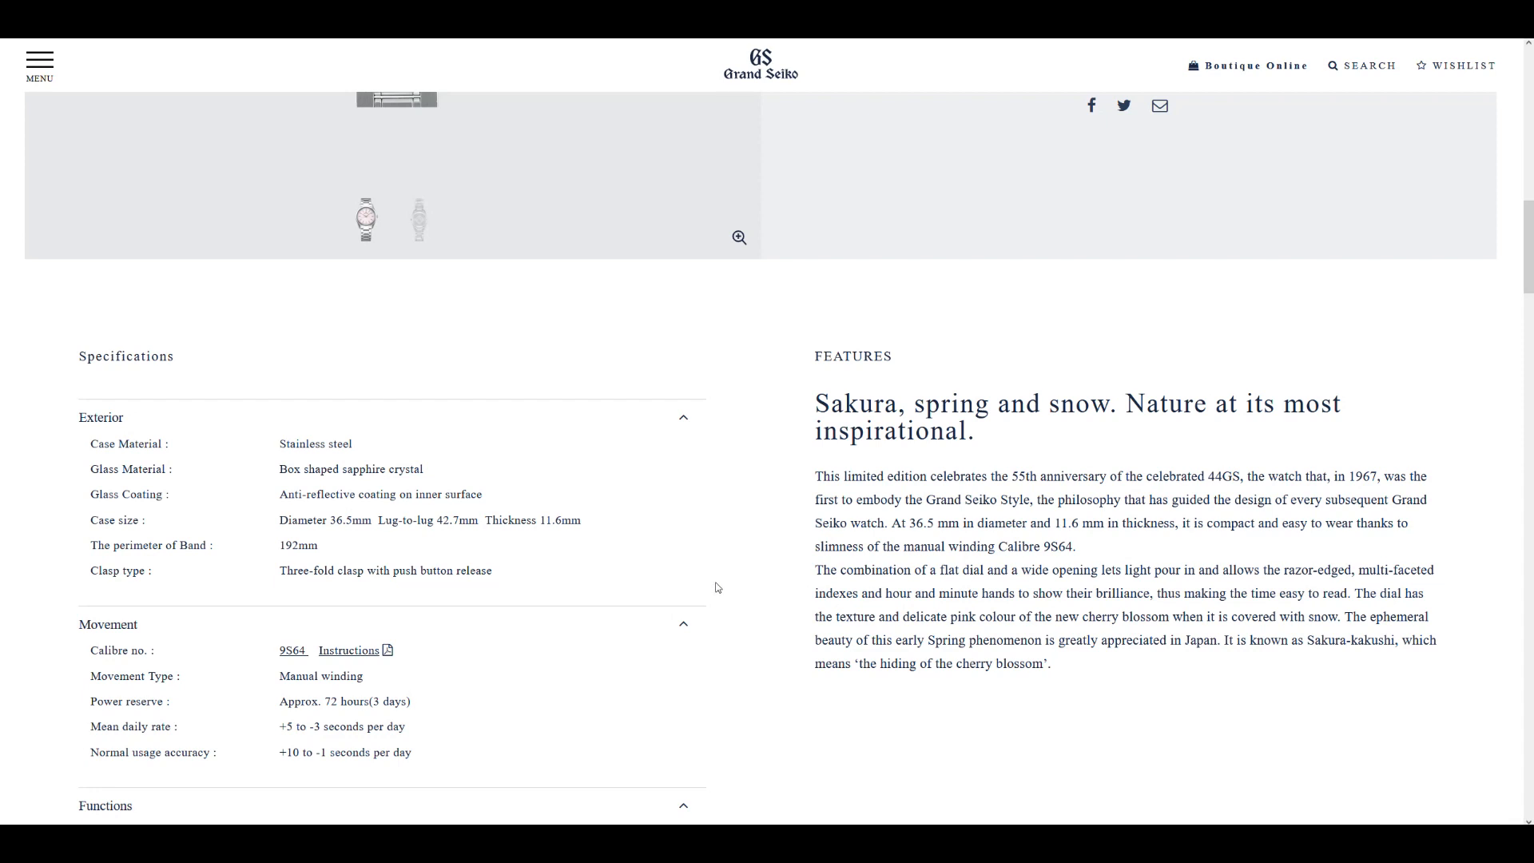
mouse_move(731, 585)
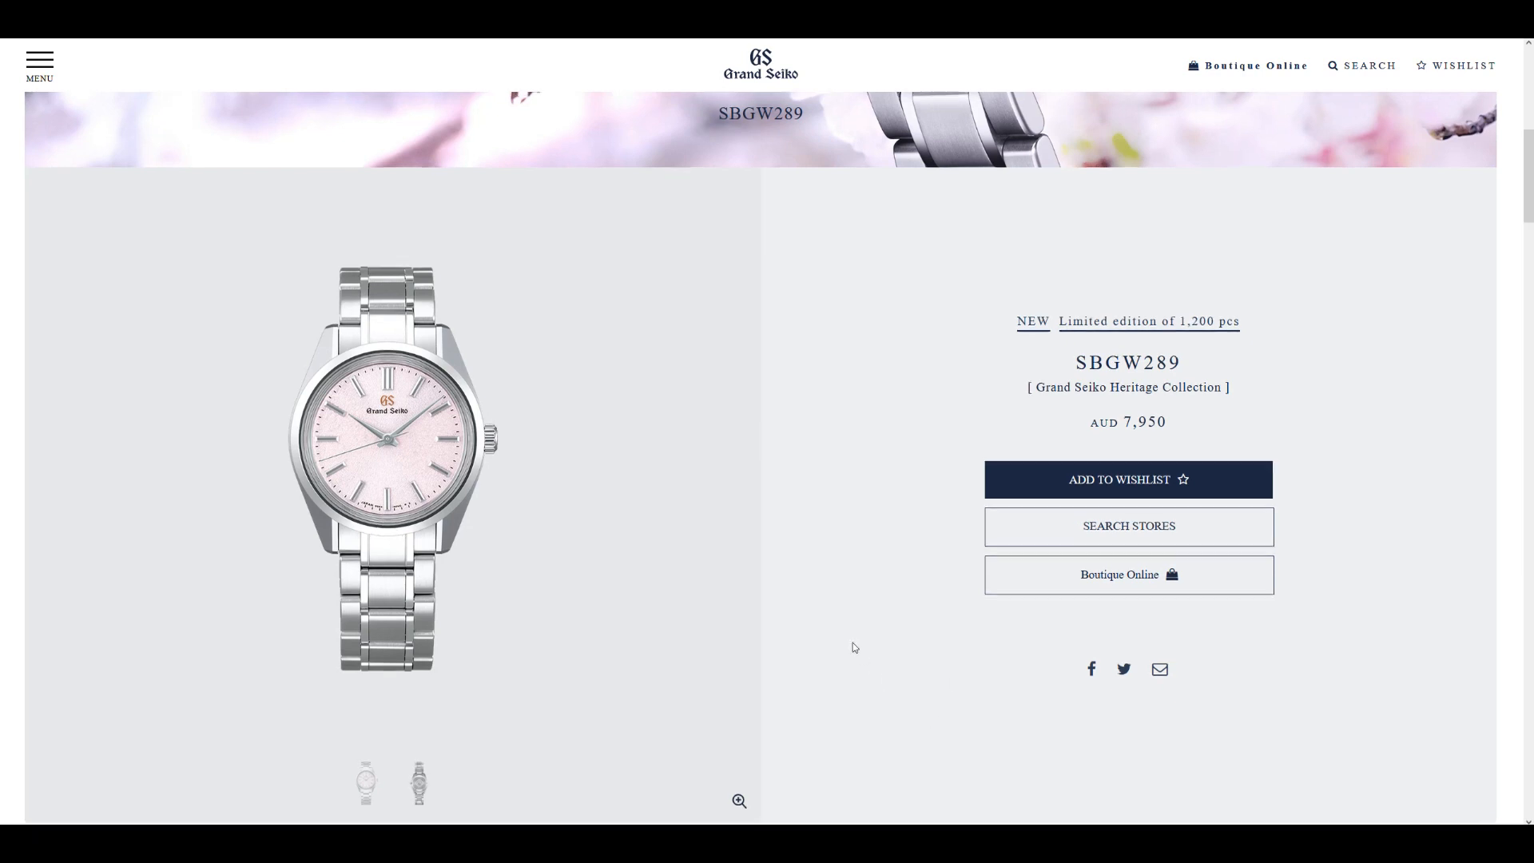
scroll(up, 3)
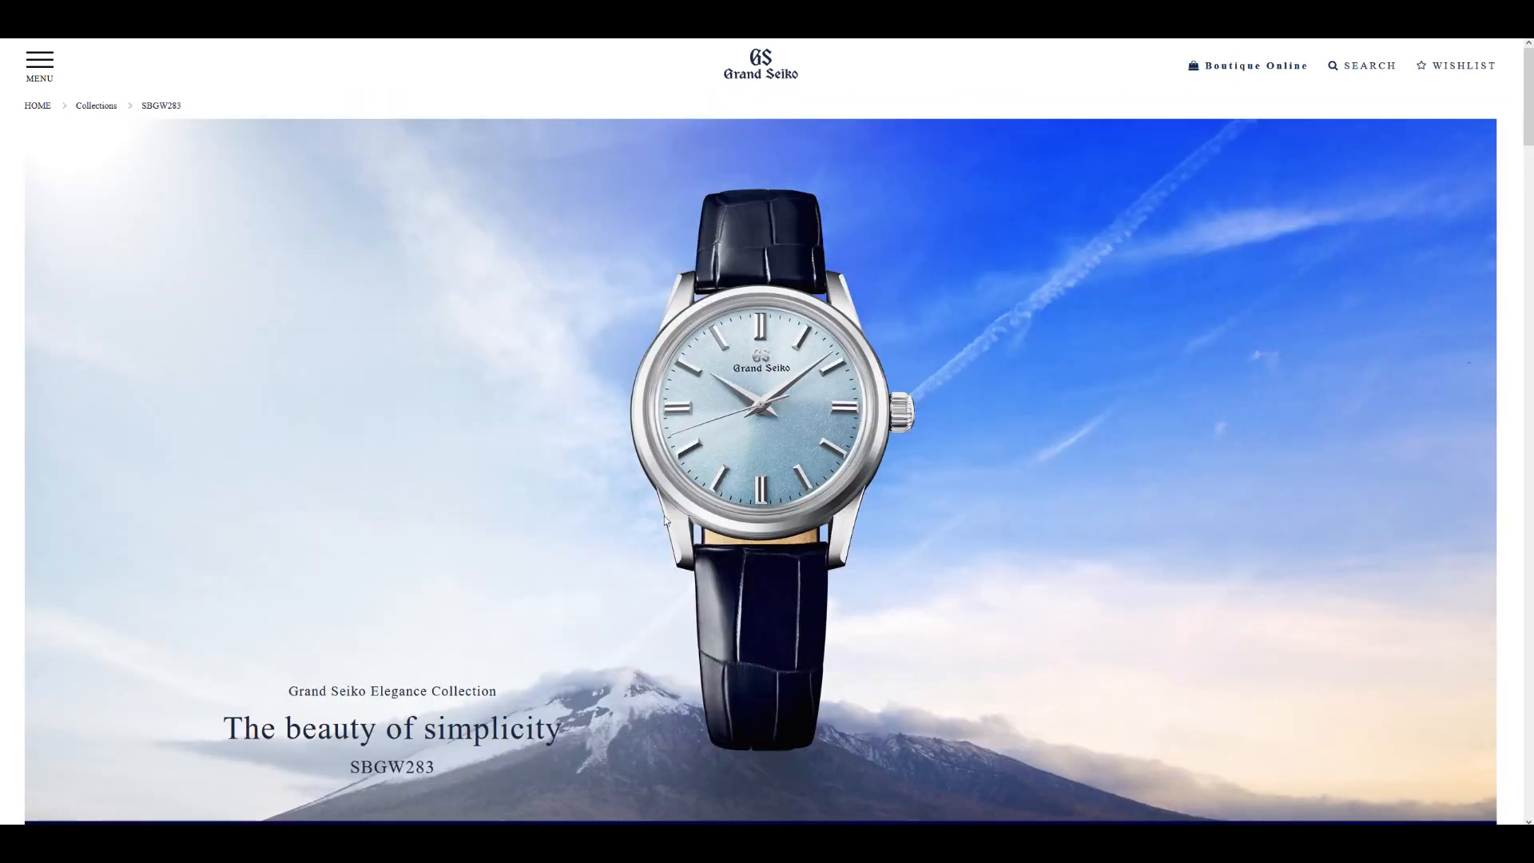
mouse_move(774, 530)
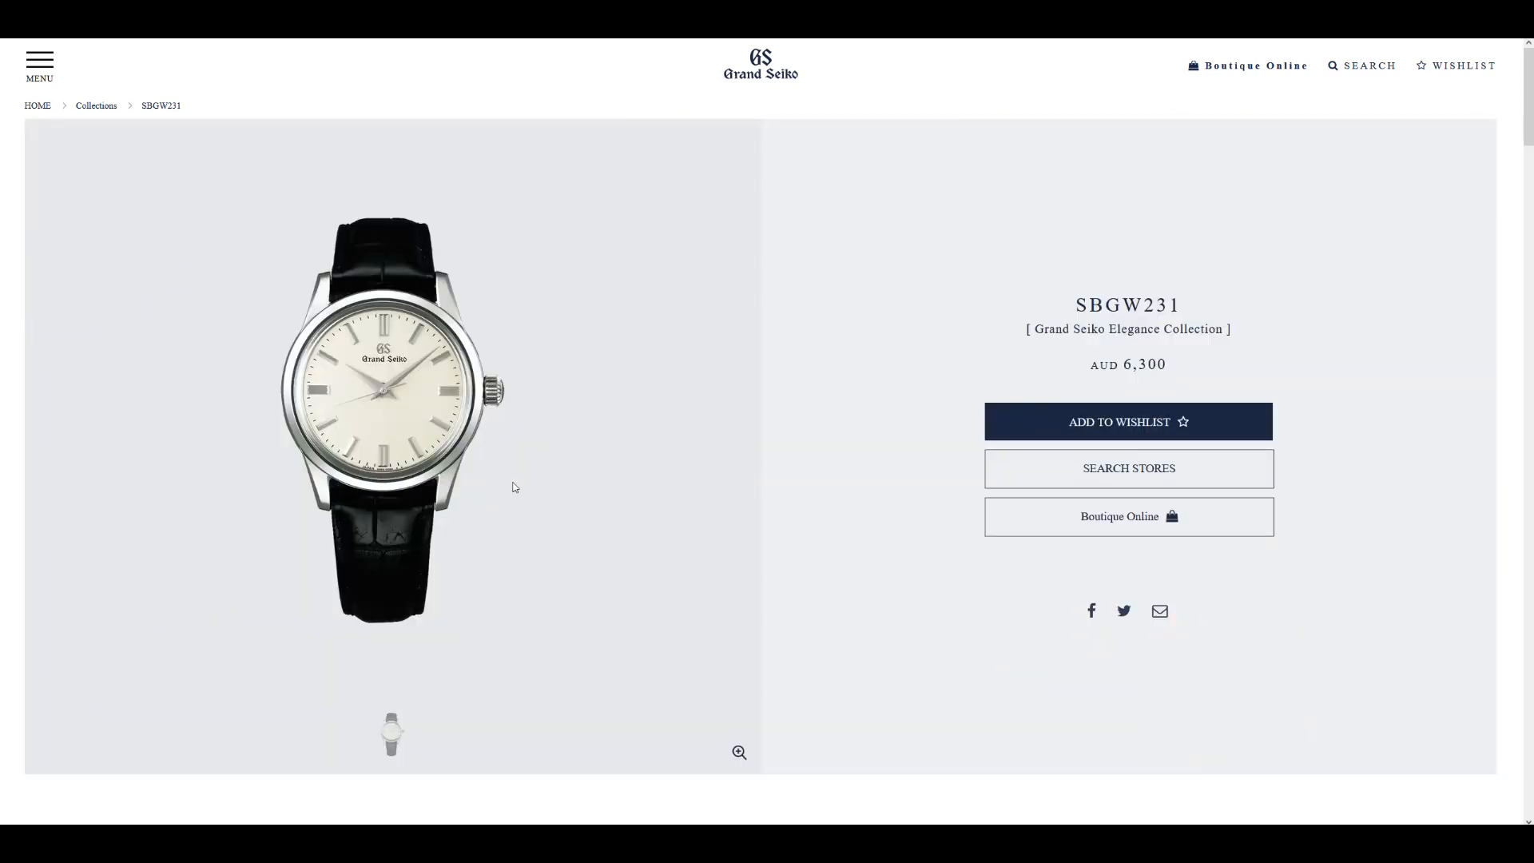
mouse_move(646, 490)
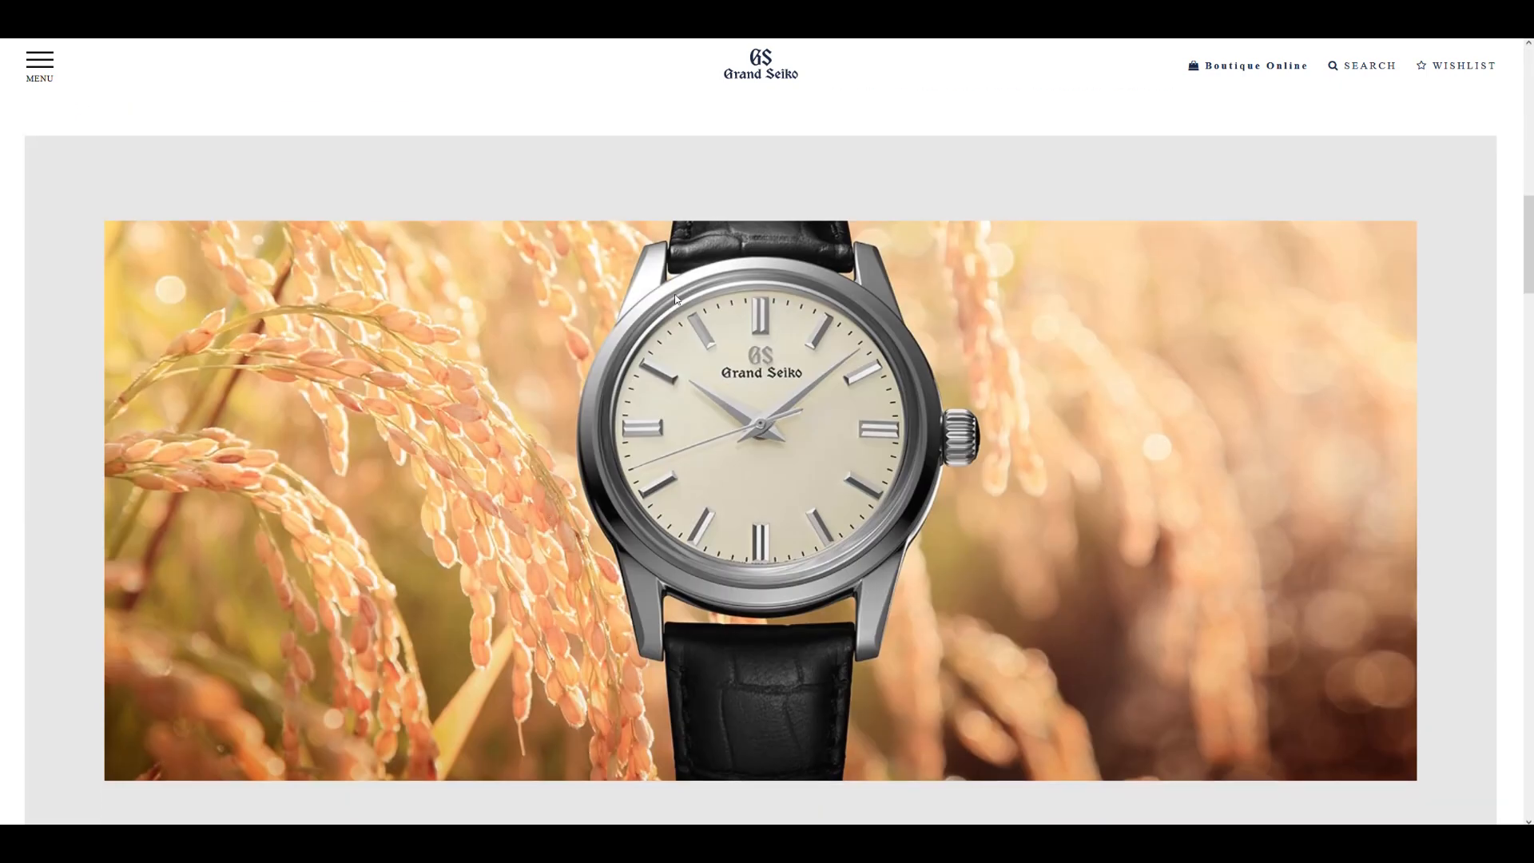
mouse_move(962, 659)
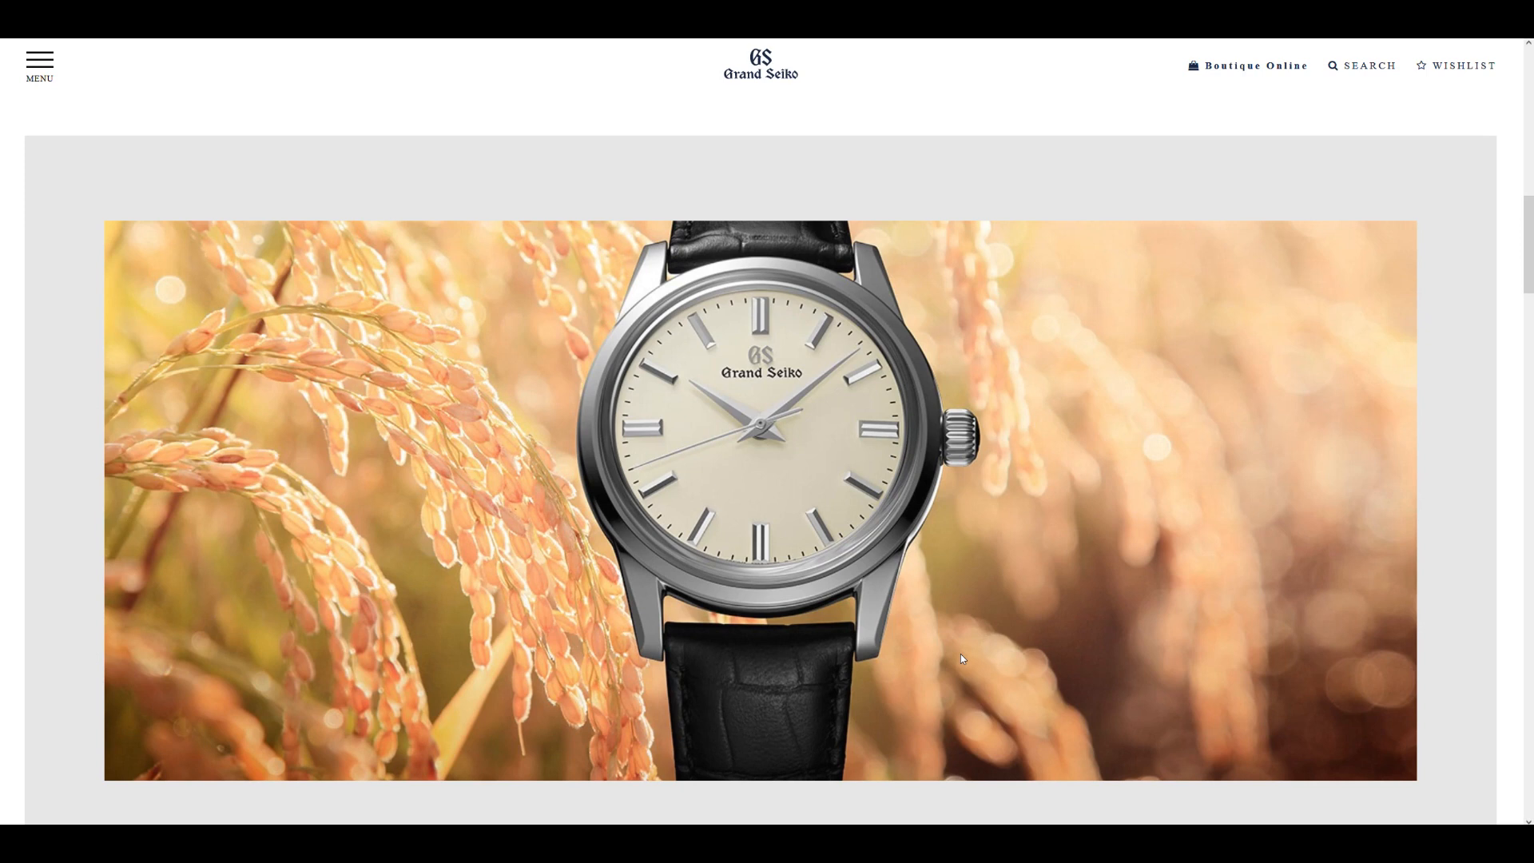
mouse_move(839, 668)
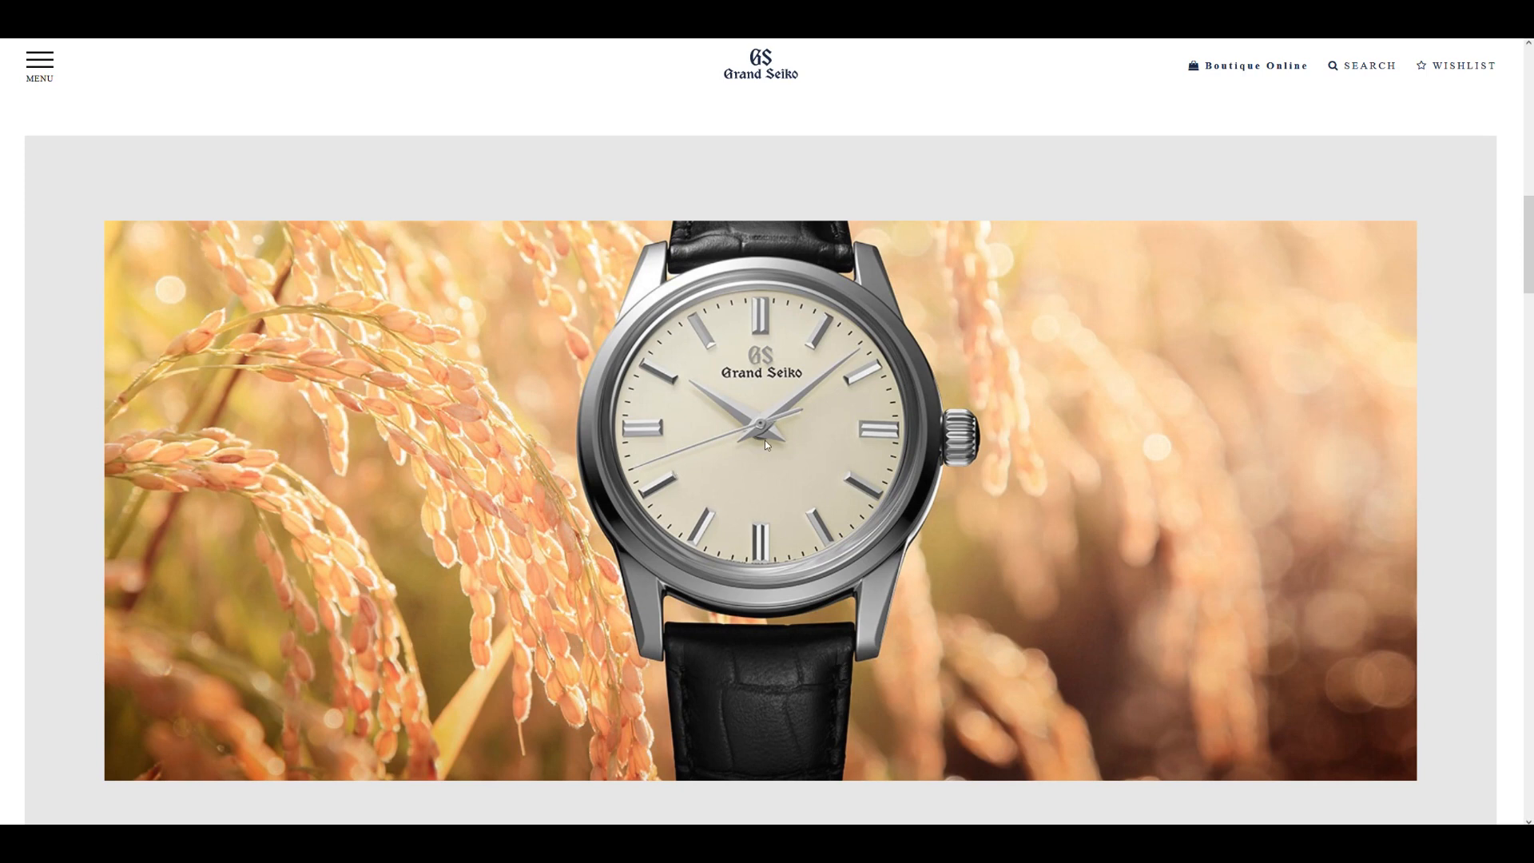
mouse_move(784, 381)
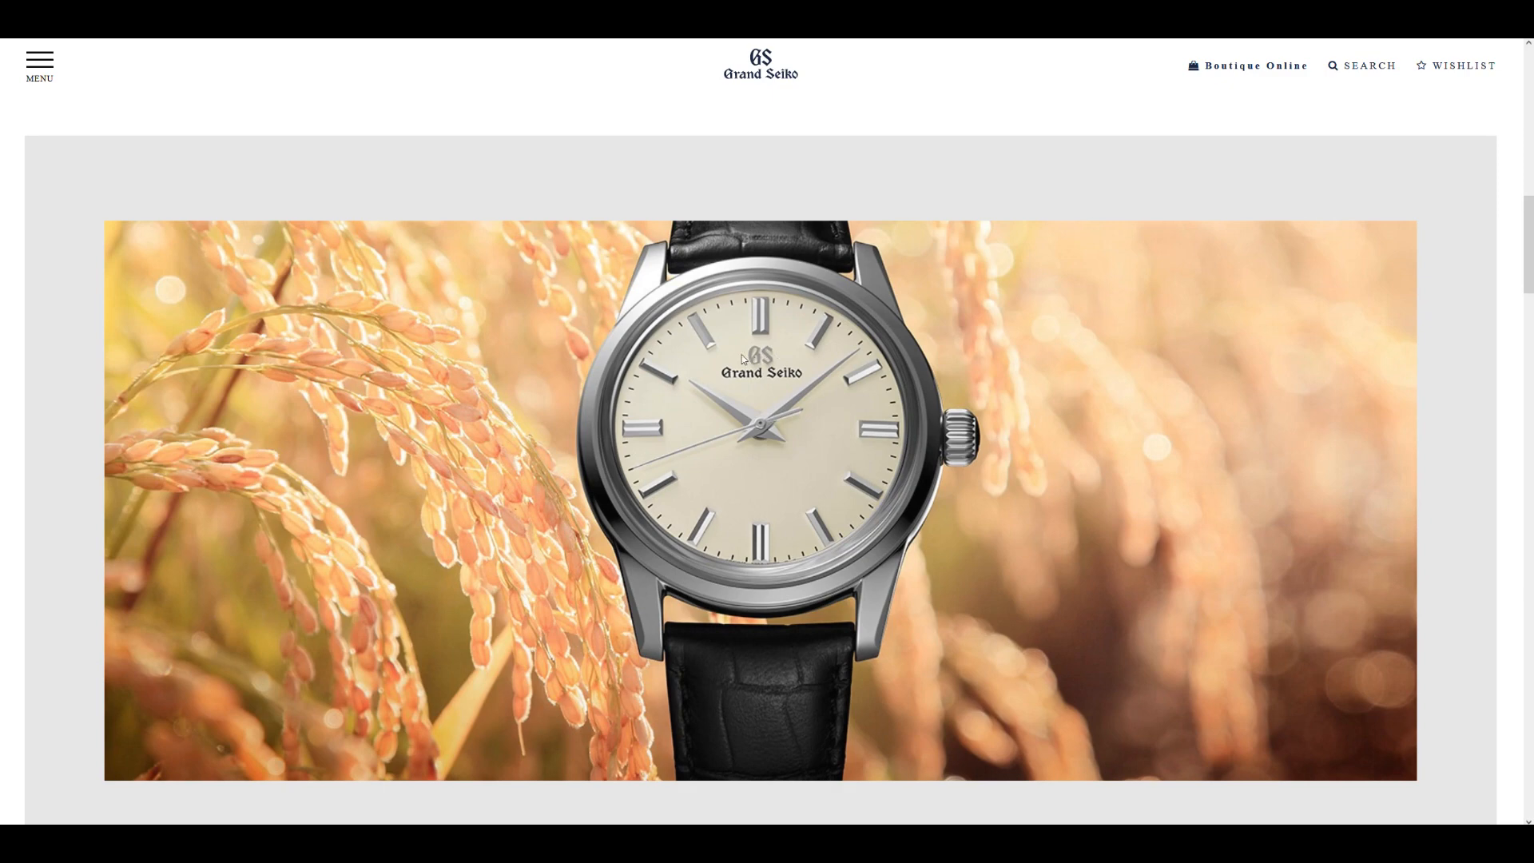
mouse_move(788, 554)
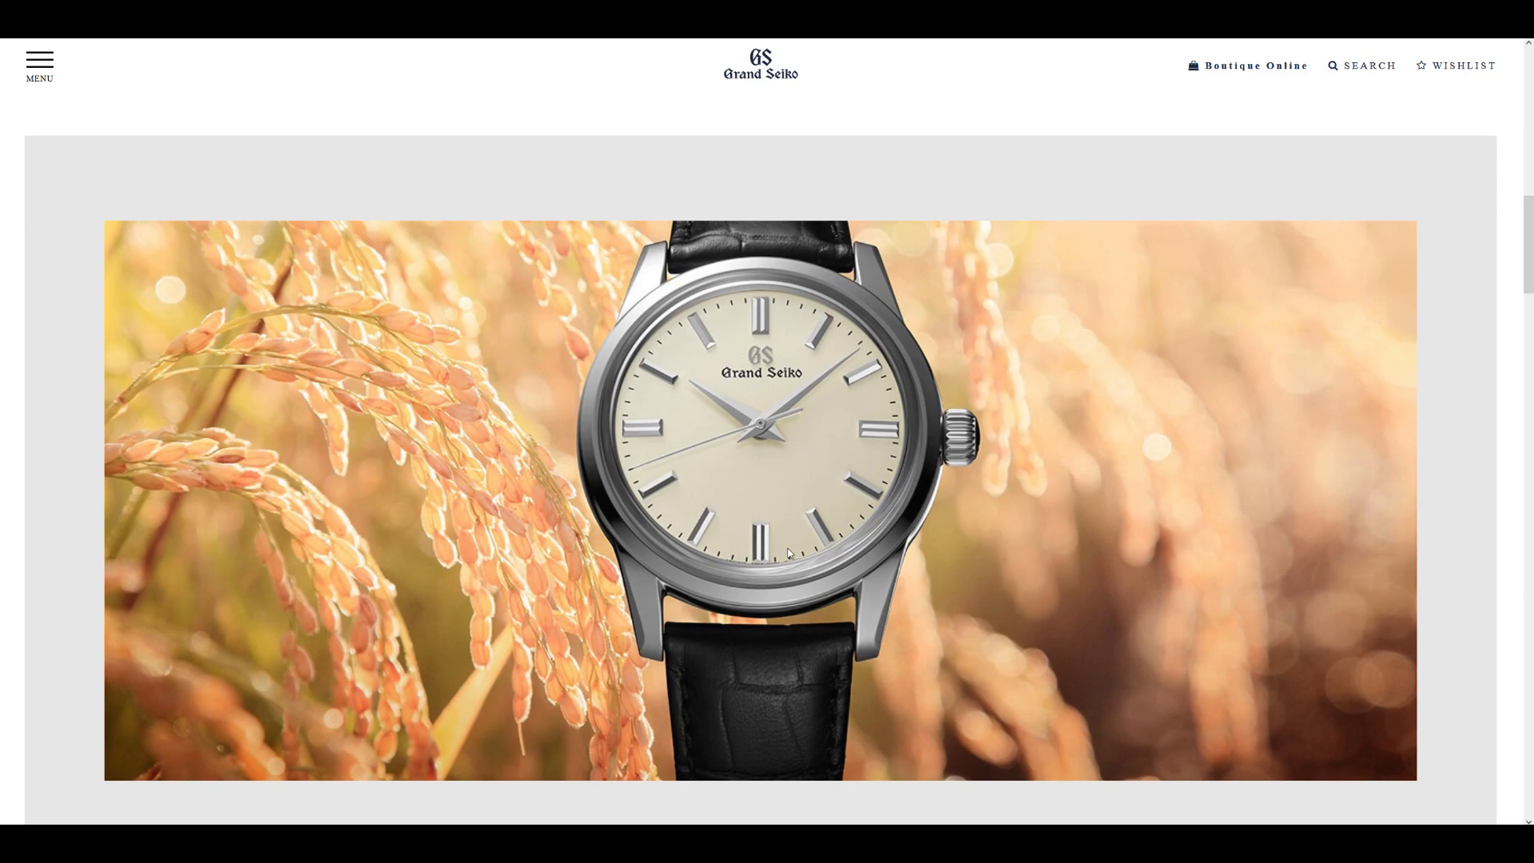
Scroll the SBGW231 cream-dial page down toward the rice-field banner image
scroll(down, 3)
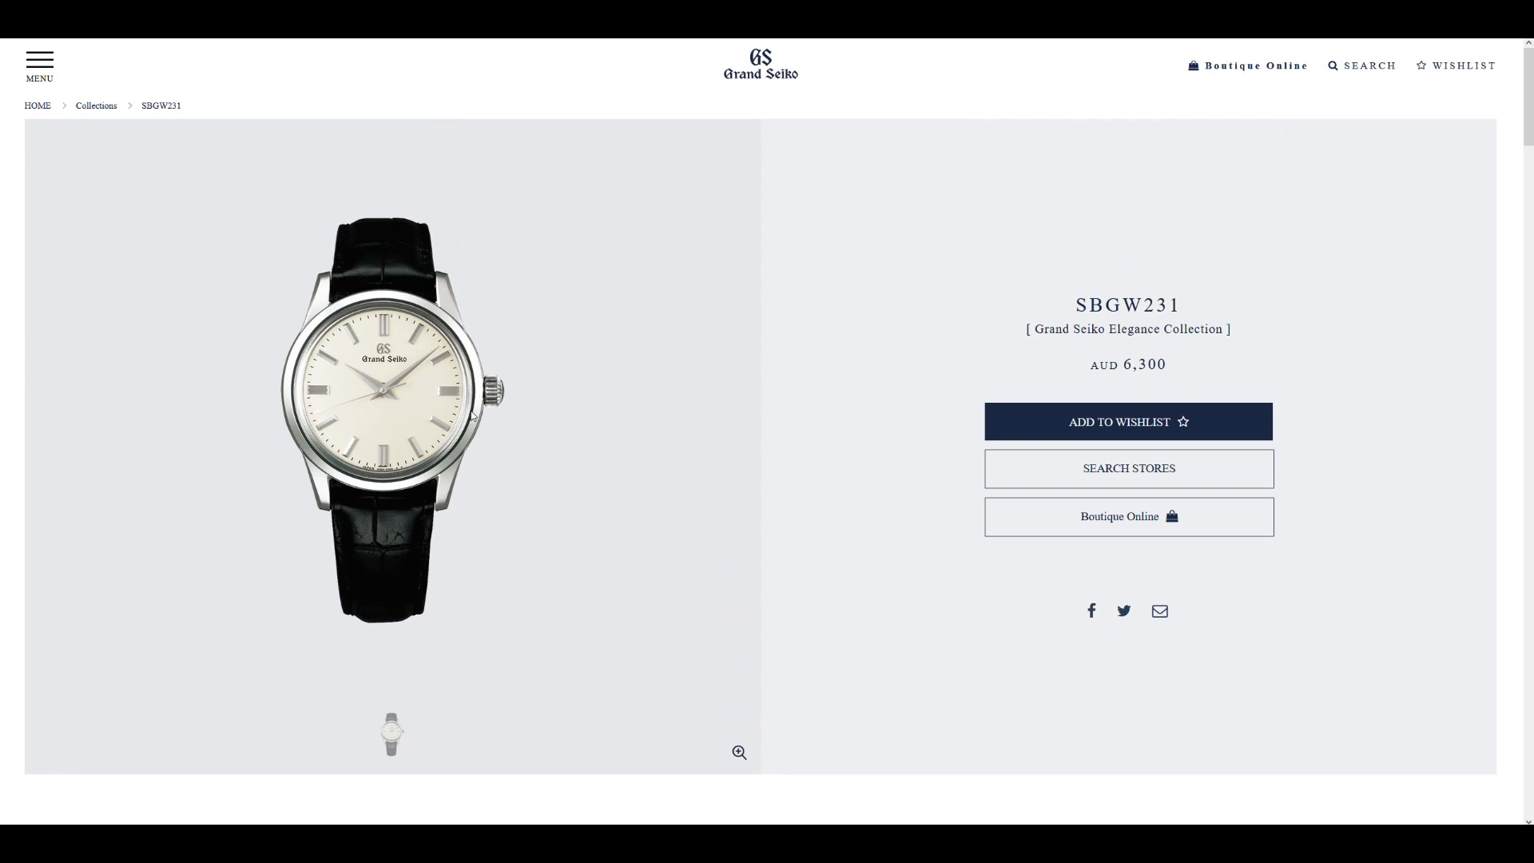
Scroll to the SBGW231 specifications: Calibre 9S64, manual winding, 72-hour power reserve
scroll(down, 3)
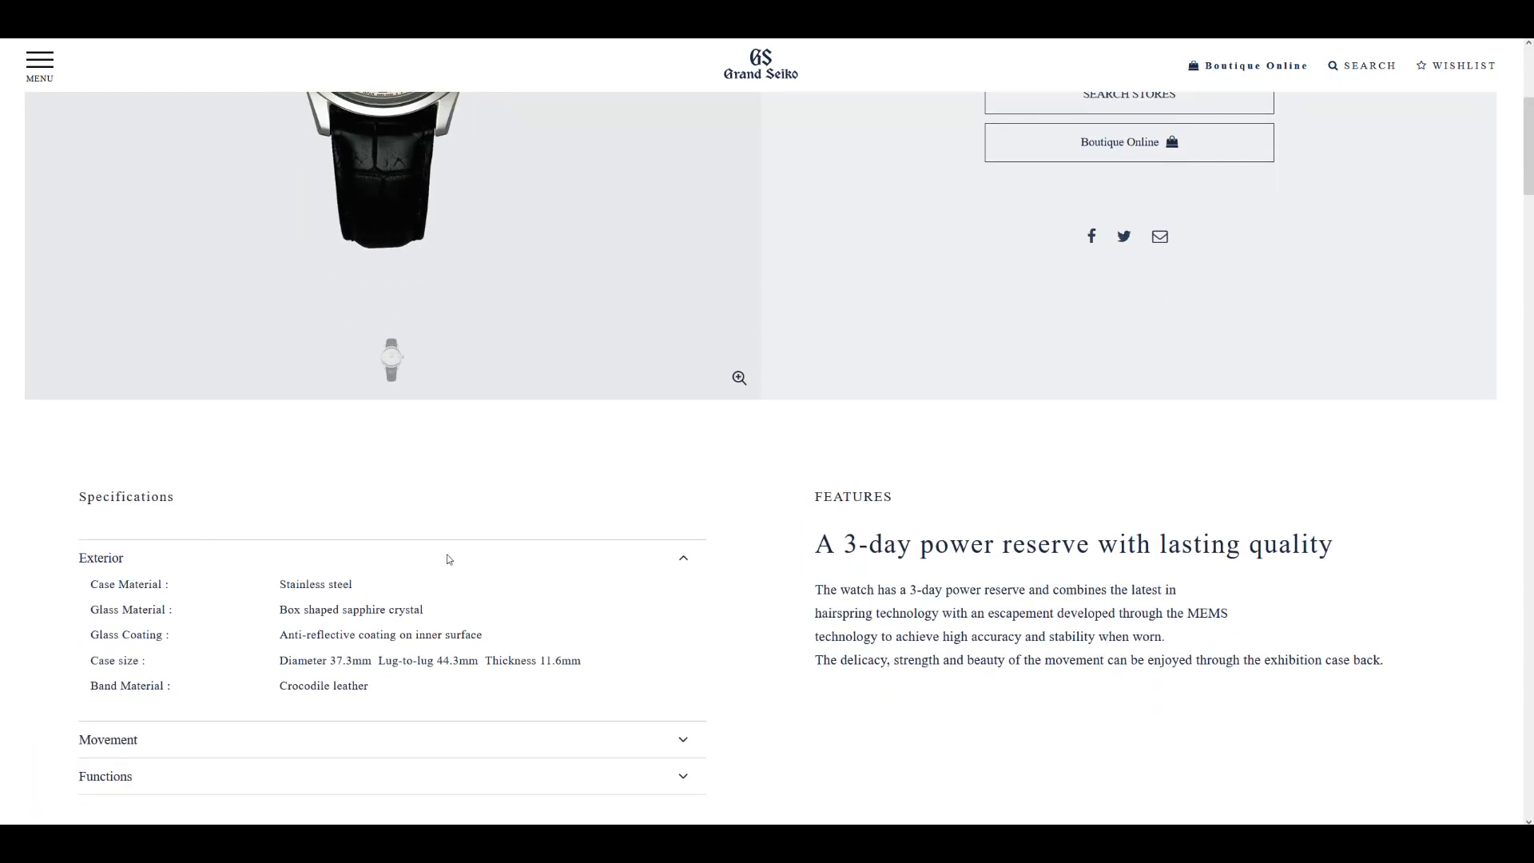
scroll(down, 3)
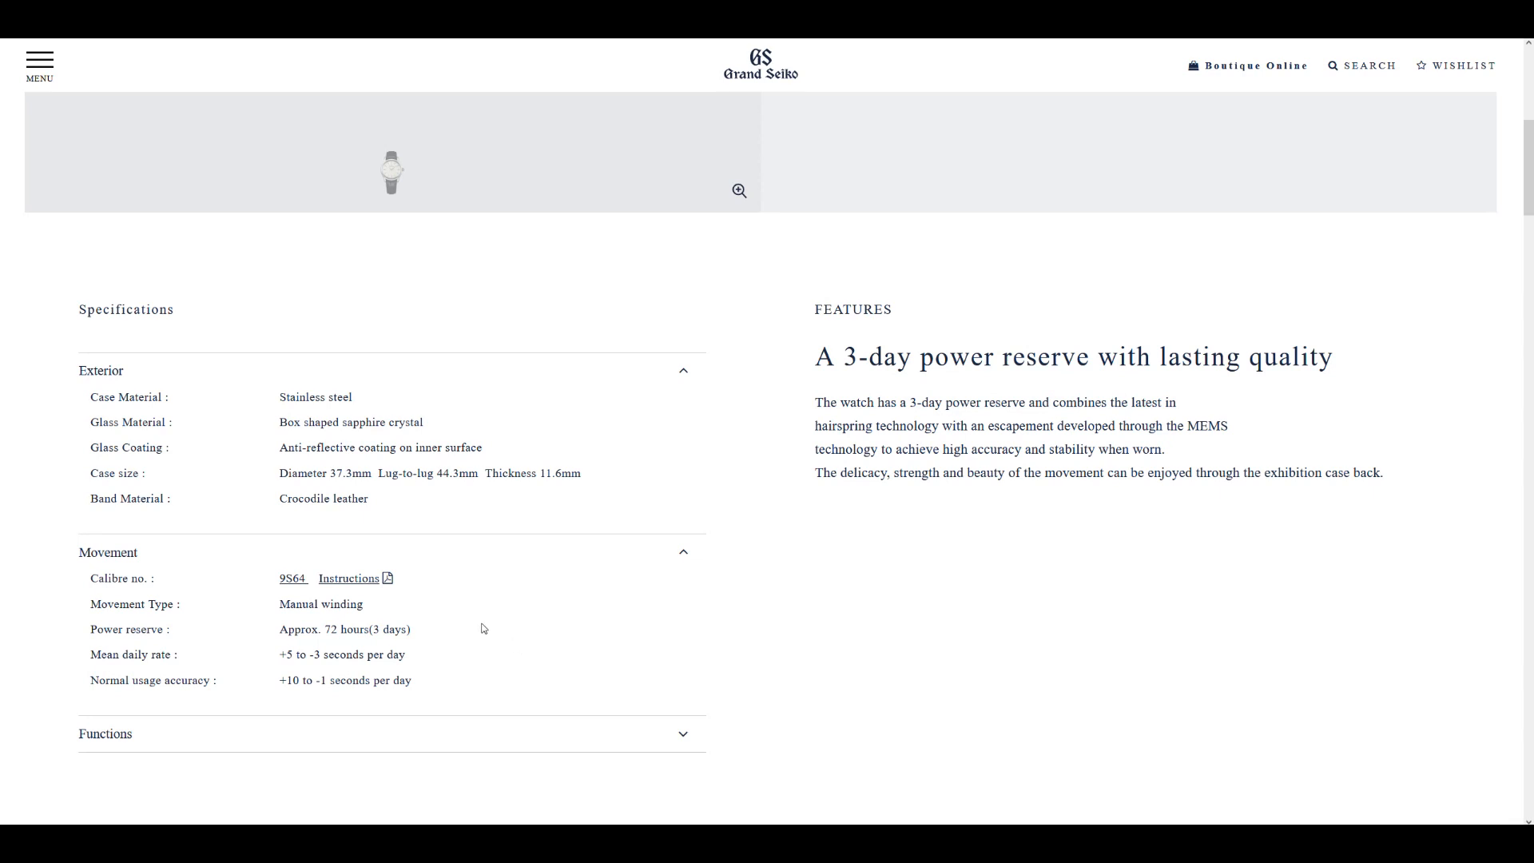
mouse_move(420, 599)
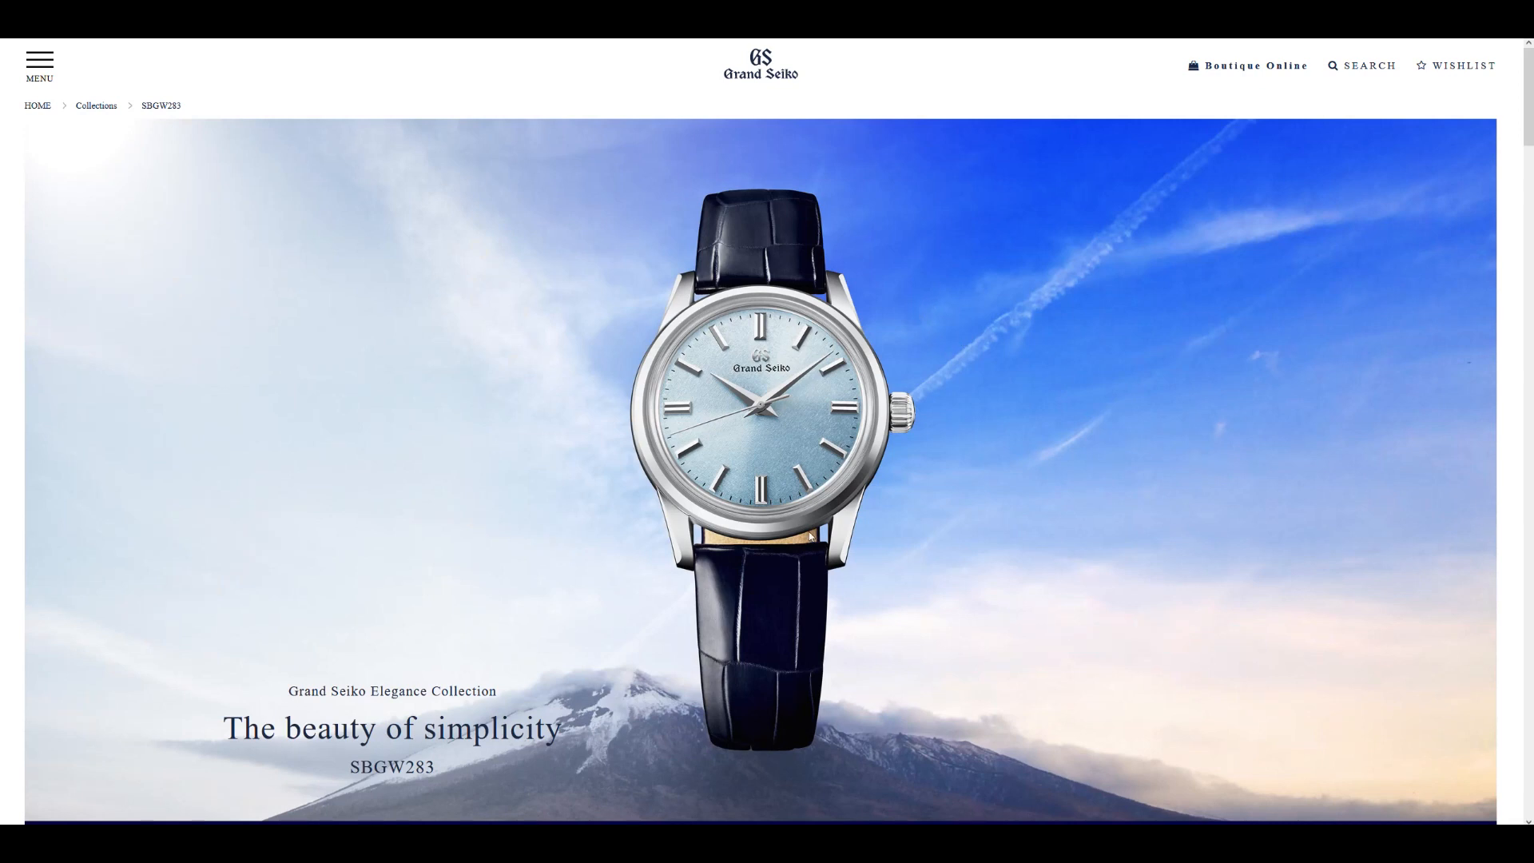
mouse_move(853, 415)
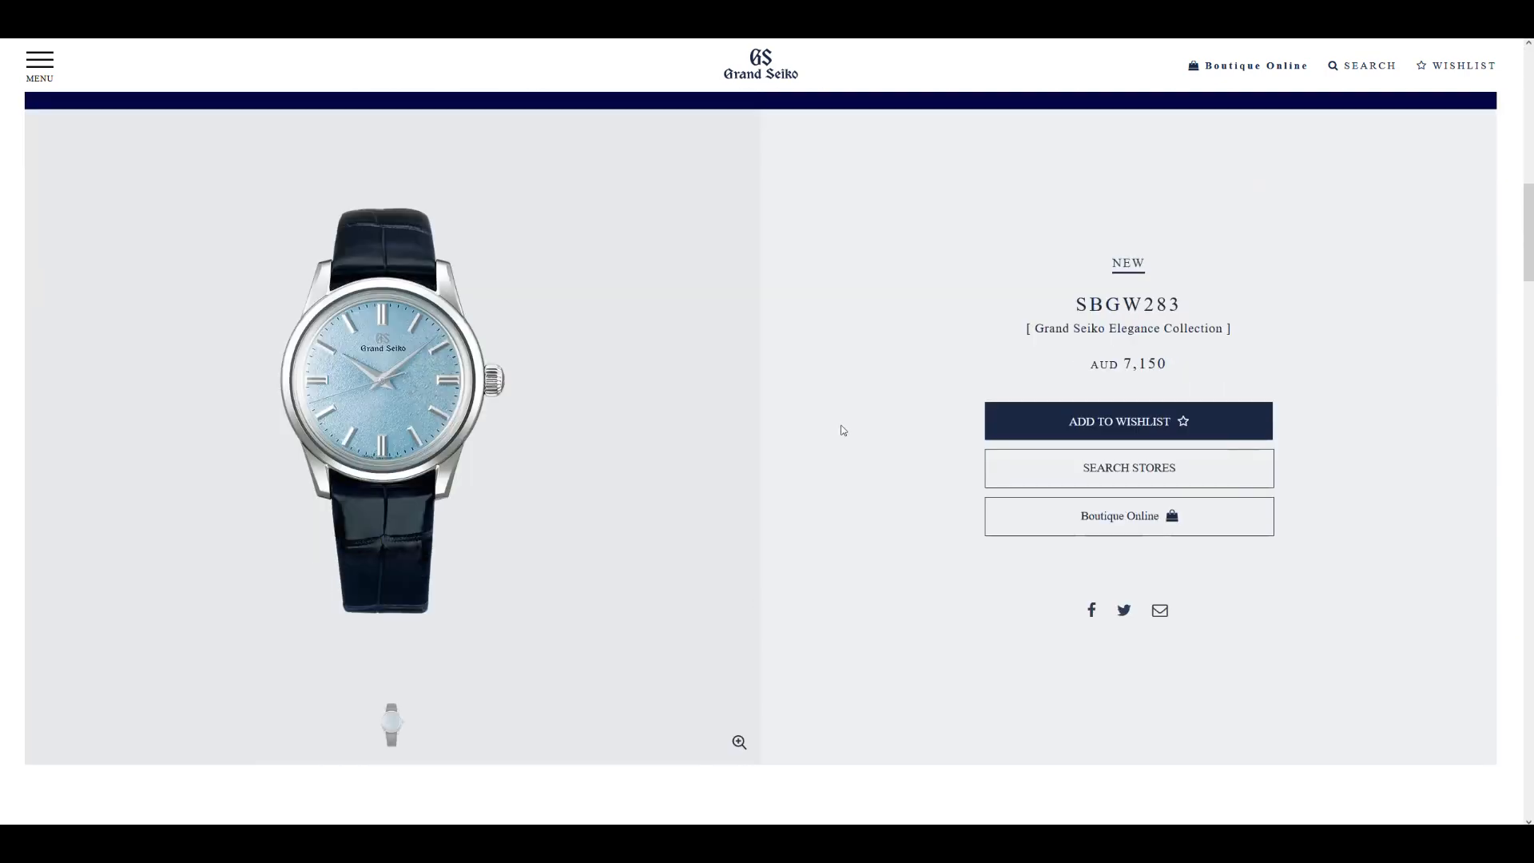
Enlarge and close the SBGW283 light-blue dial image, then view Related Information and return
scroll(down, 3)
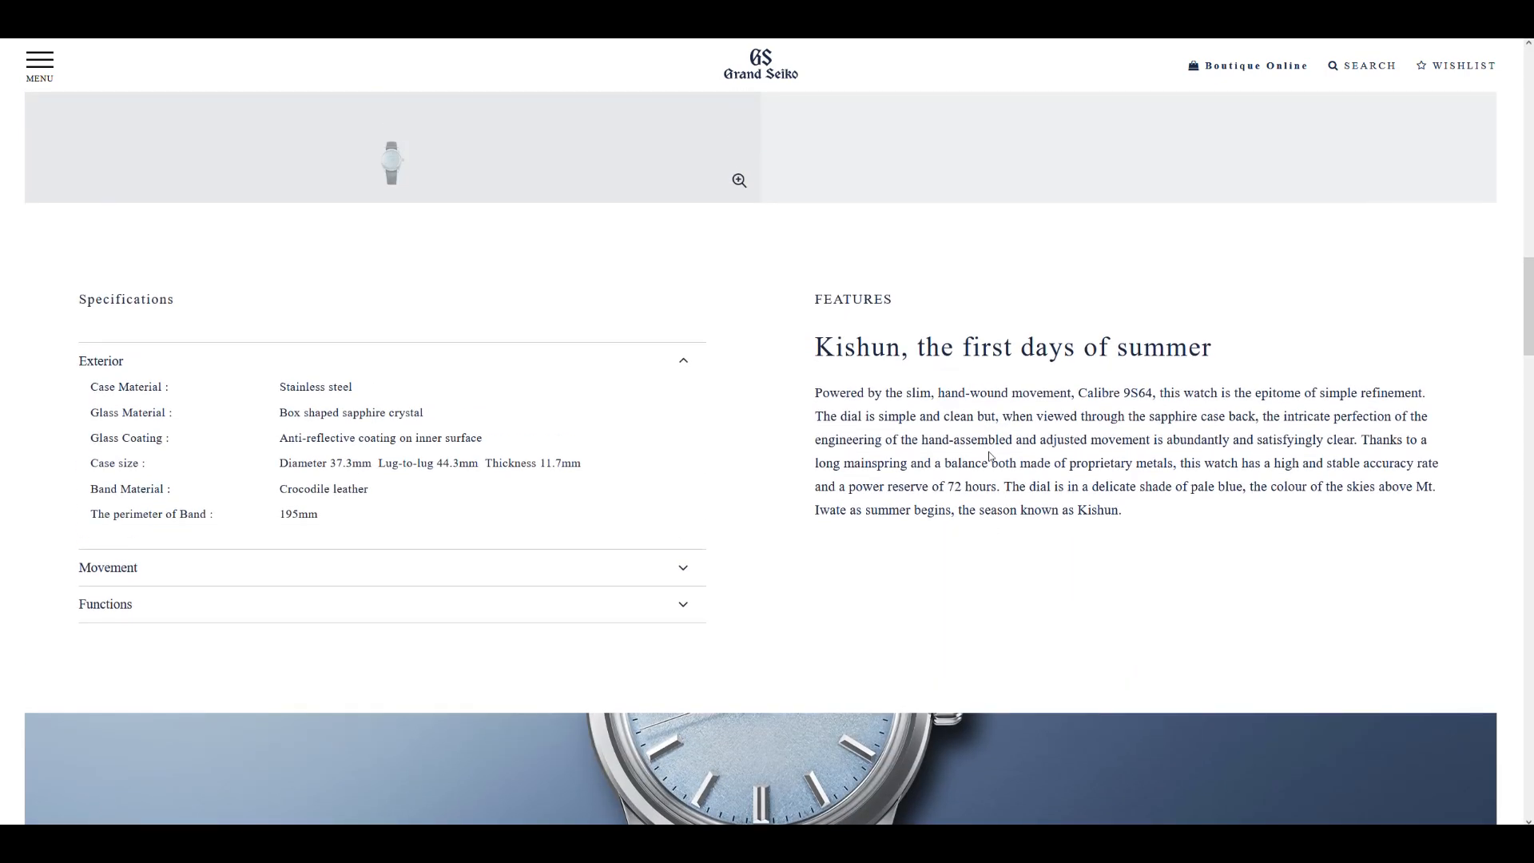
scroll(up, 3)
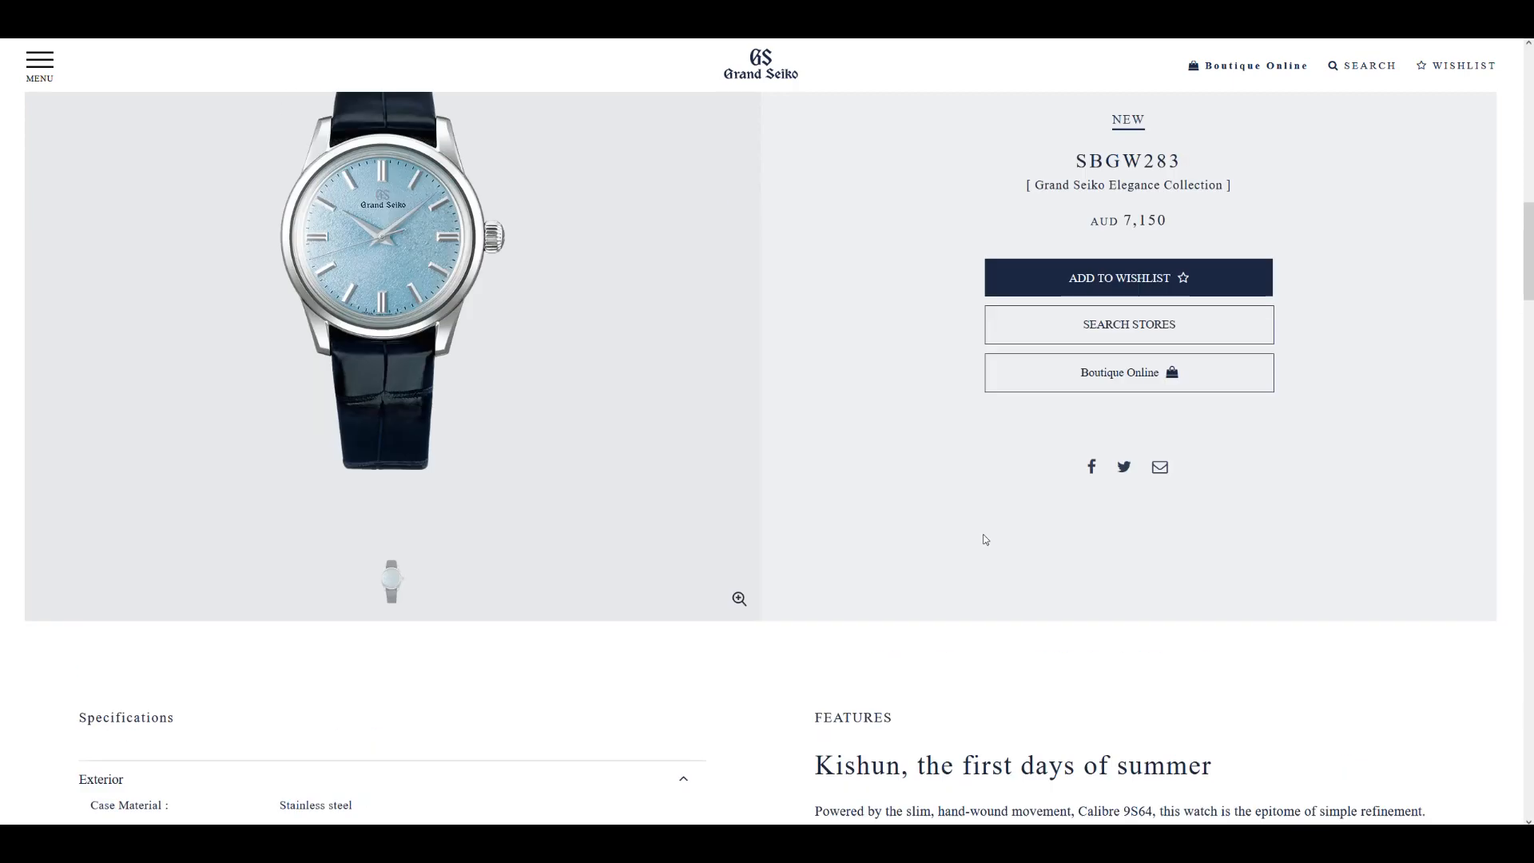
click(740, 600)
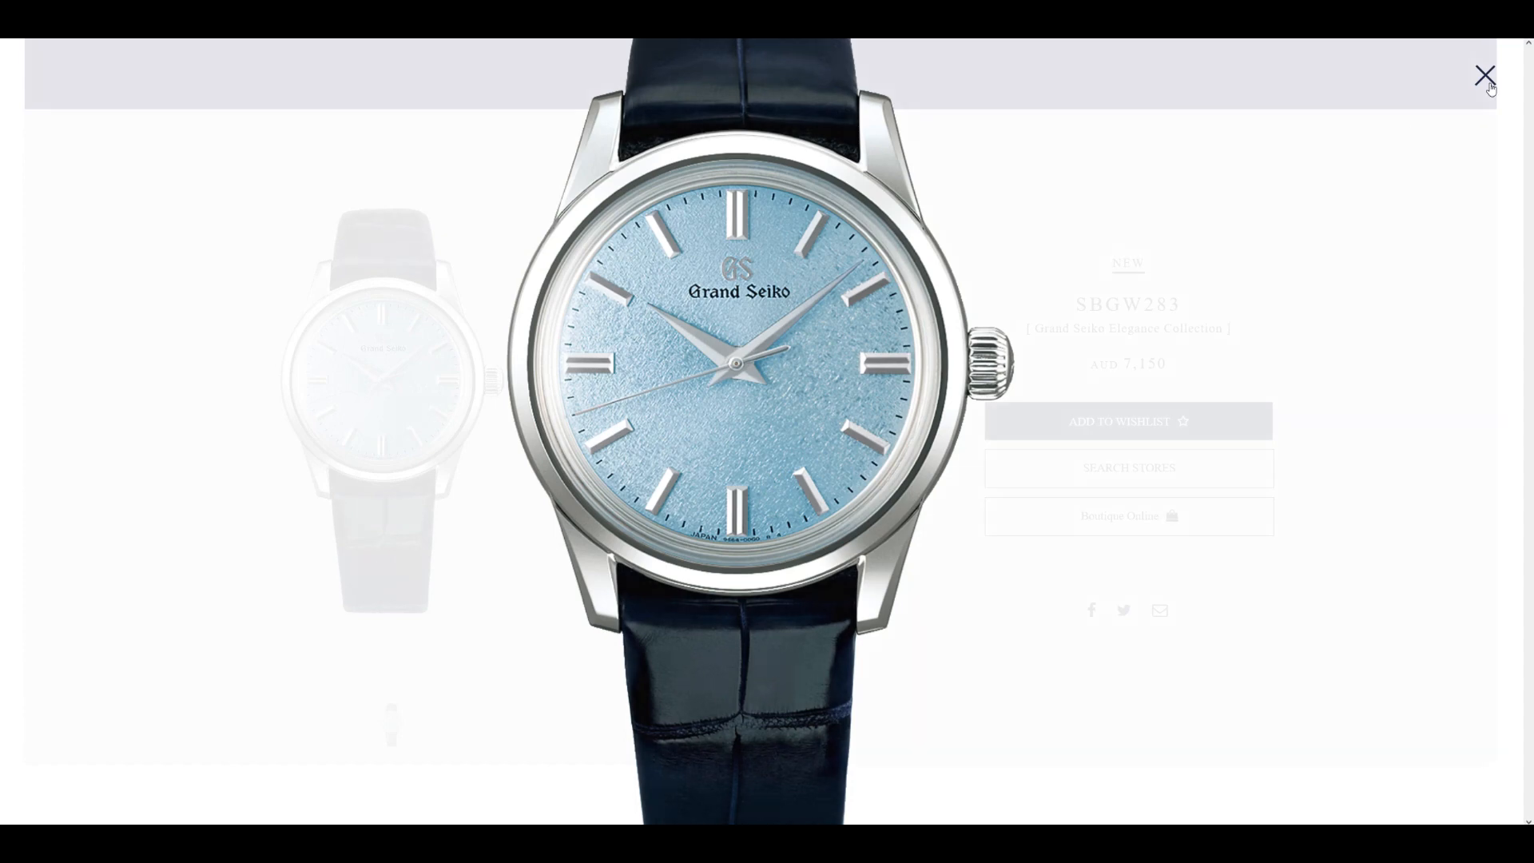
click(1484, 75)
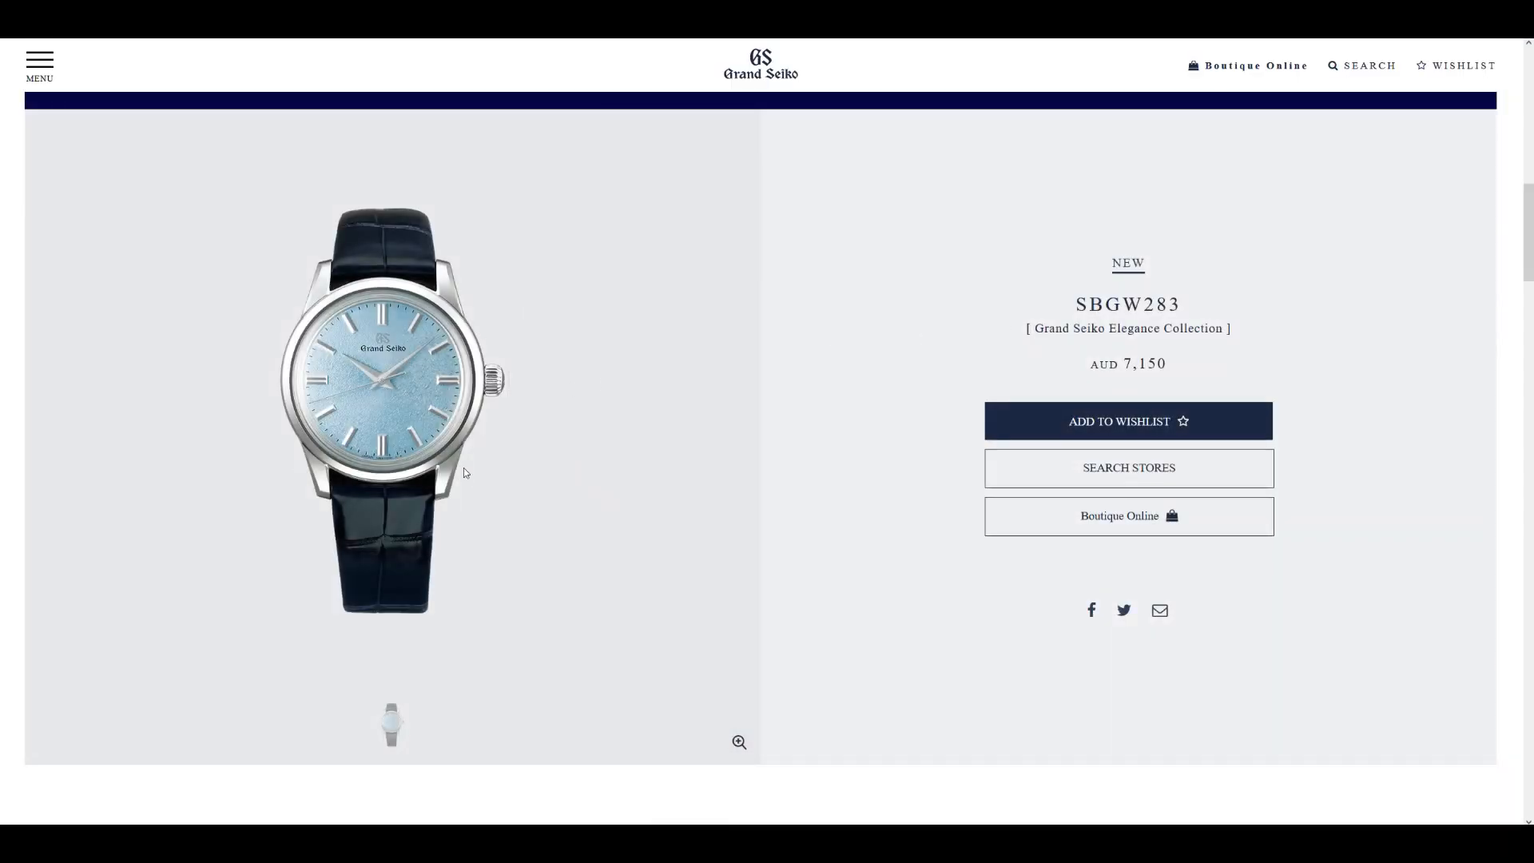
scroll(down, 3)
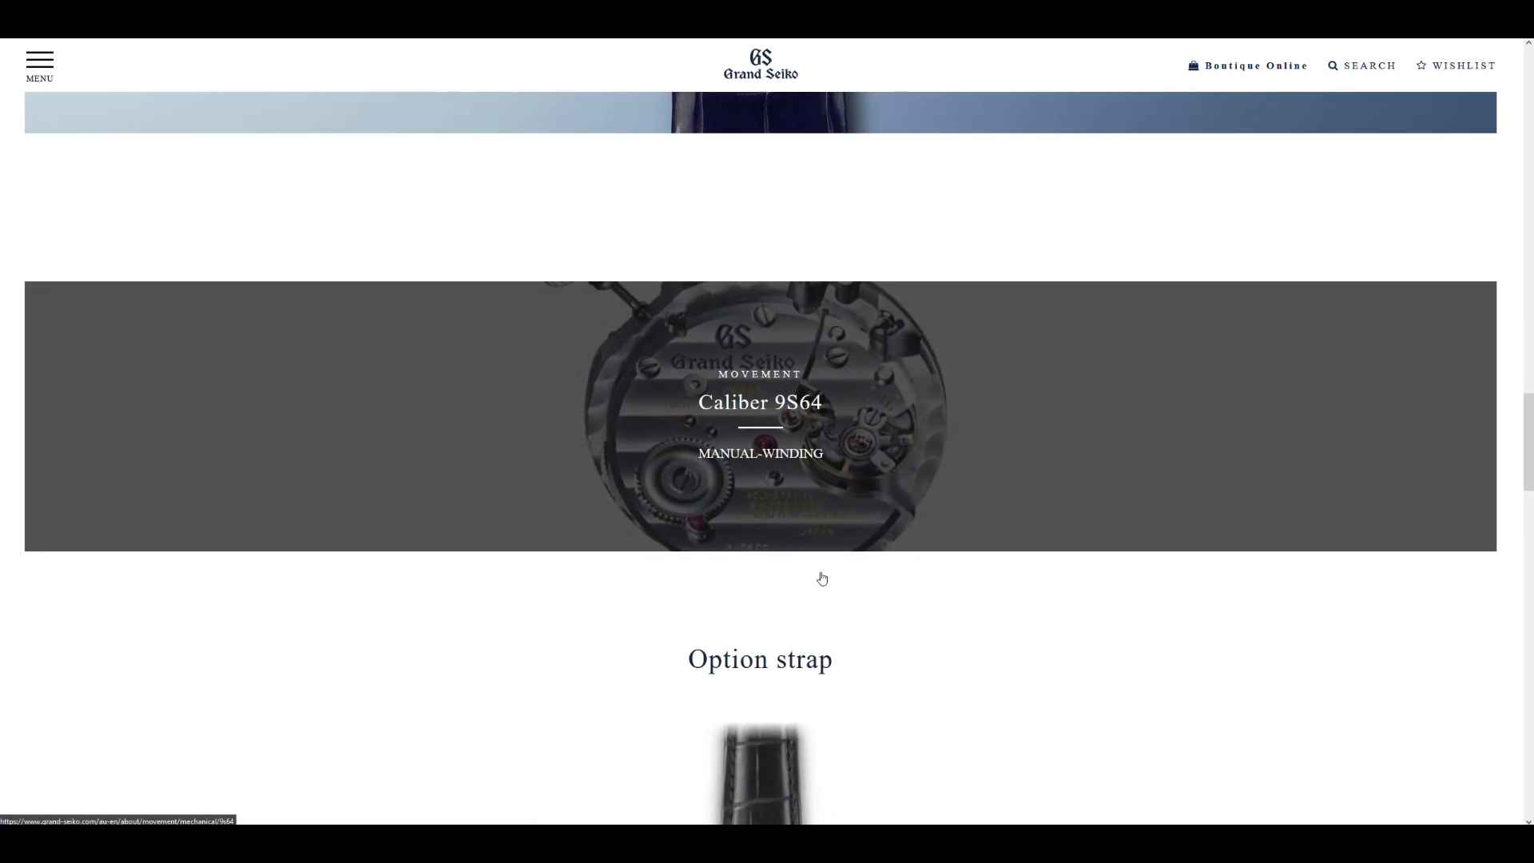
scroll(down, 3)
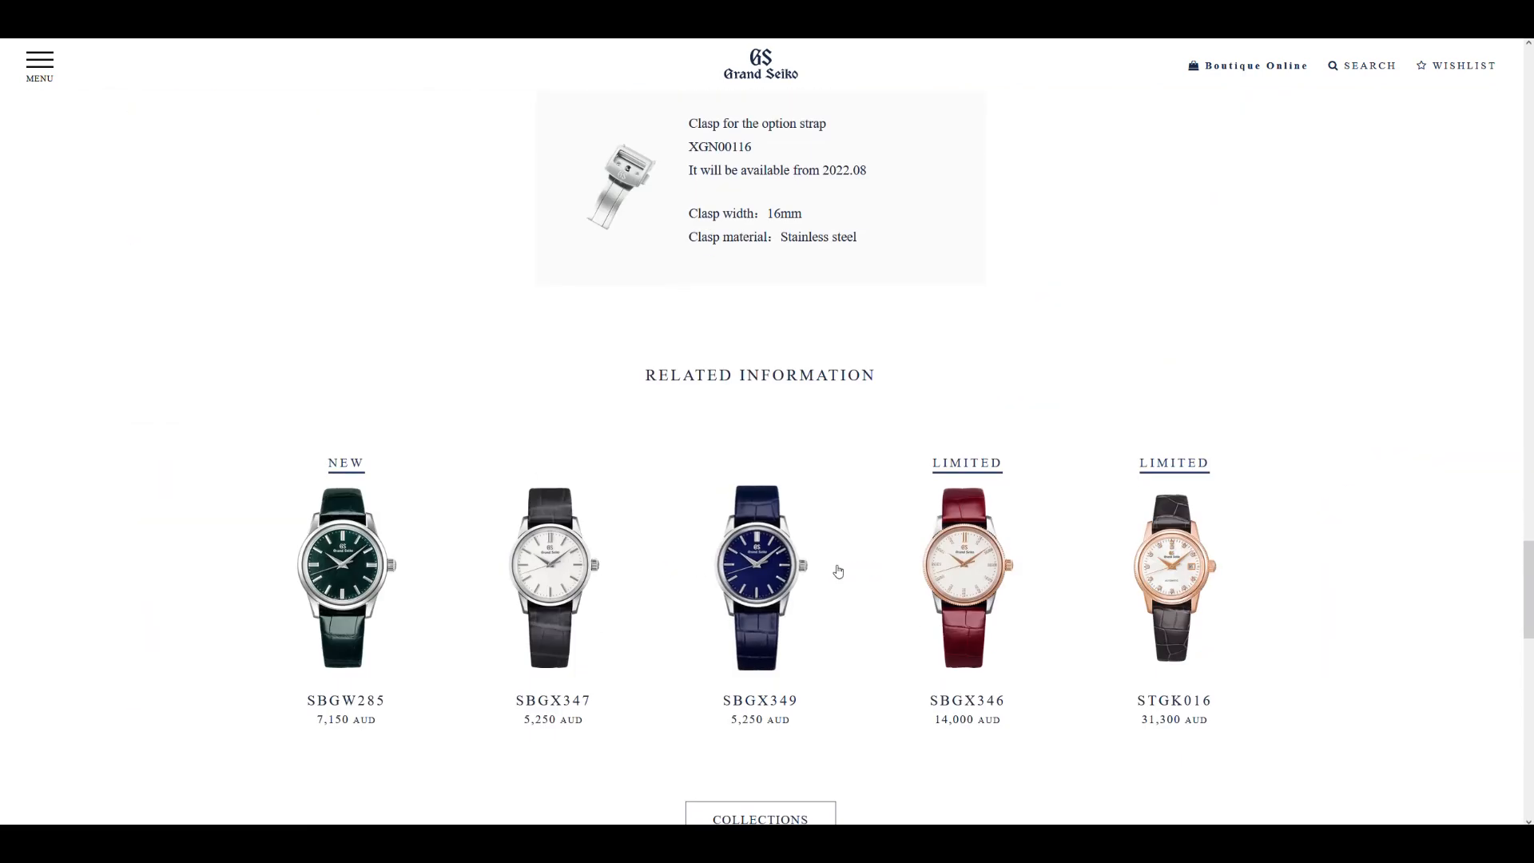
scroll(up, 3)
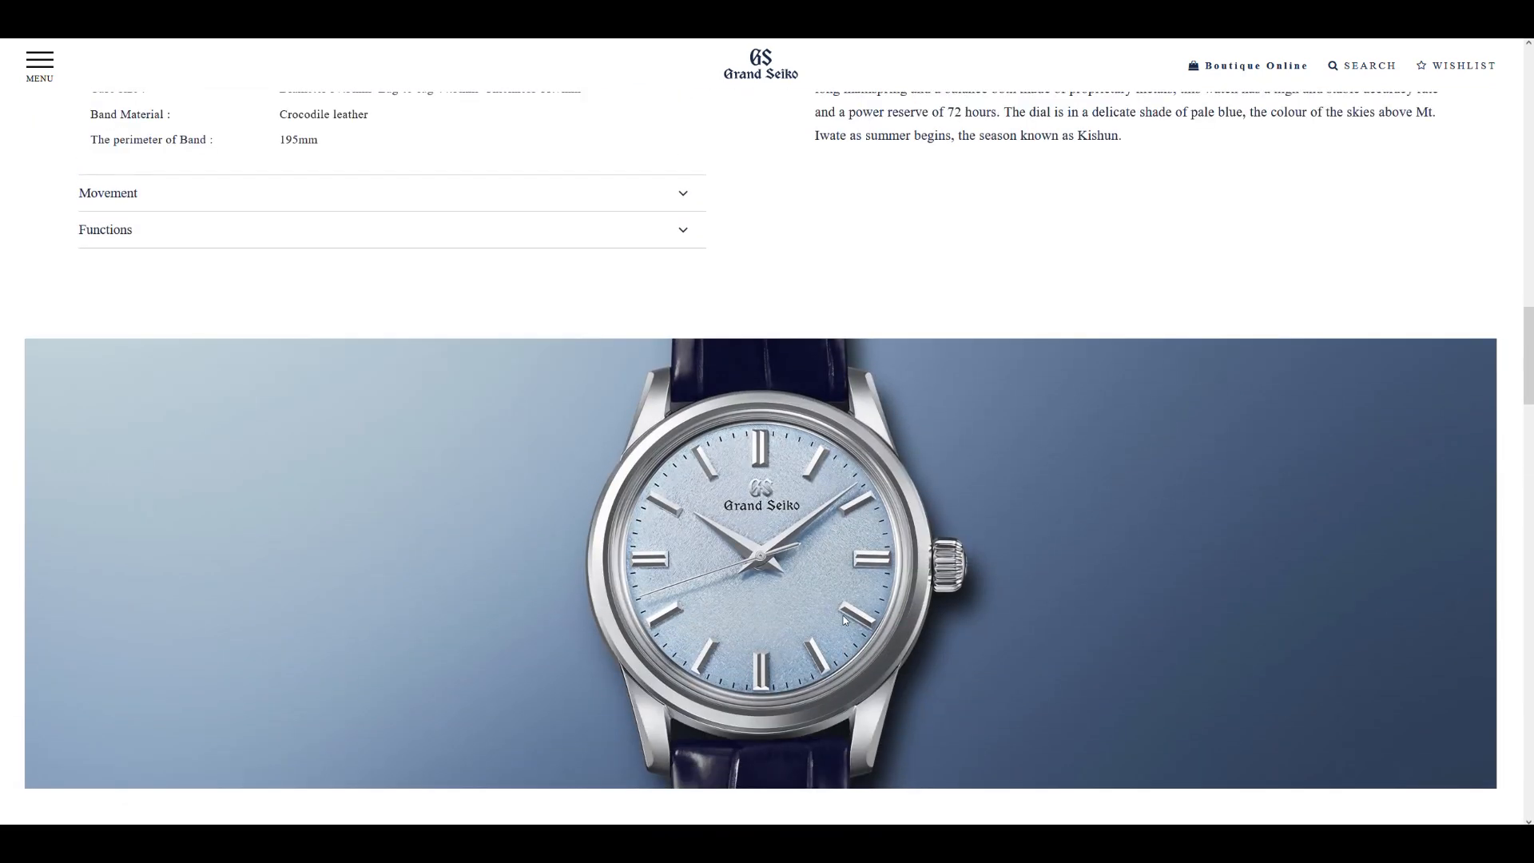
mouse_move(557, 740)
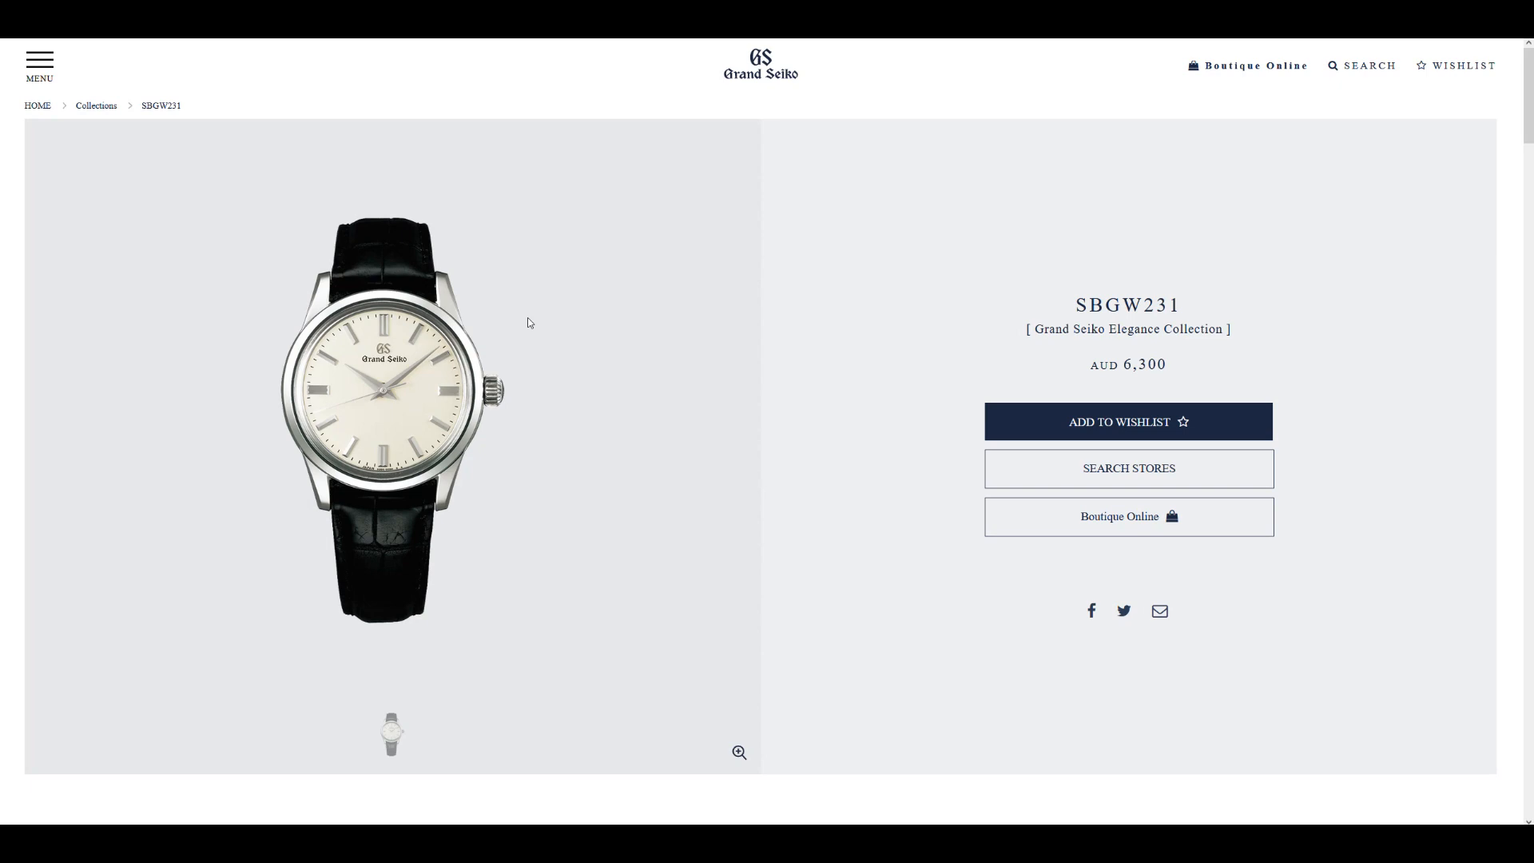
Scroll the SBGW231 cream-dial page to view the watch and its AUD 6,300 price
scroll(down, 3)
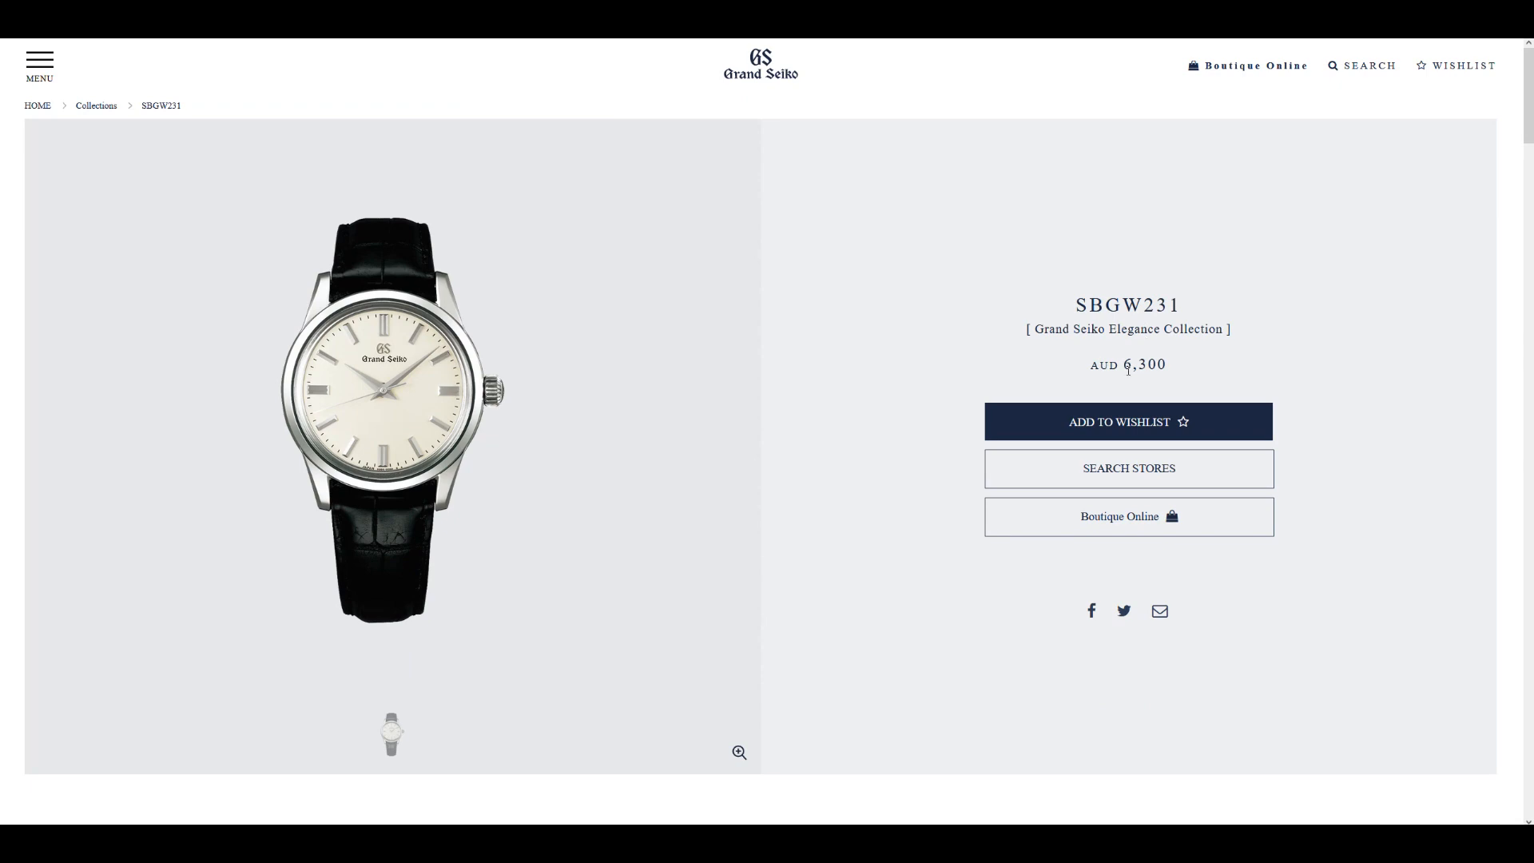
Scroll down the SBGW283 light-blue page through its specifications and advance the option straps carousel
scroll(down, 3)
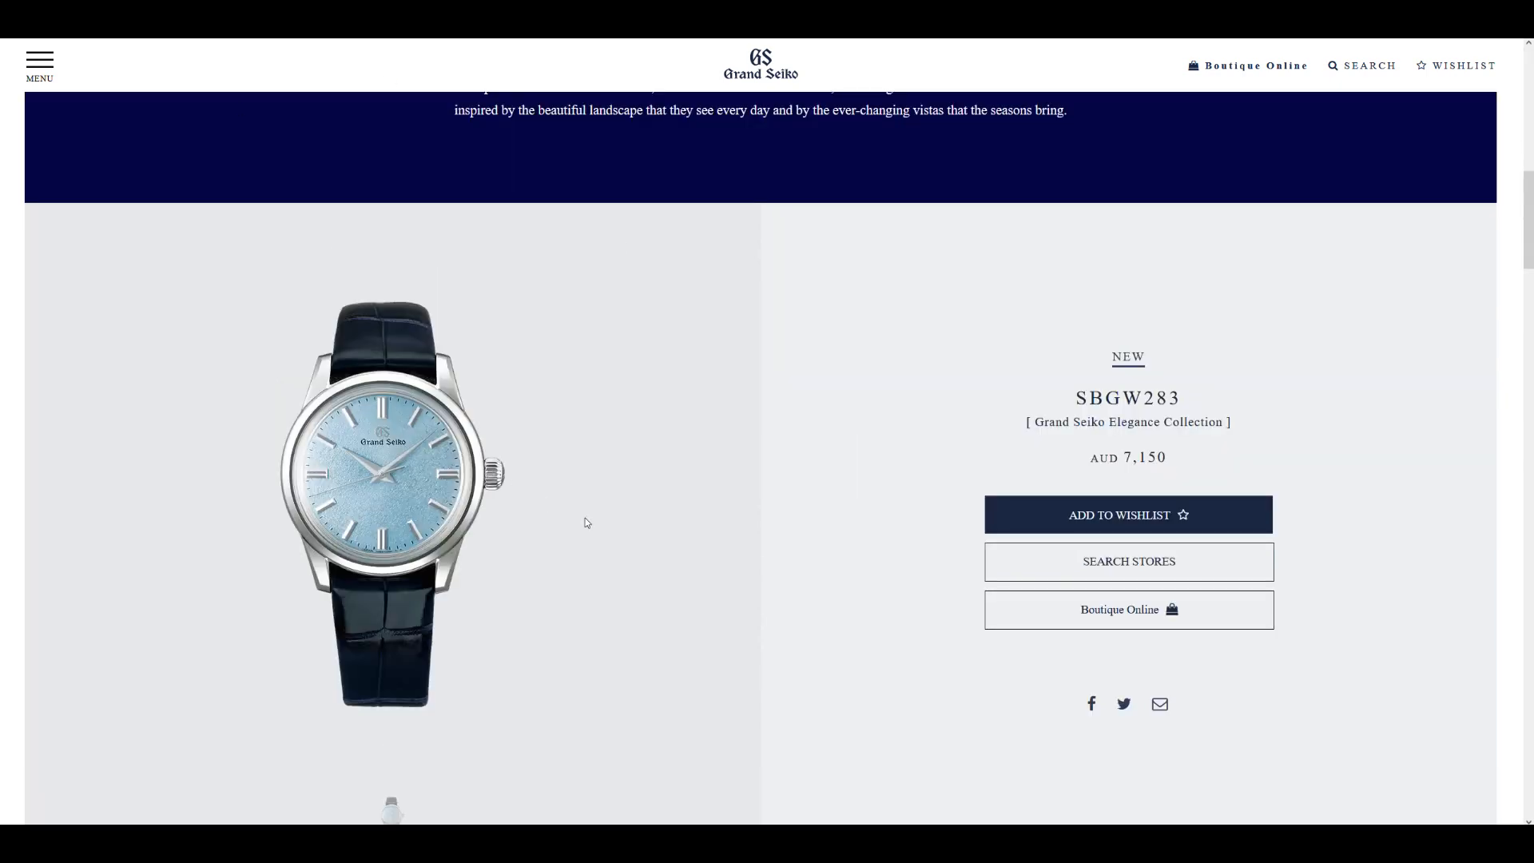
scroll(down, 3)
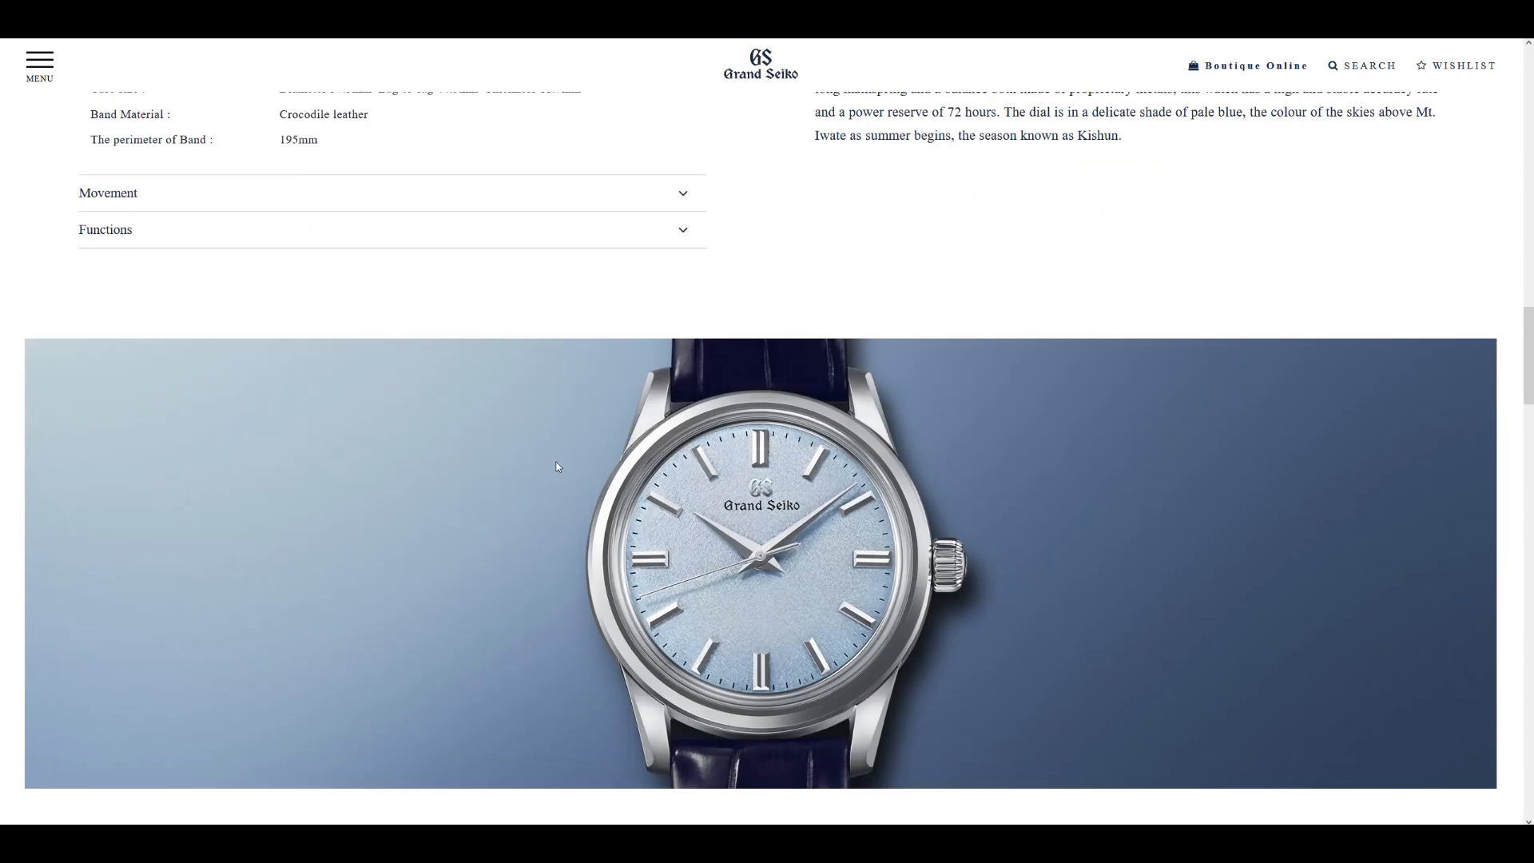
scroll(down, 3)
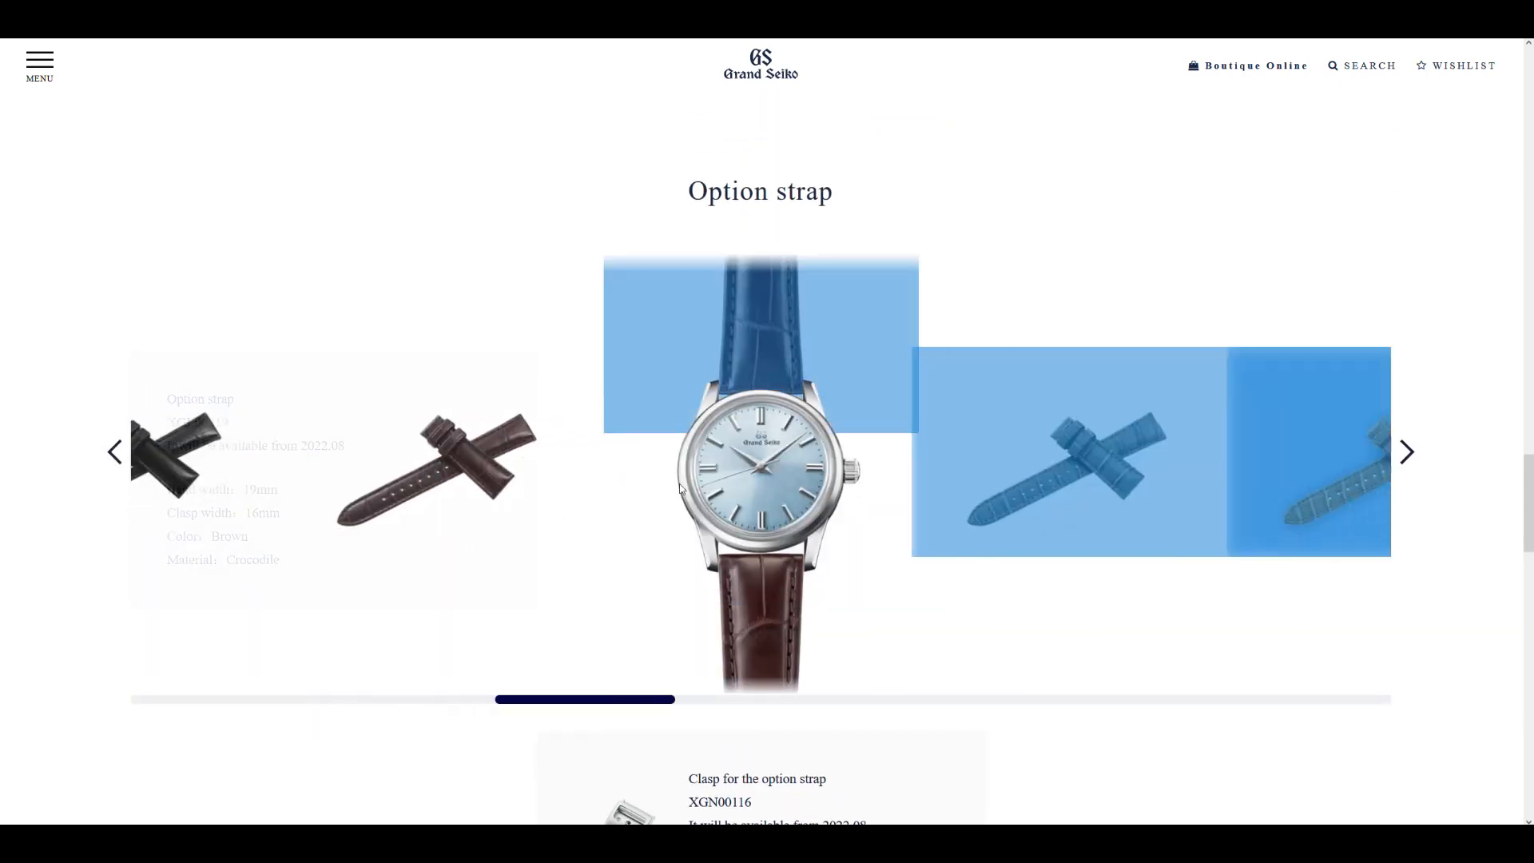
scroll(down, 3)
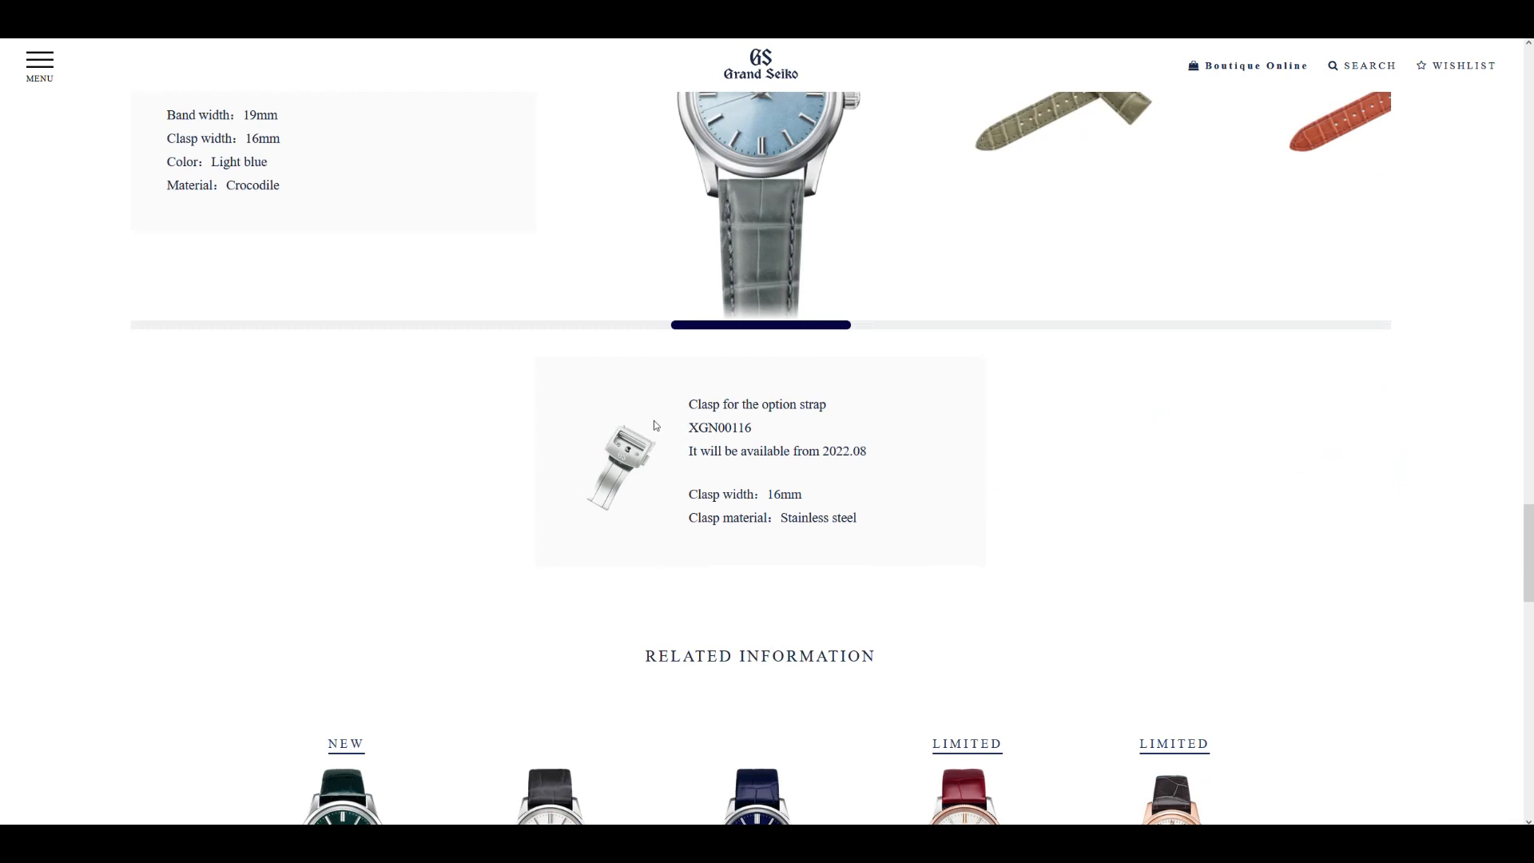
mouse_move(1023, 552)
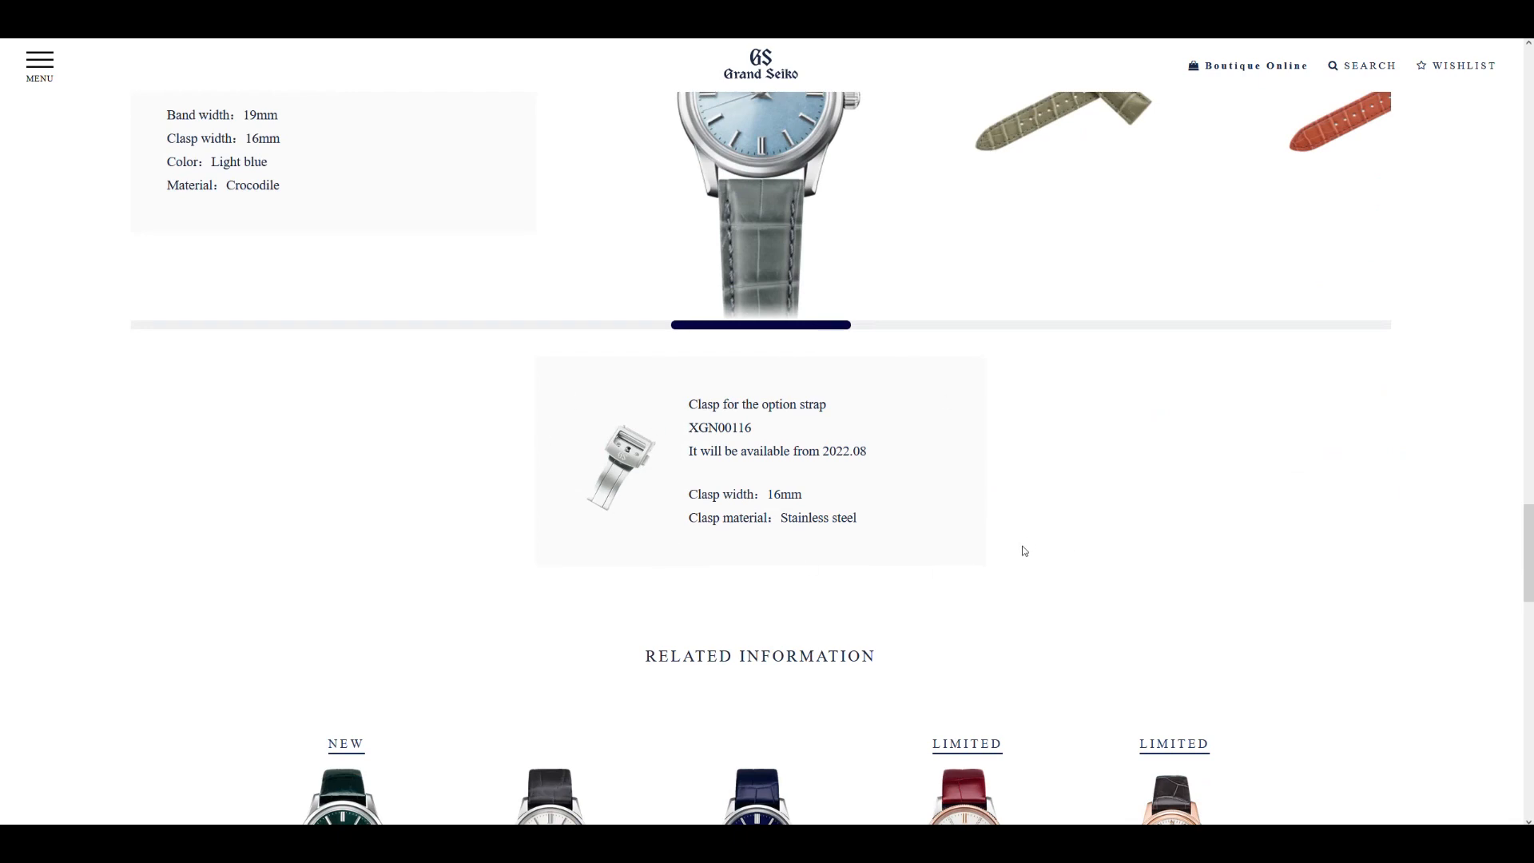
mouse_move(525, 360)
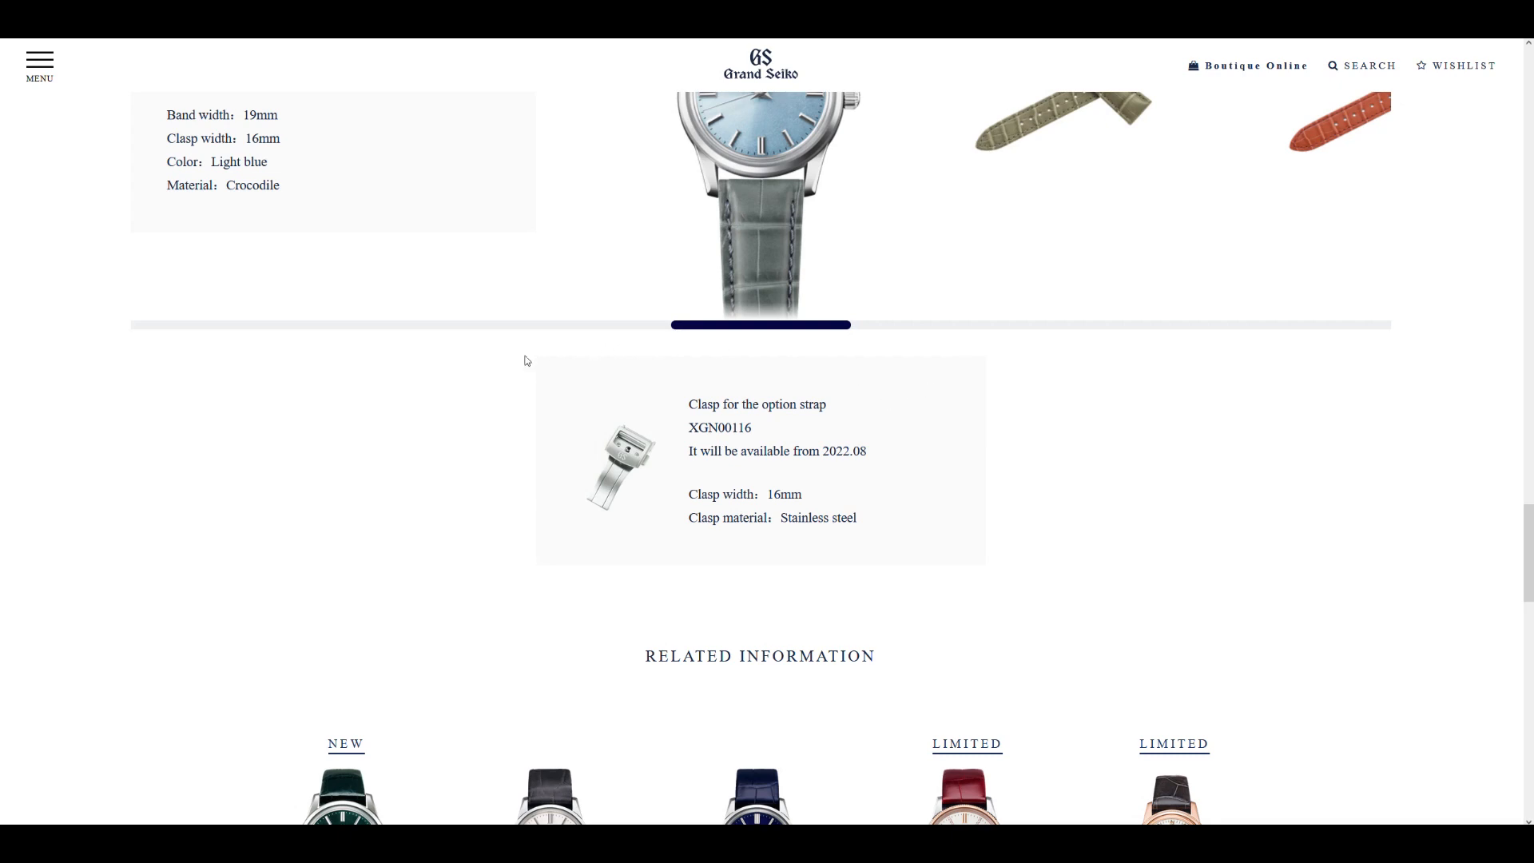
mouse_move(690, 352)
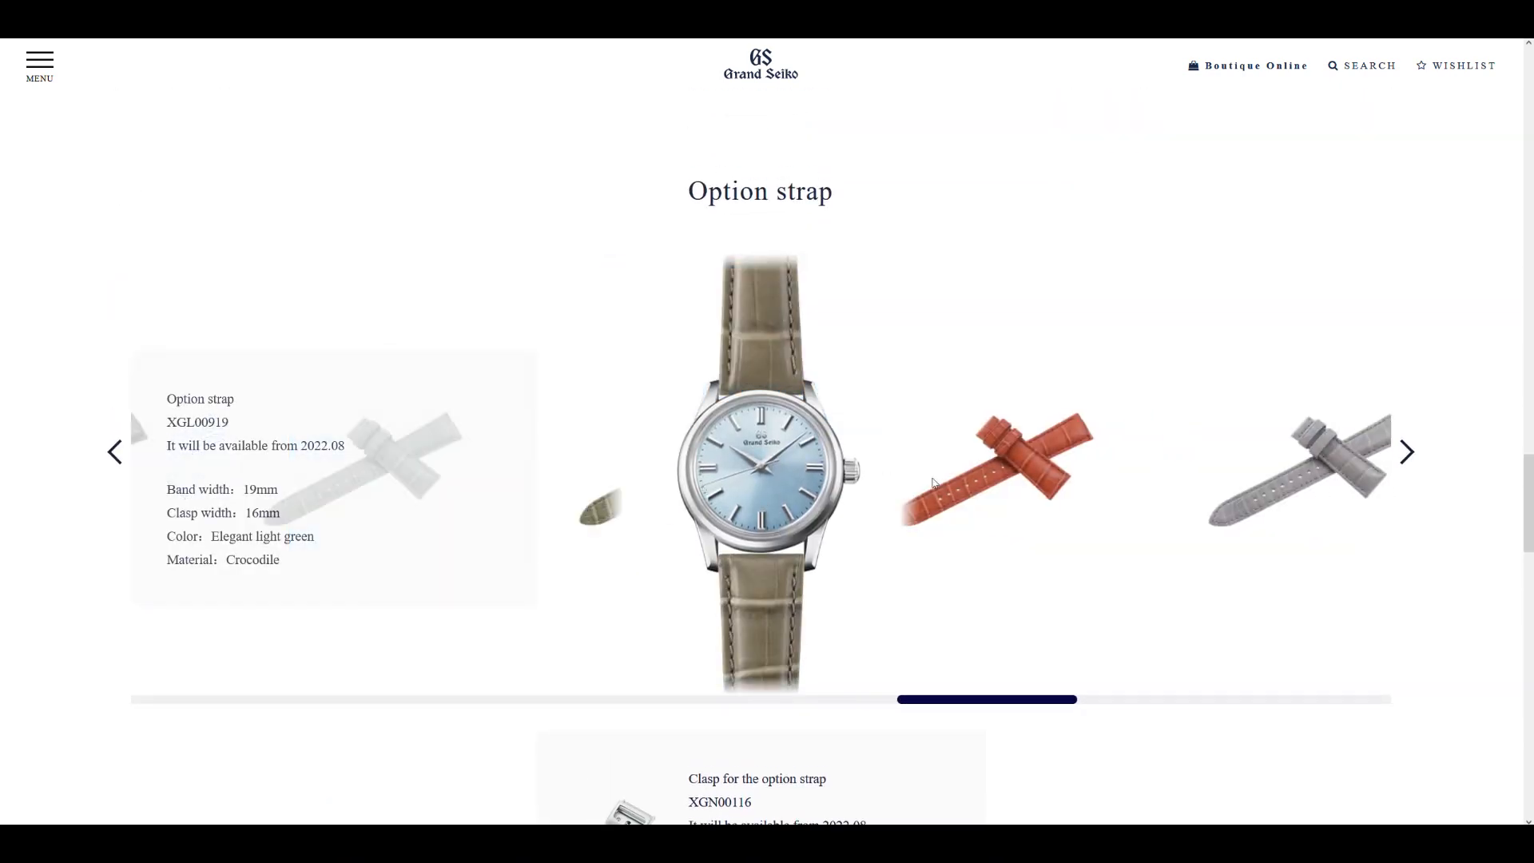
click(1406, 452)
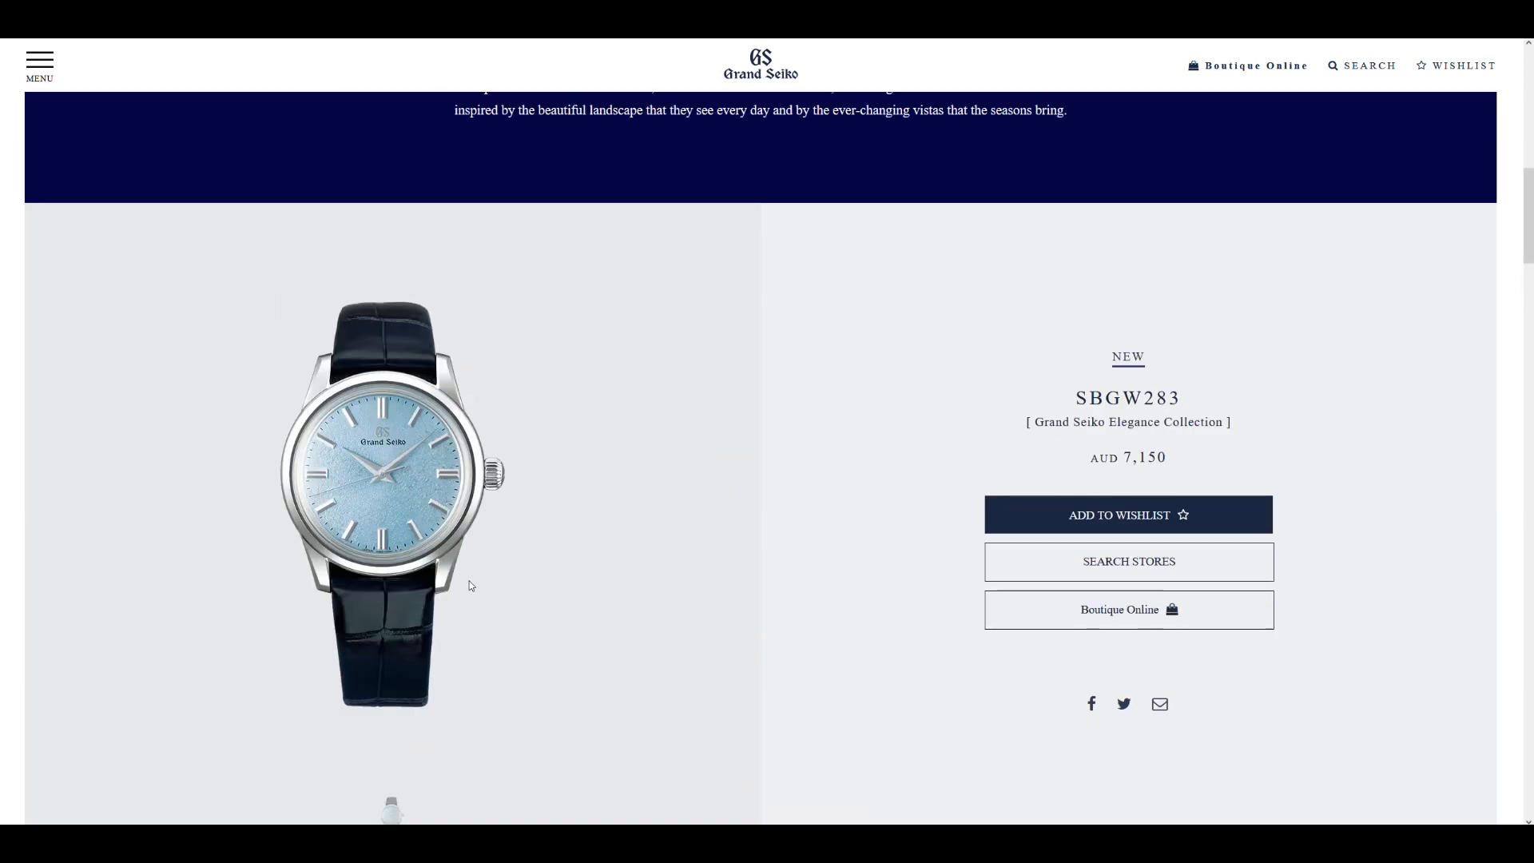
mouse_move(397, 374)
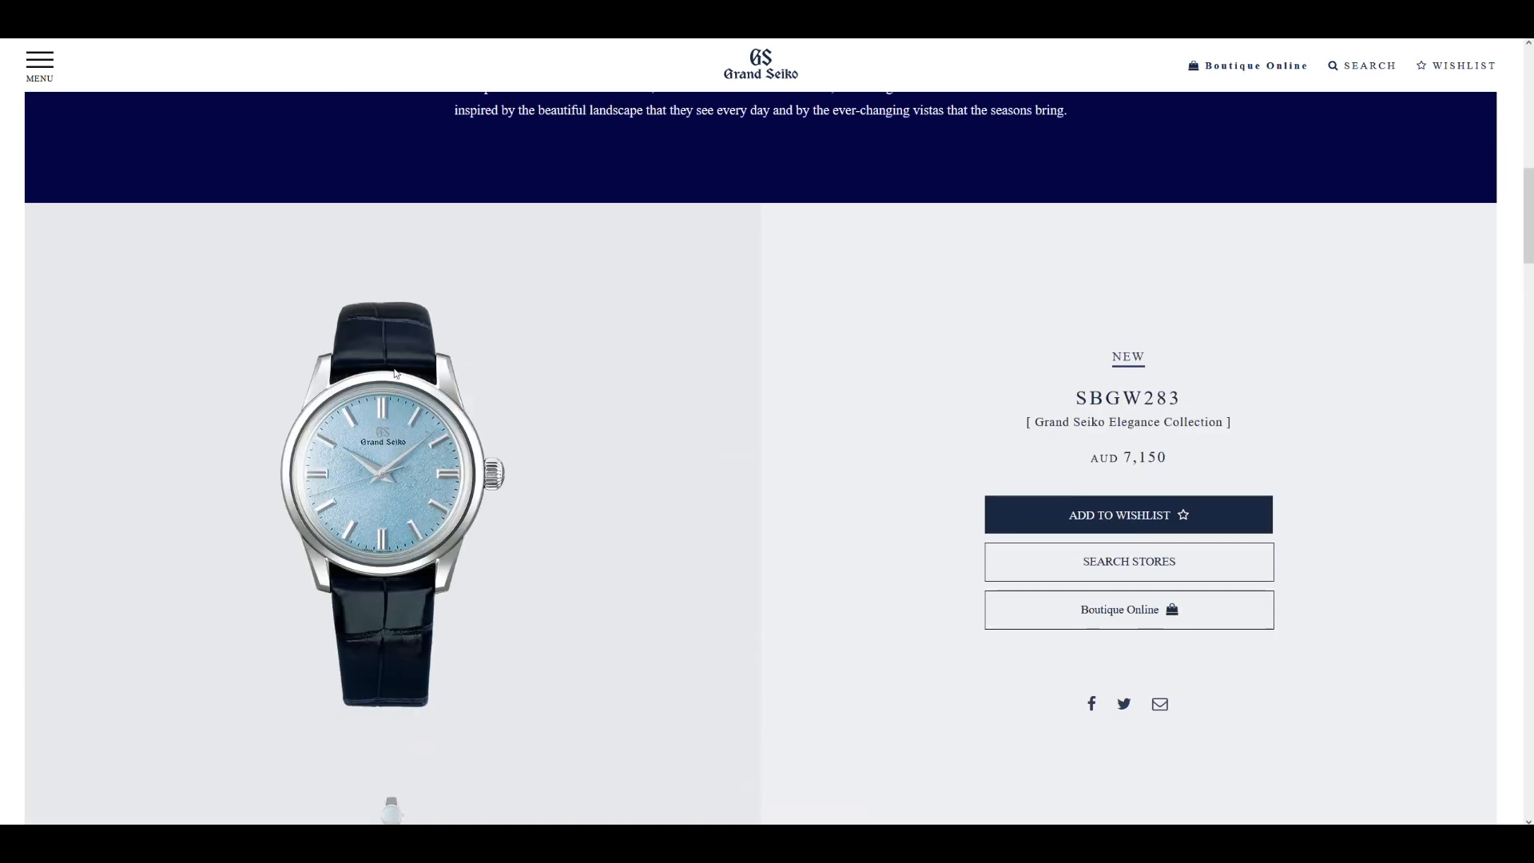
Continue down past the straps to the bottom of the SBGW283 page, then back up toward the top
scroll(down, 3)
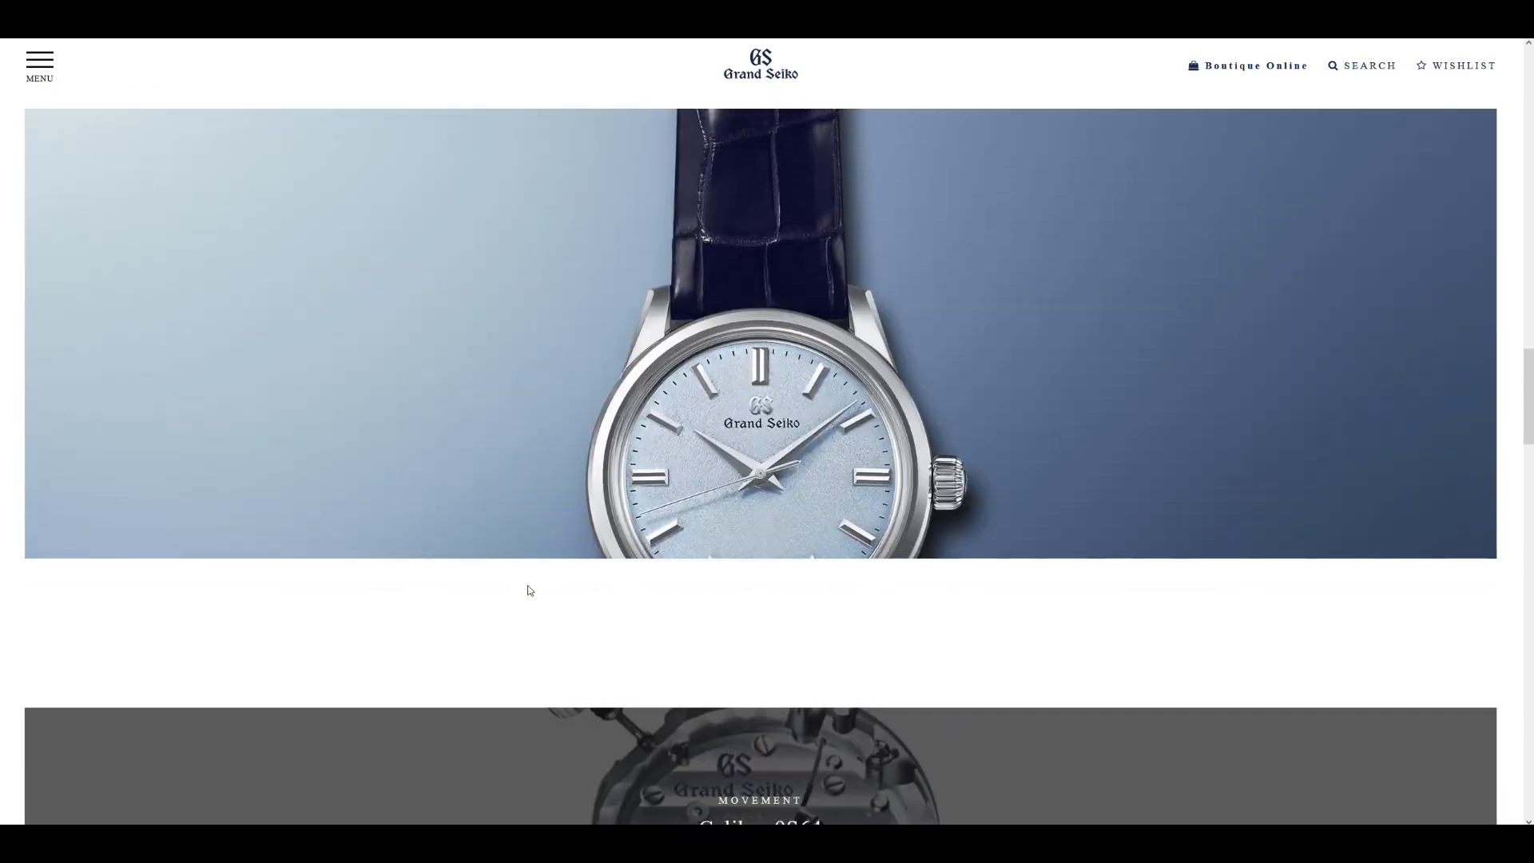
scroll(down, 3)
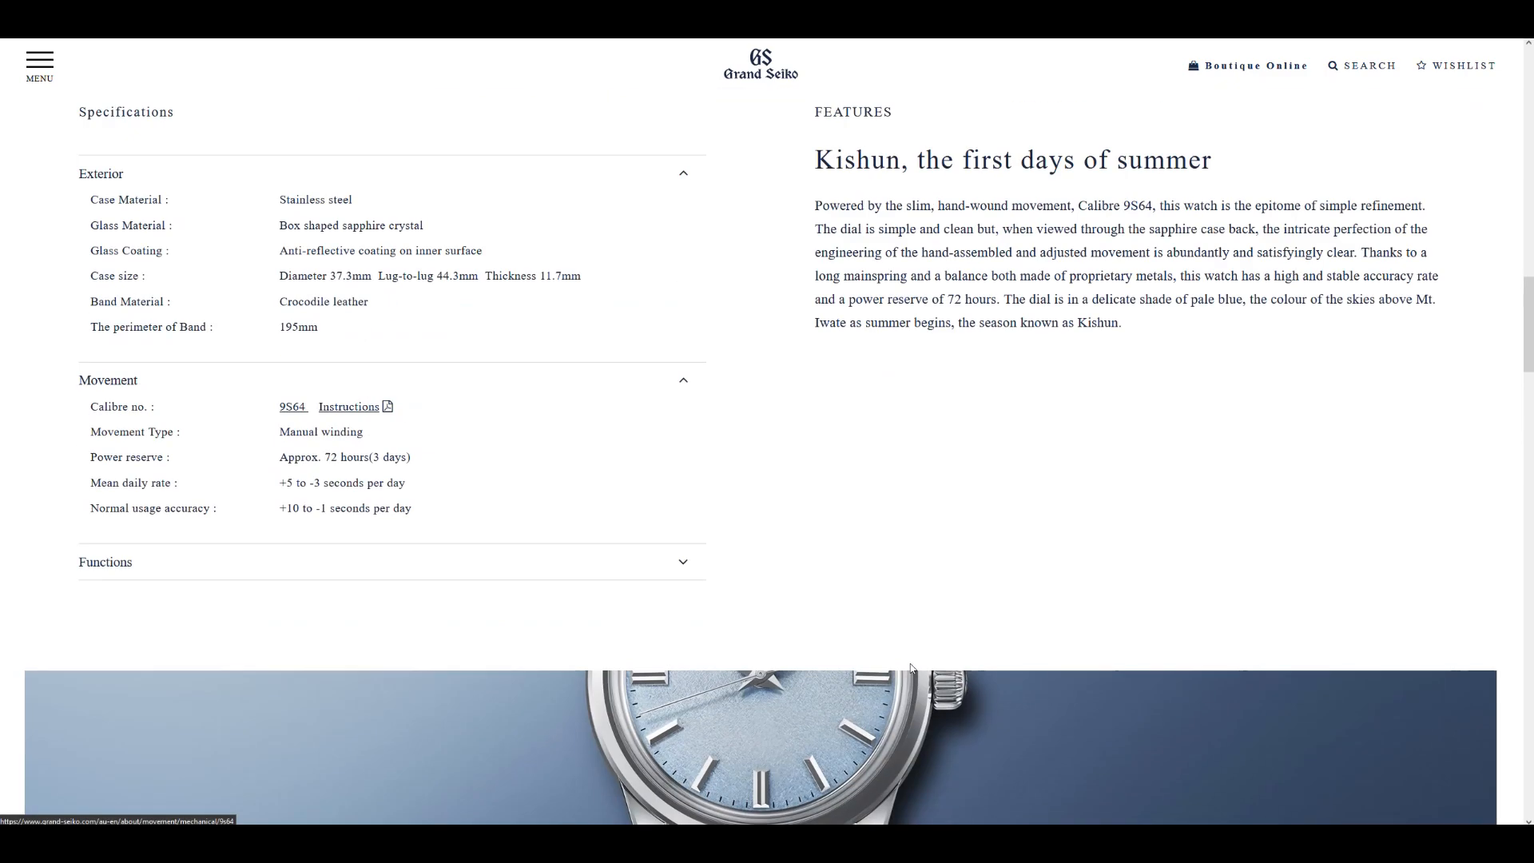
scroll(down, 3)
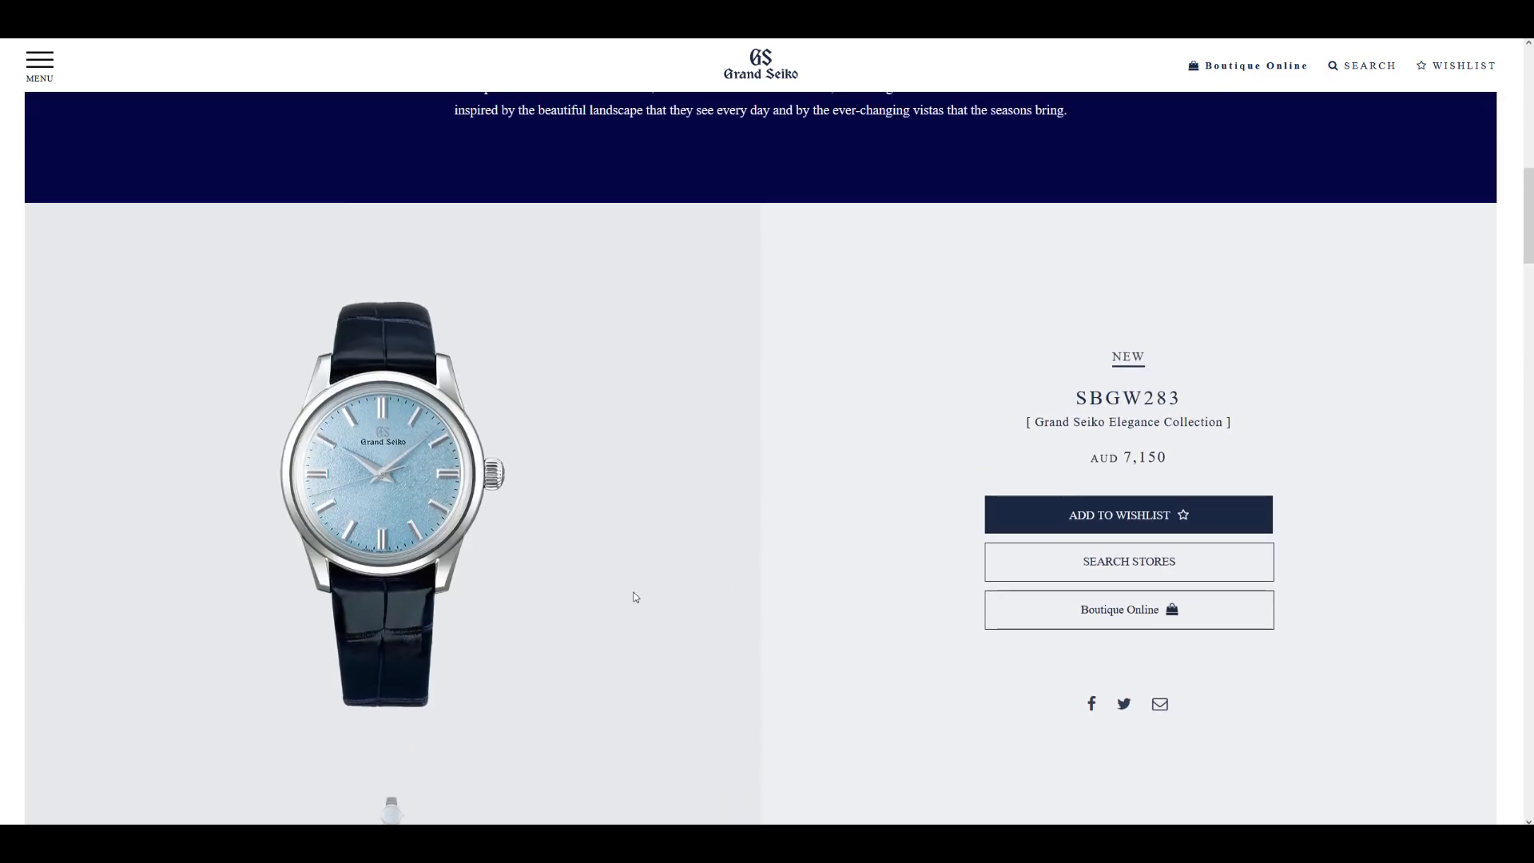
scroll(down, 3)
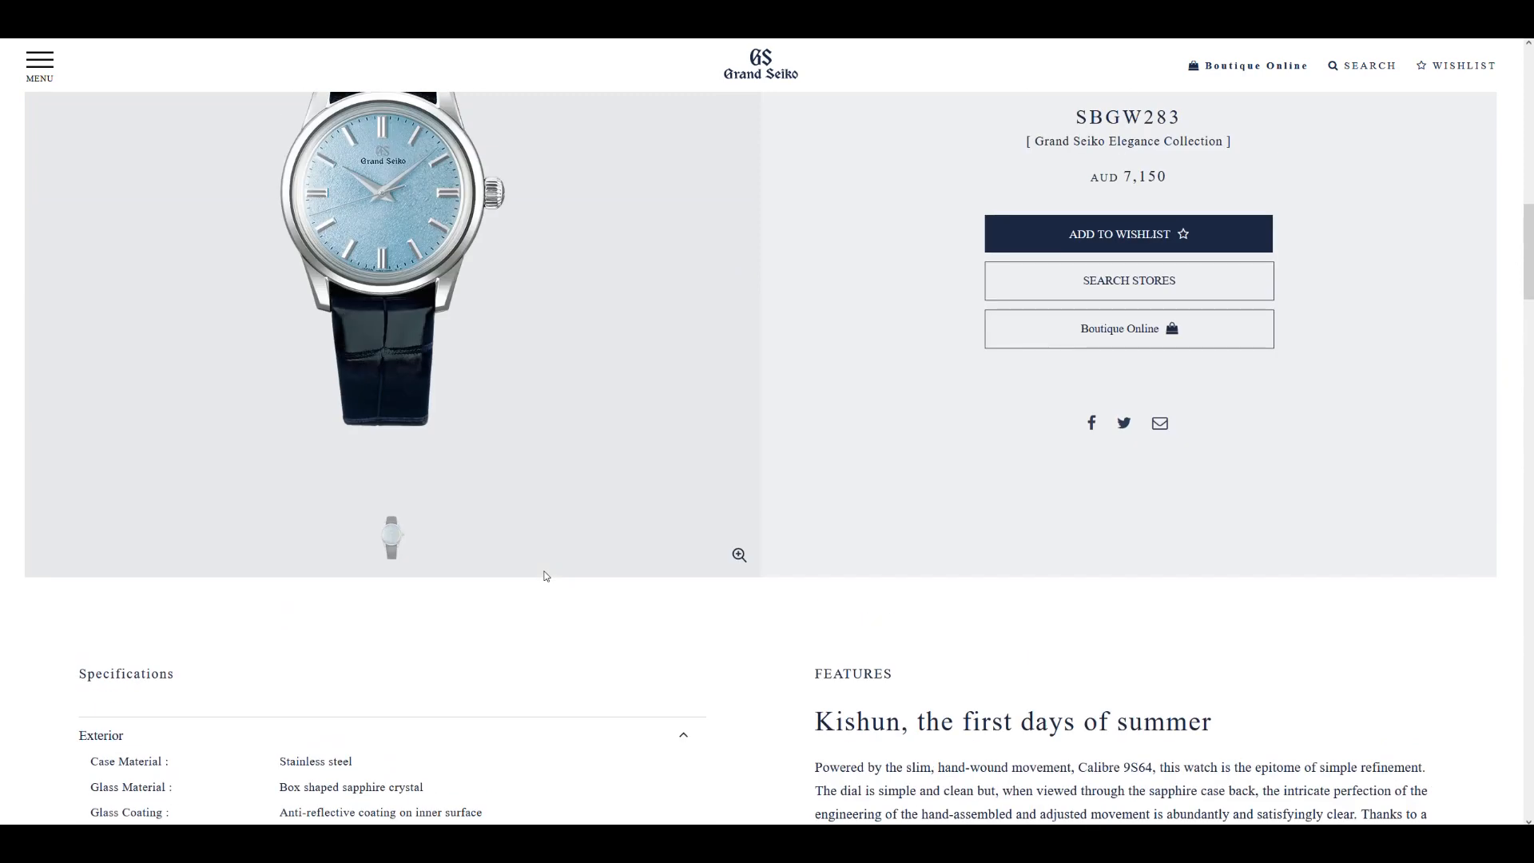
scroll(up, 3)
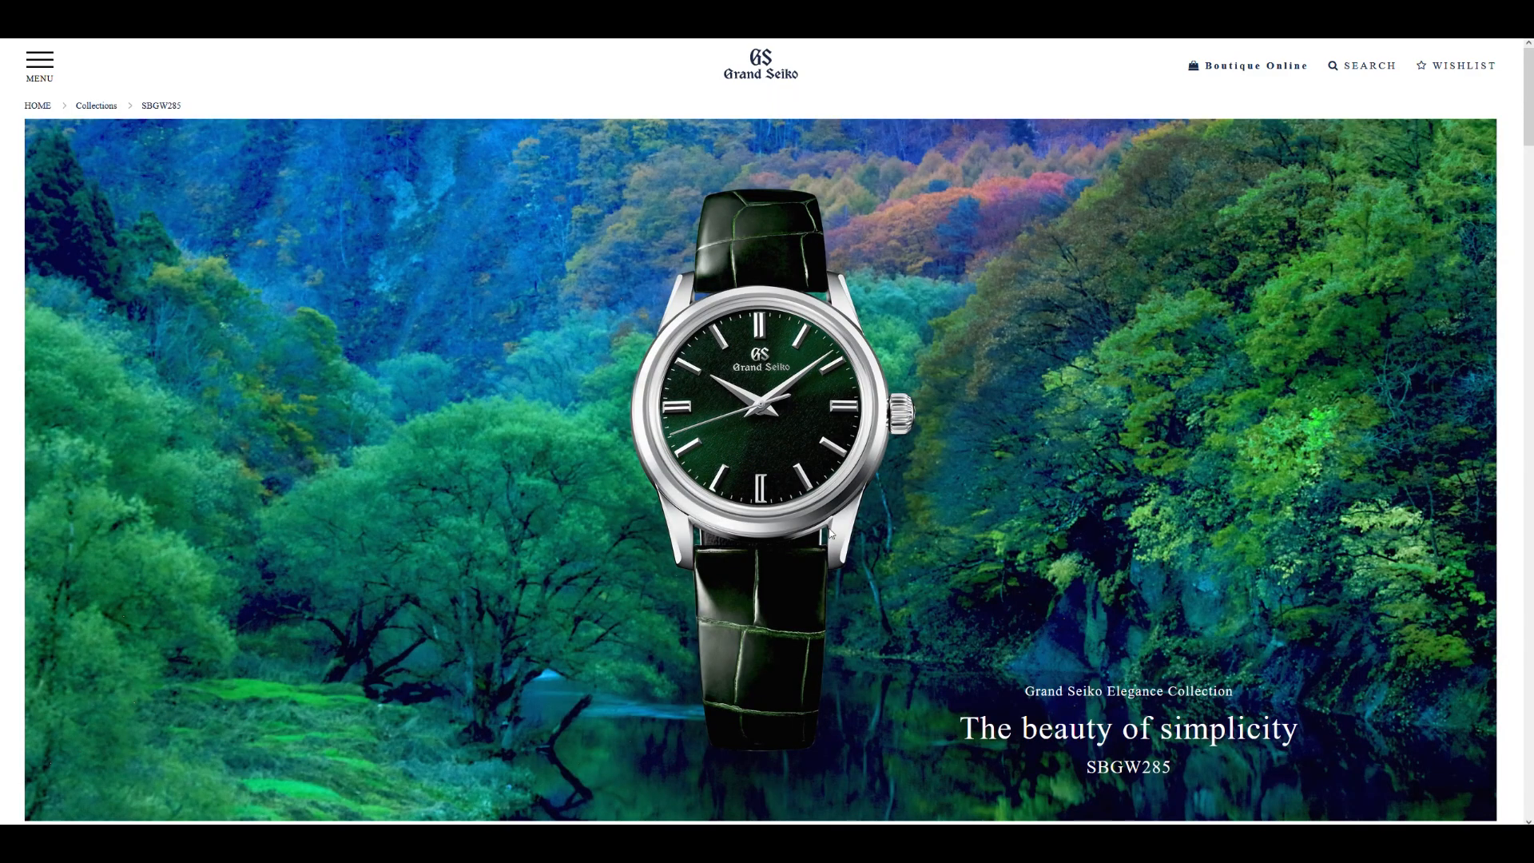
mouse_move(767, 455)
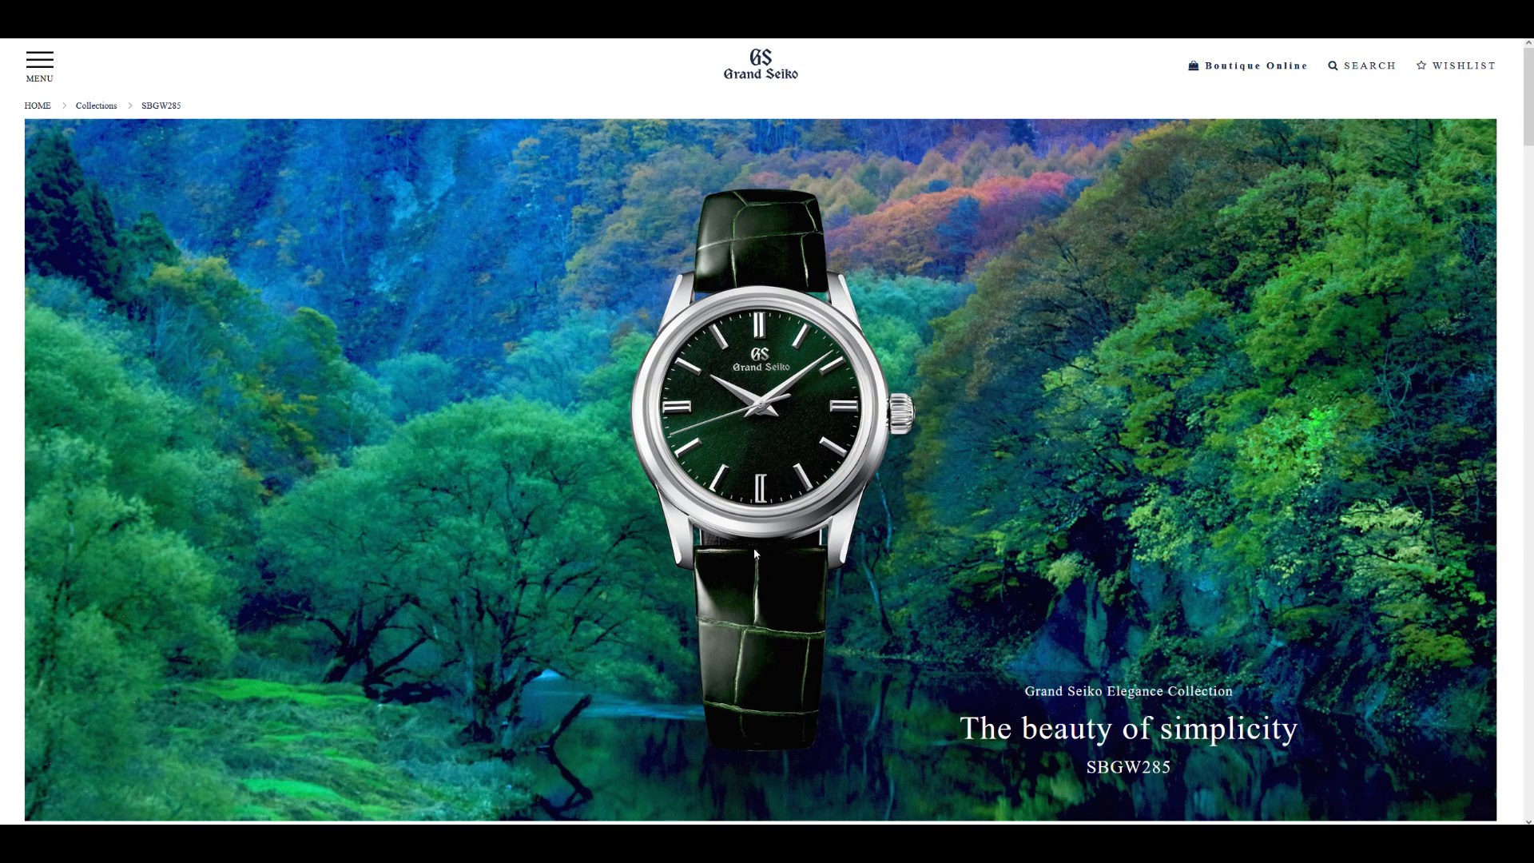
mouse_move(862, 560)
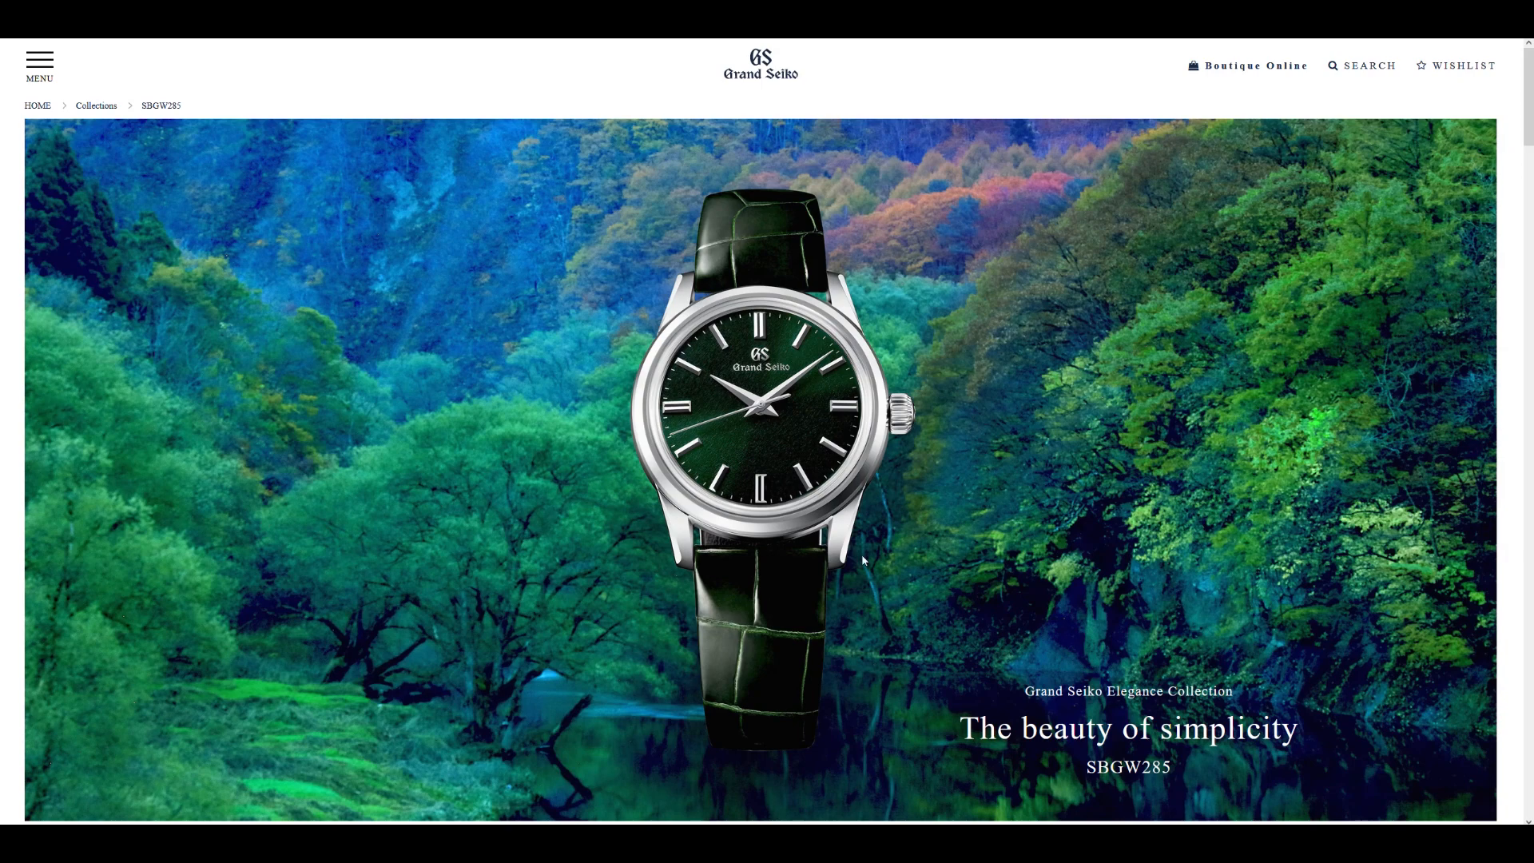
Scroll past the forest banner to the SBGW285 green-dial product panel priced AUD 7,150
scroll(down, 3)
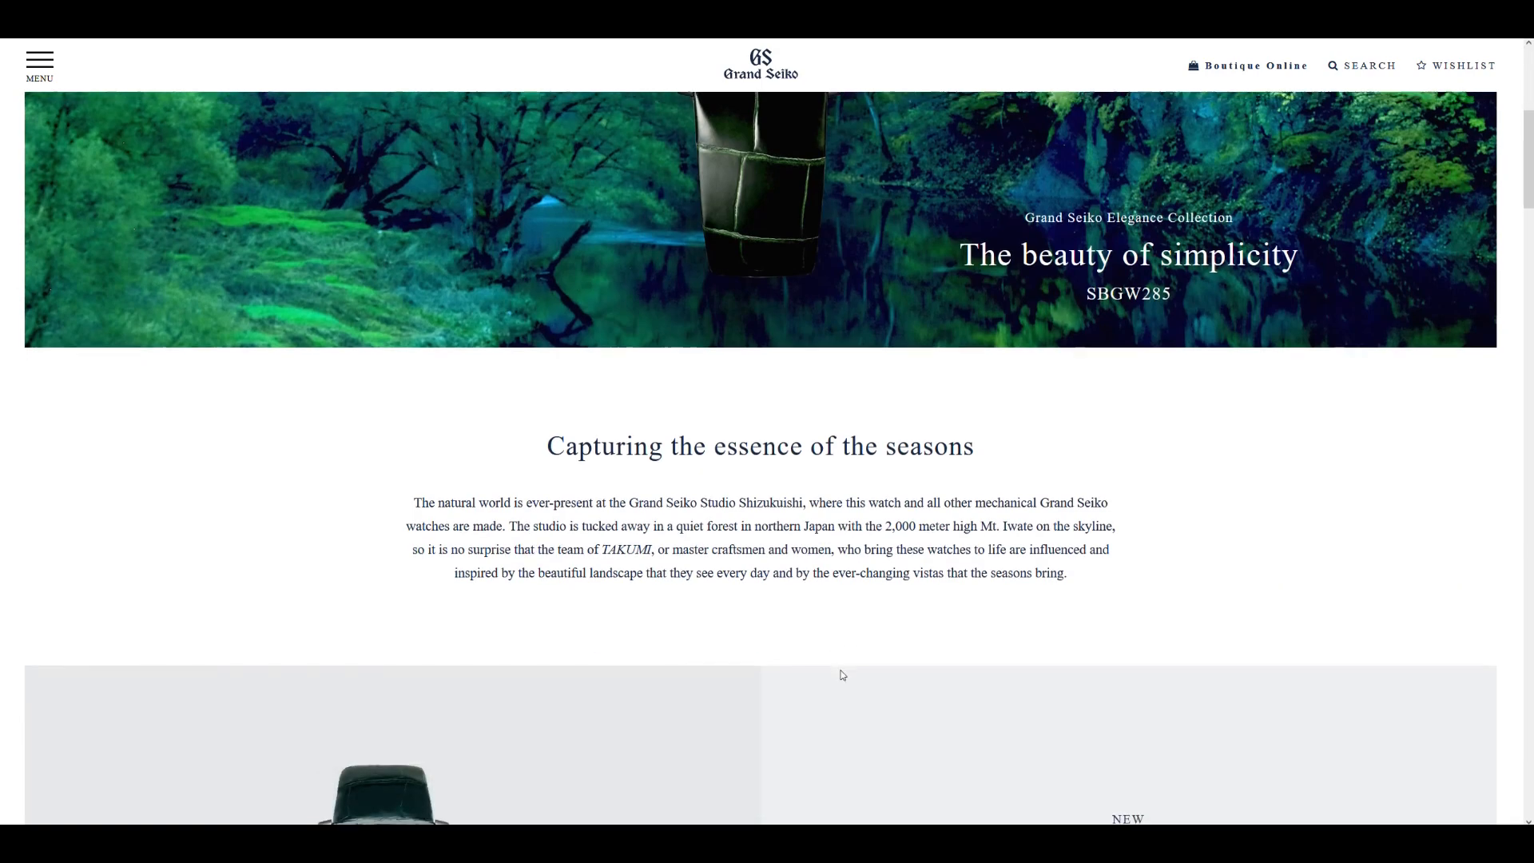
scroll(down, 3)
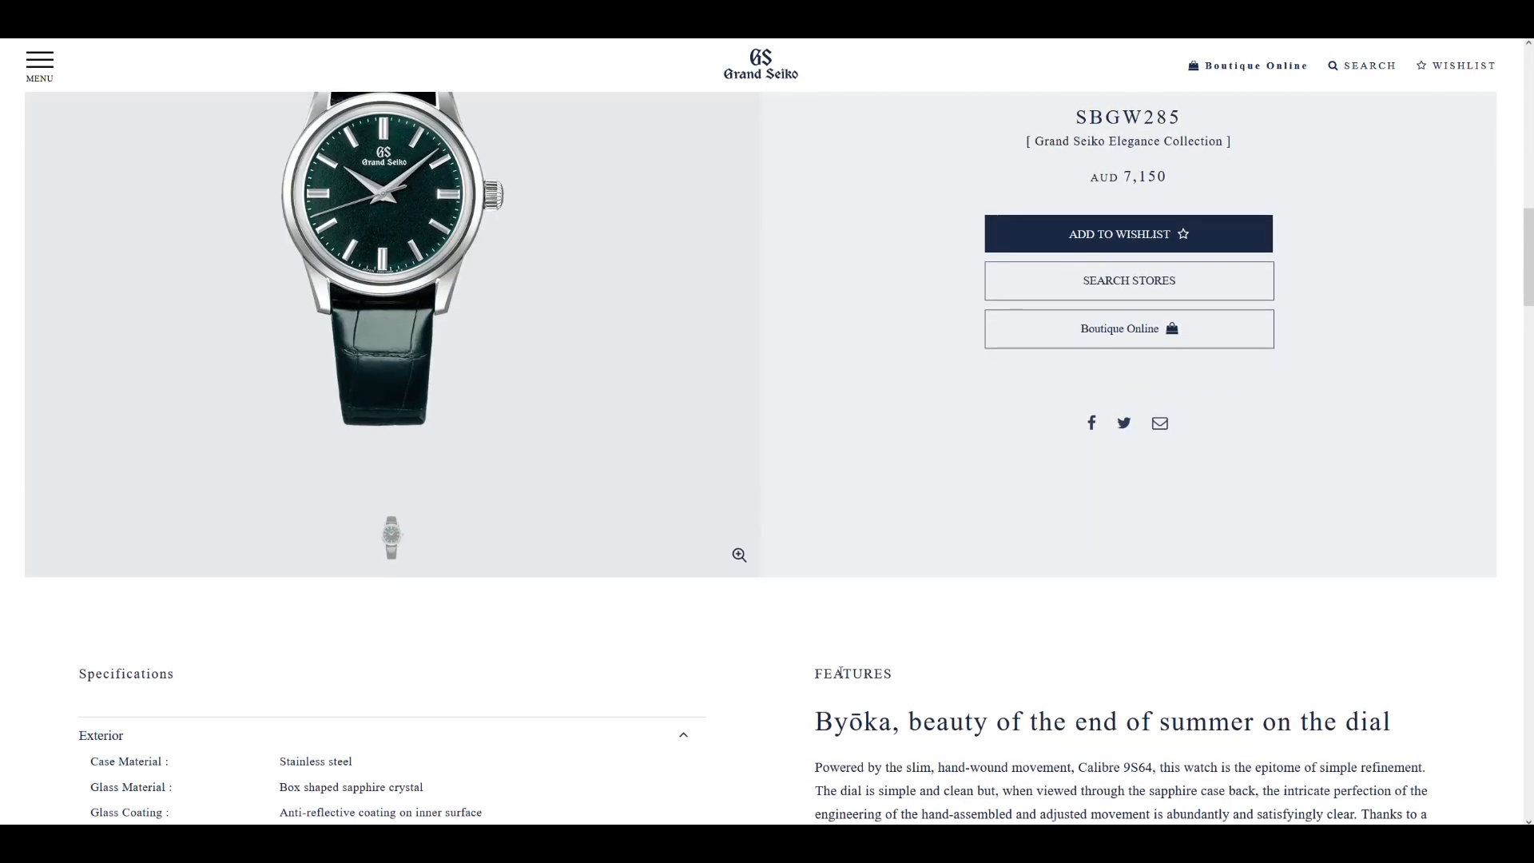
scroll(down, 3)
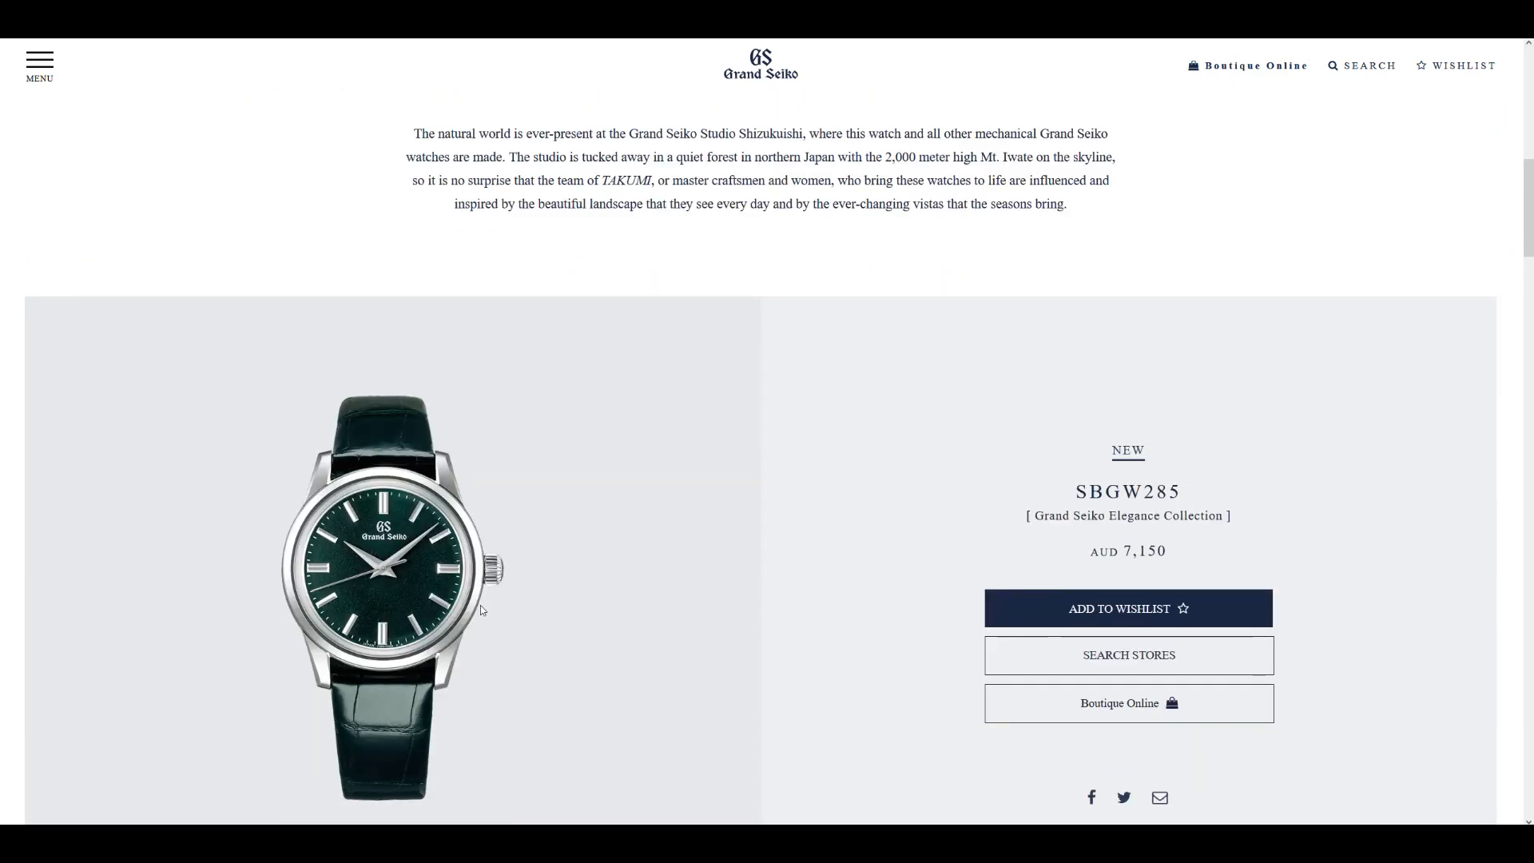
scroll(down, 3)
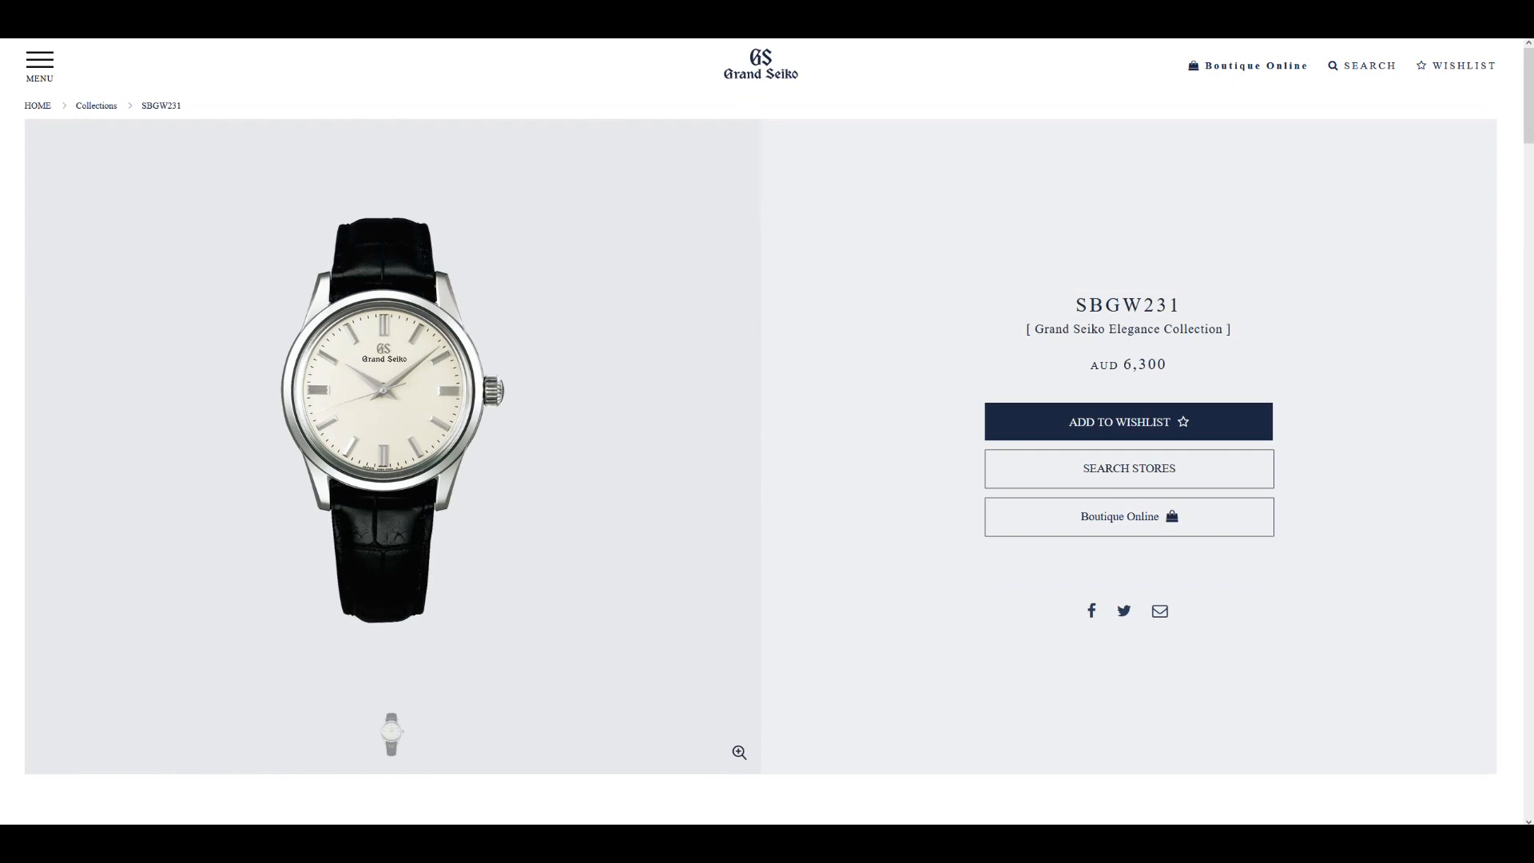
scroll(down, 3)
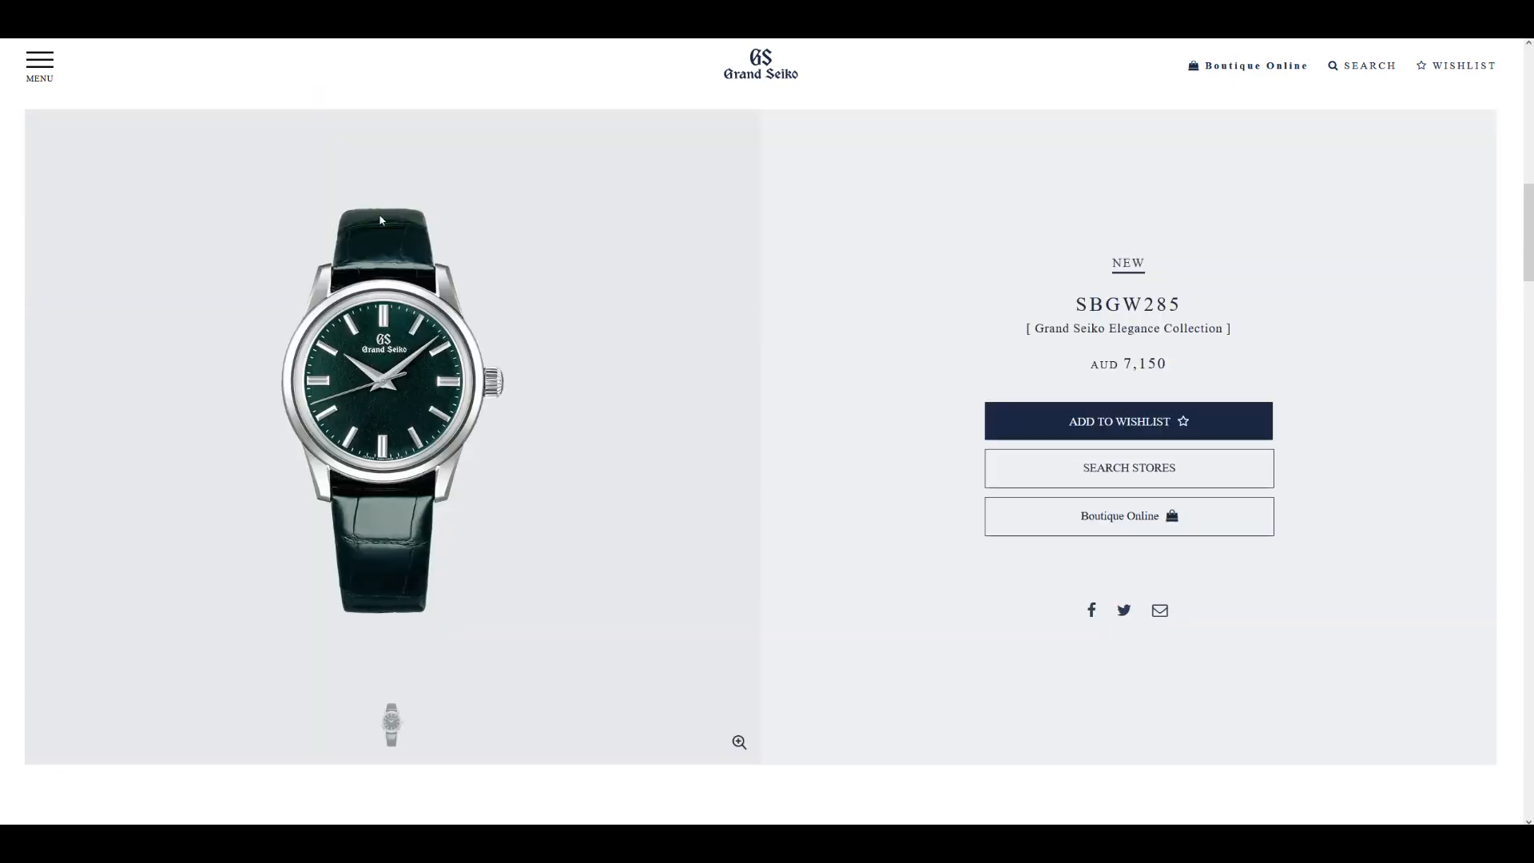
scroll(down, 3)
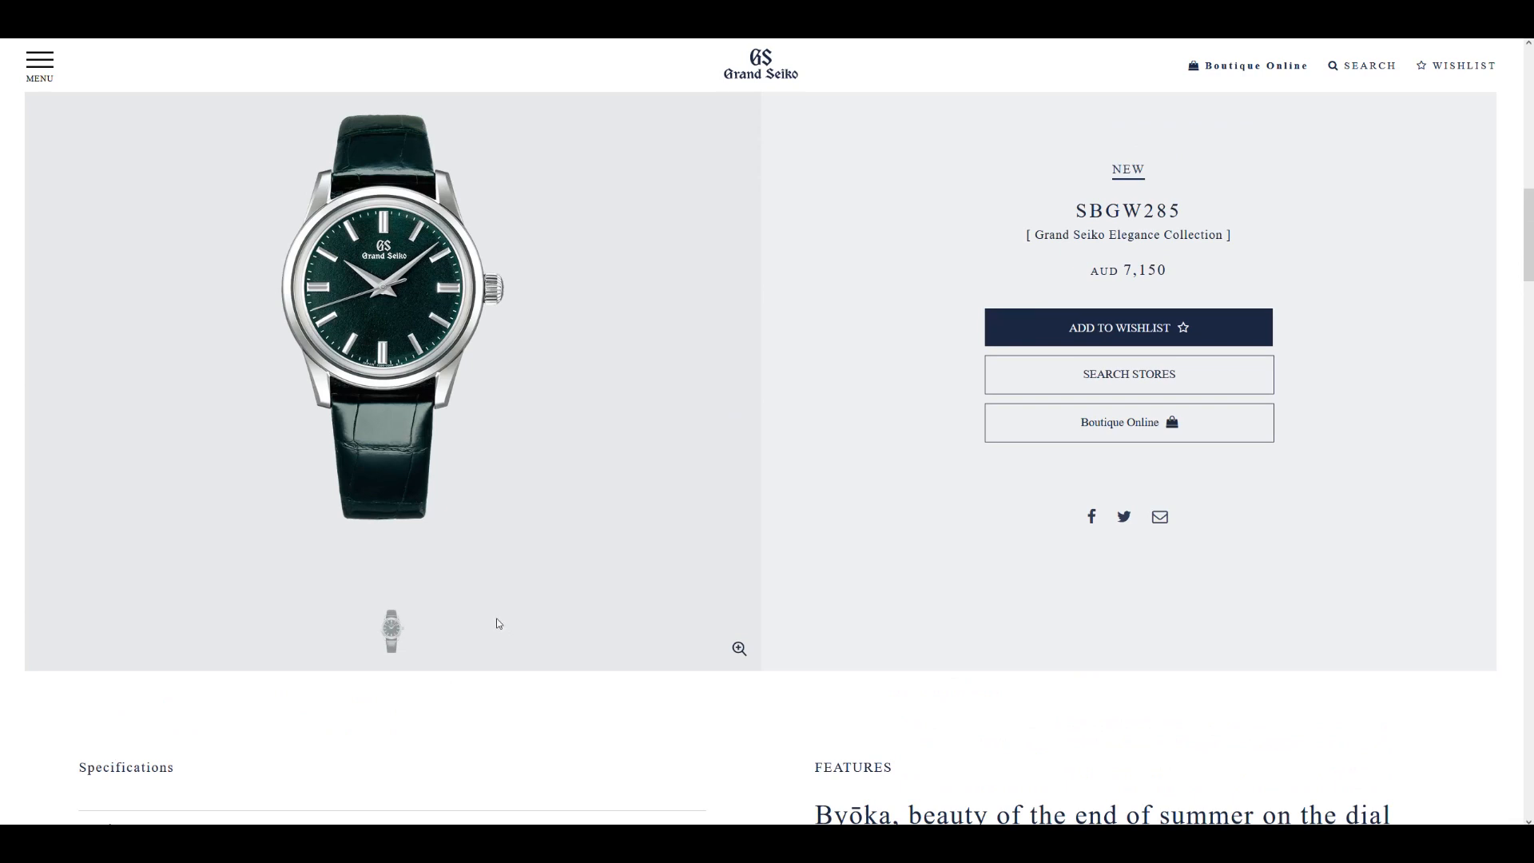
mouse_move(482, 631)
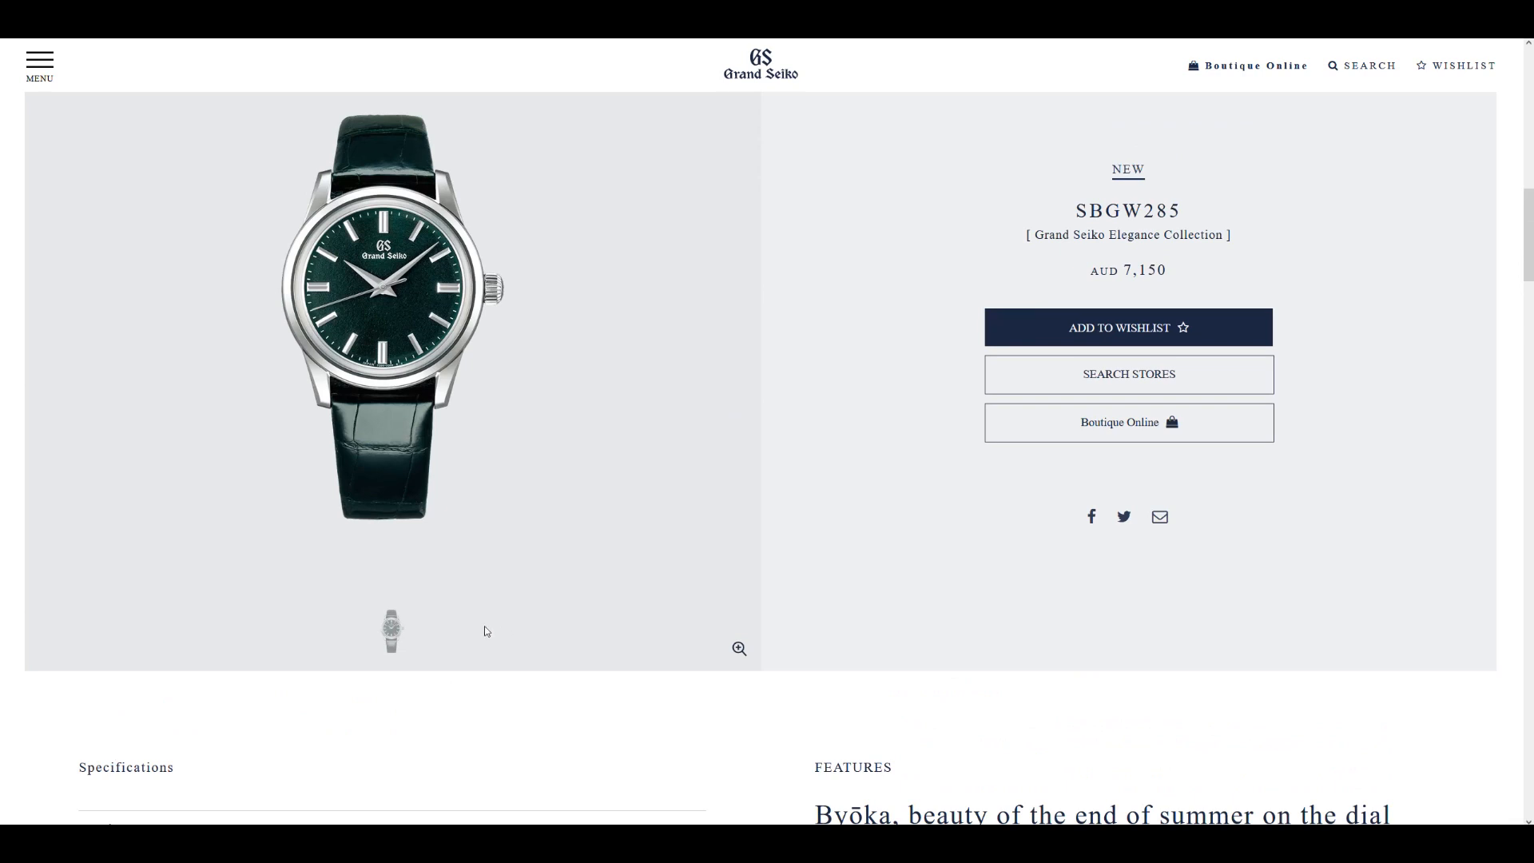
scroll(down, 3)
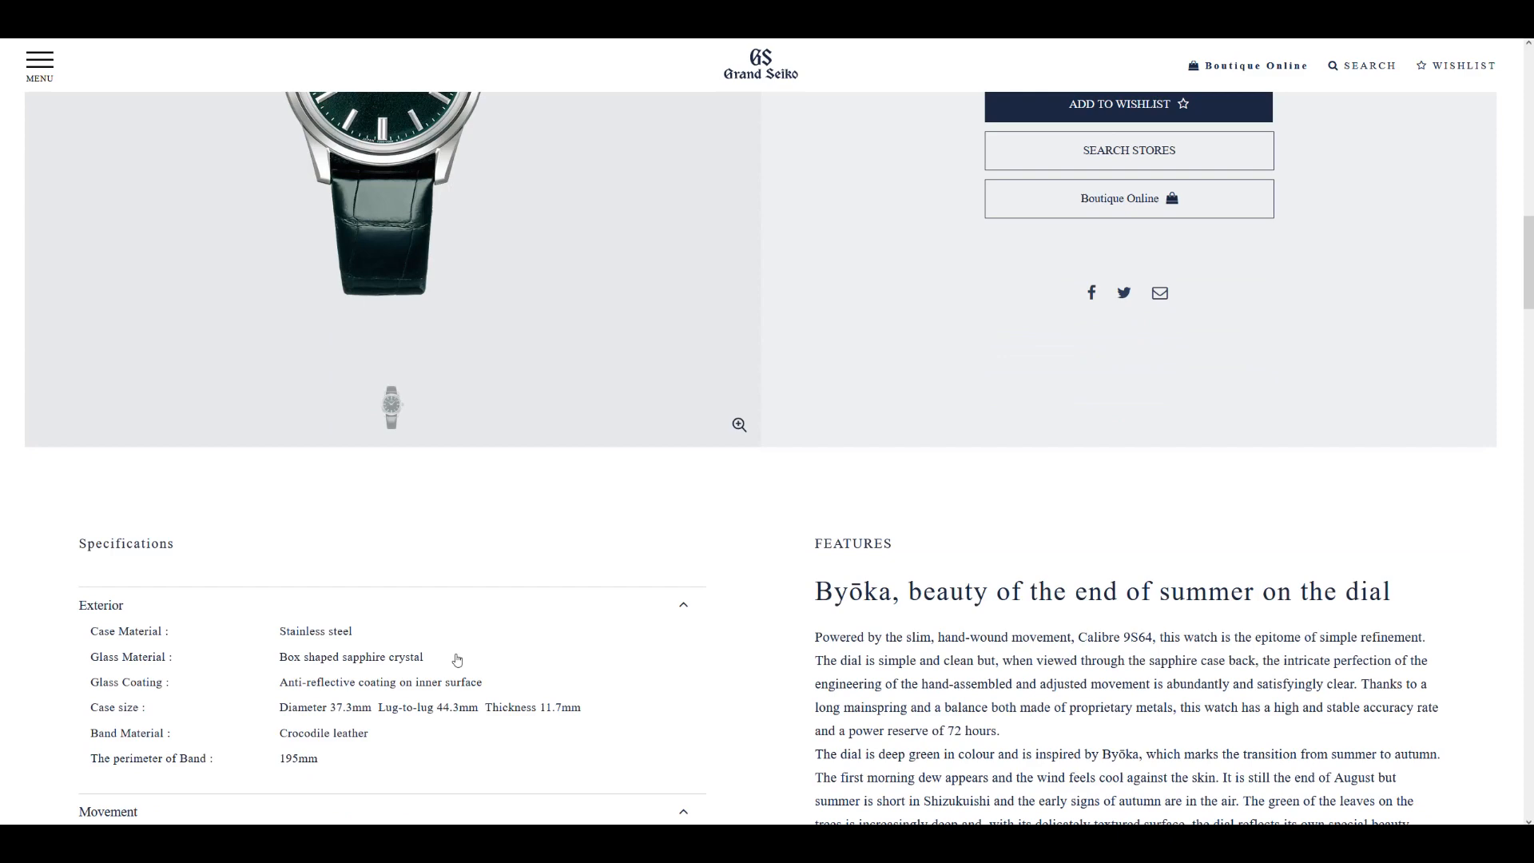
scroll(up, 3)
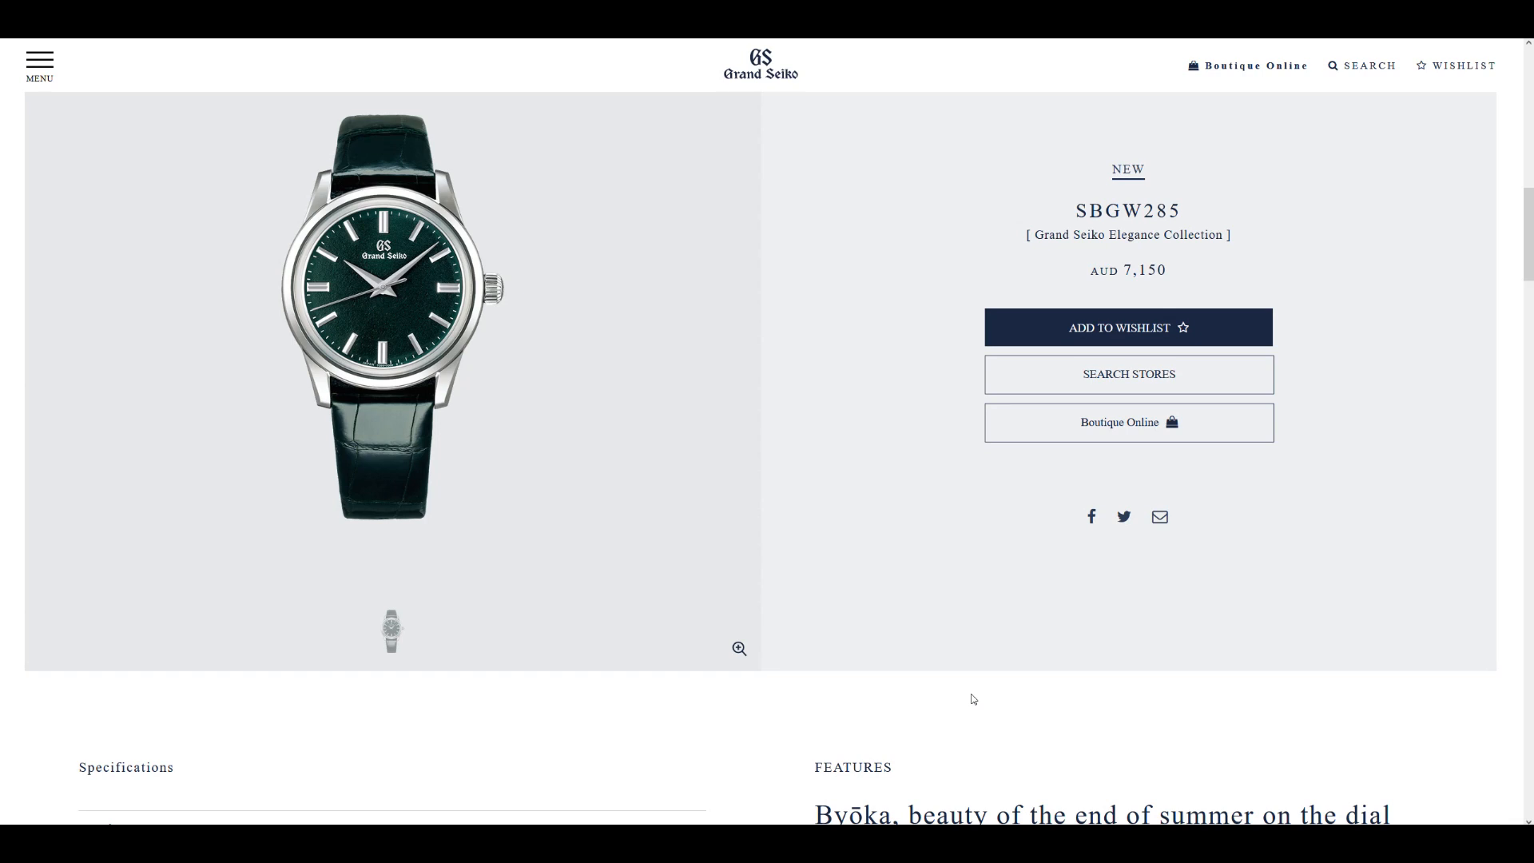
mouse_move(1013, 711)
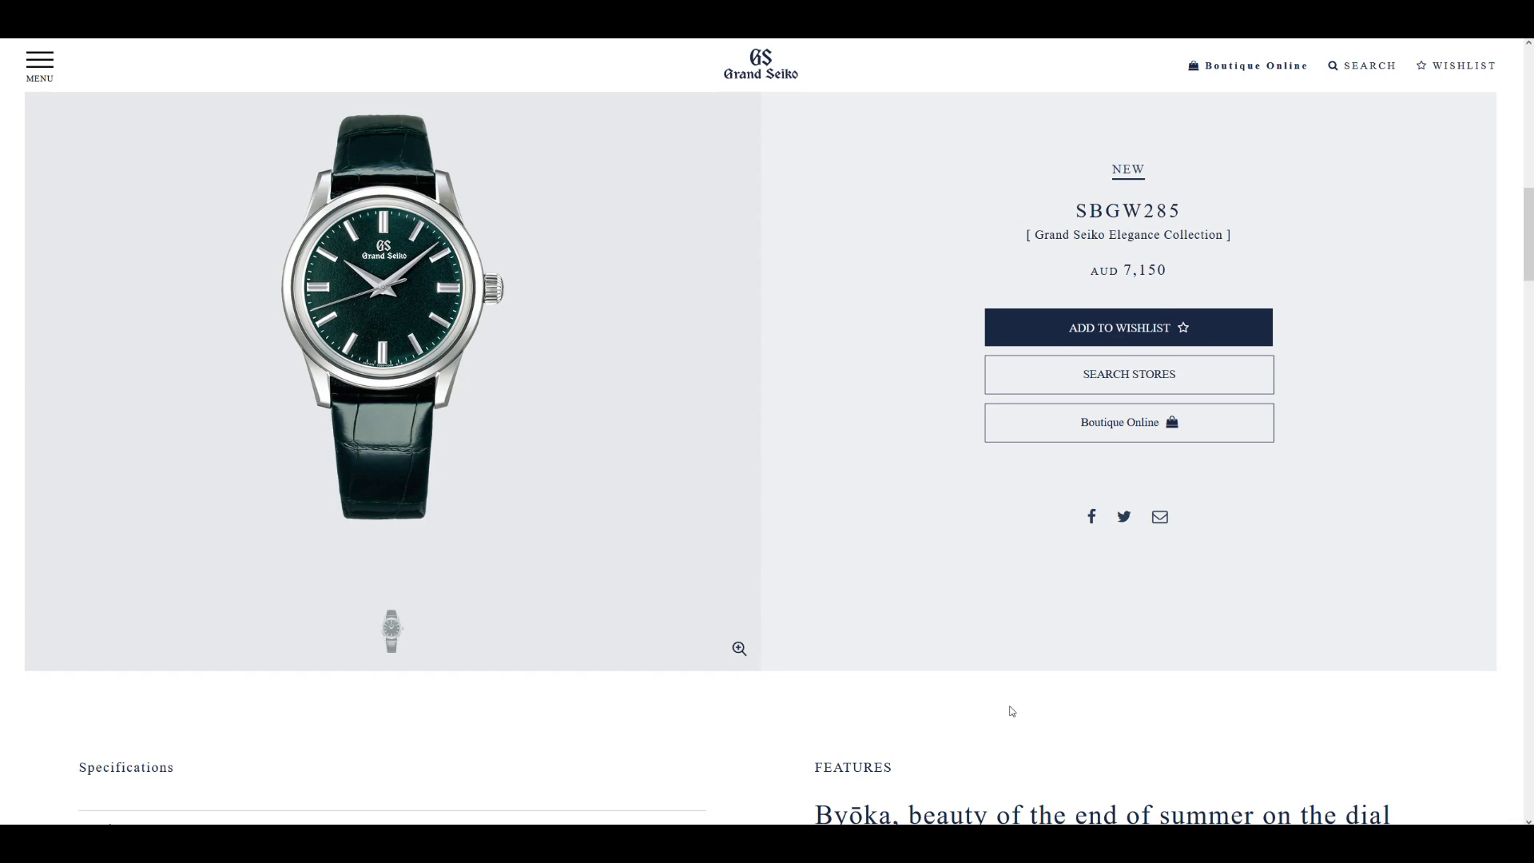